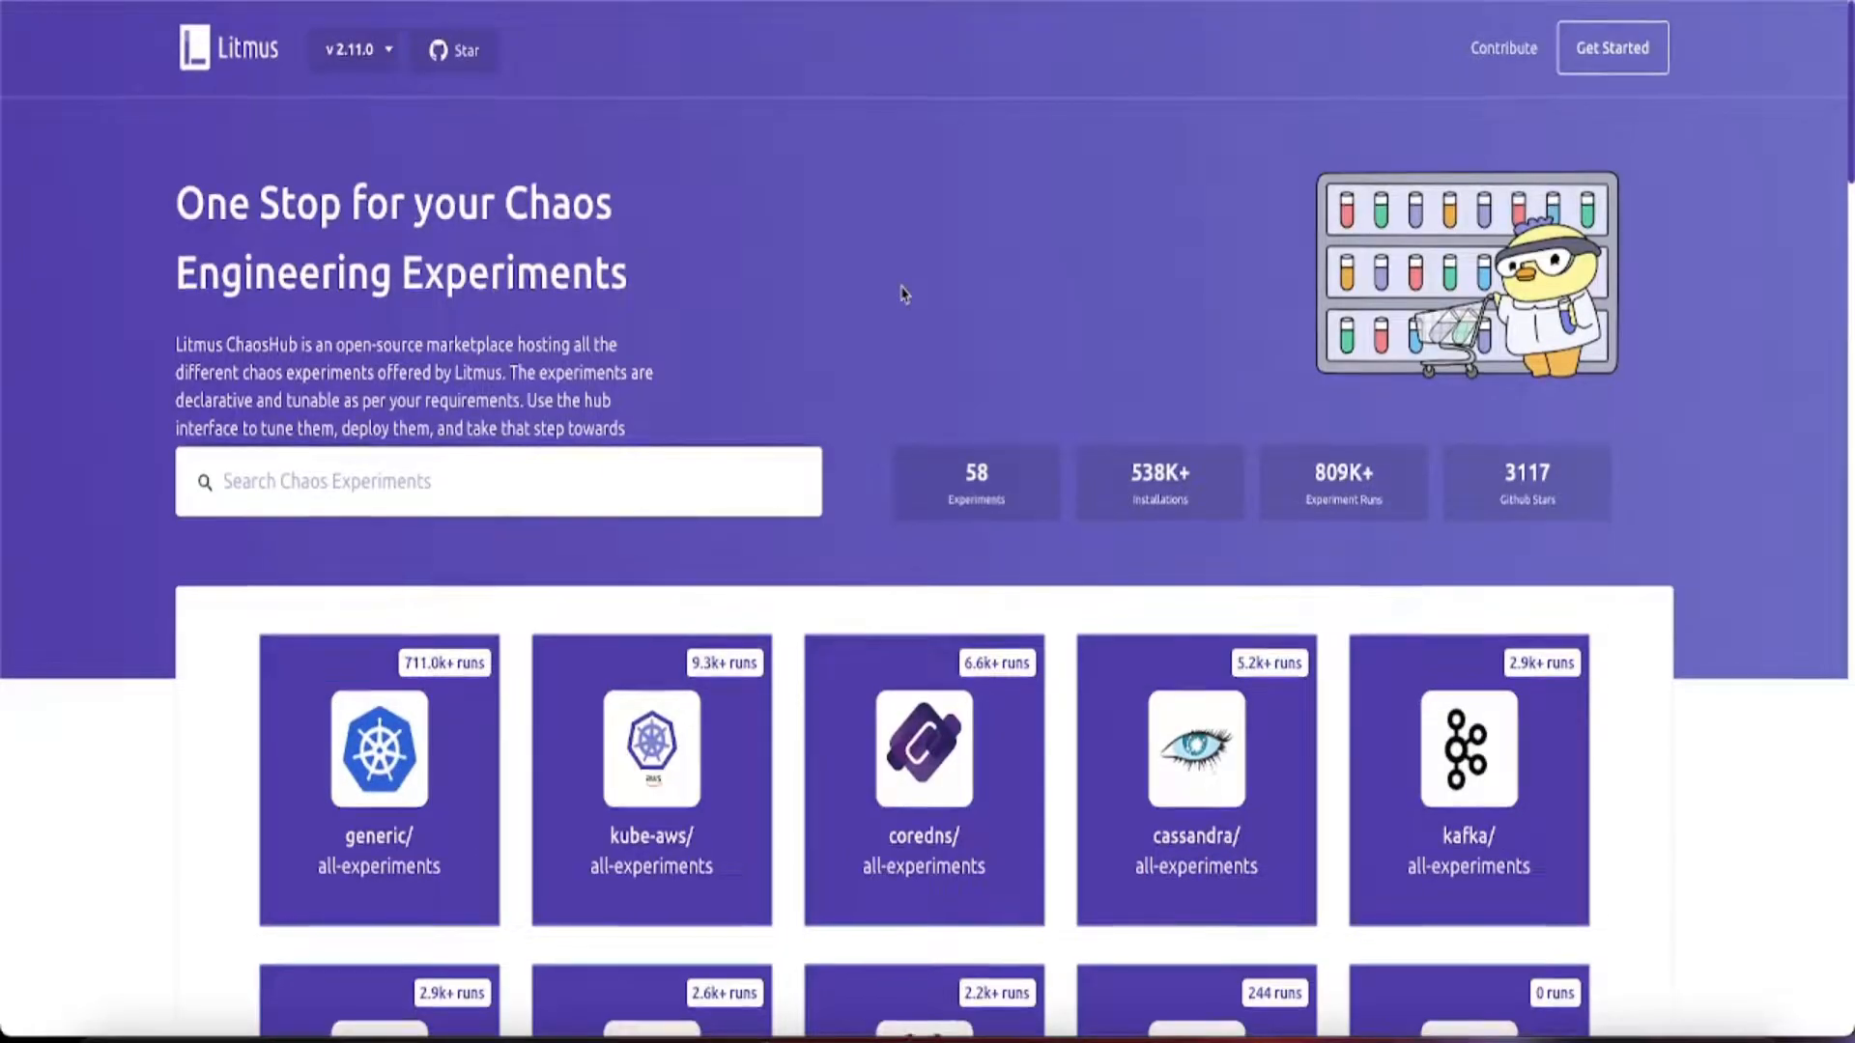
Search the ChaosHub experiment catalogue for 'generic', 'kafka' and 'node'.
{"action": "scroll", "scroll_direction": "down", "scroll_amount": 3}
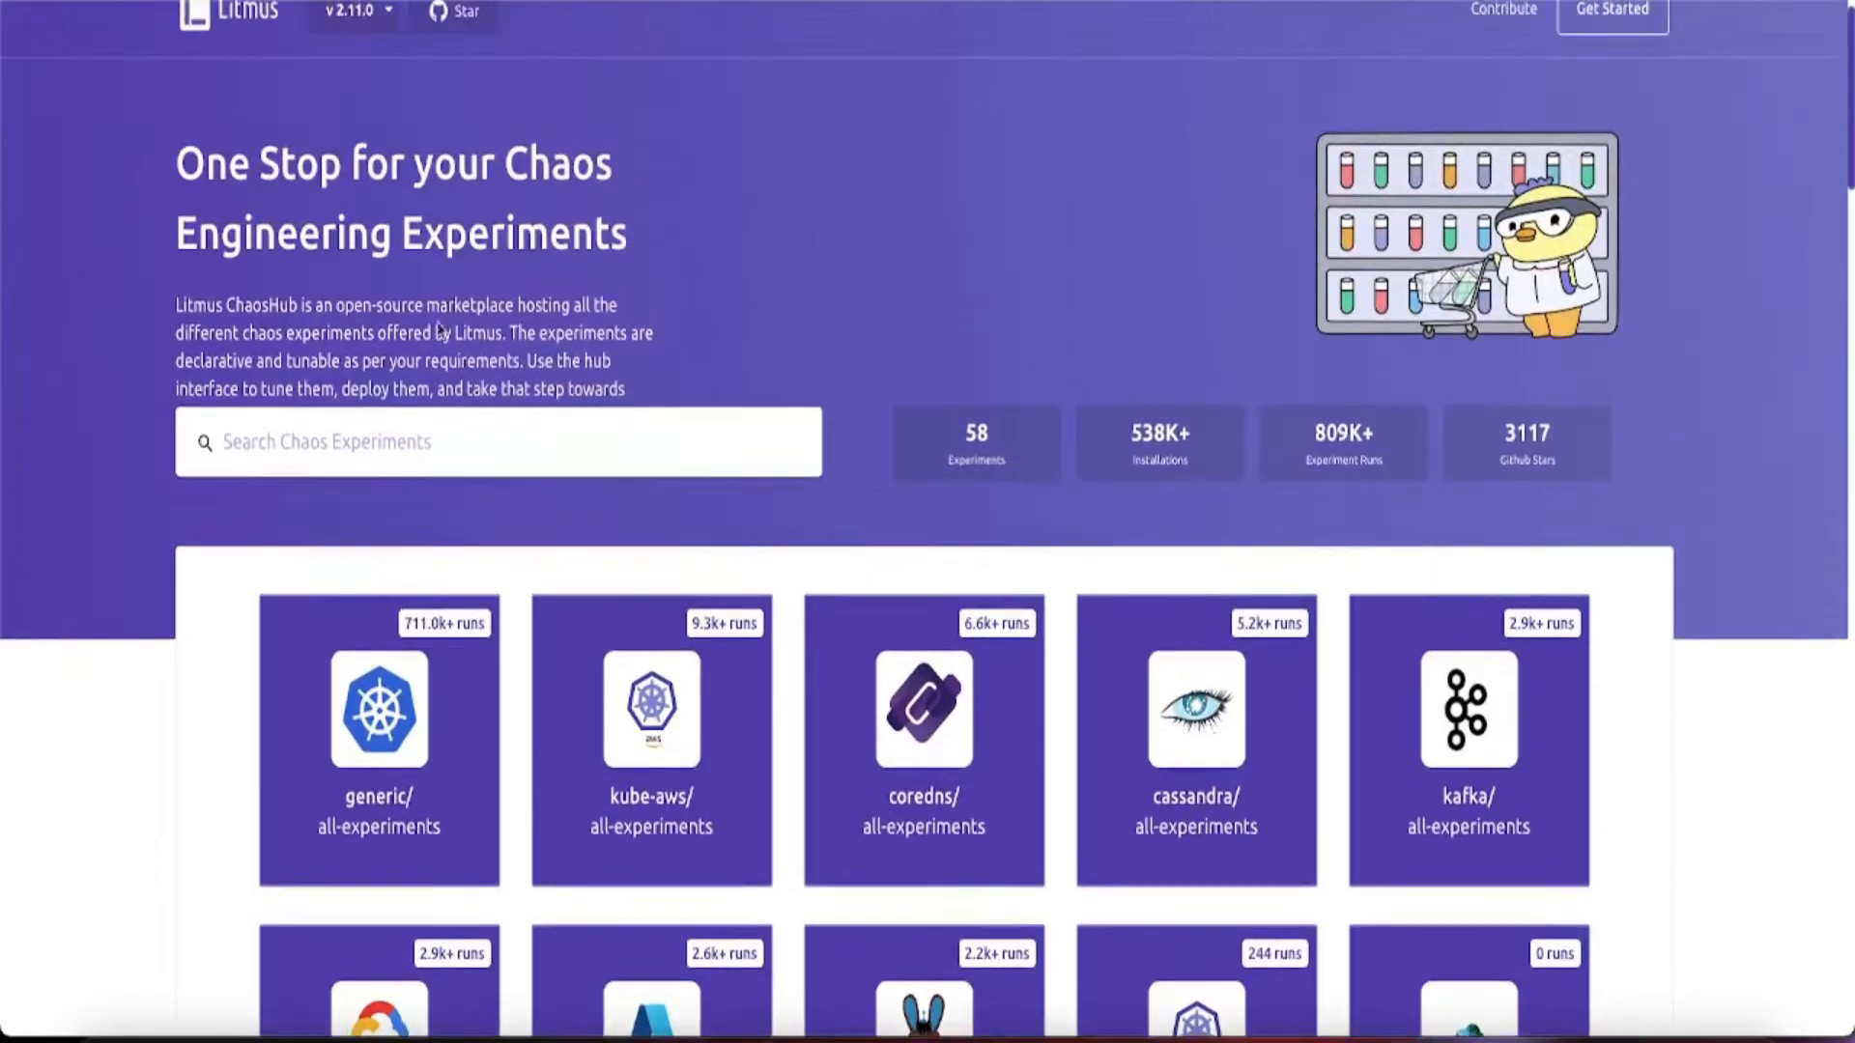
{"action": "type", "text": "p"}
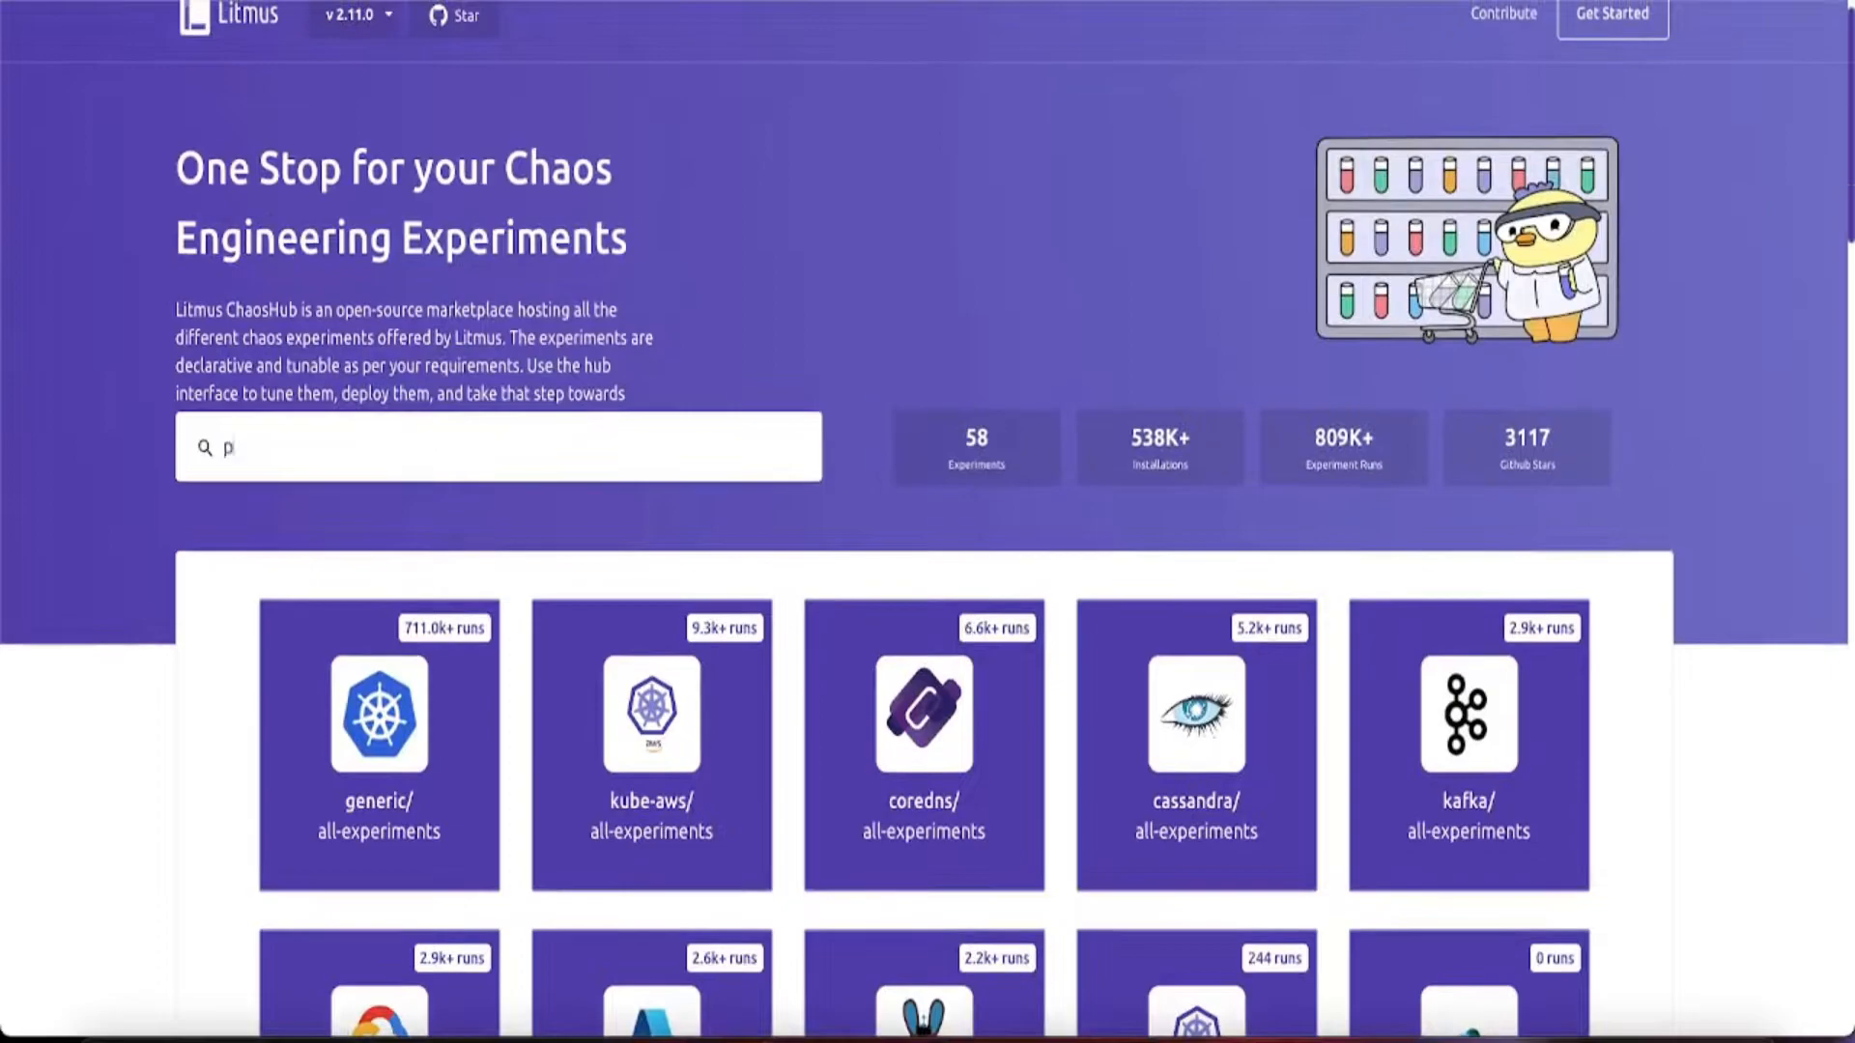
{"action": "type", "text": "generic"}
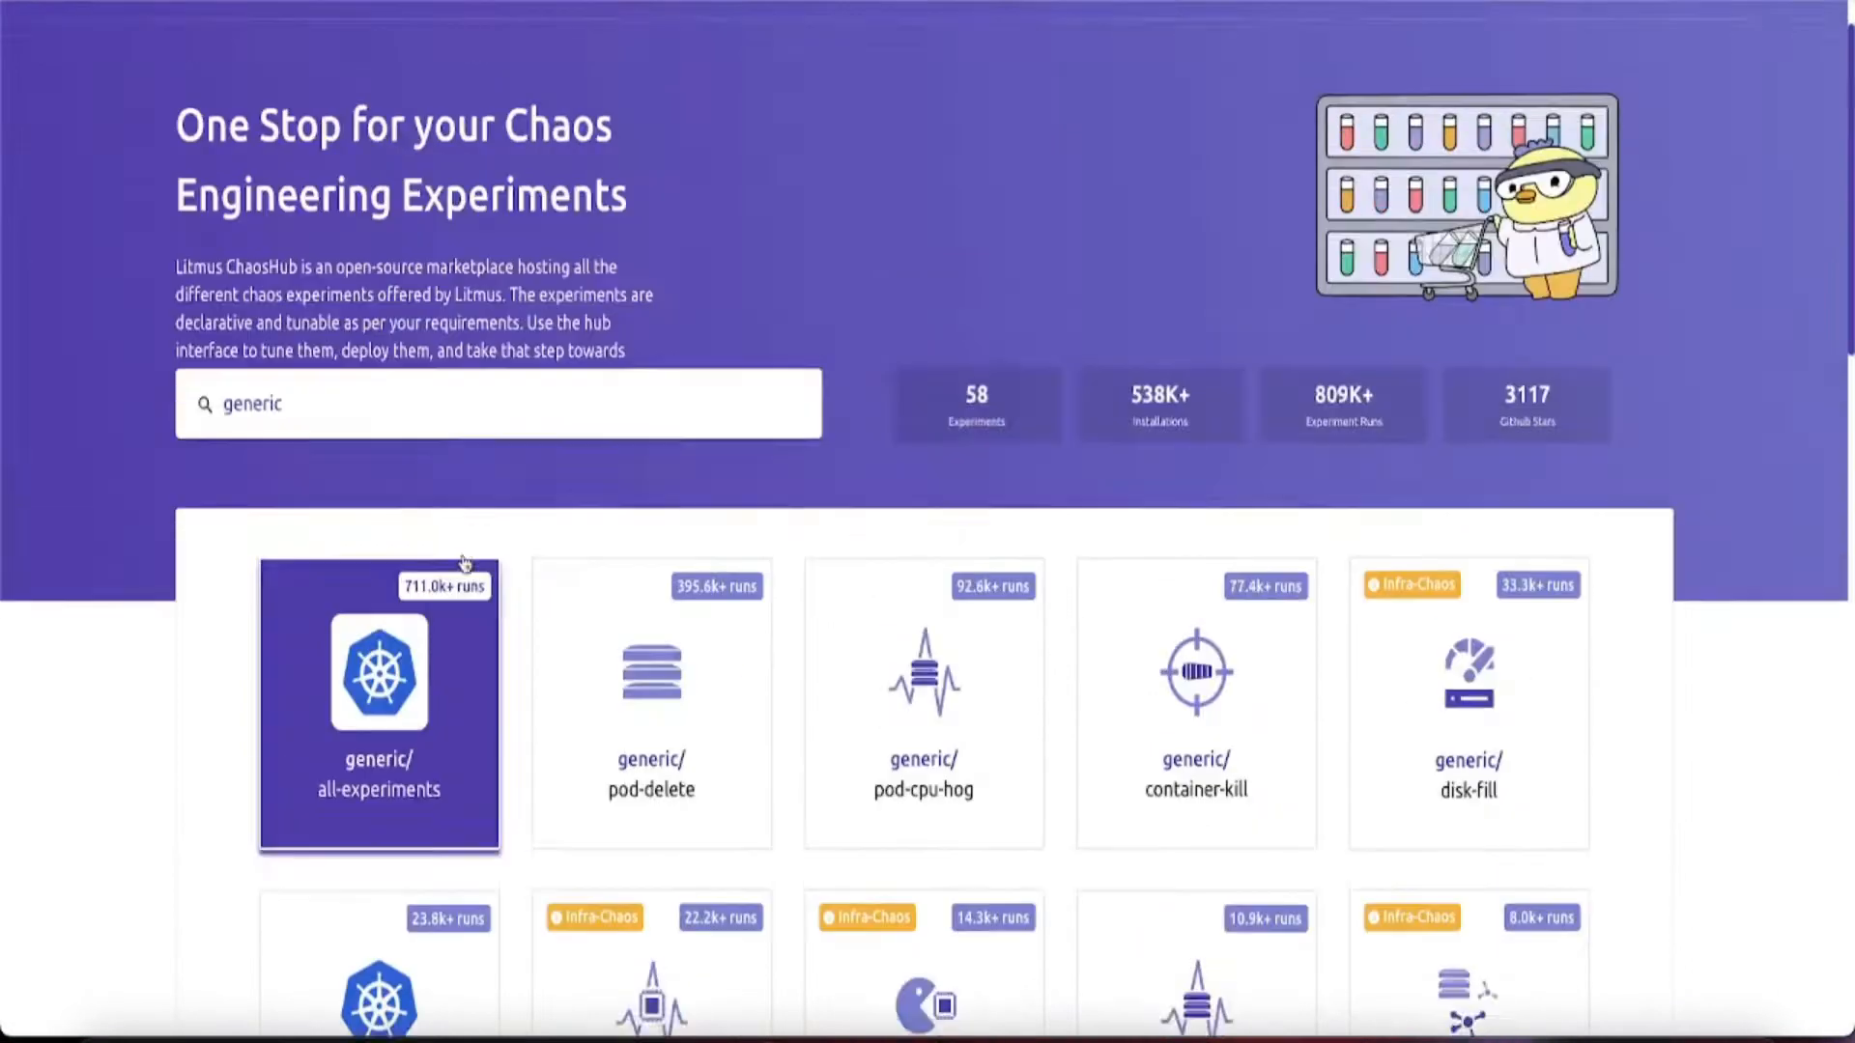
{"action": "type", "text": "kafka"}
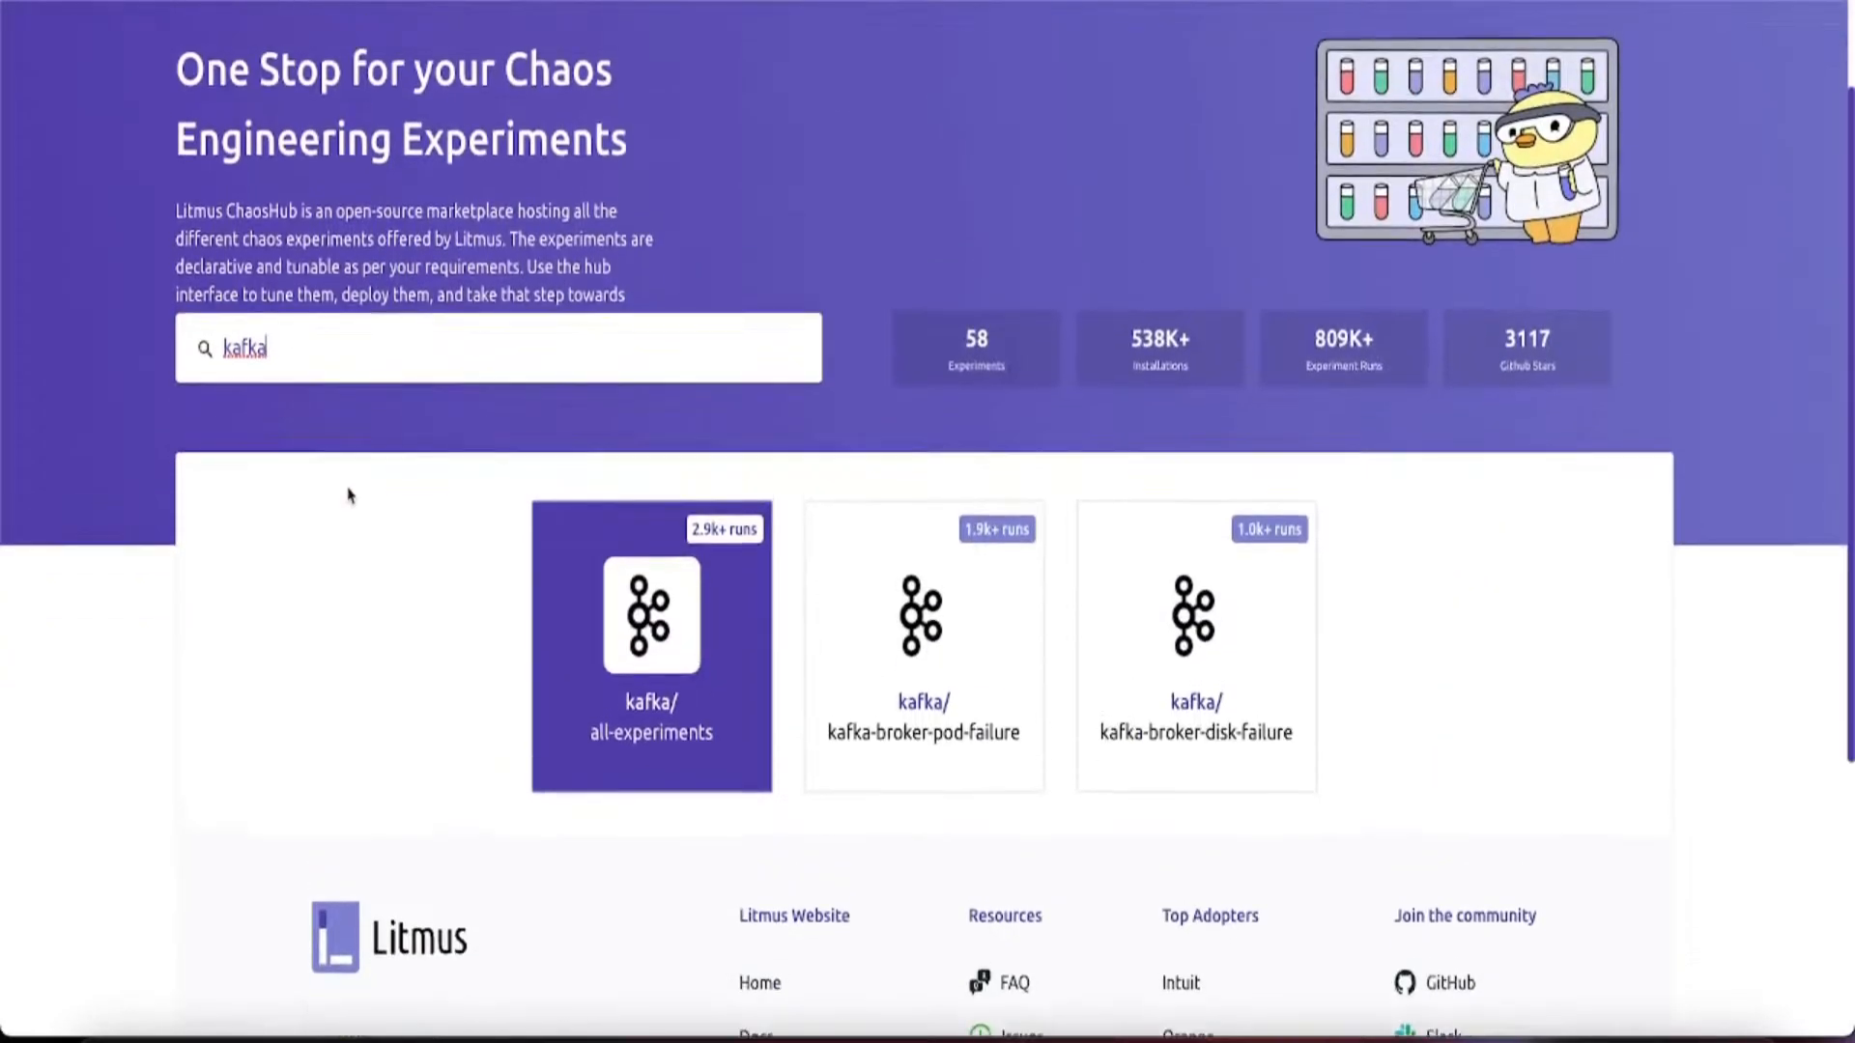
{"action": "type", "text": "node"}
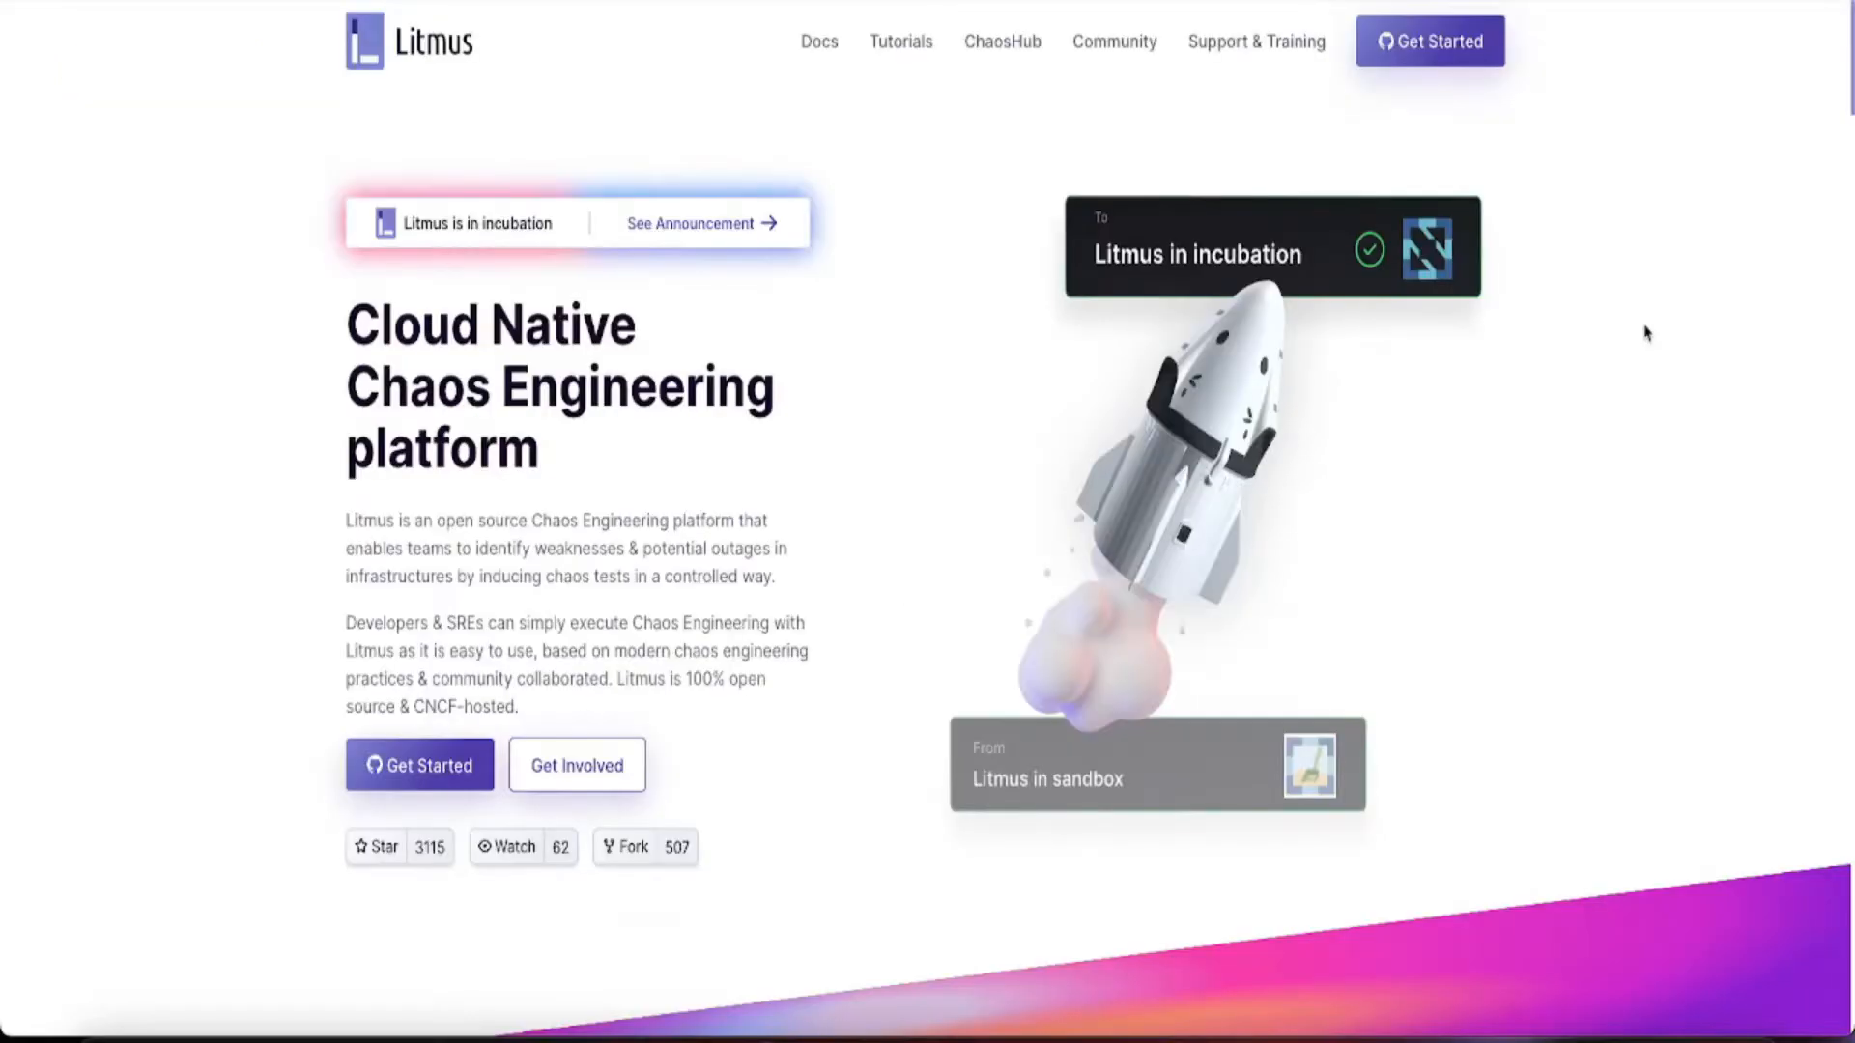
Open the Installation guide from the Docs menu and scroll to Accessing the ChaosCenter.
{"action": "scroll", "scroll_direction": "down", "scroll_amount": 3}
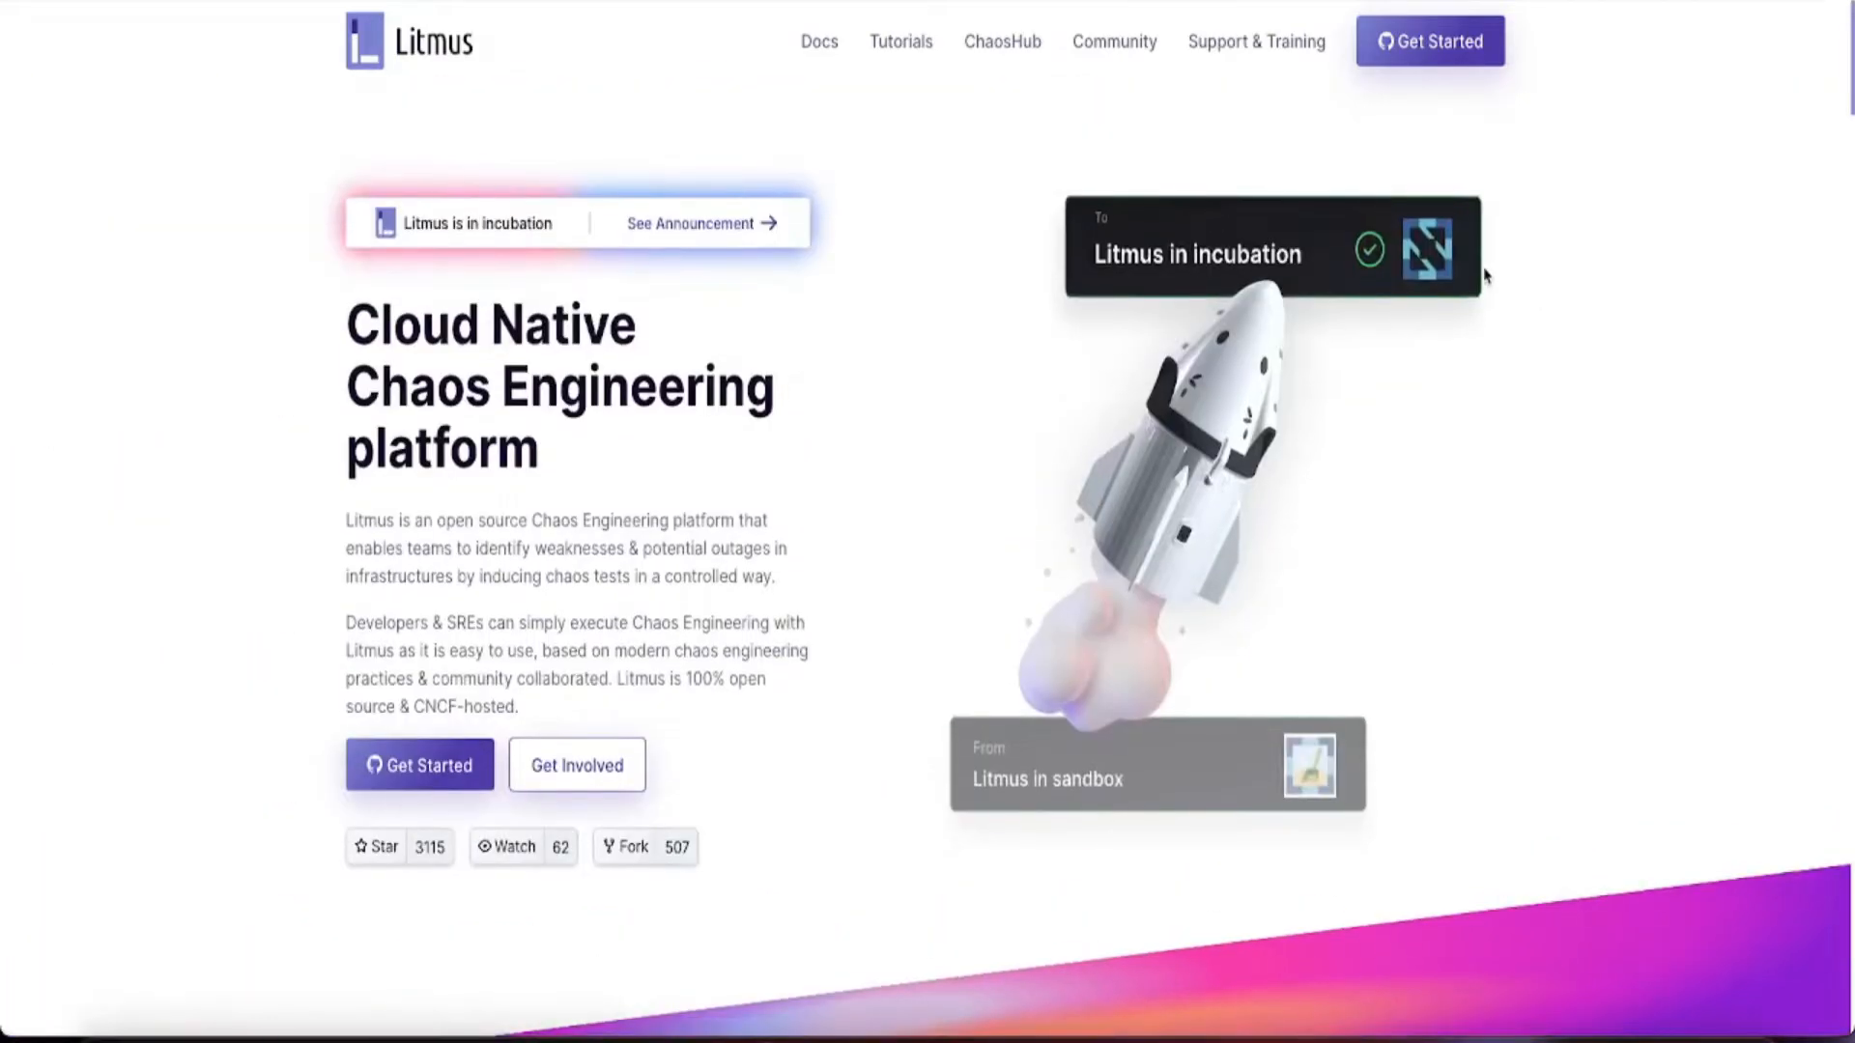
{"action": "left_click", "coordinate": [818, 42]}
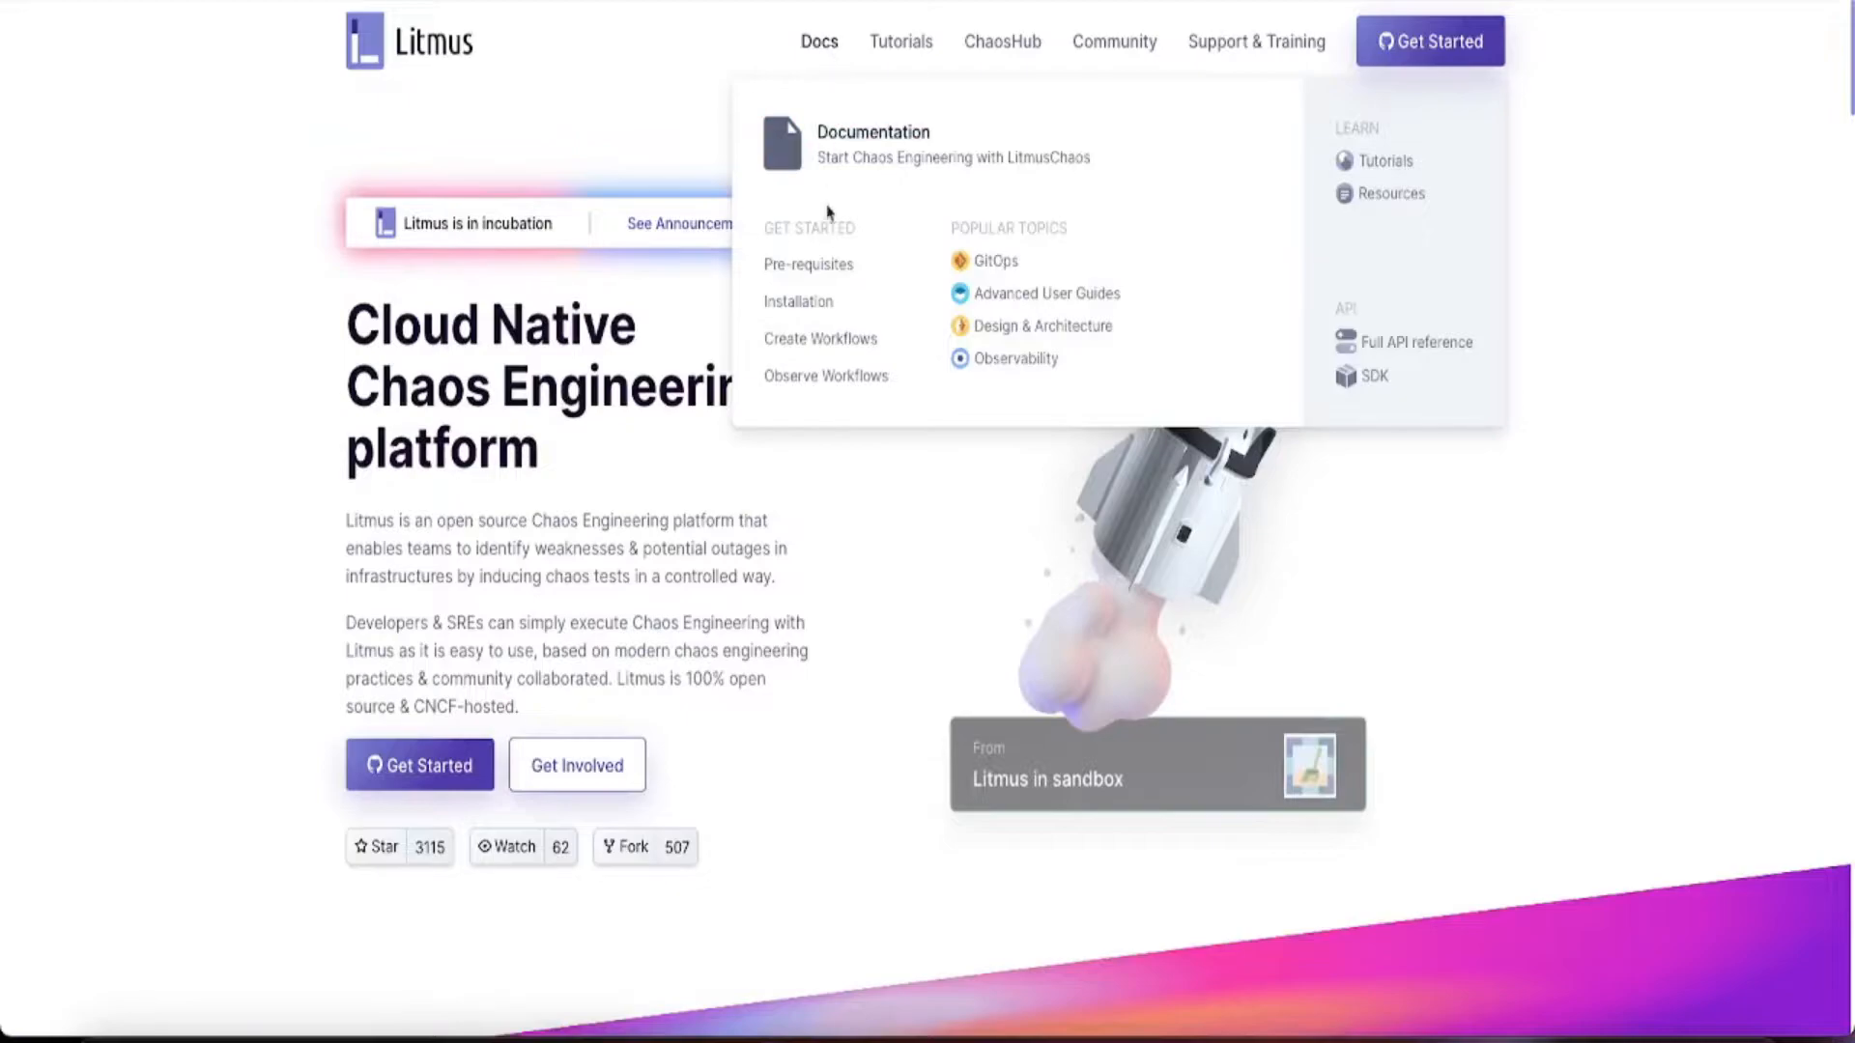
{"action": "left_click", "coordinate": [797, 301]}
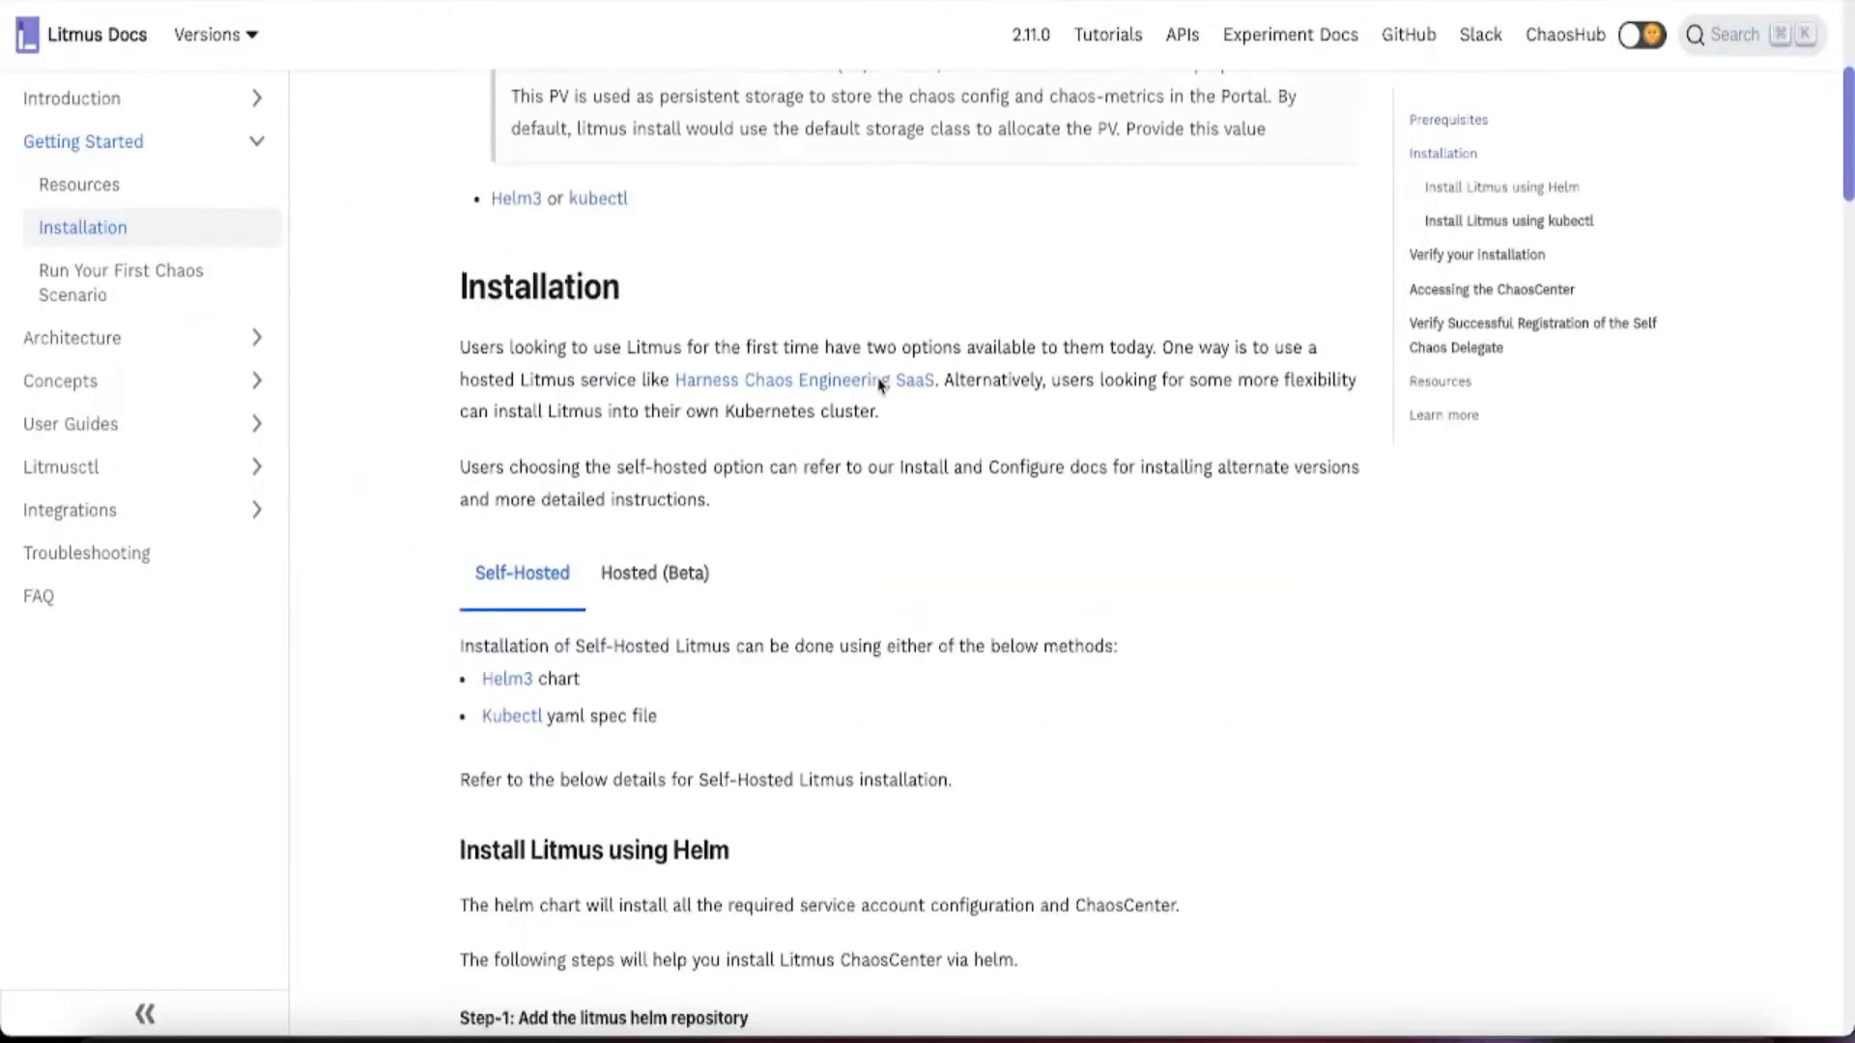
{"action": "scroll", "scroll_direction": "down", "scroll_amount": 3}
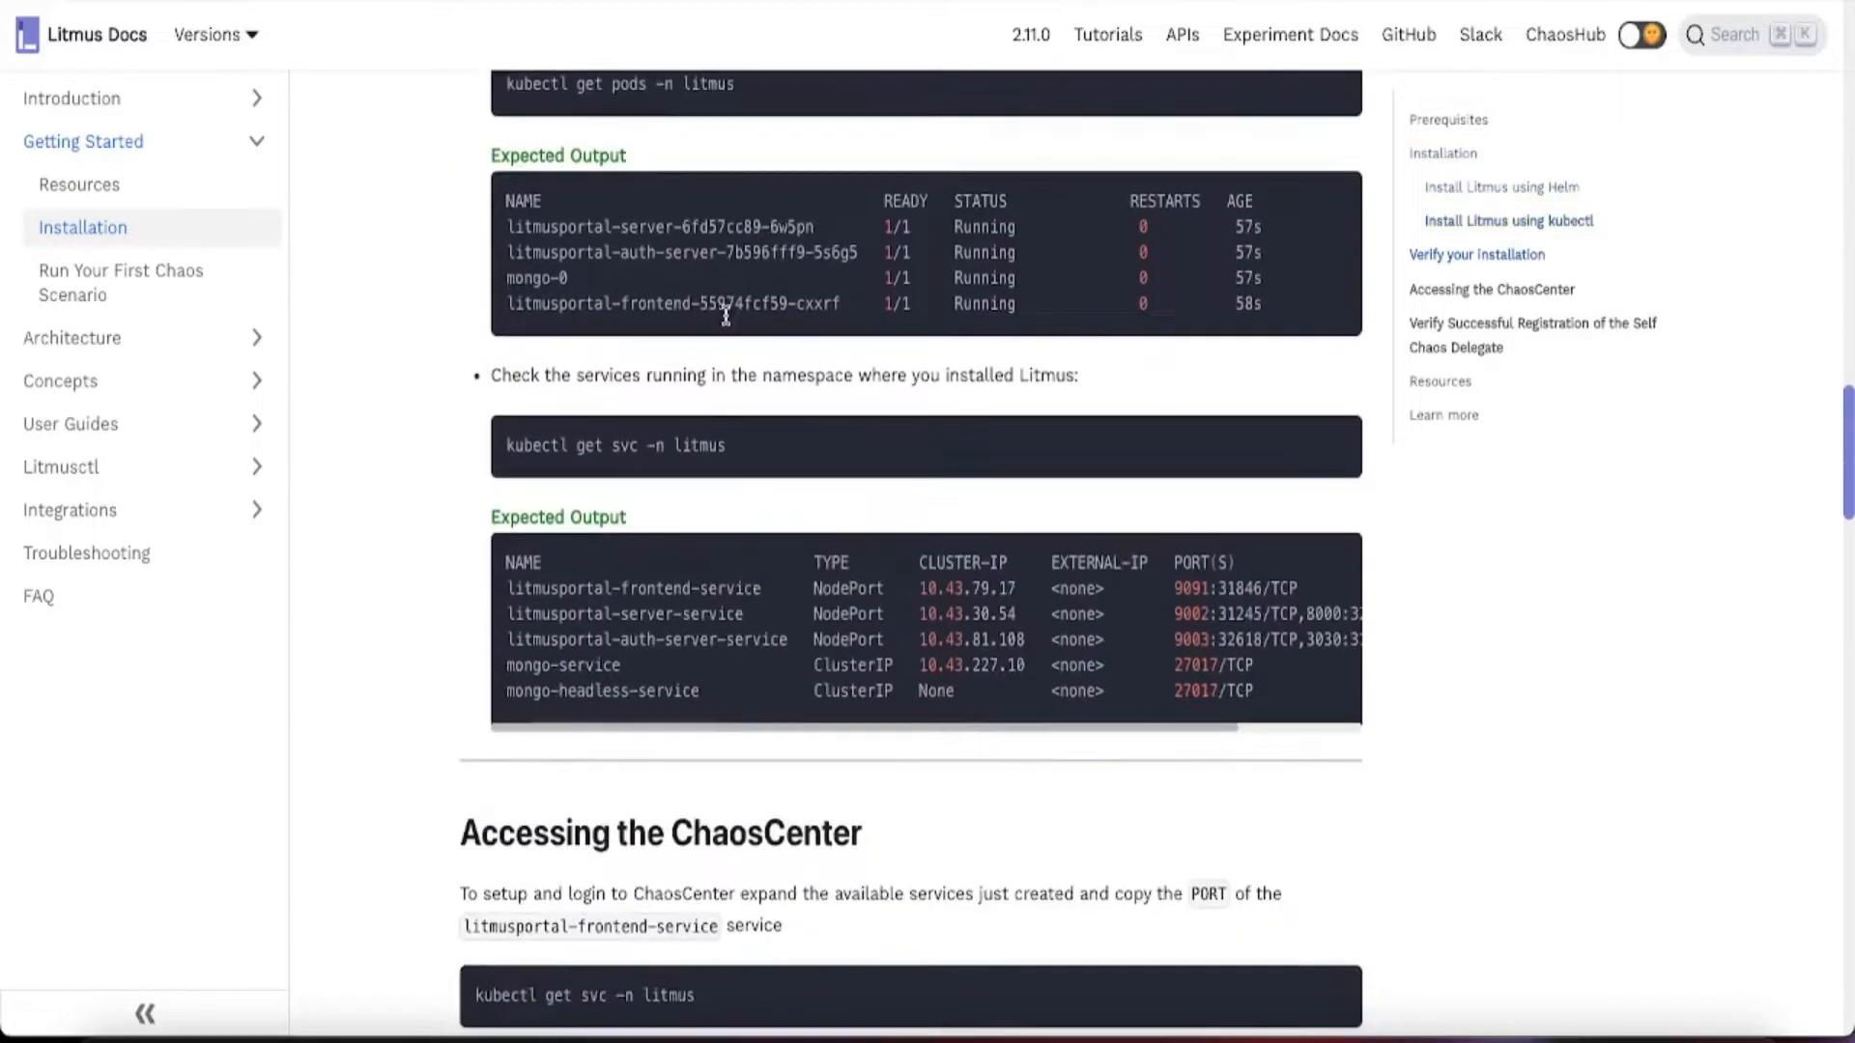
{"action": "scroll", "scroll_direction": "down", "scroll_amount": 3}
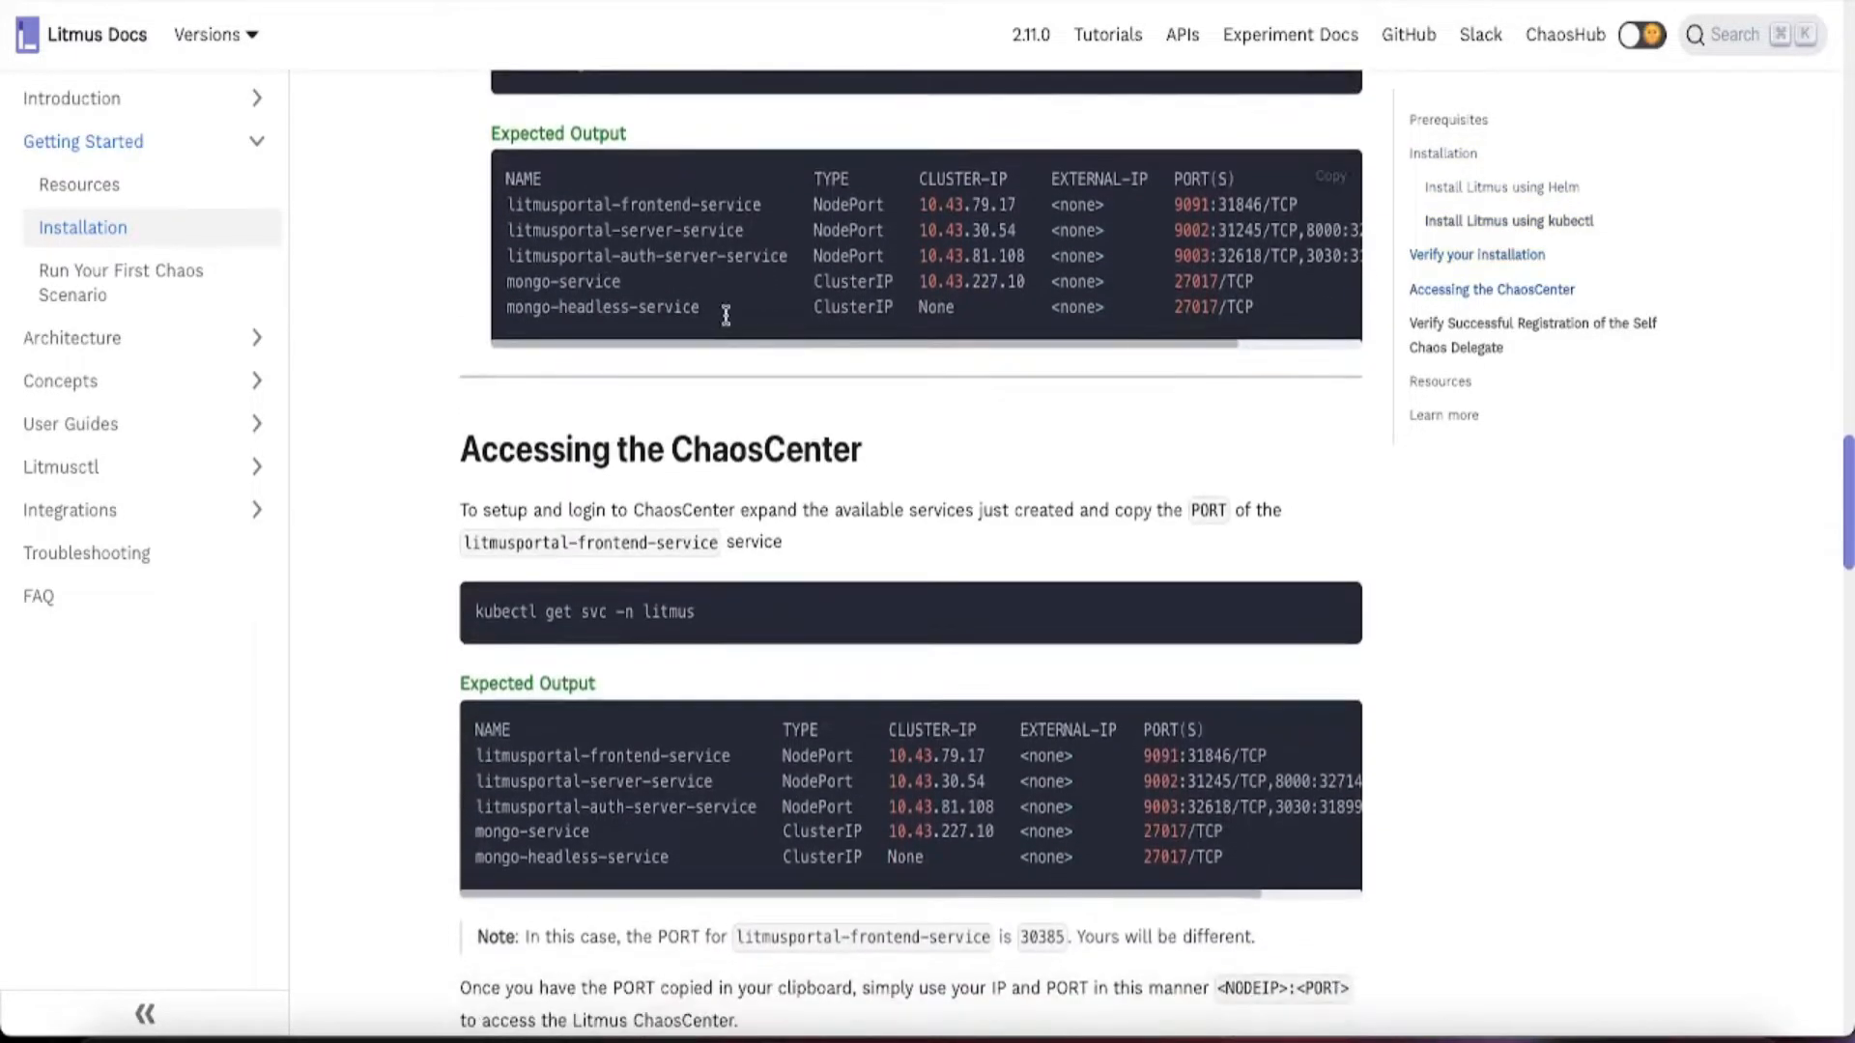
{"action": "scroll", "scroll_direction": "down", "scroll_amount": 3}
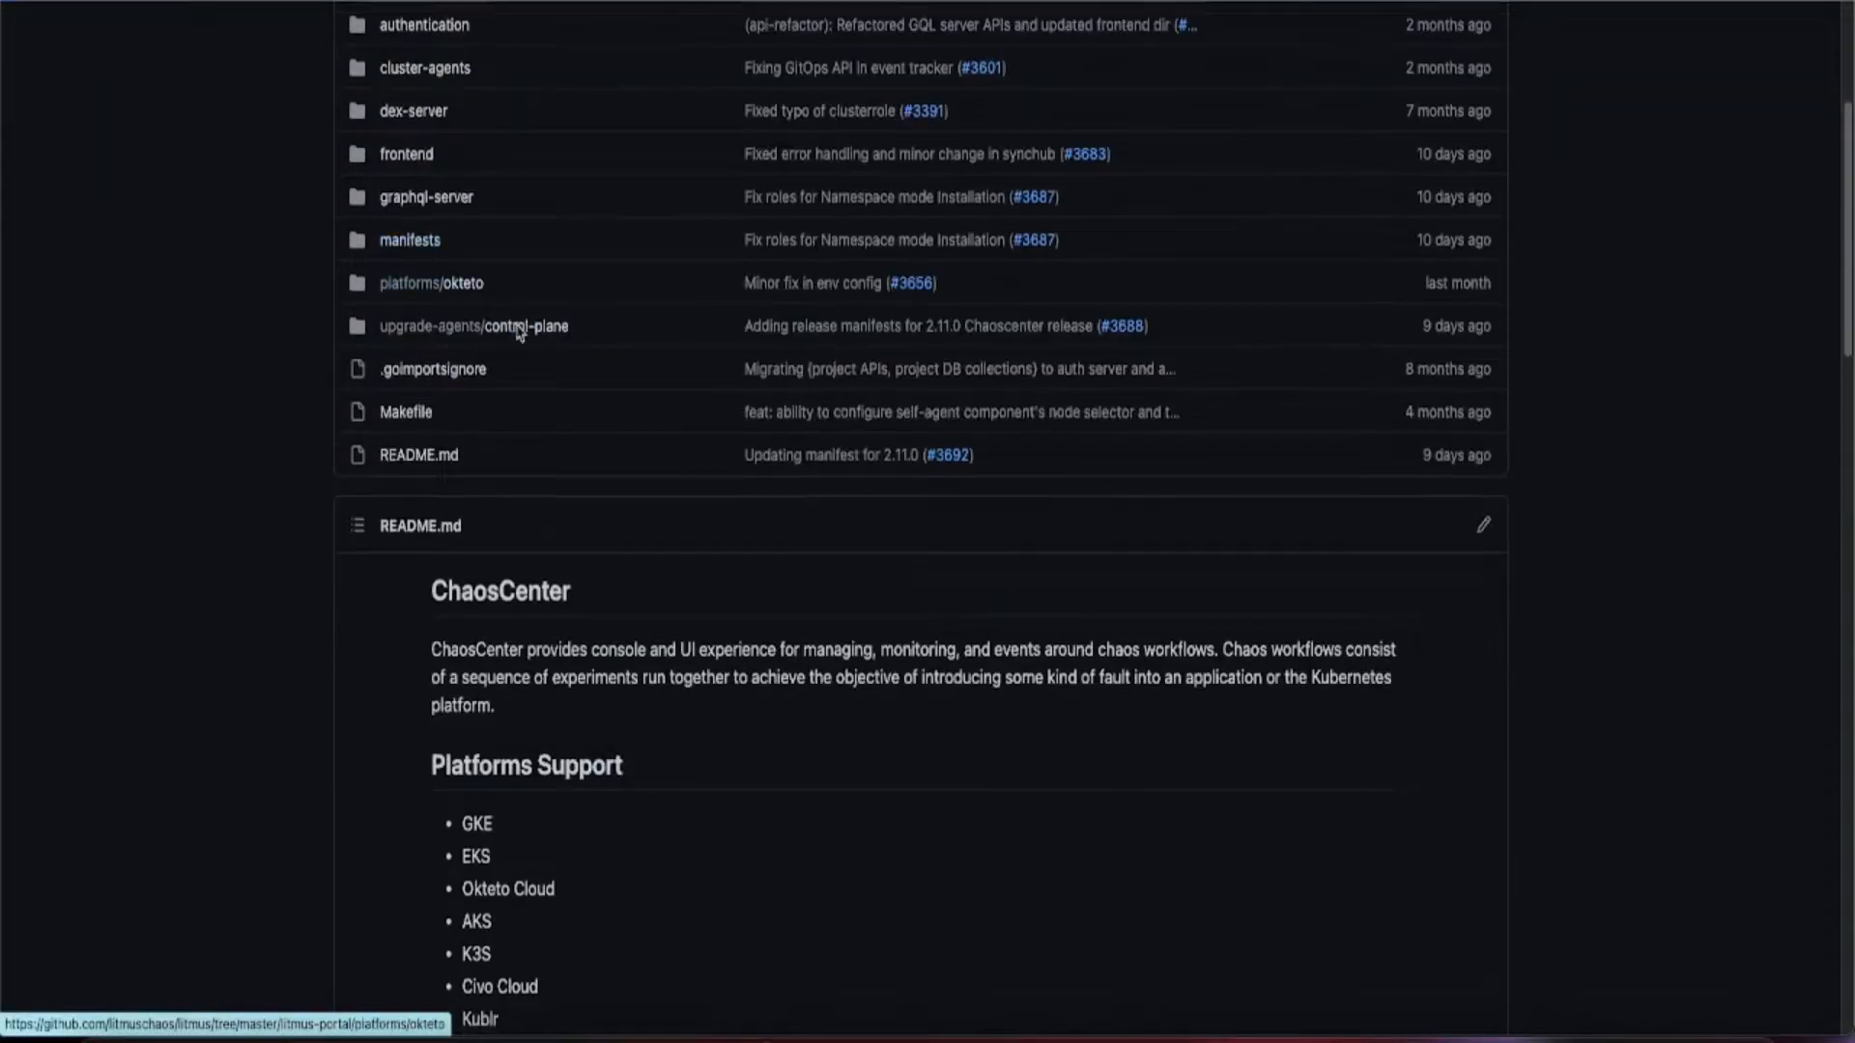
Scroll the litmus-portal README down to Platforms Support and the installation manifests.
{"action": "scroll", "scroll_direction": "down", "scroll_amount": 3}
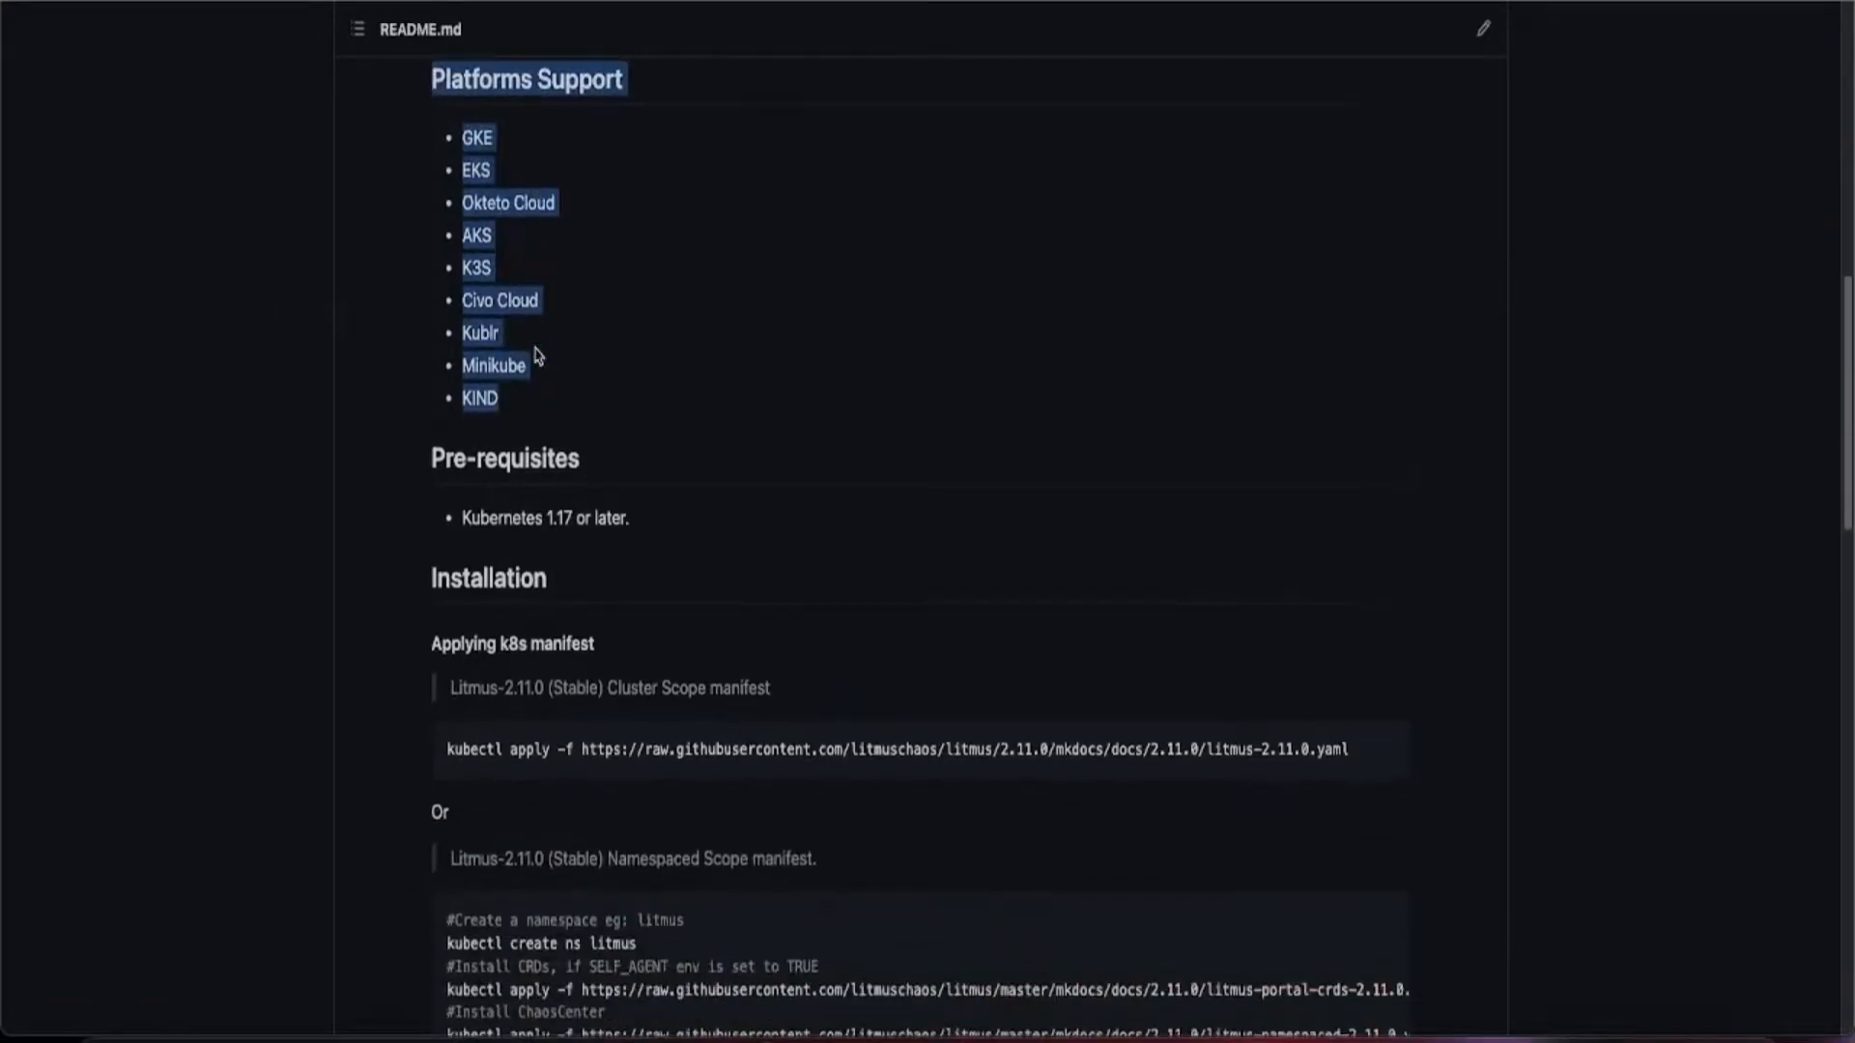
{"action": "scroll", "scroll_direction": "down", "scroll_amount": 3}
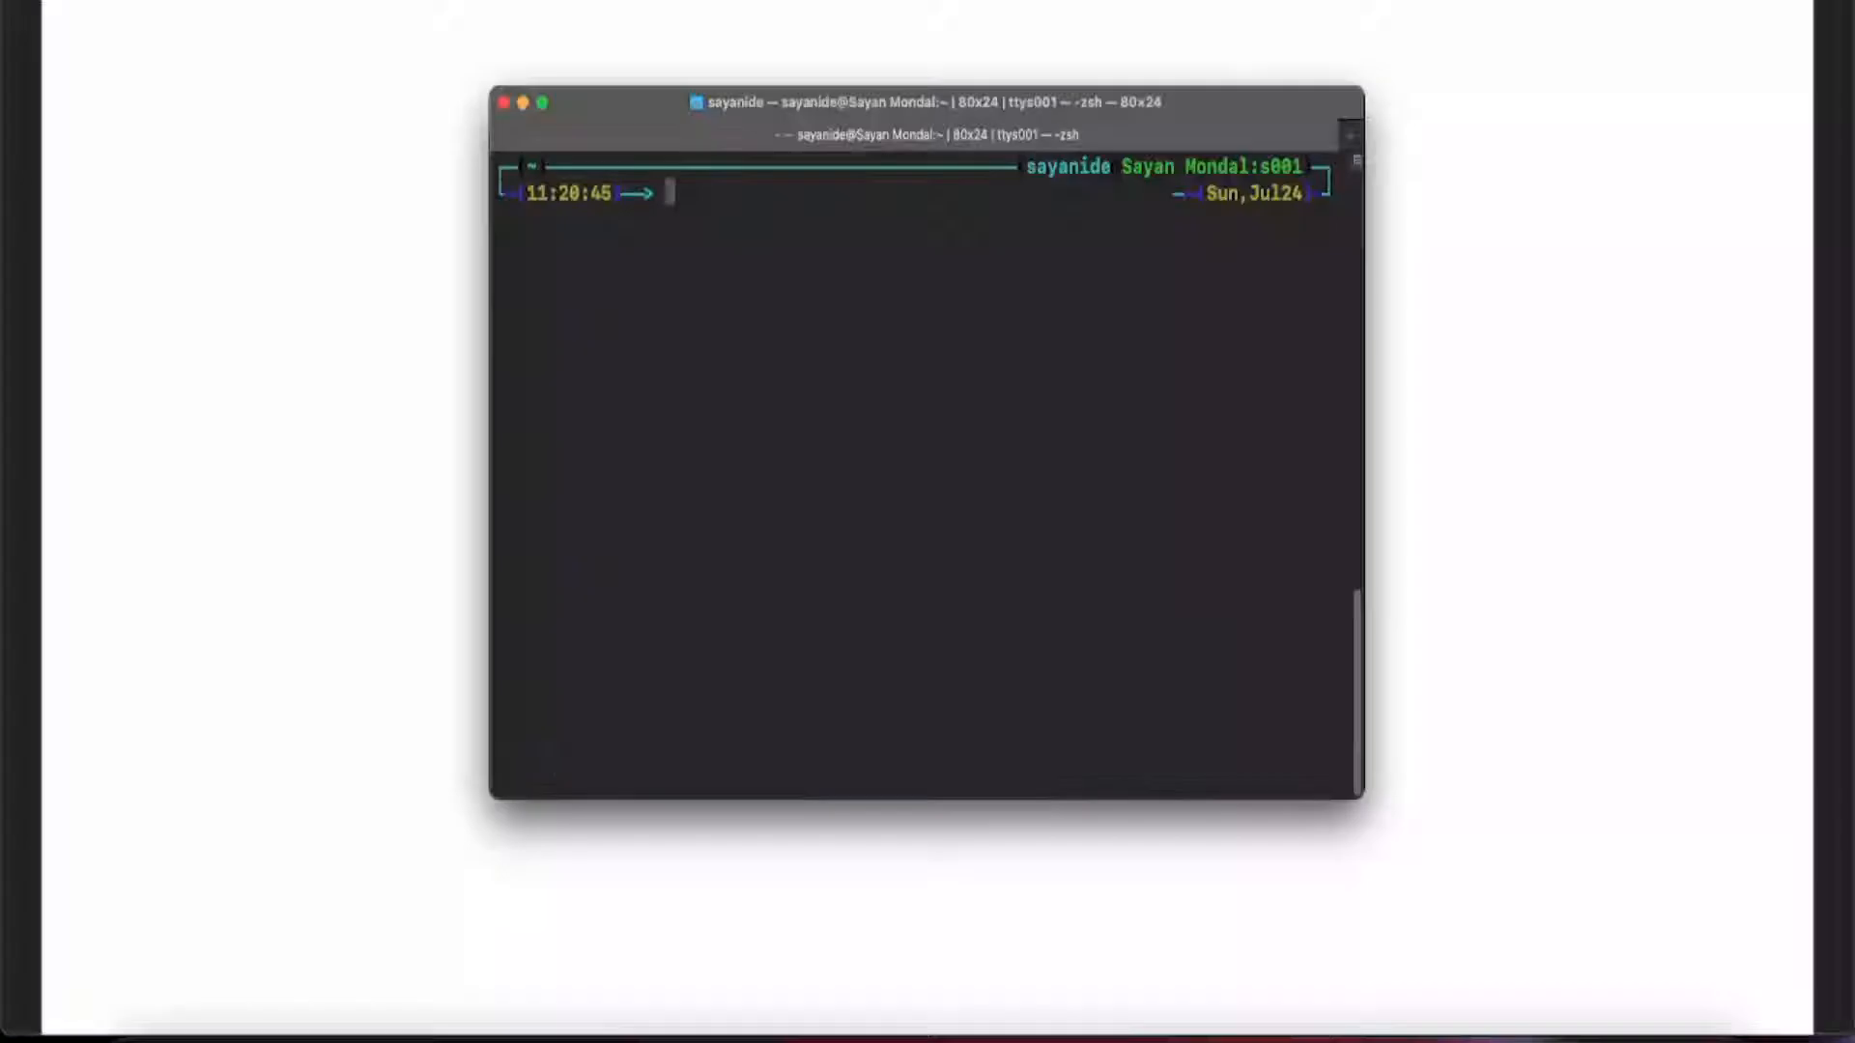
Apply the Litmus 2.11.0 manifest with kubectl, then list the sock-shop services.
{"action": "type", "text": "kubectl apply -f https://raw.githubusercontent.com/litmuschaos/litmus/2.11.0/mkdocs/docs/2.11.0/litmus-2.11.0.yaml"}
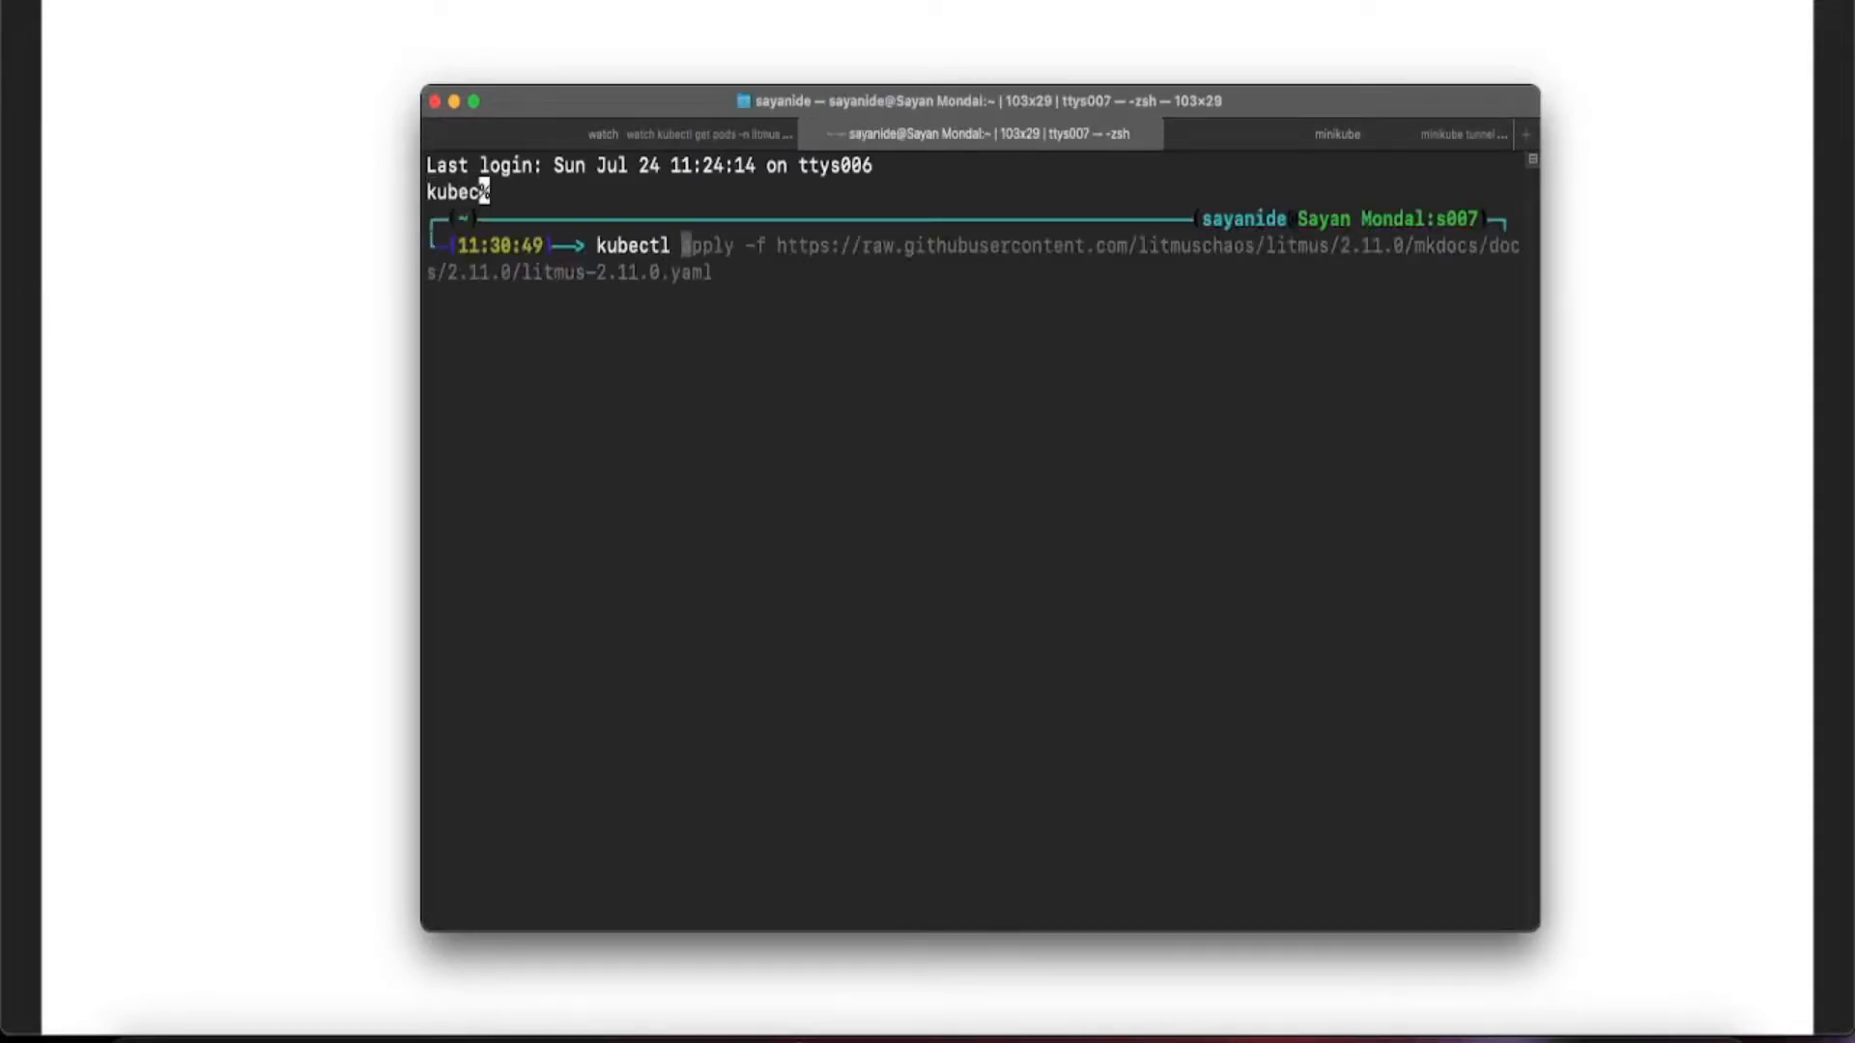
{"action": "type", "text": "kubectl get svc -n sock-shop"}
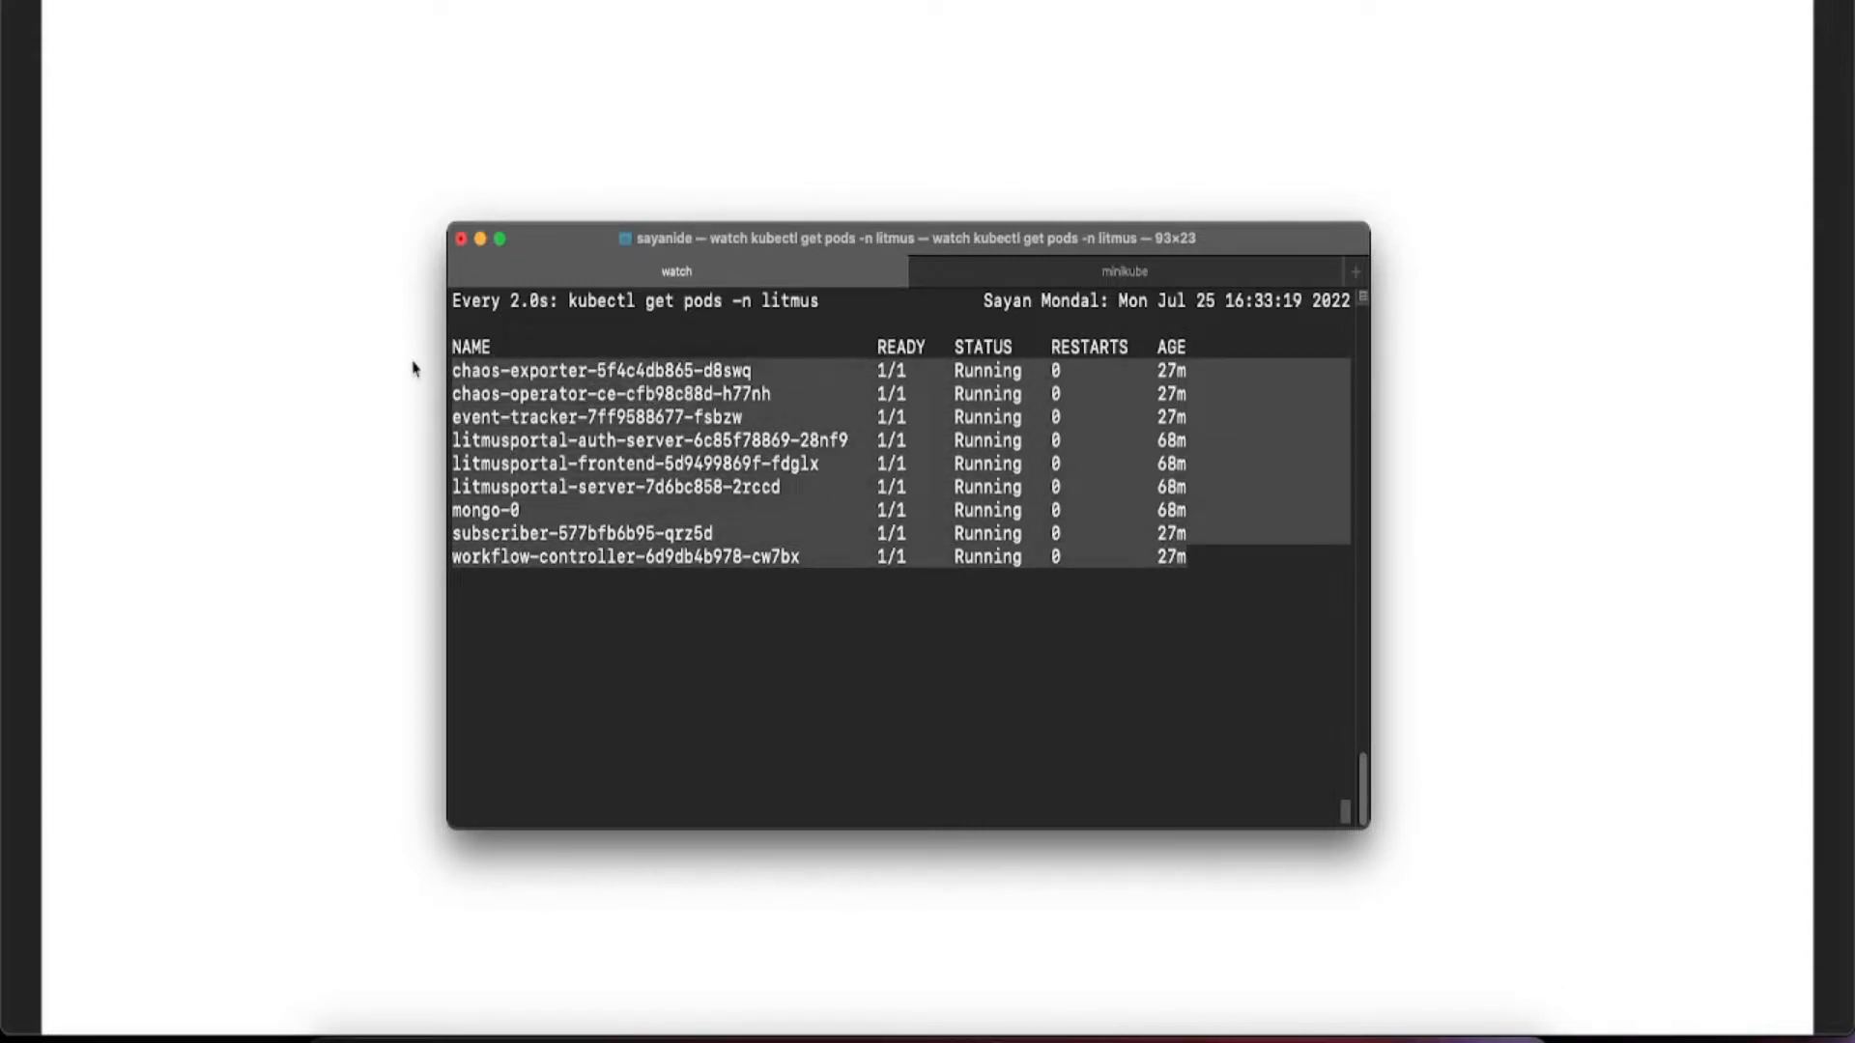
{"action": "mouse_move", "coordinate": [1619, 628]}
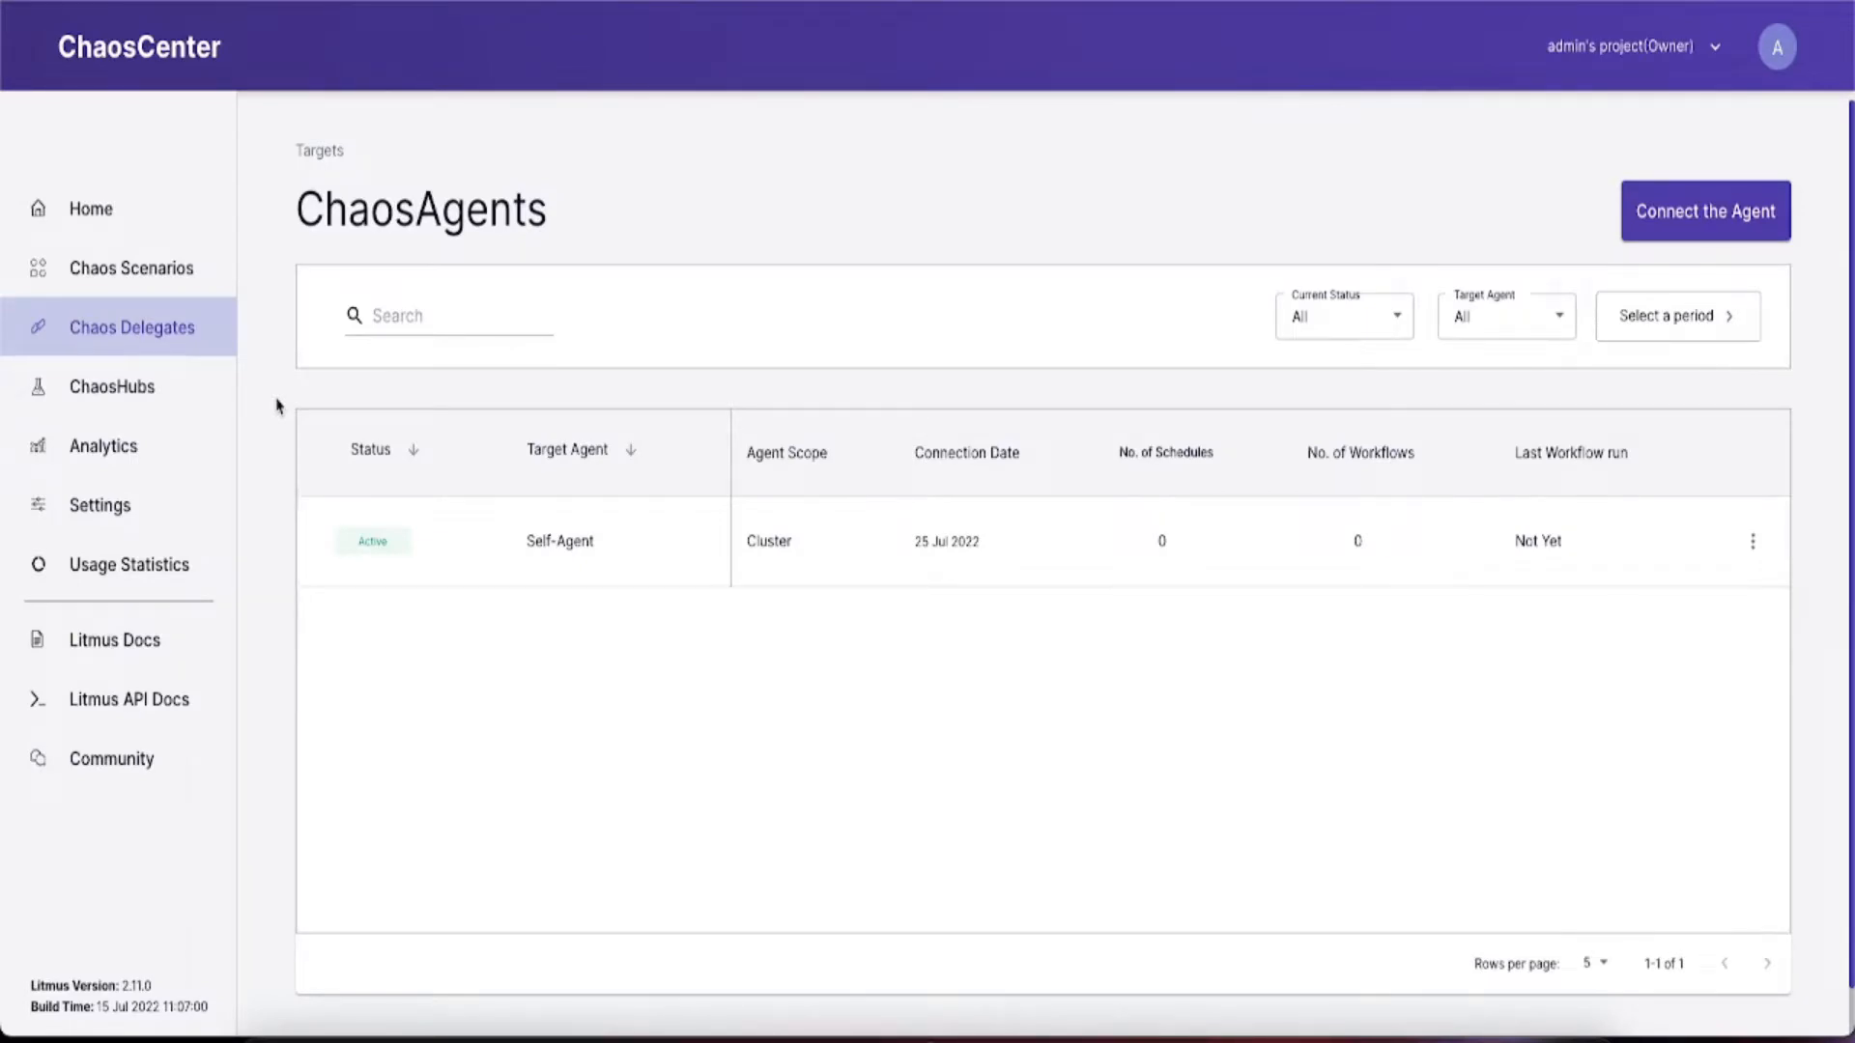
{"action": "mouse_move", "coordinate": [628, 297]}
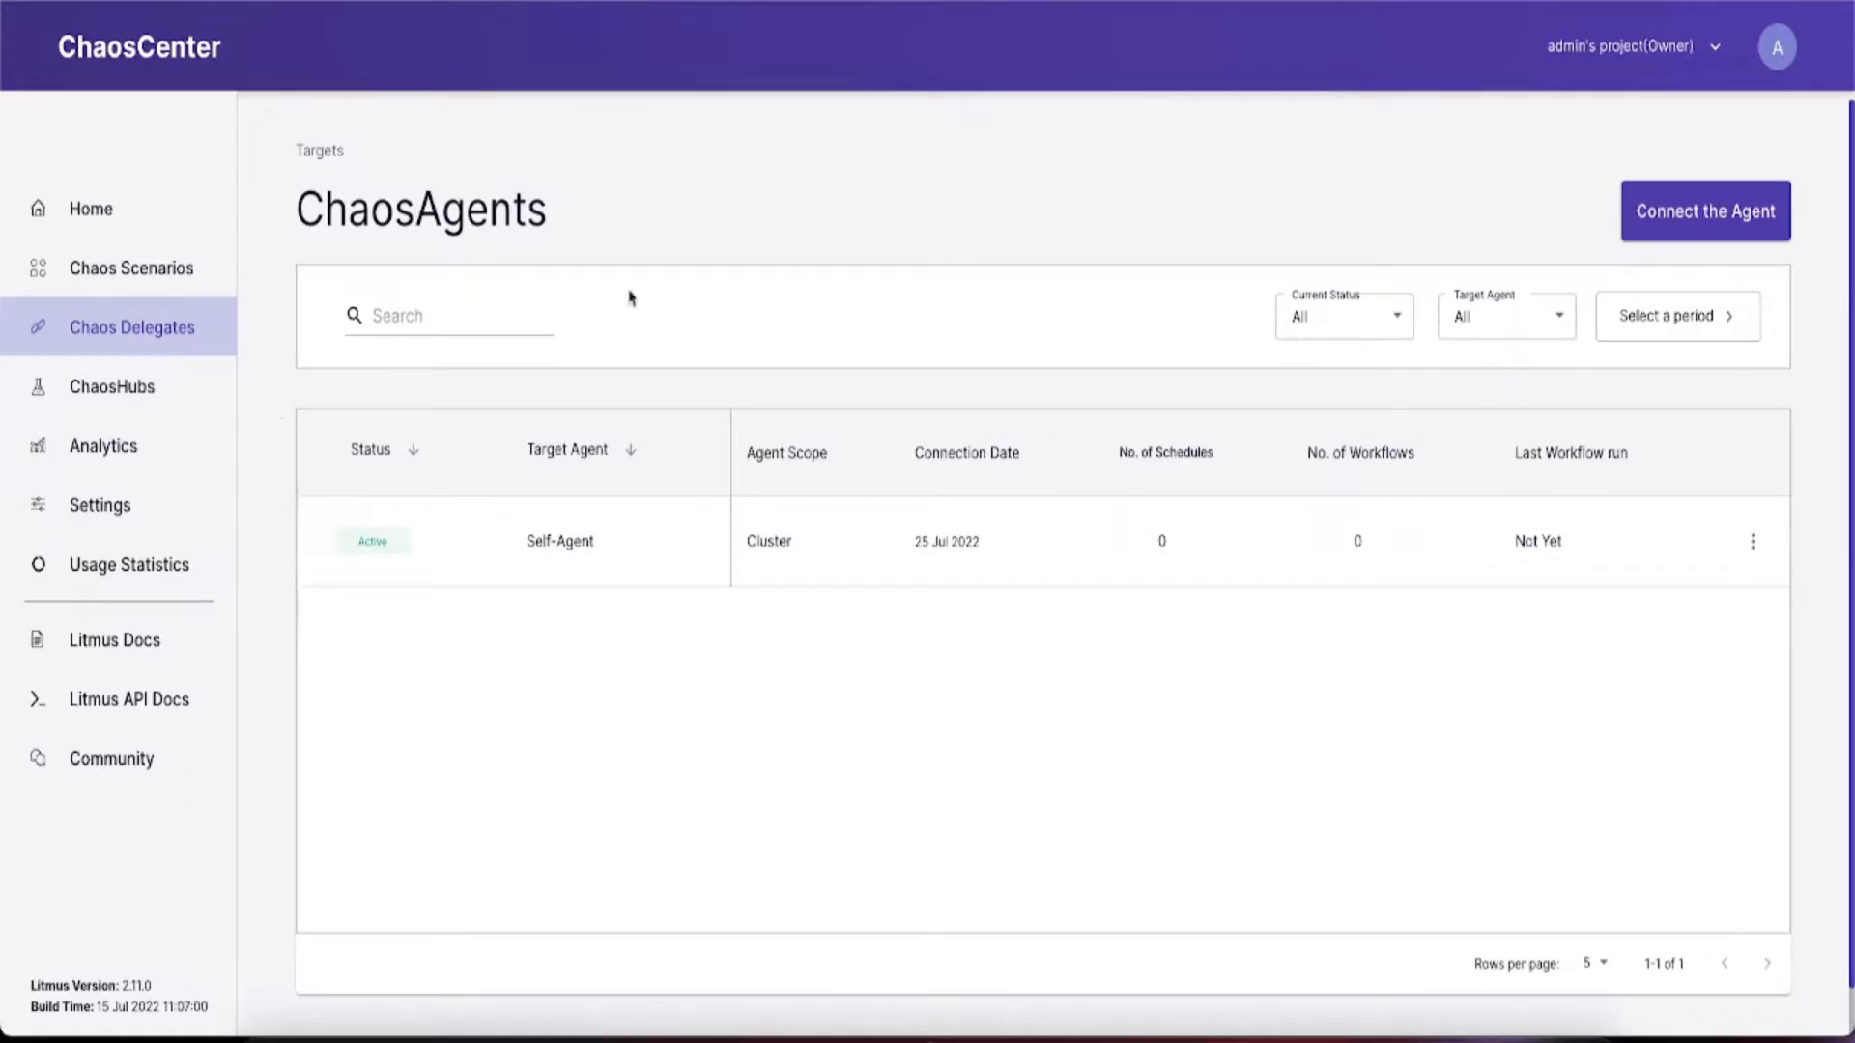
{"action": "mouse_move", "coordinate": [489, 510]}
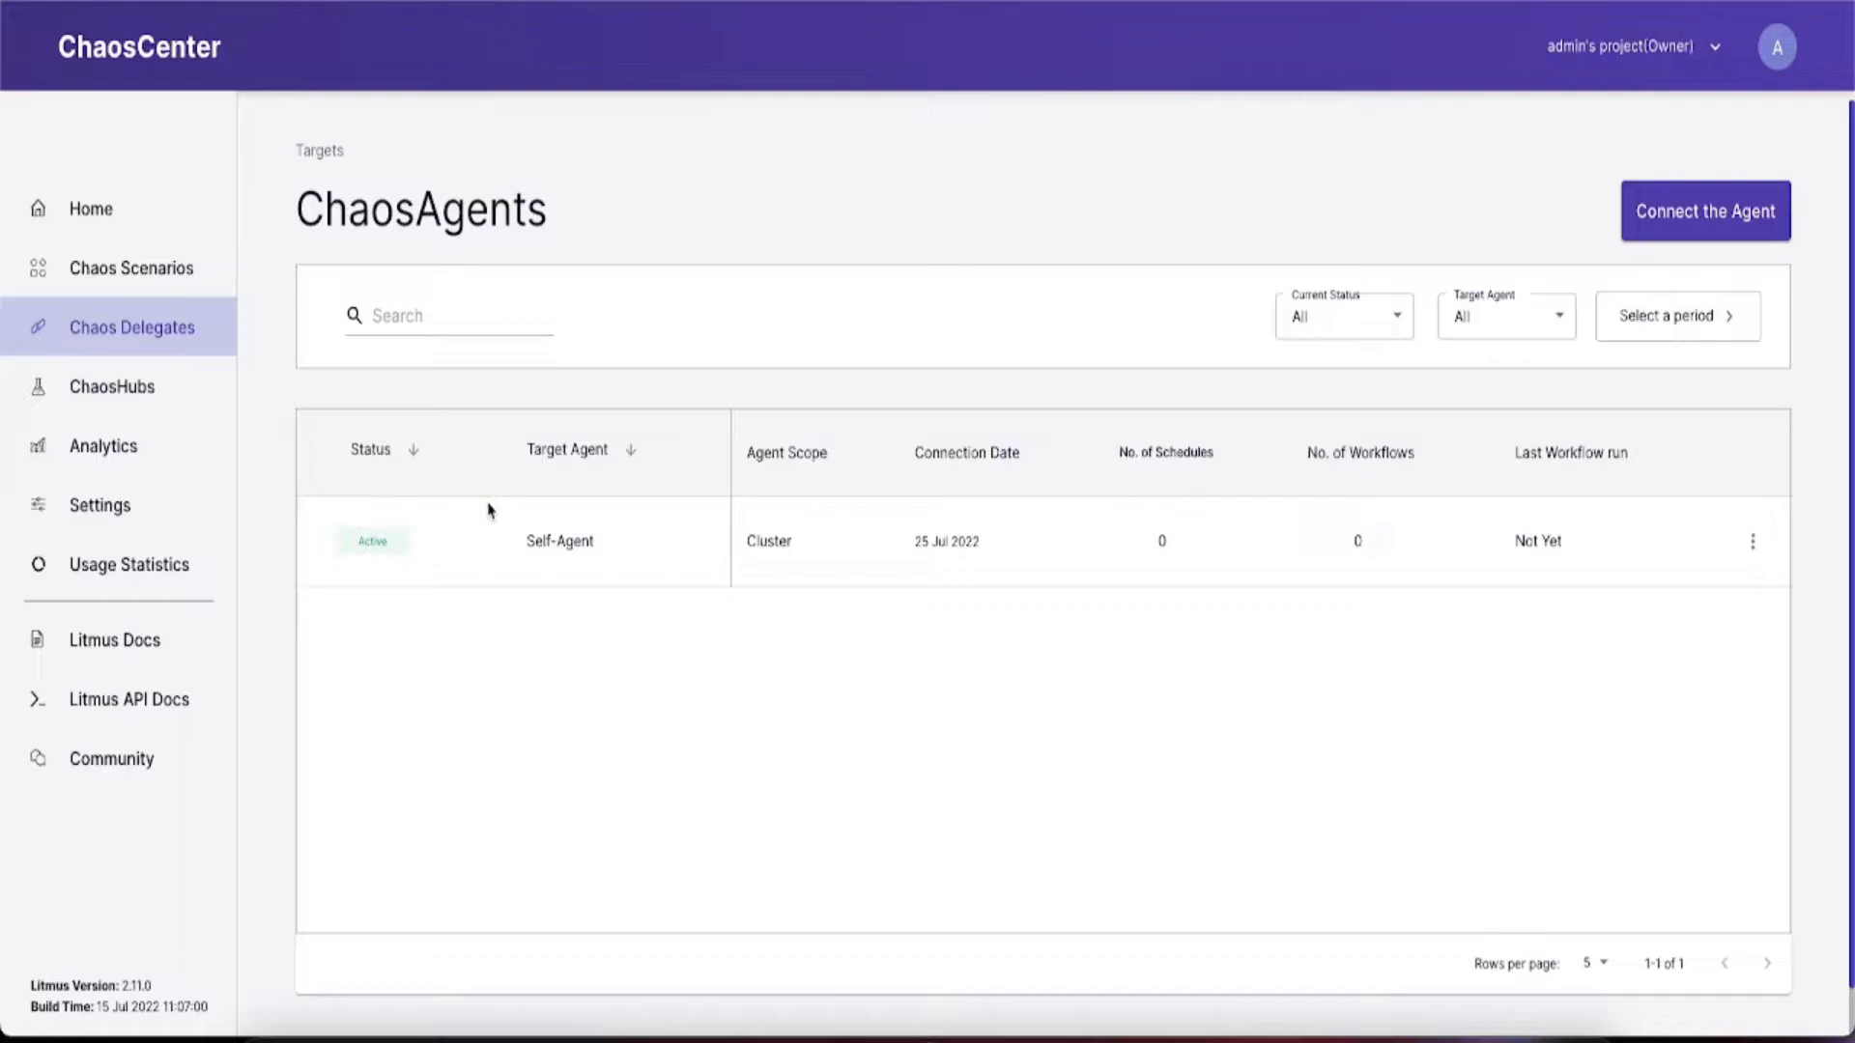
{"action": "mouse_move", "coordinate": [511, 552]}
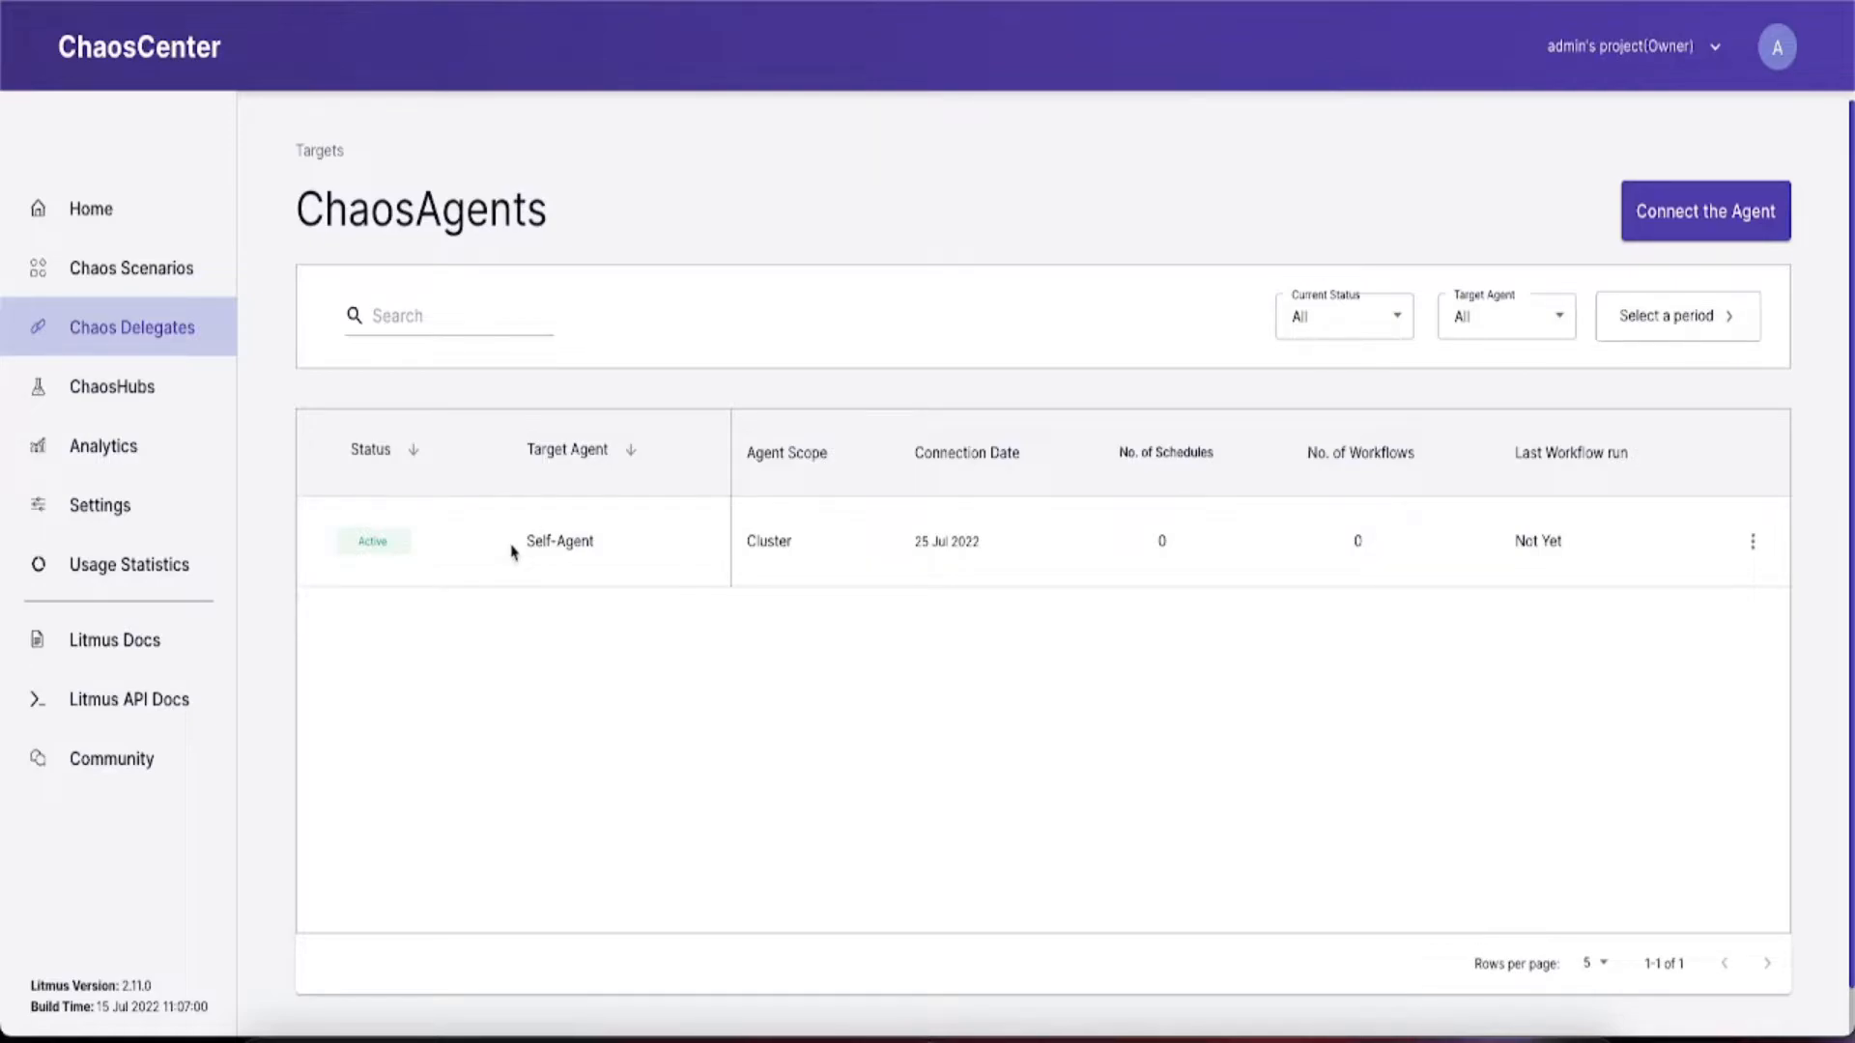
{"action": "mouse_move", "coordinate": [603, 541]}
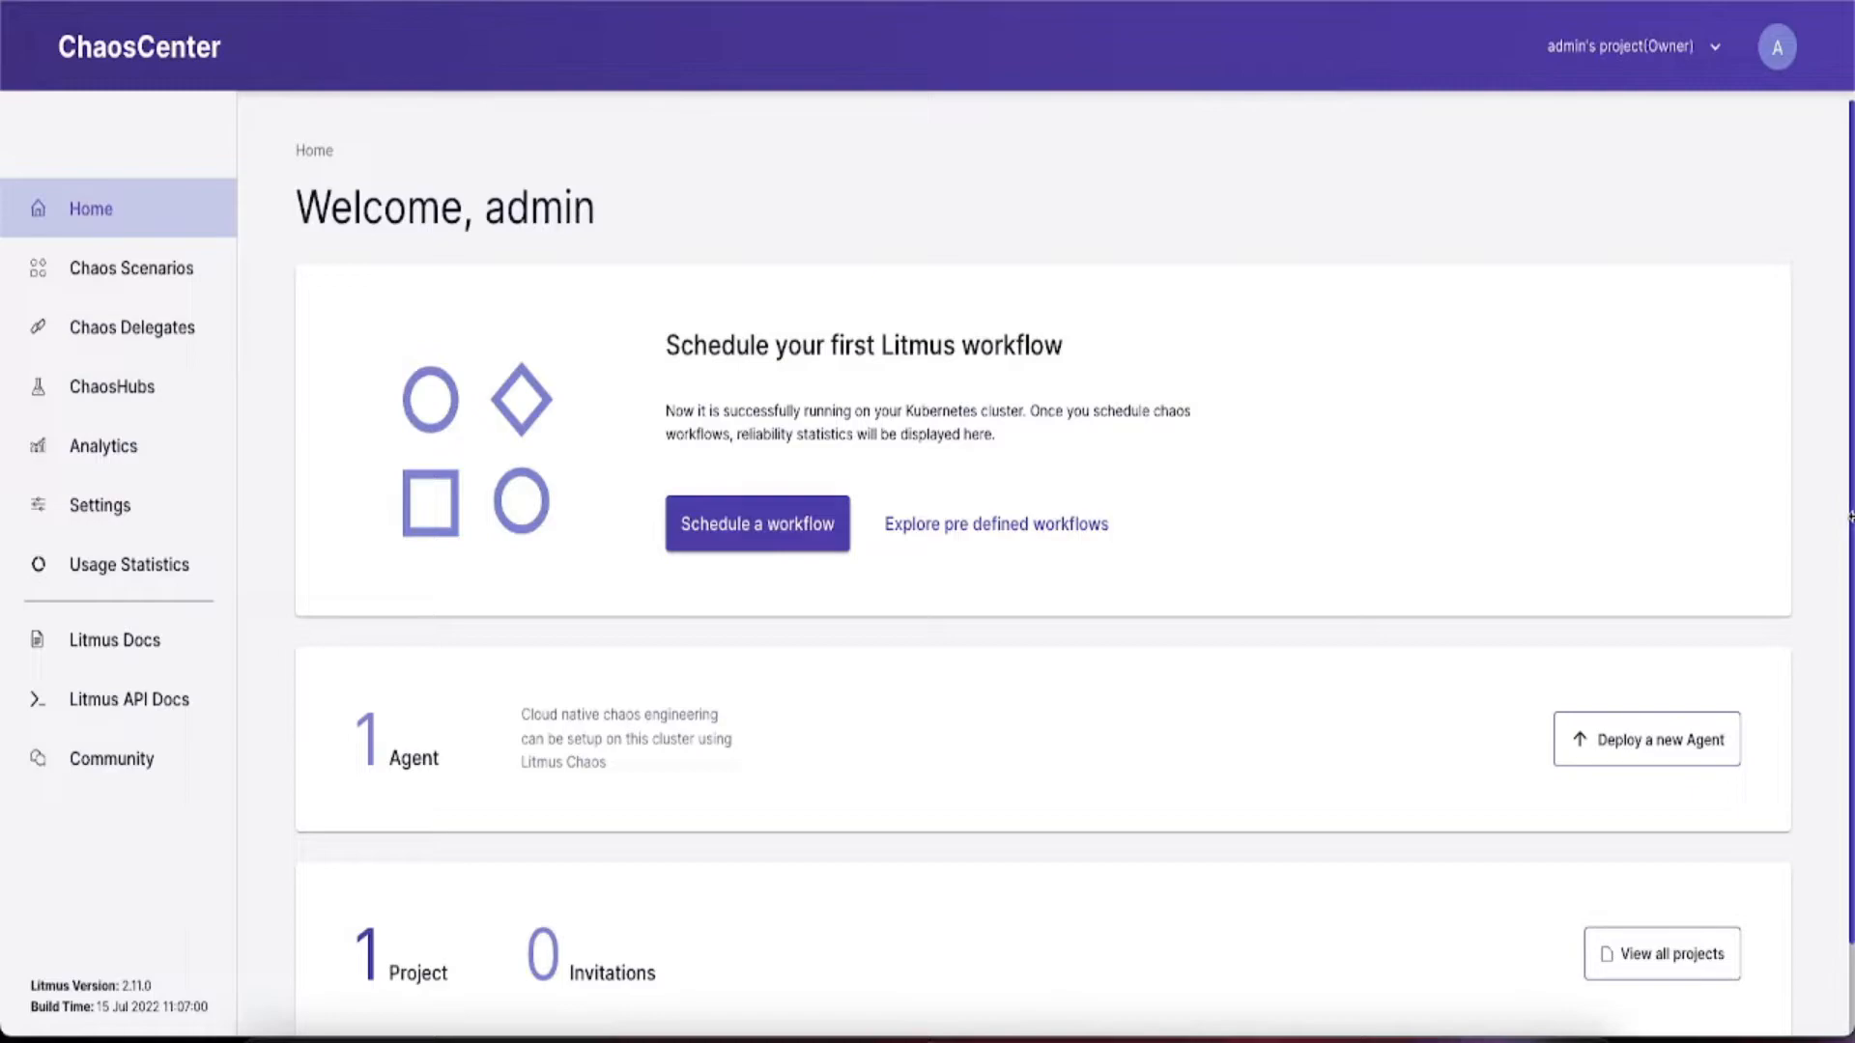
Schedule a new chaos workflow targeting the Self-Agent cluster.
{"action": "left_click", "coordinate": [755, 522]}
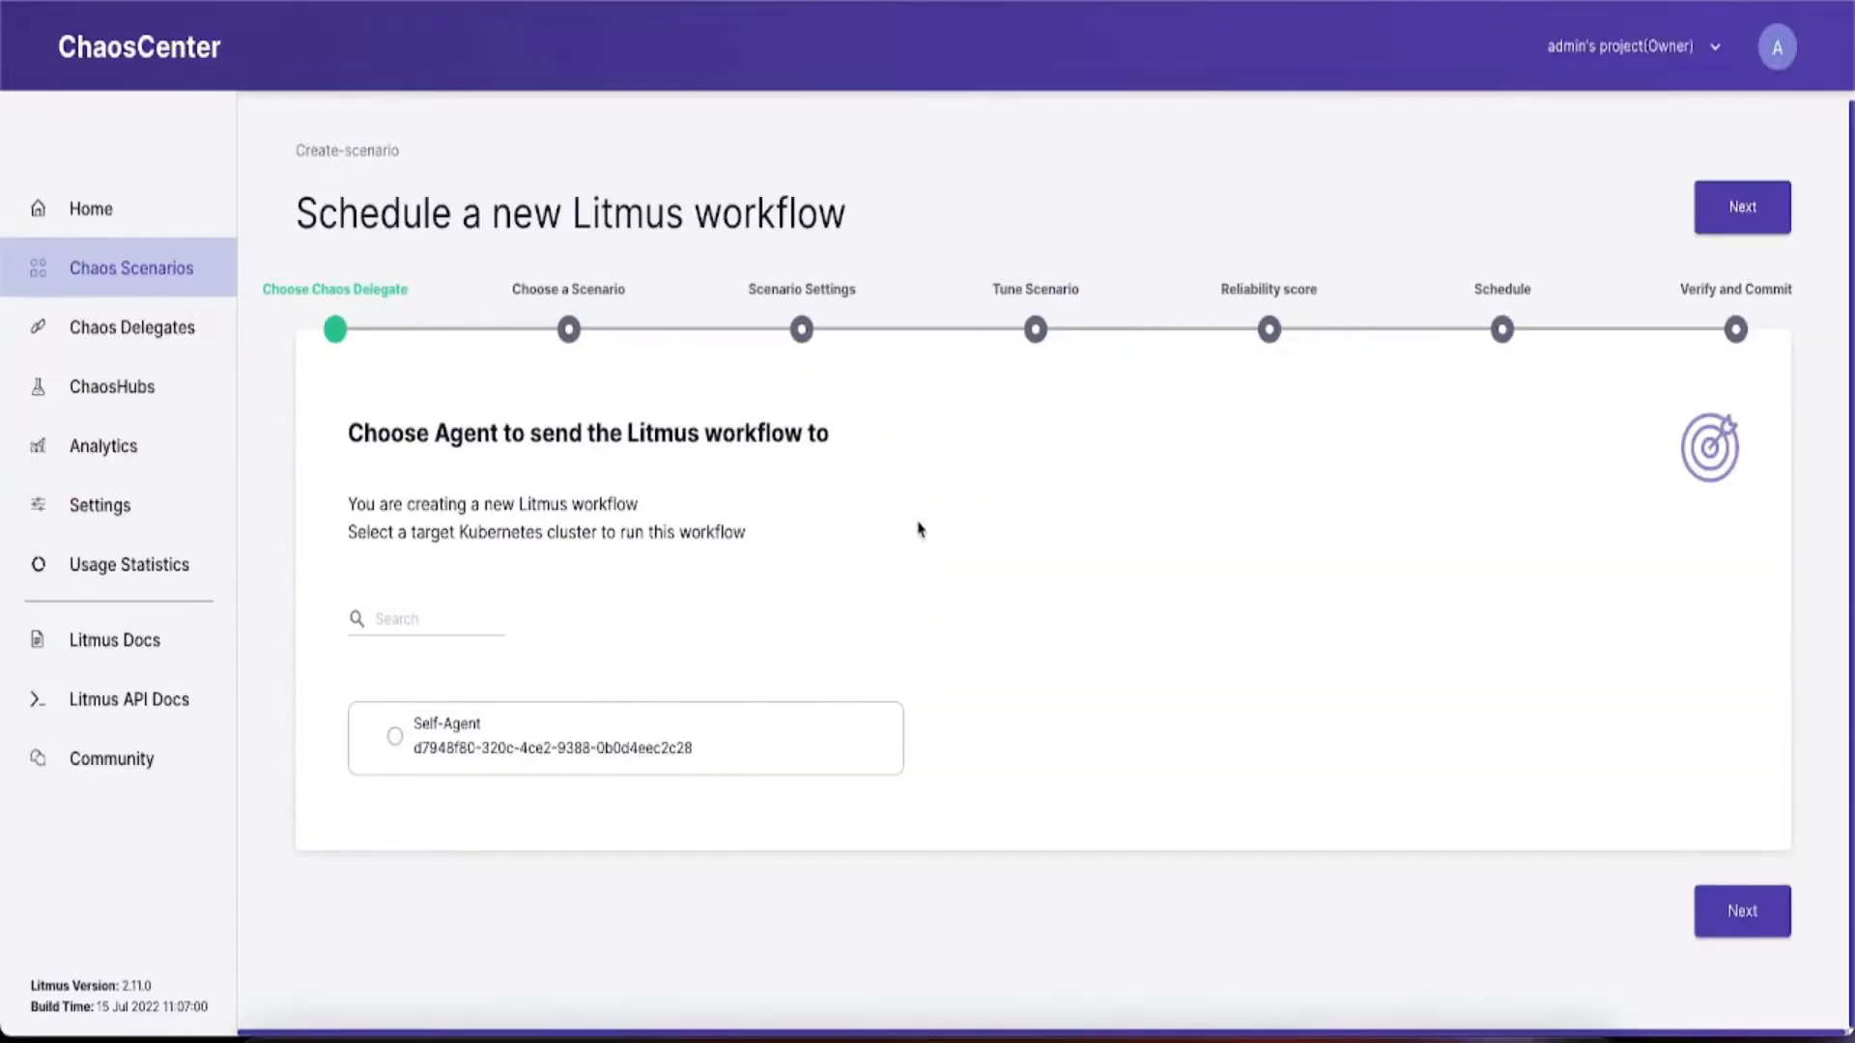
{"action": "mouse_move", "coordinate": [878, 537]}
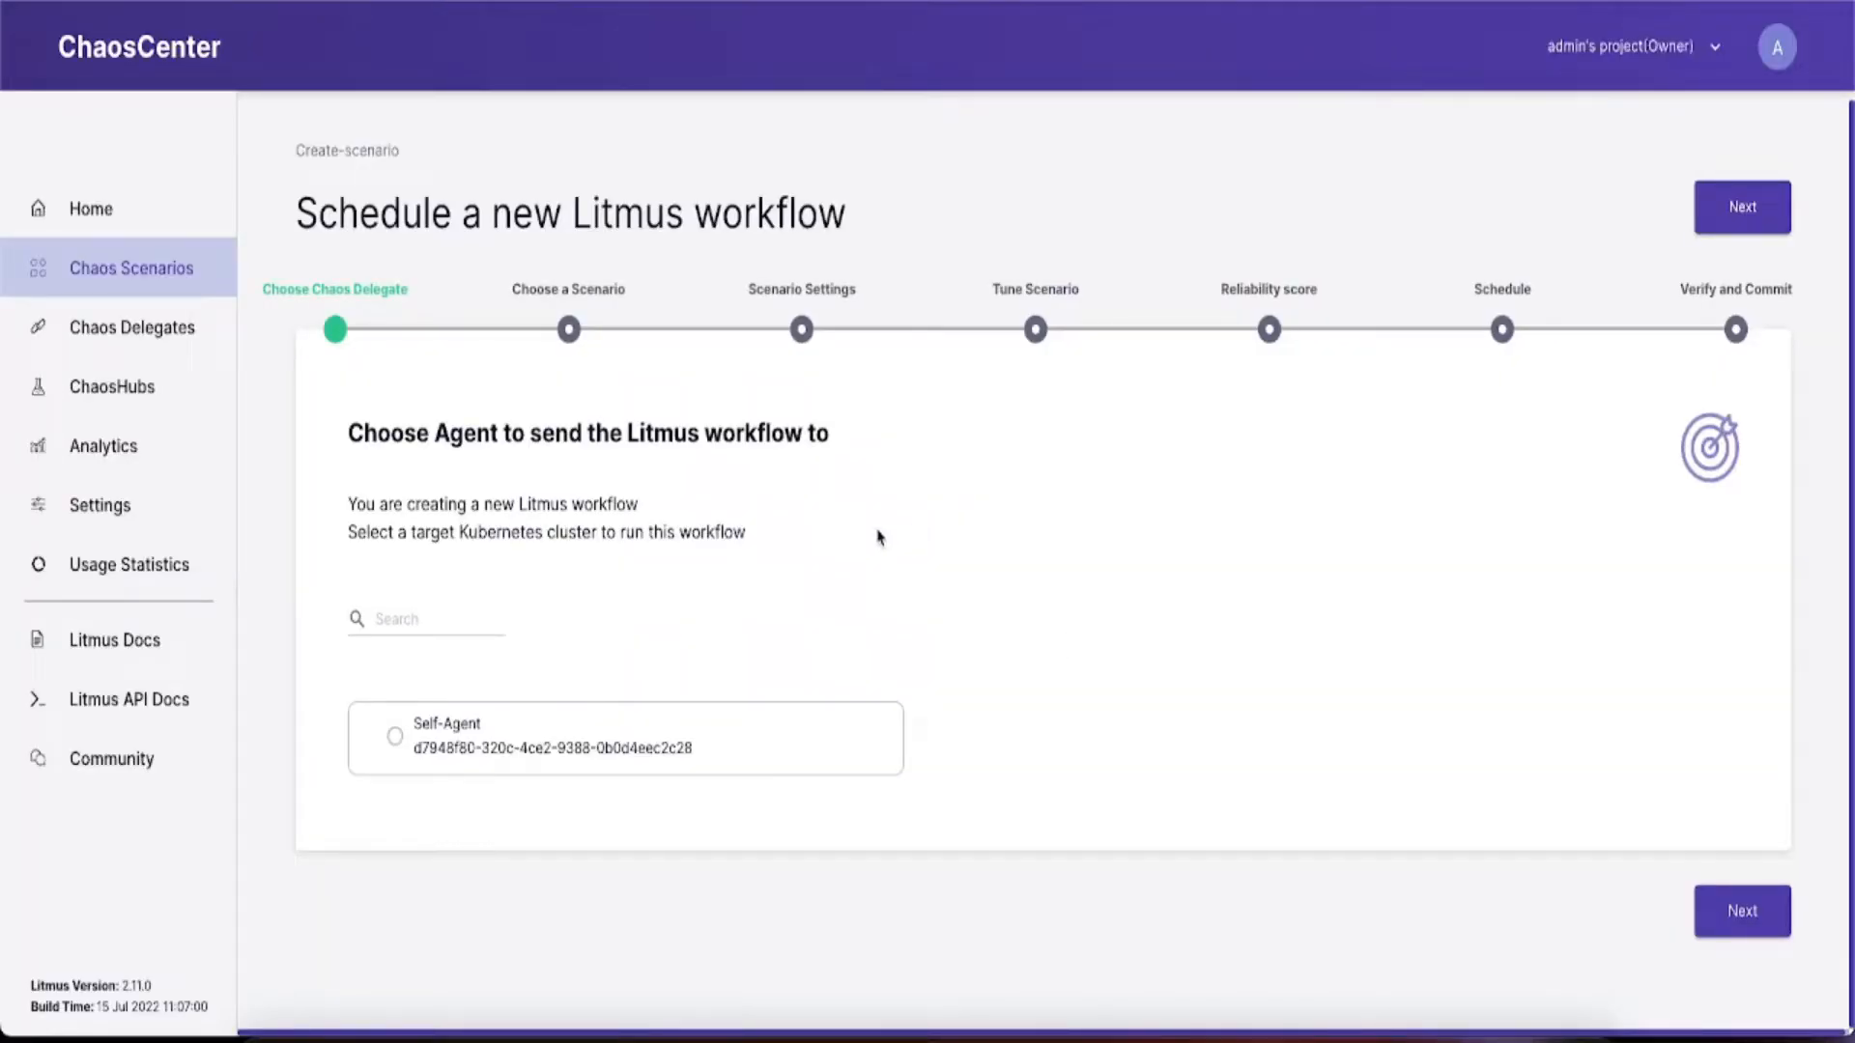
{"action": "left_click", "coordinate": [395, 736]}
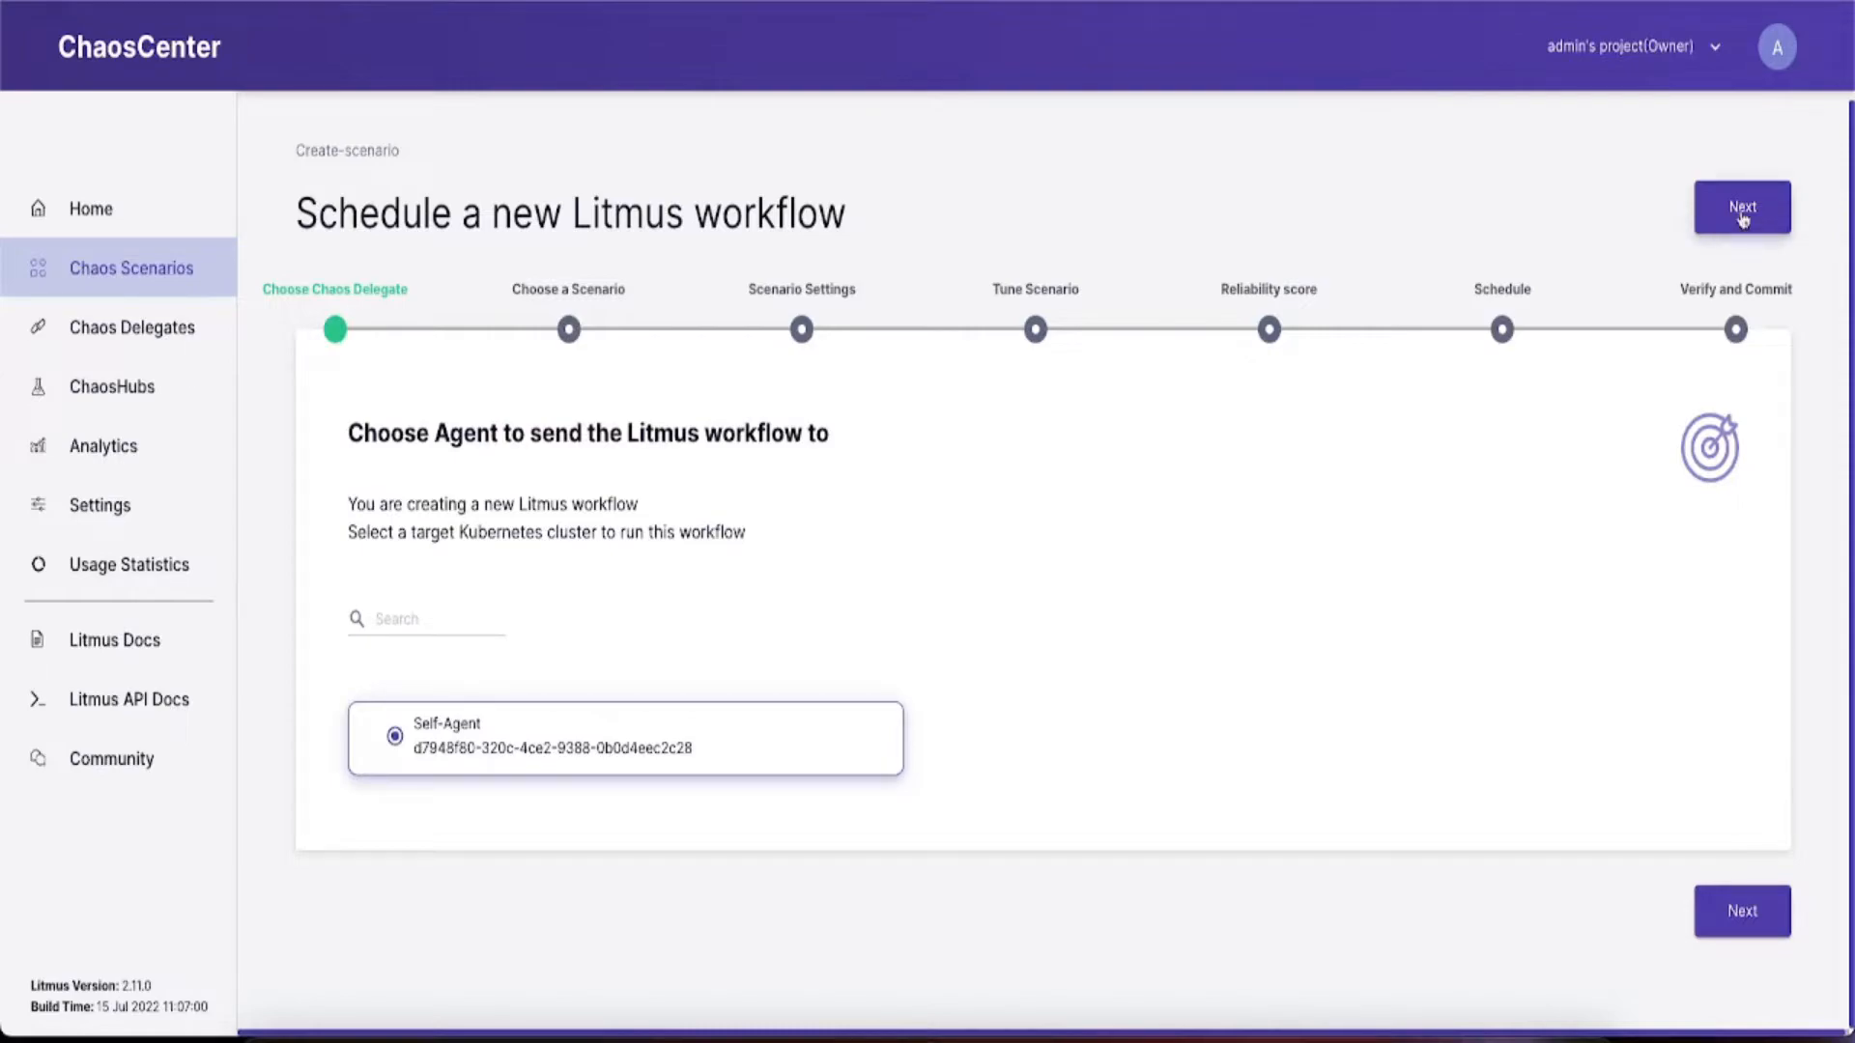
{"action": "left_click", "coordinate": [1740, 206]}
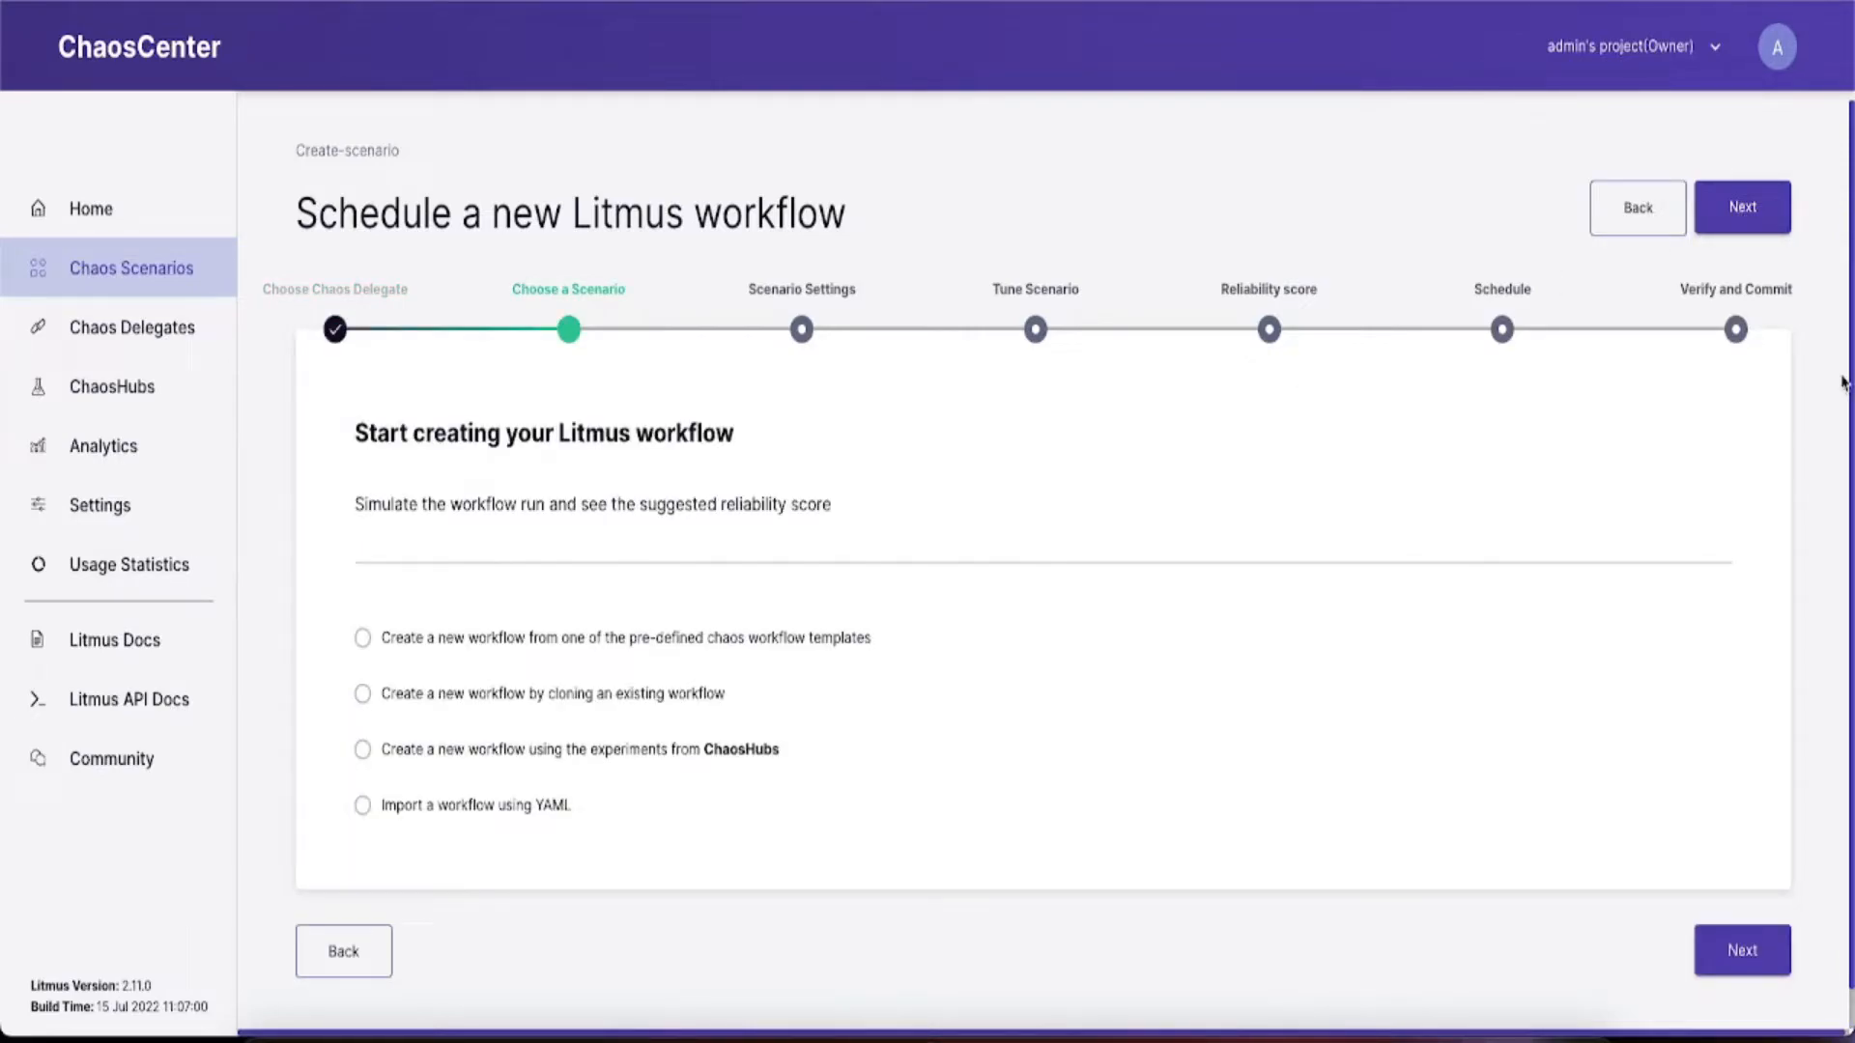
{"action": "mouse_move", "coordinate": [523, 638]}
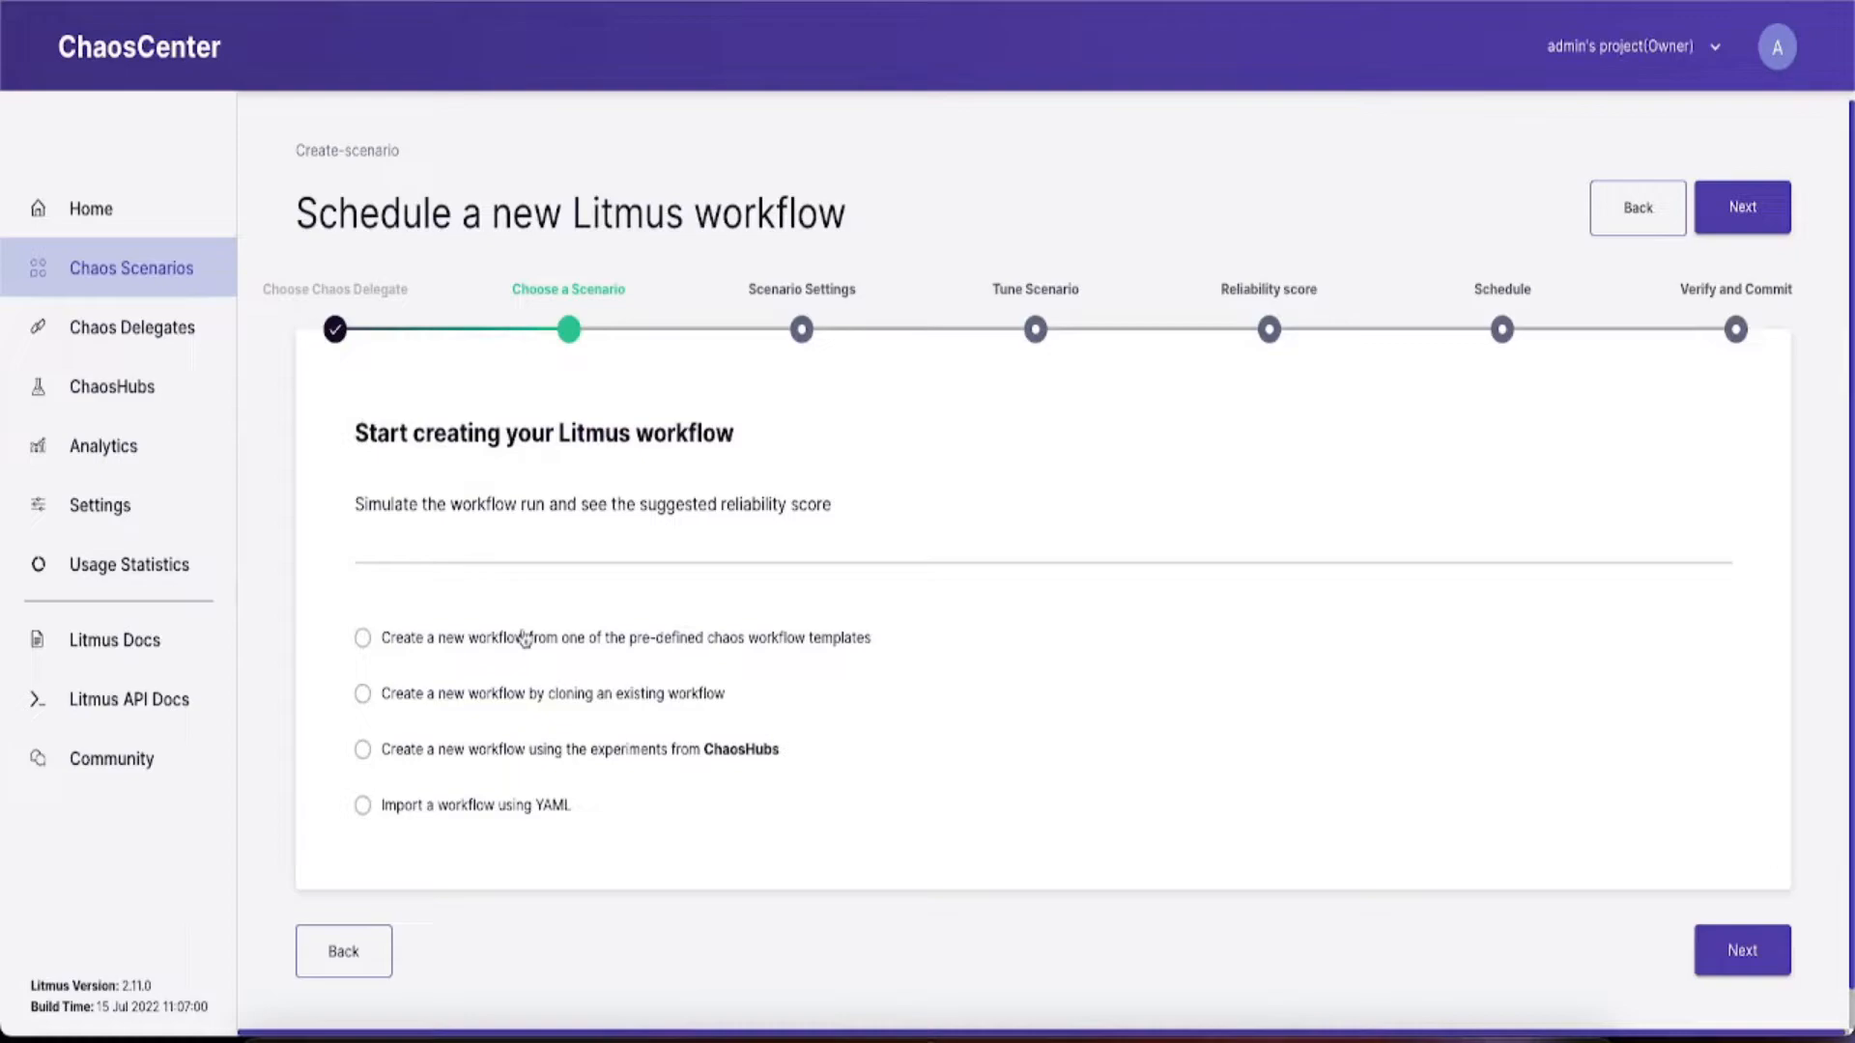
Compare the scenario options and choose building from ChaosHub experiments.
{"action": "left_click", "coordinate": [363, 637]}
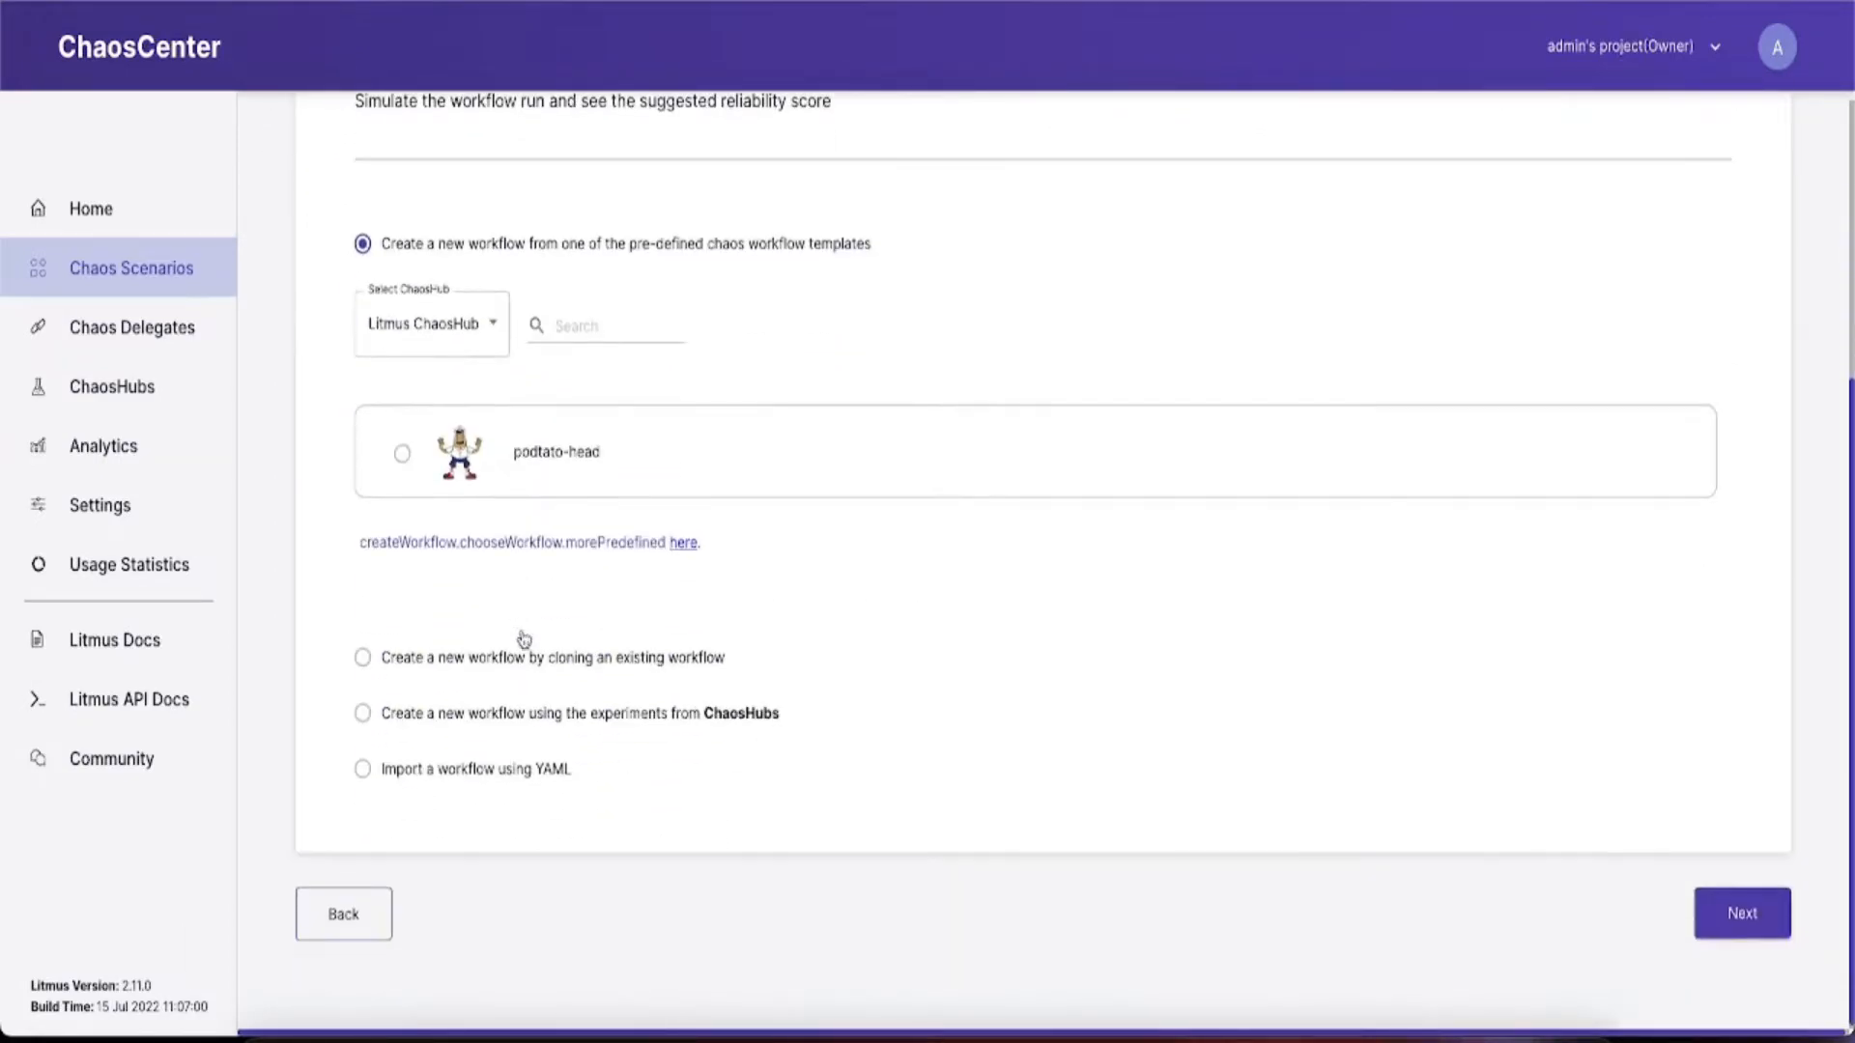
{"action": "left_click", "coordinate": [363, 657]}
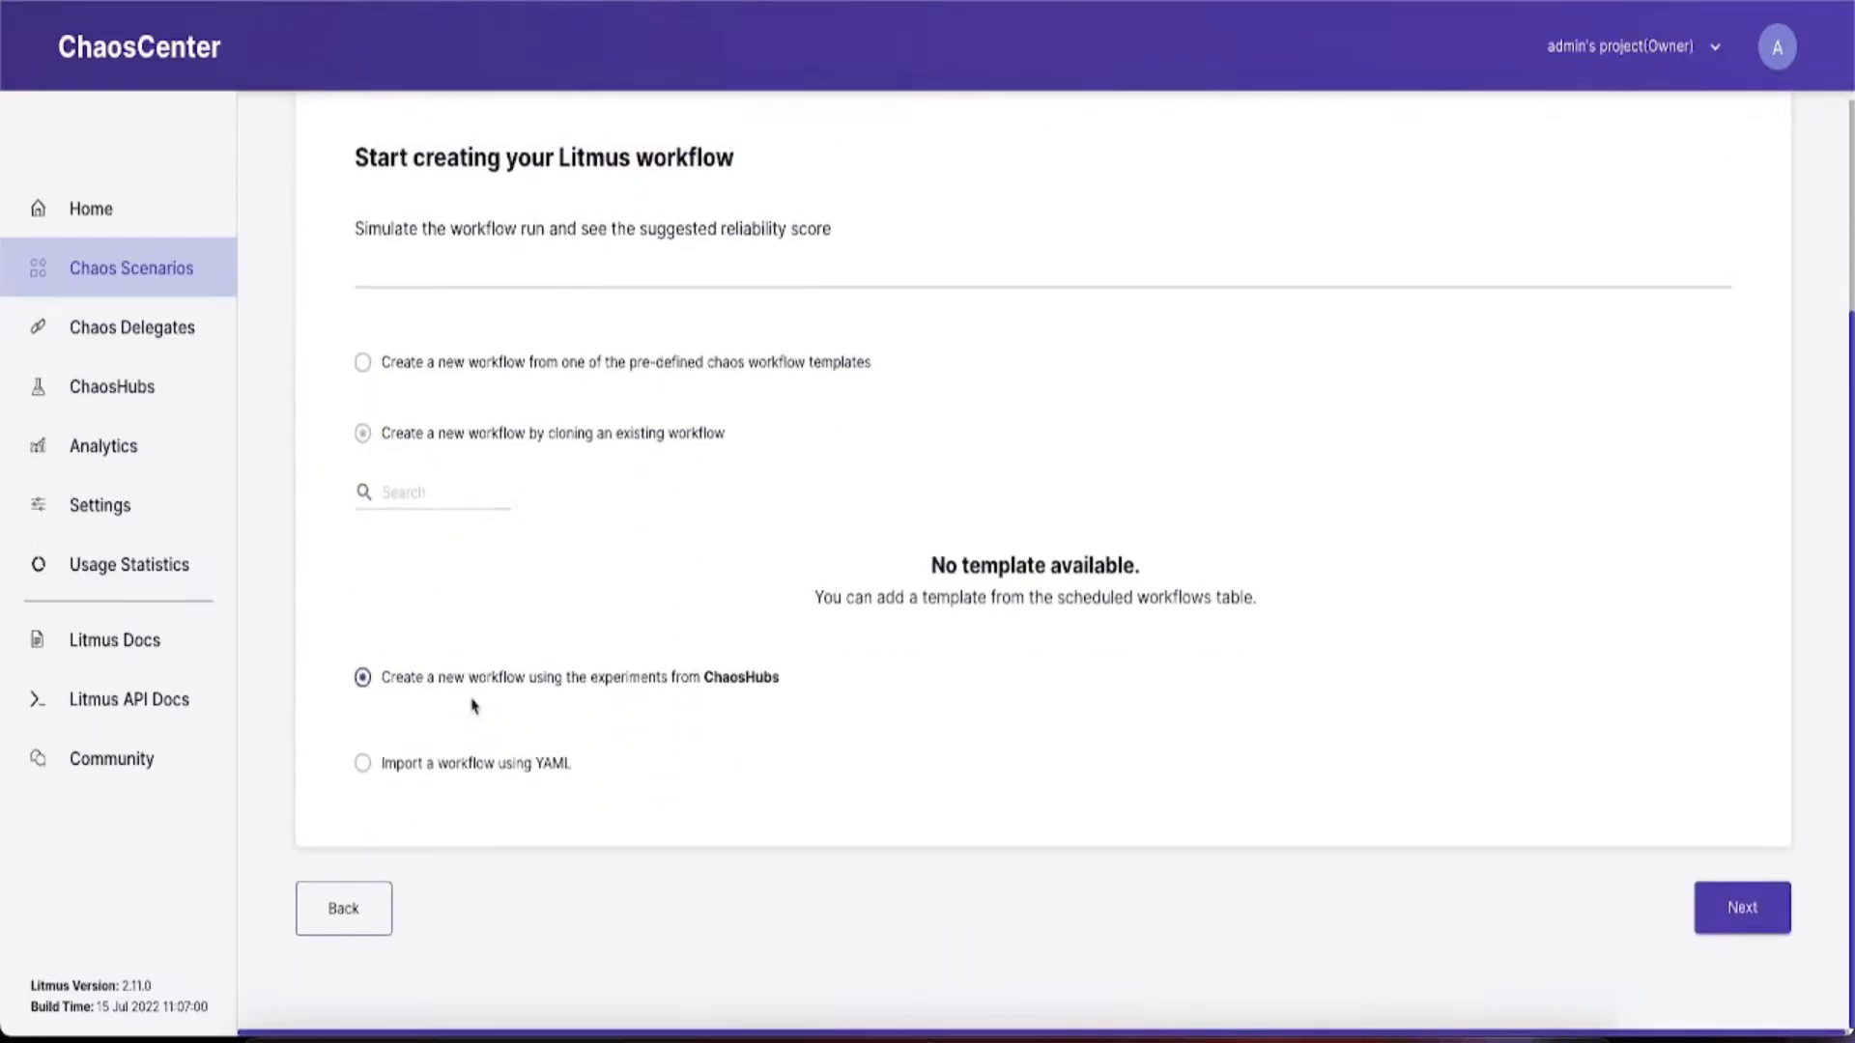
{"action": "left_click", "coordinate": [362, 676]}
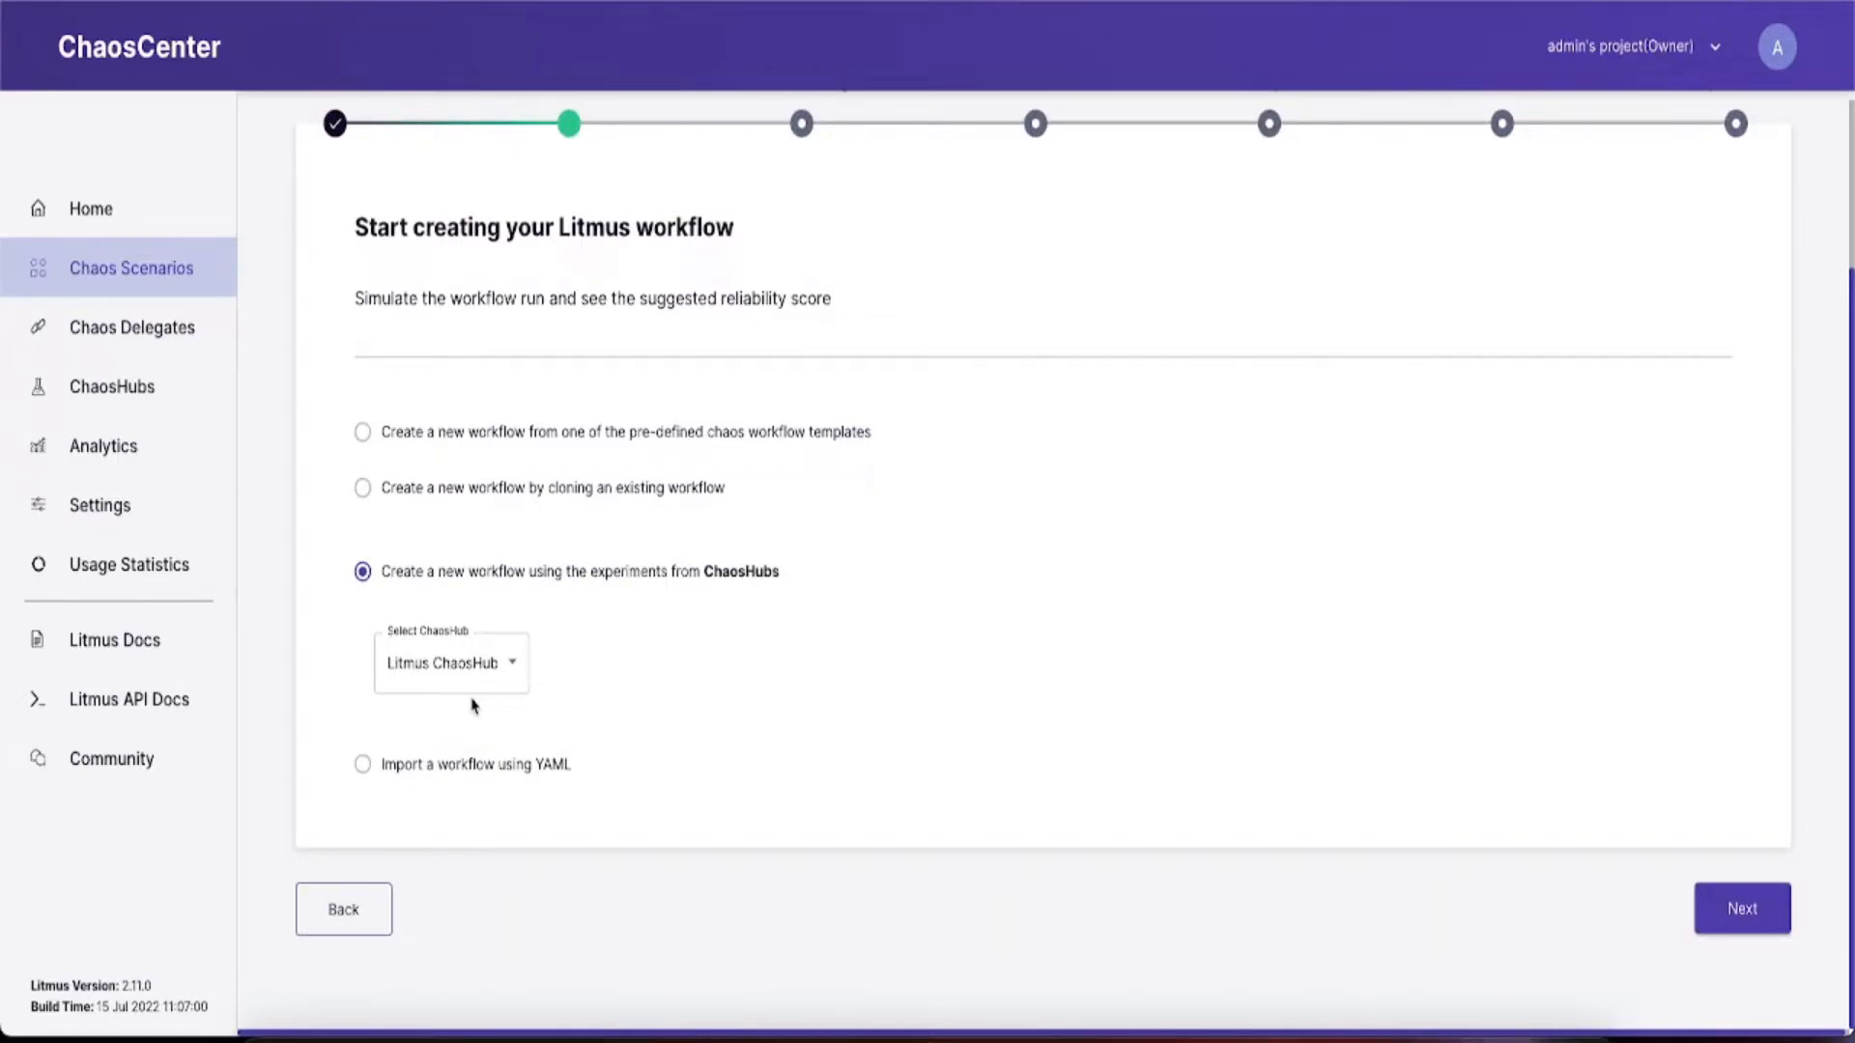
{"action": "left_click", "coordinate": [363, 764]}
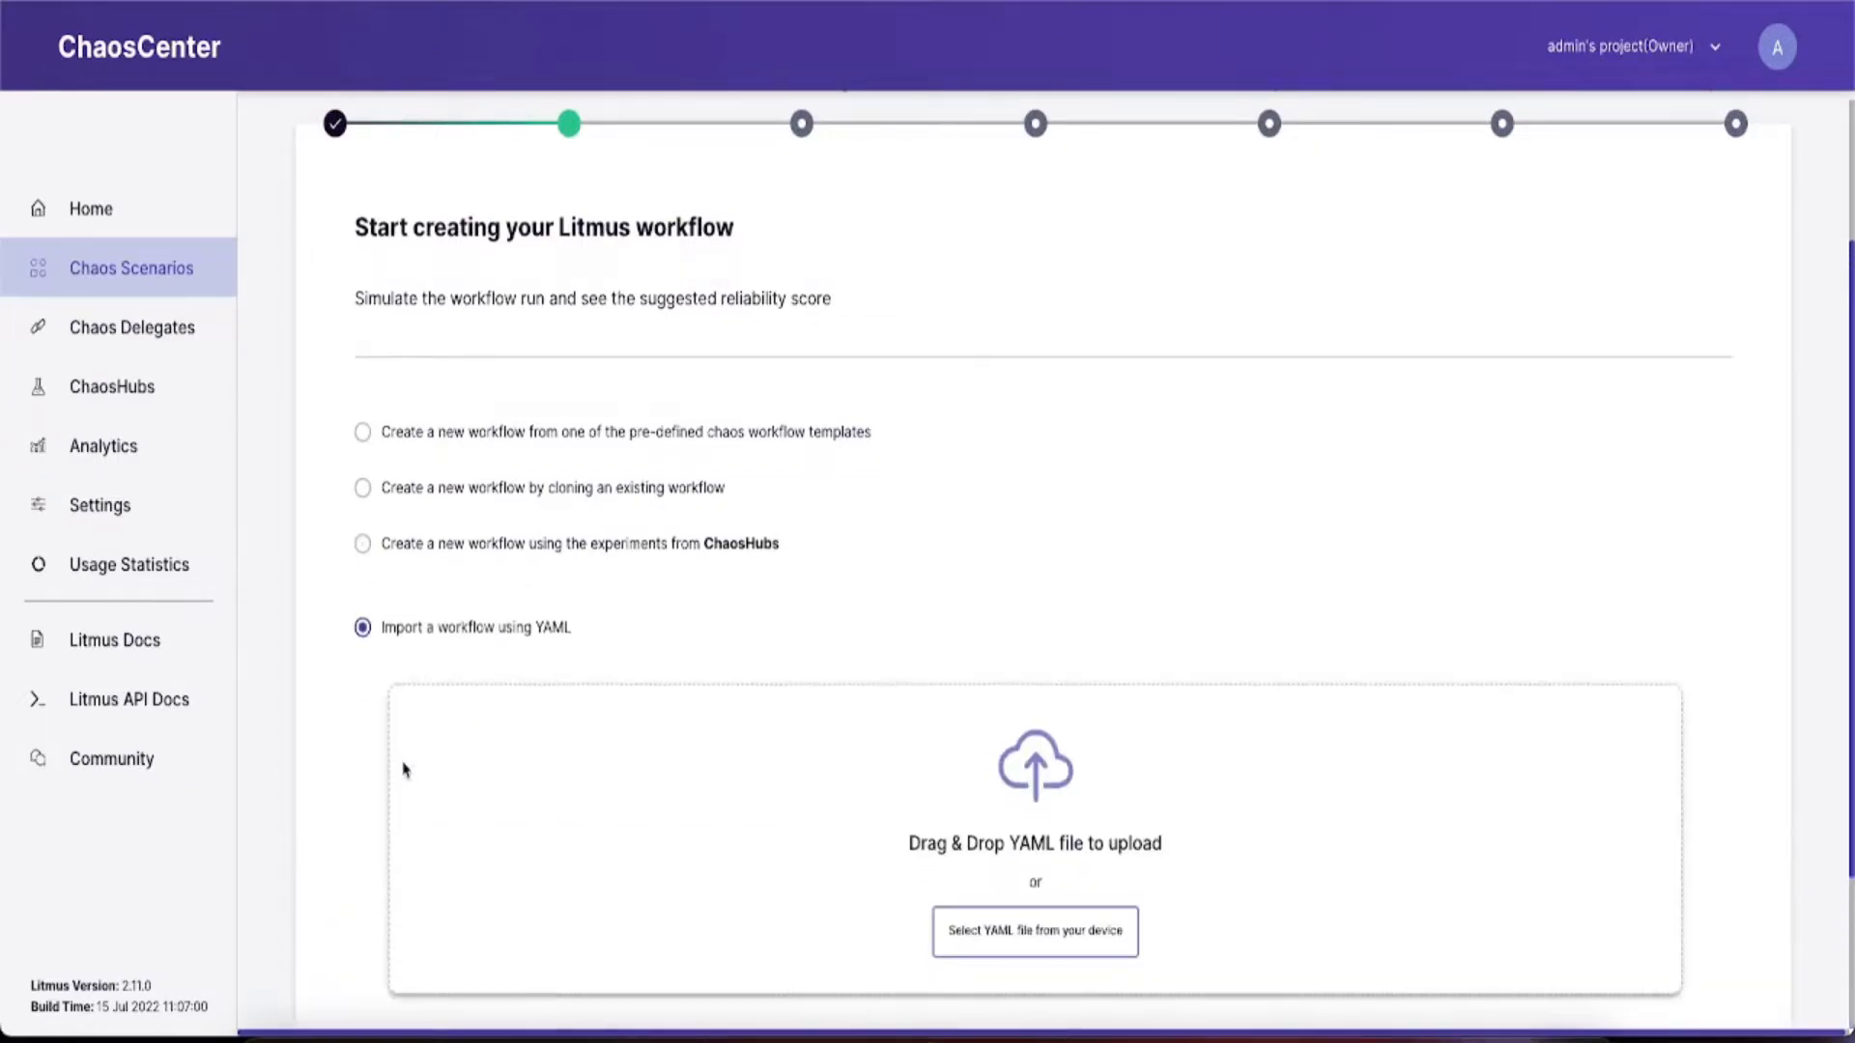
{"action": "mouse_move", "coordinate": [1260, 827]}
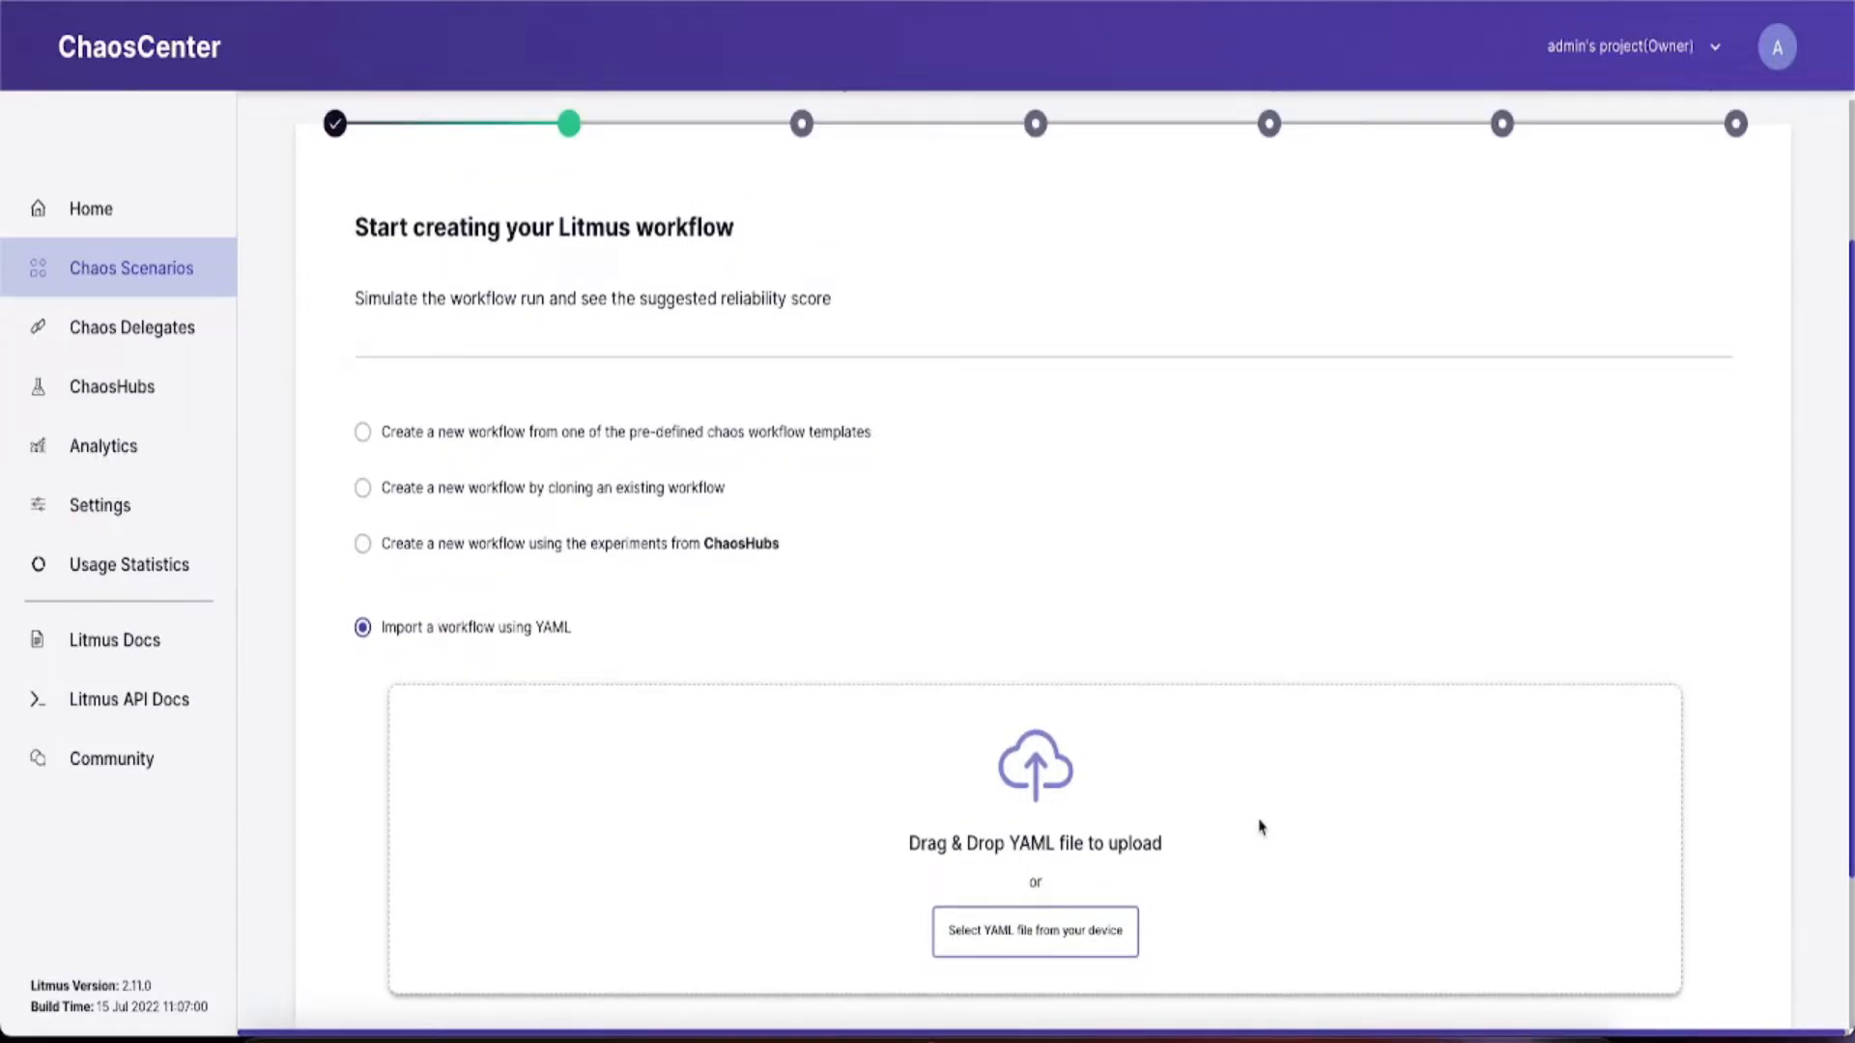
{"action": "left_click", "coordinate": [362, 543]}
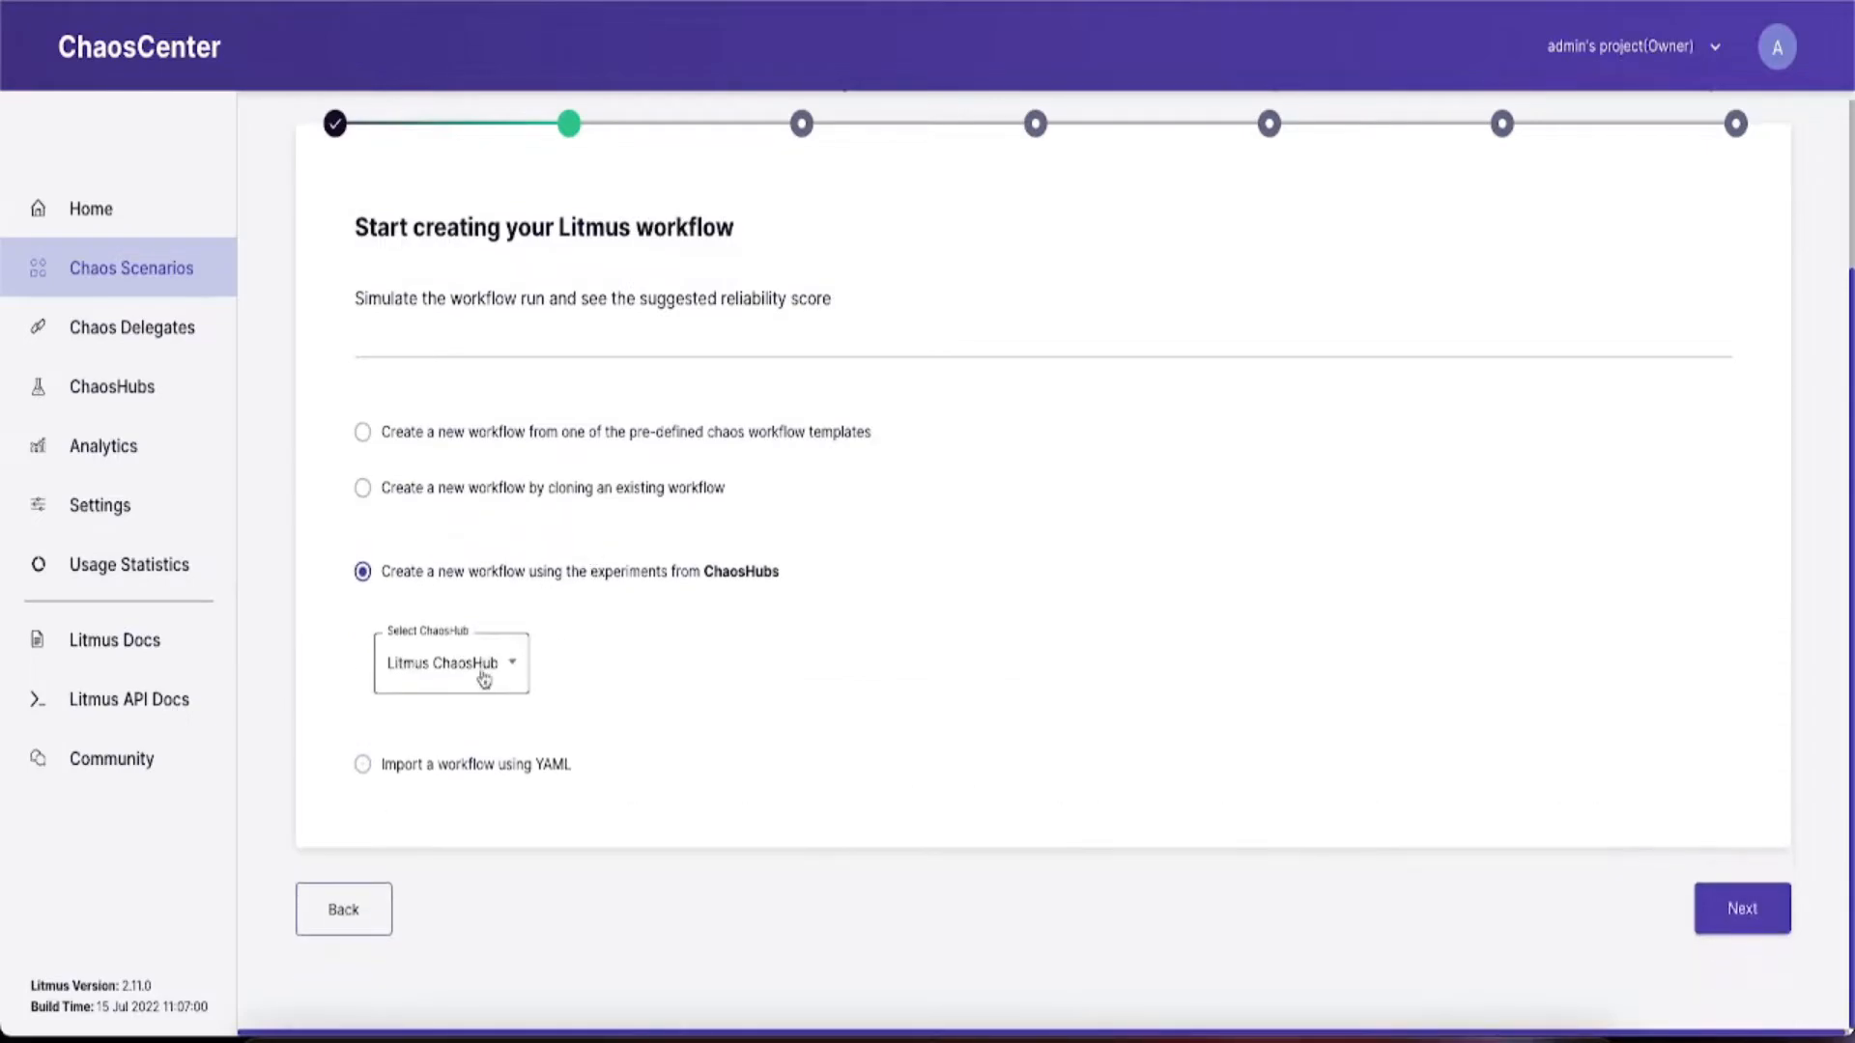
{"action": "left_click", "coordinate": [1740, 907]}
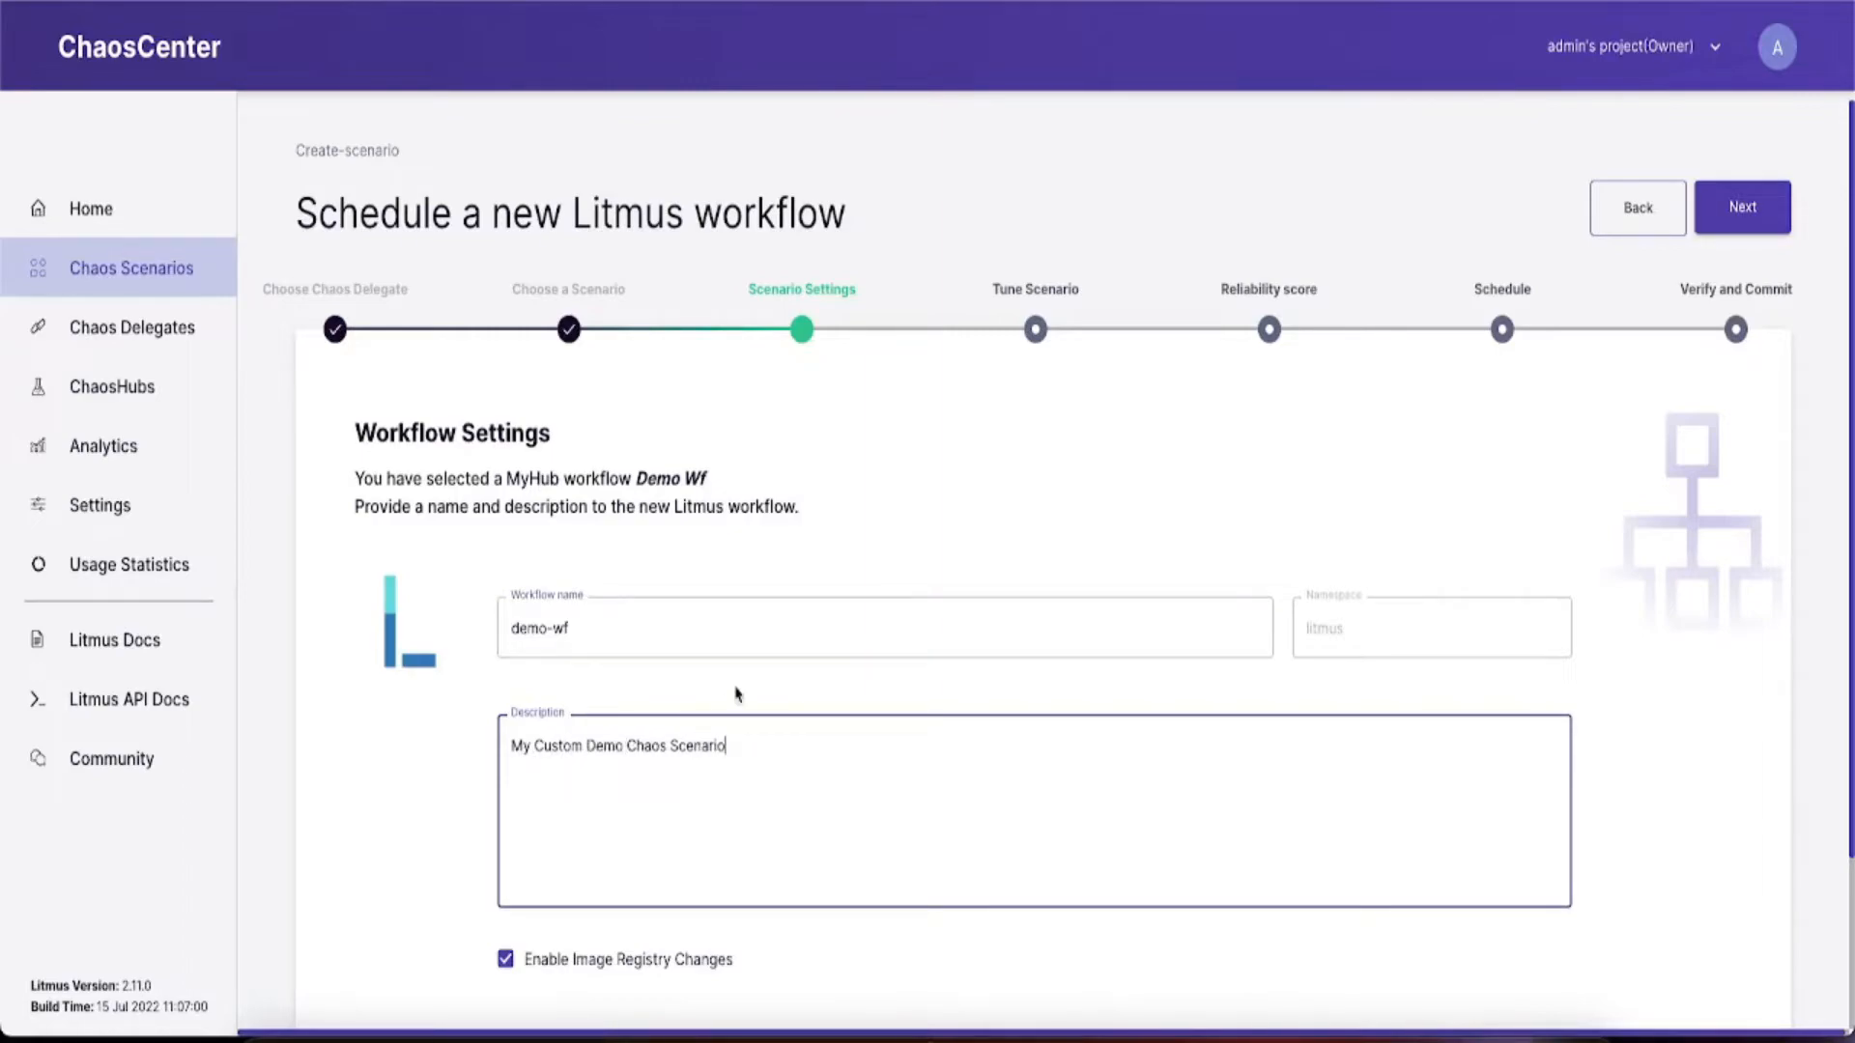
Search 'pod' and add the generic/pod-delete experiment to the workflow.
{"action": "left_click", "coordinate": [1739, 207]}
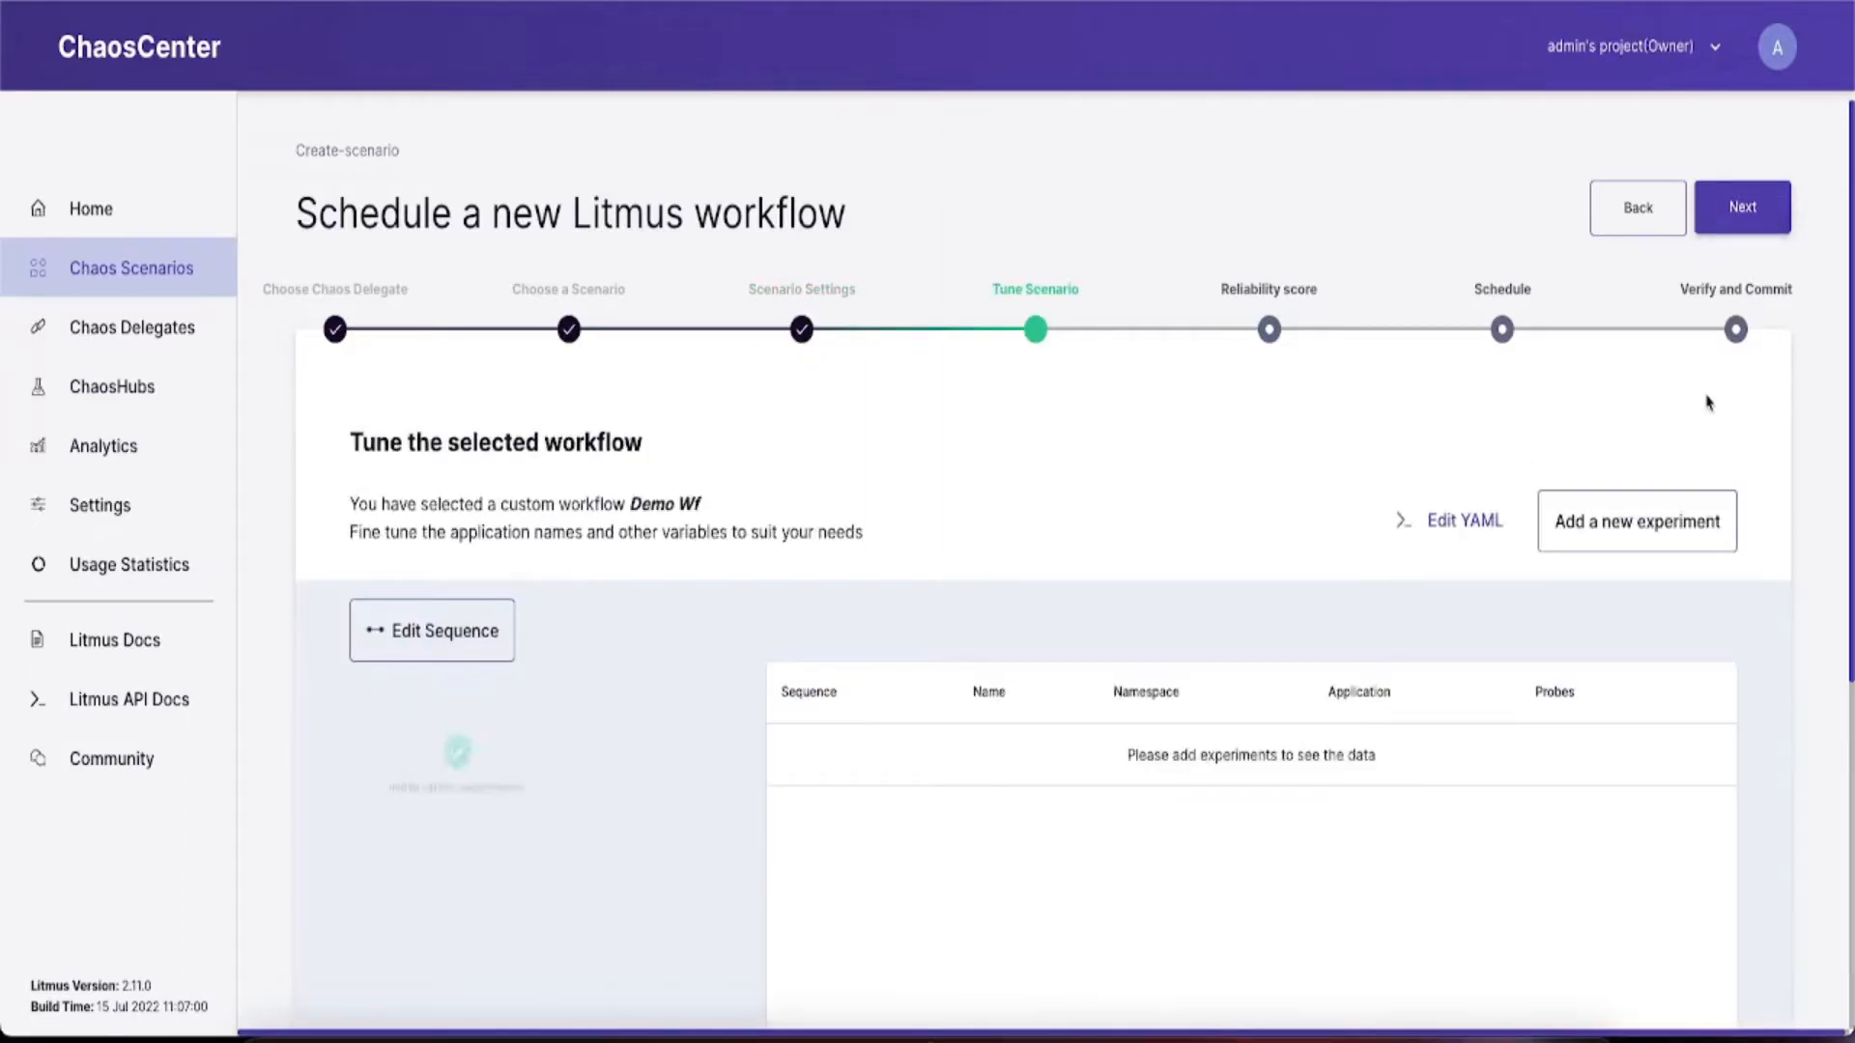
{"action": "scroll", "scroll_direction": "down", "scroll_amount": 3}
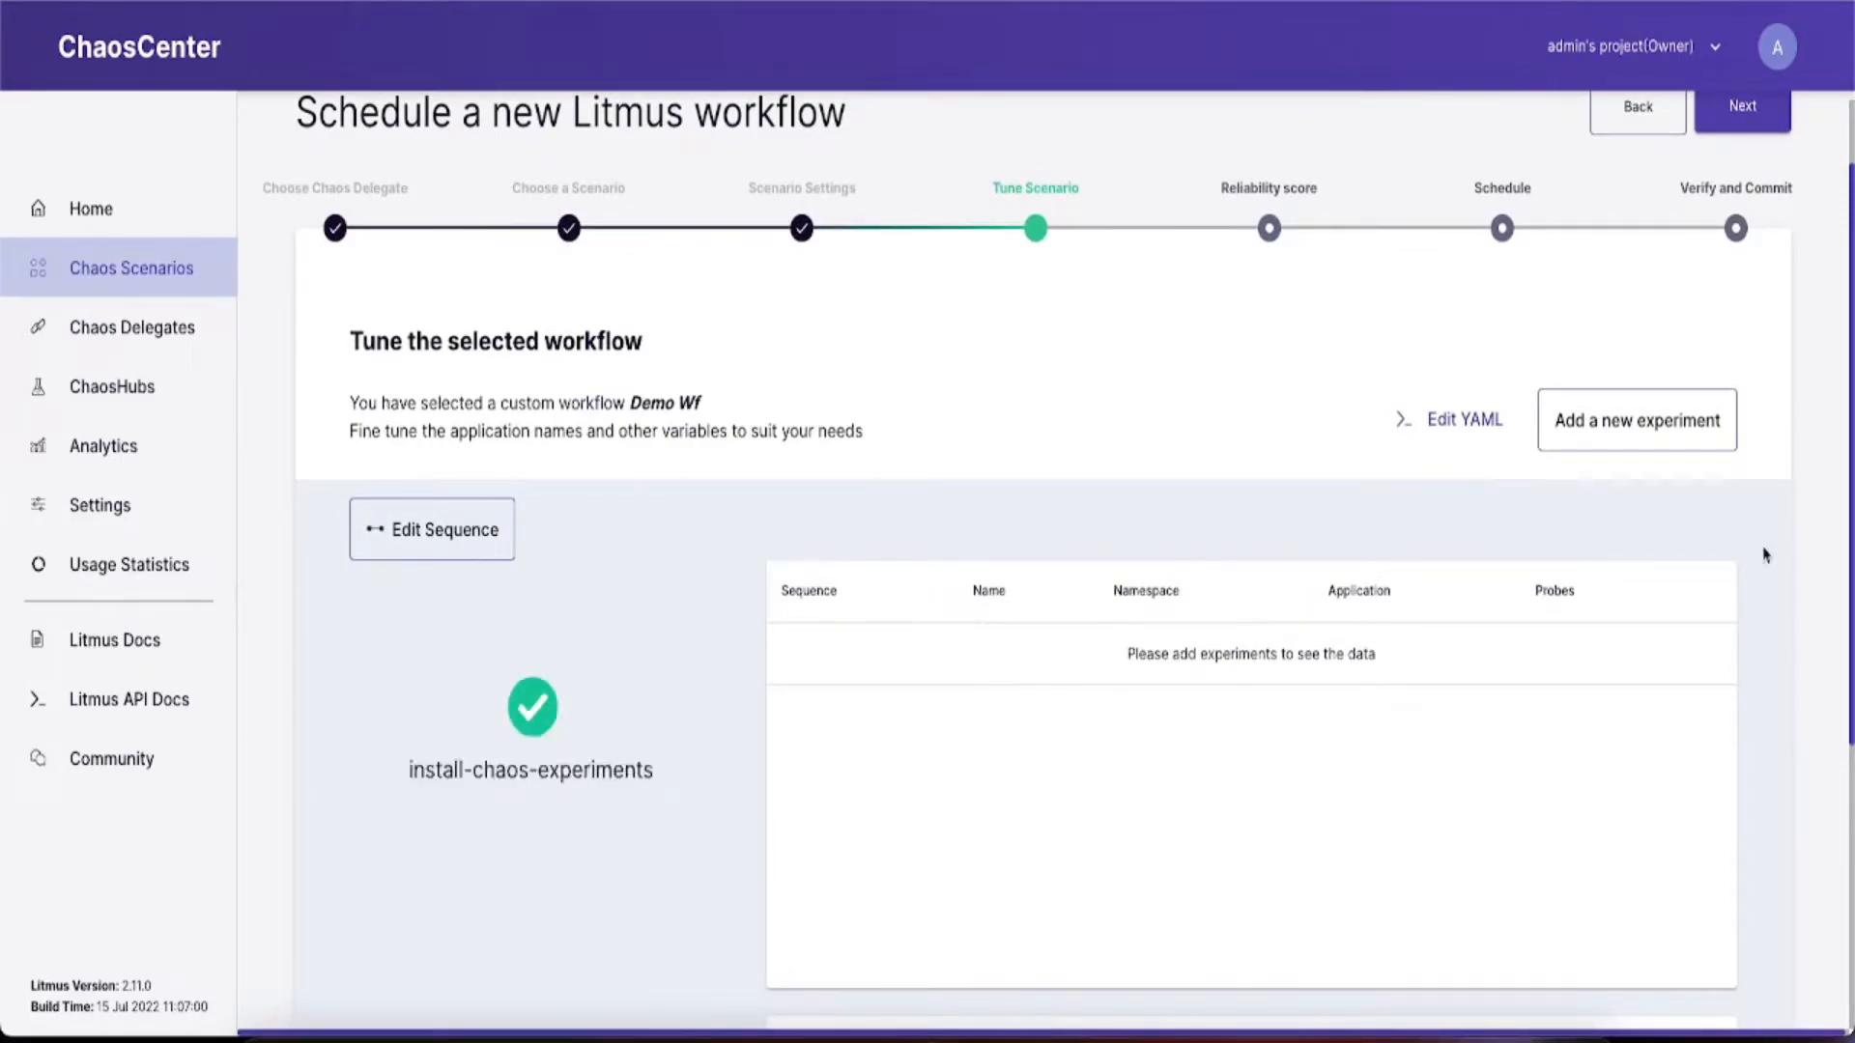
{"action": "left_click", "coordinate": [1634, 420]}
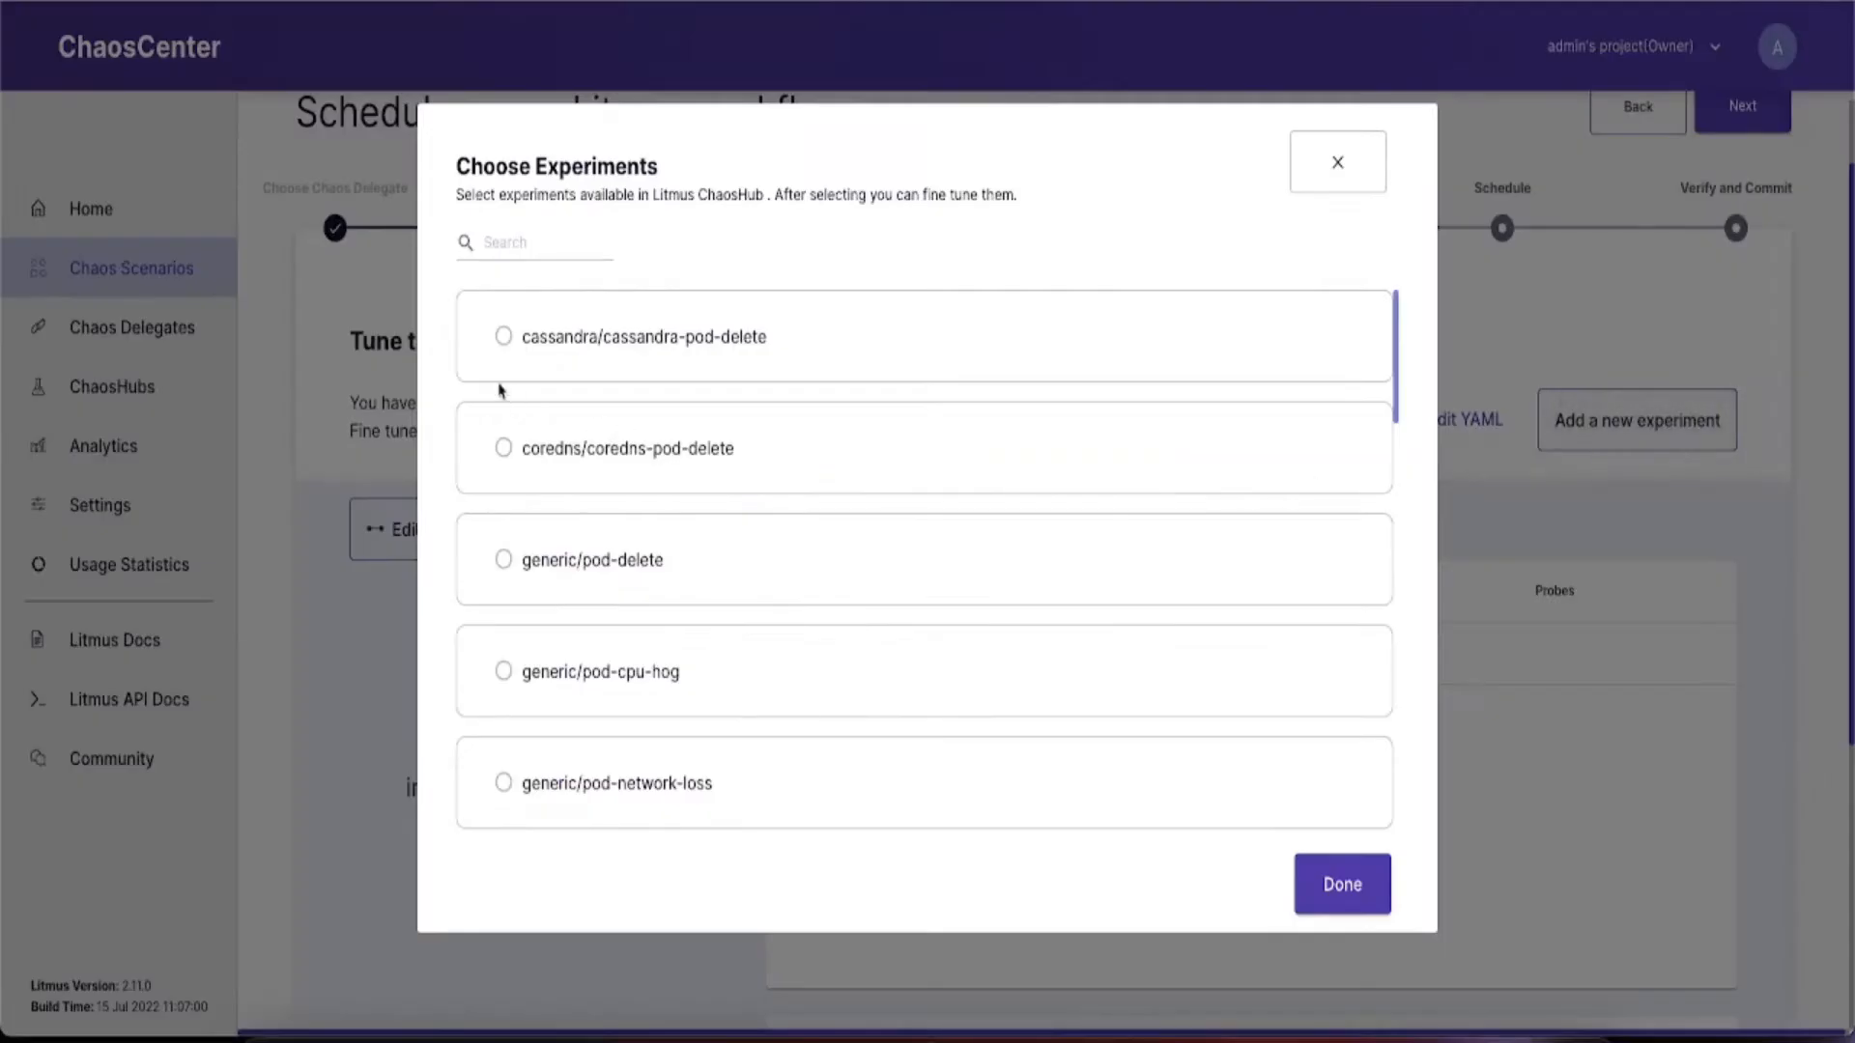
{"action": "type", "text": "pod"}
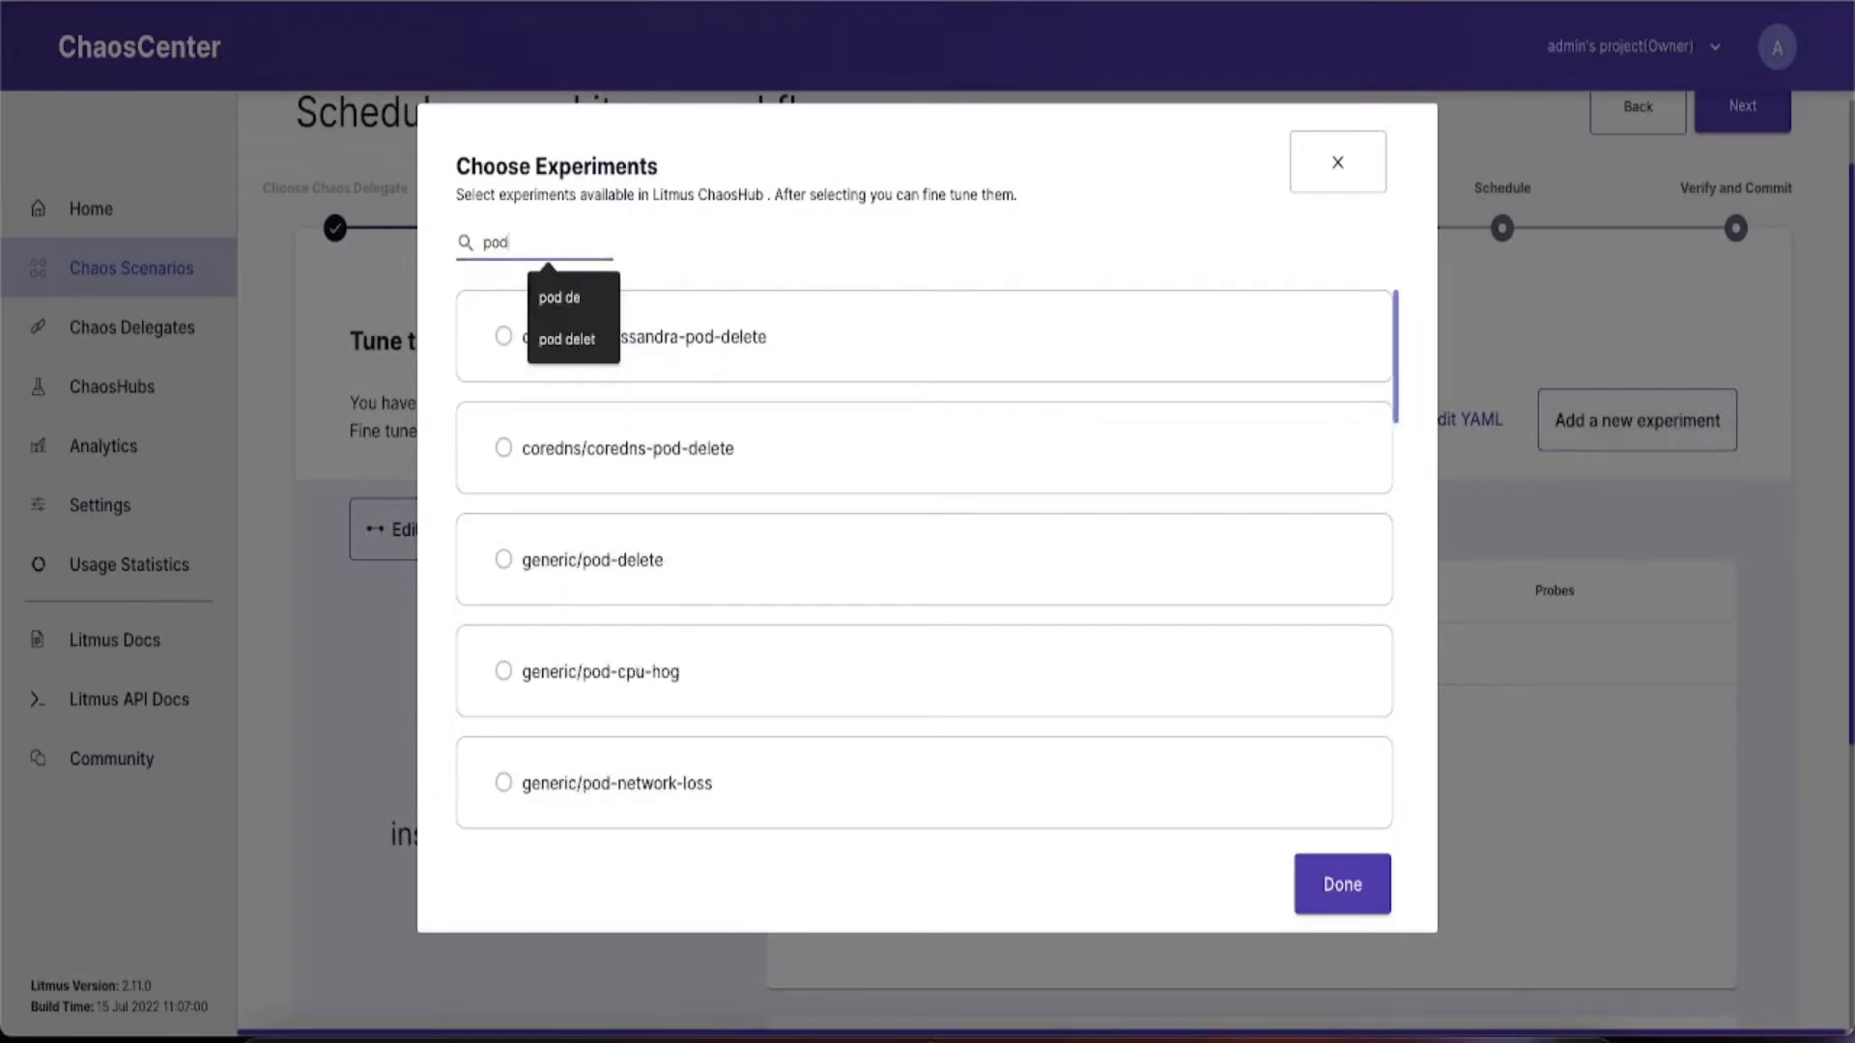
{"action": "left_click", "coordinate": [504, 559]}
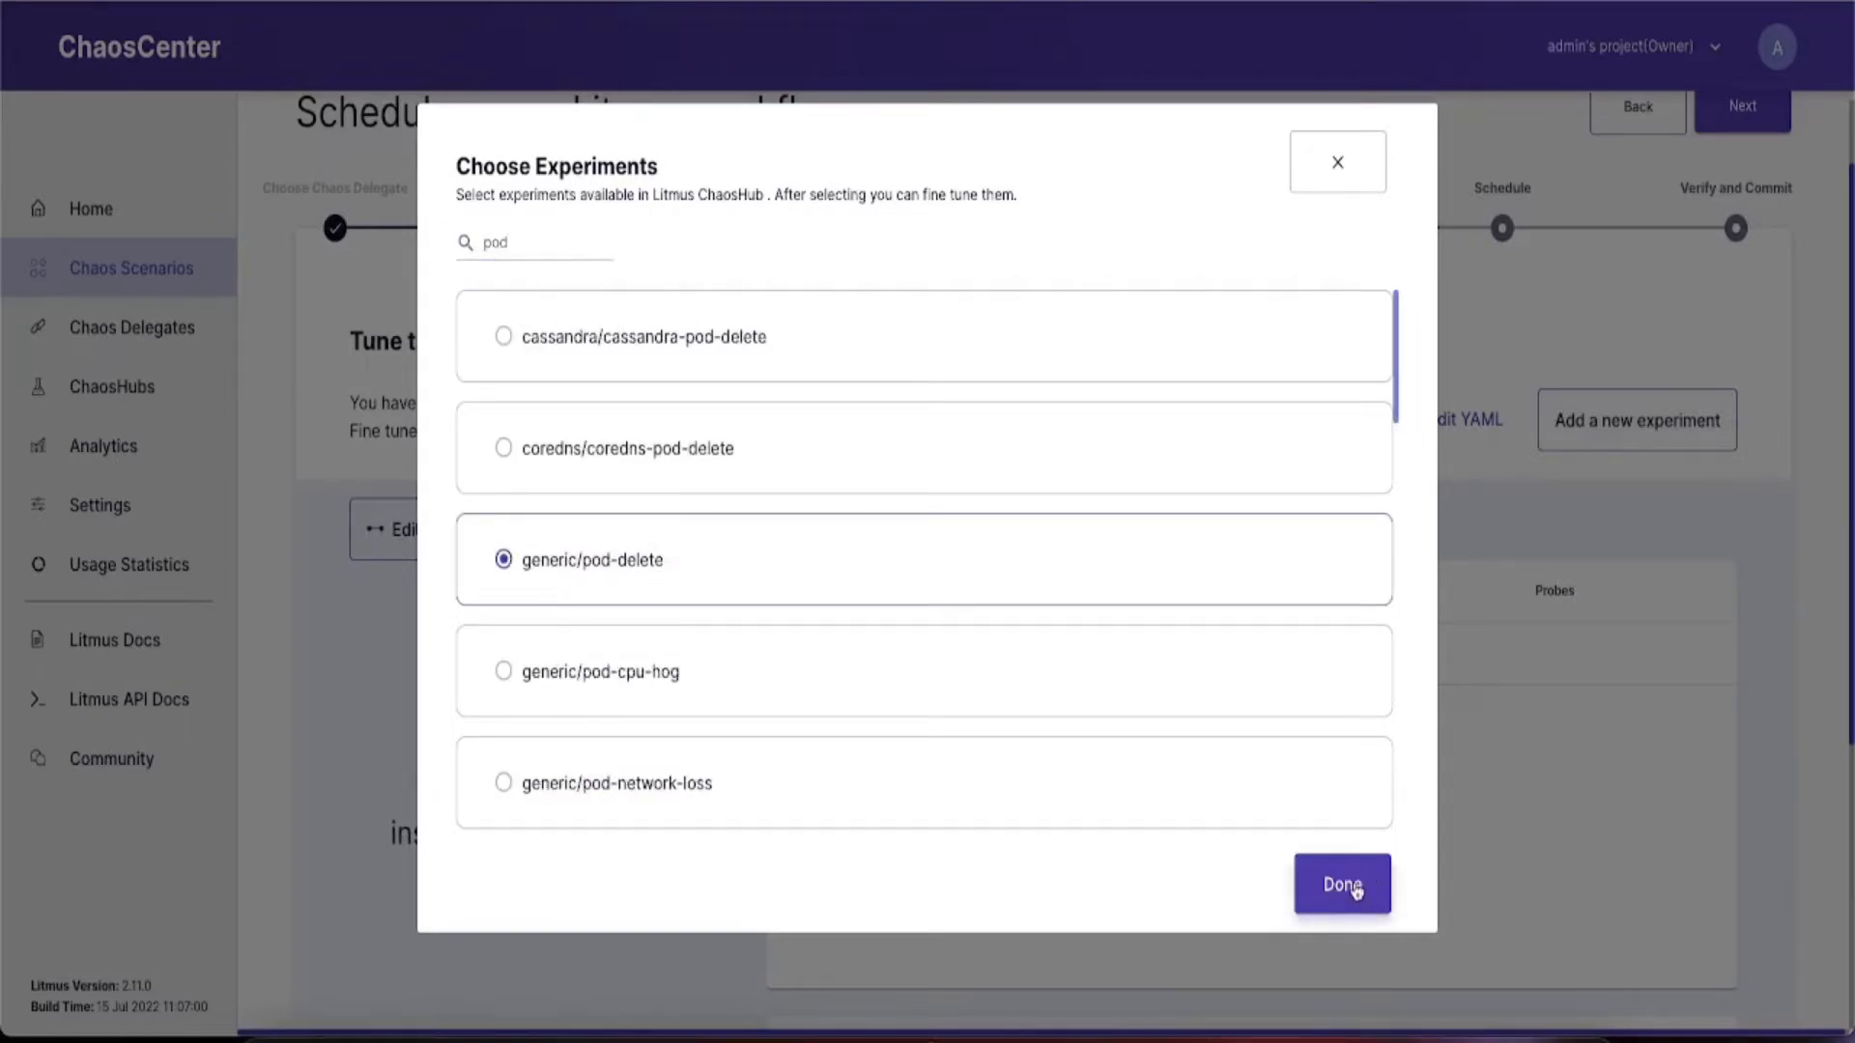
{"action": "left_click", "coordinate": [1342, 884]}
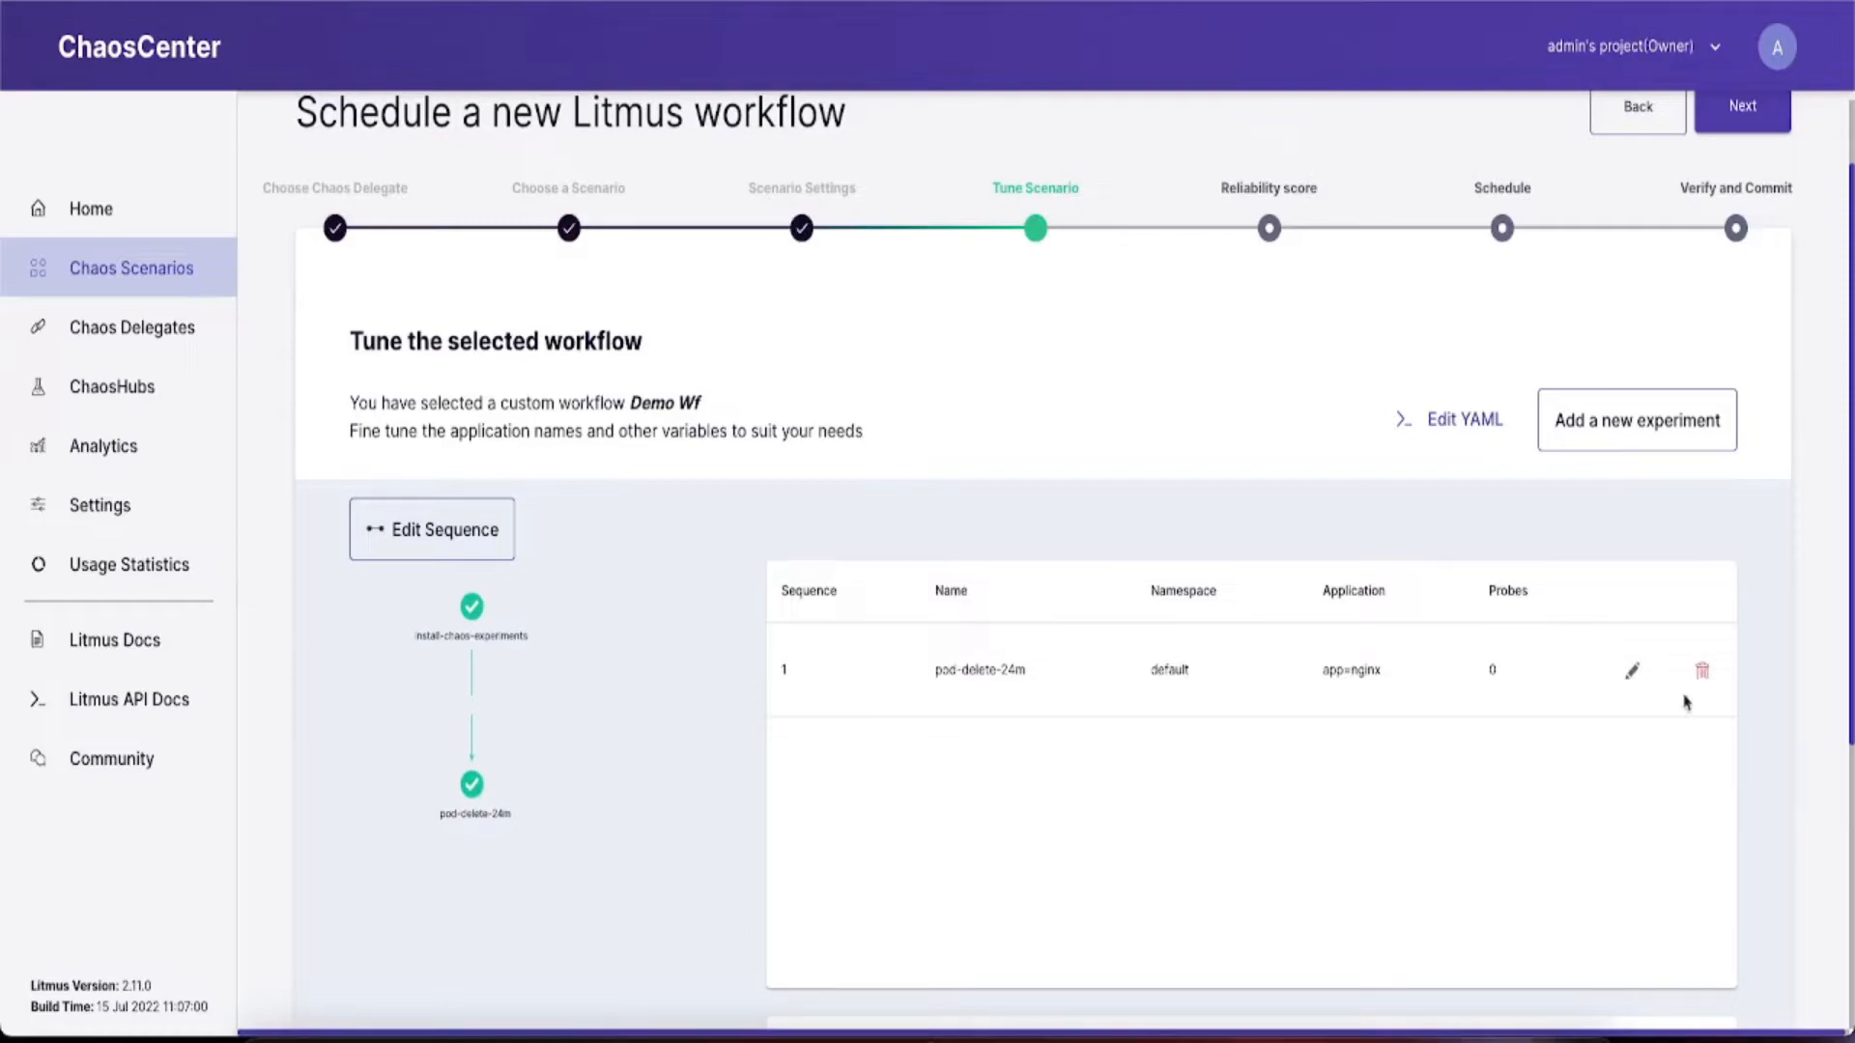
Add generic/pod-cpu-hog as the second experiment in the workflow.
{"action": "left_click", "coordinate": [1634, 420]}
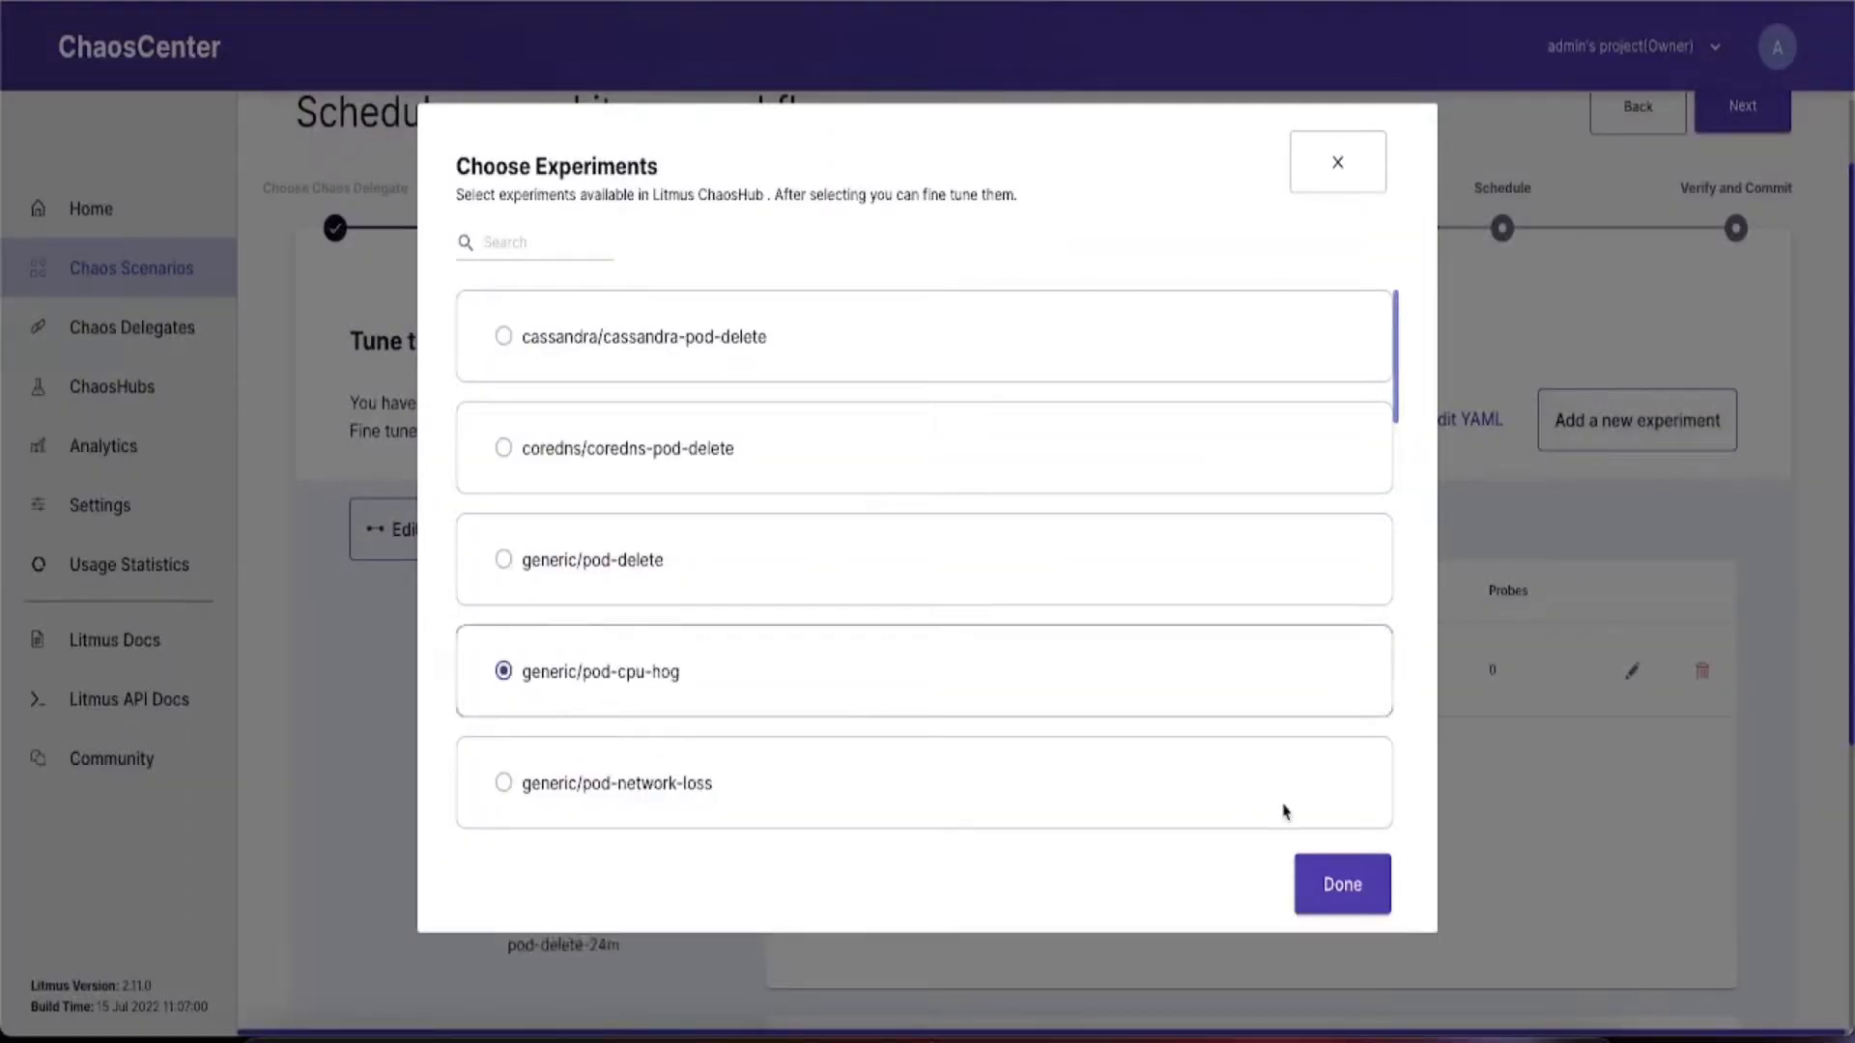
{"action": "left_click", "coordinate": [1342, 883]}
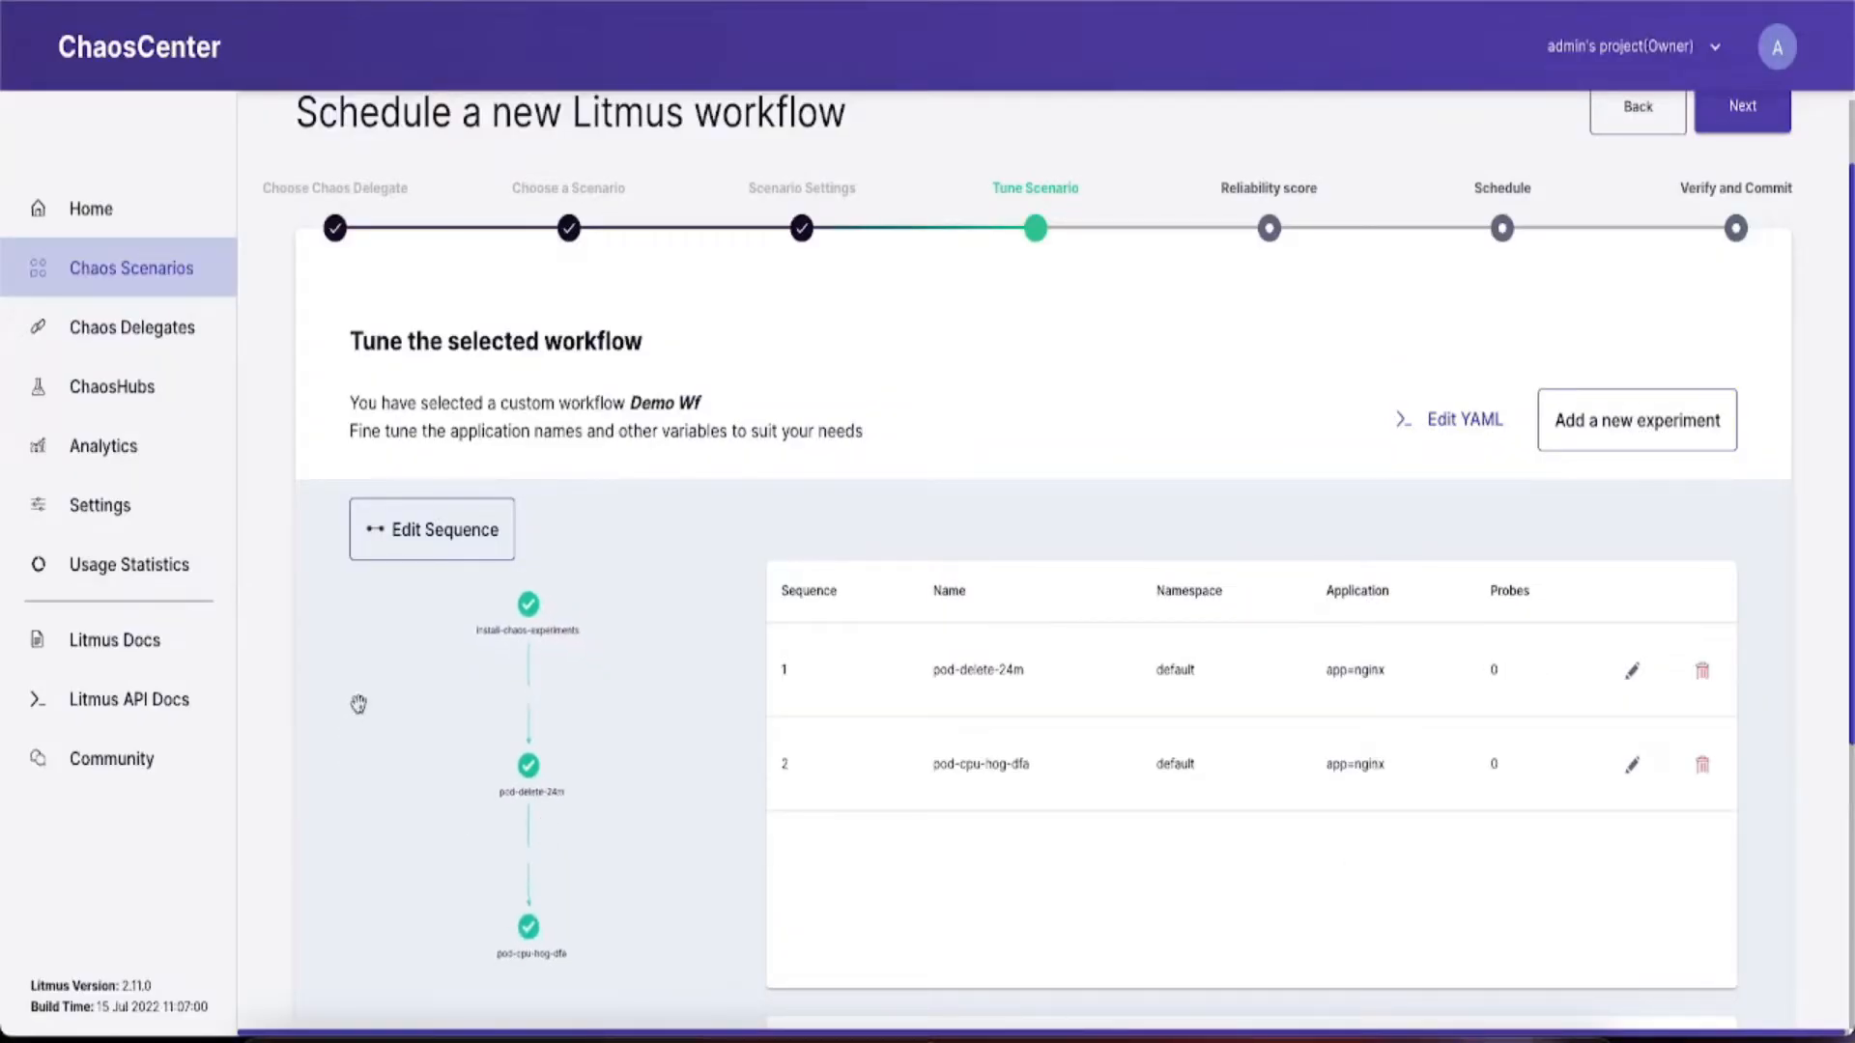
{"action": "left_click", "coordinate": [430, 528]}
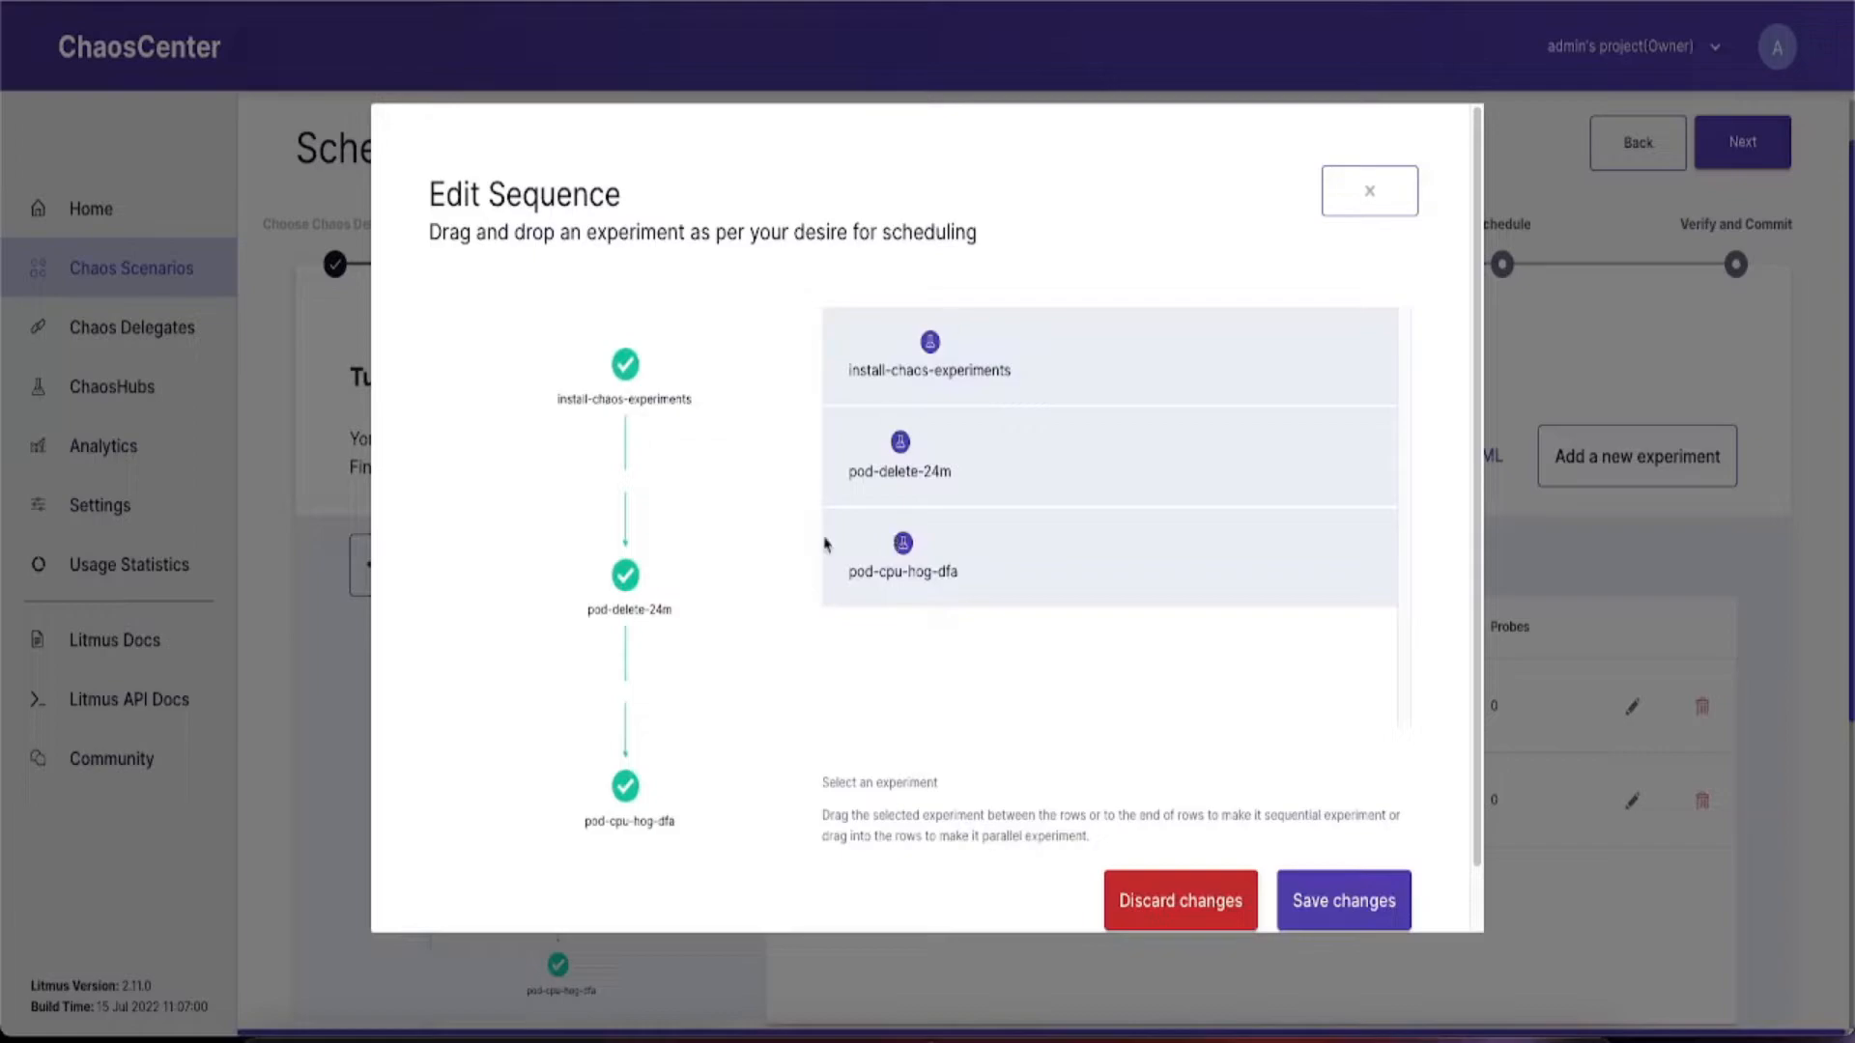
Rearrange the sequence, then confirm pod-delete-24m's general details and deployment app=nginx target.
{"action": "left_click_drag", "start_coordinate": [901, 556], "coordinate": [1017, 459]}
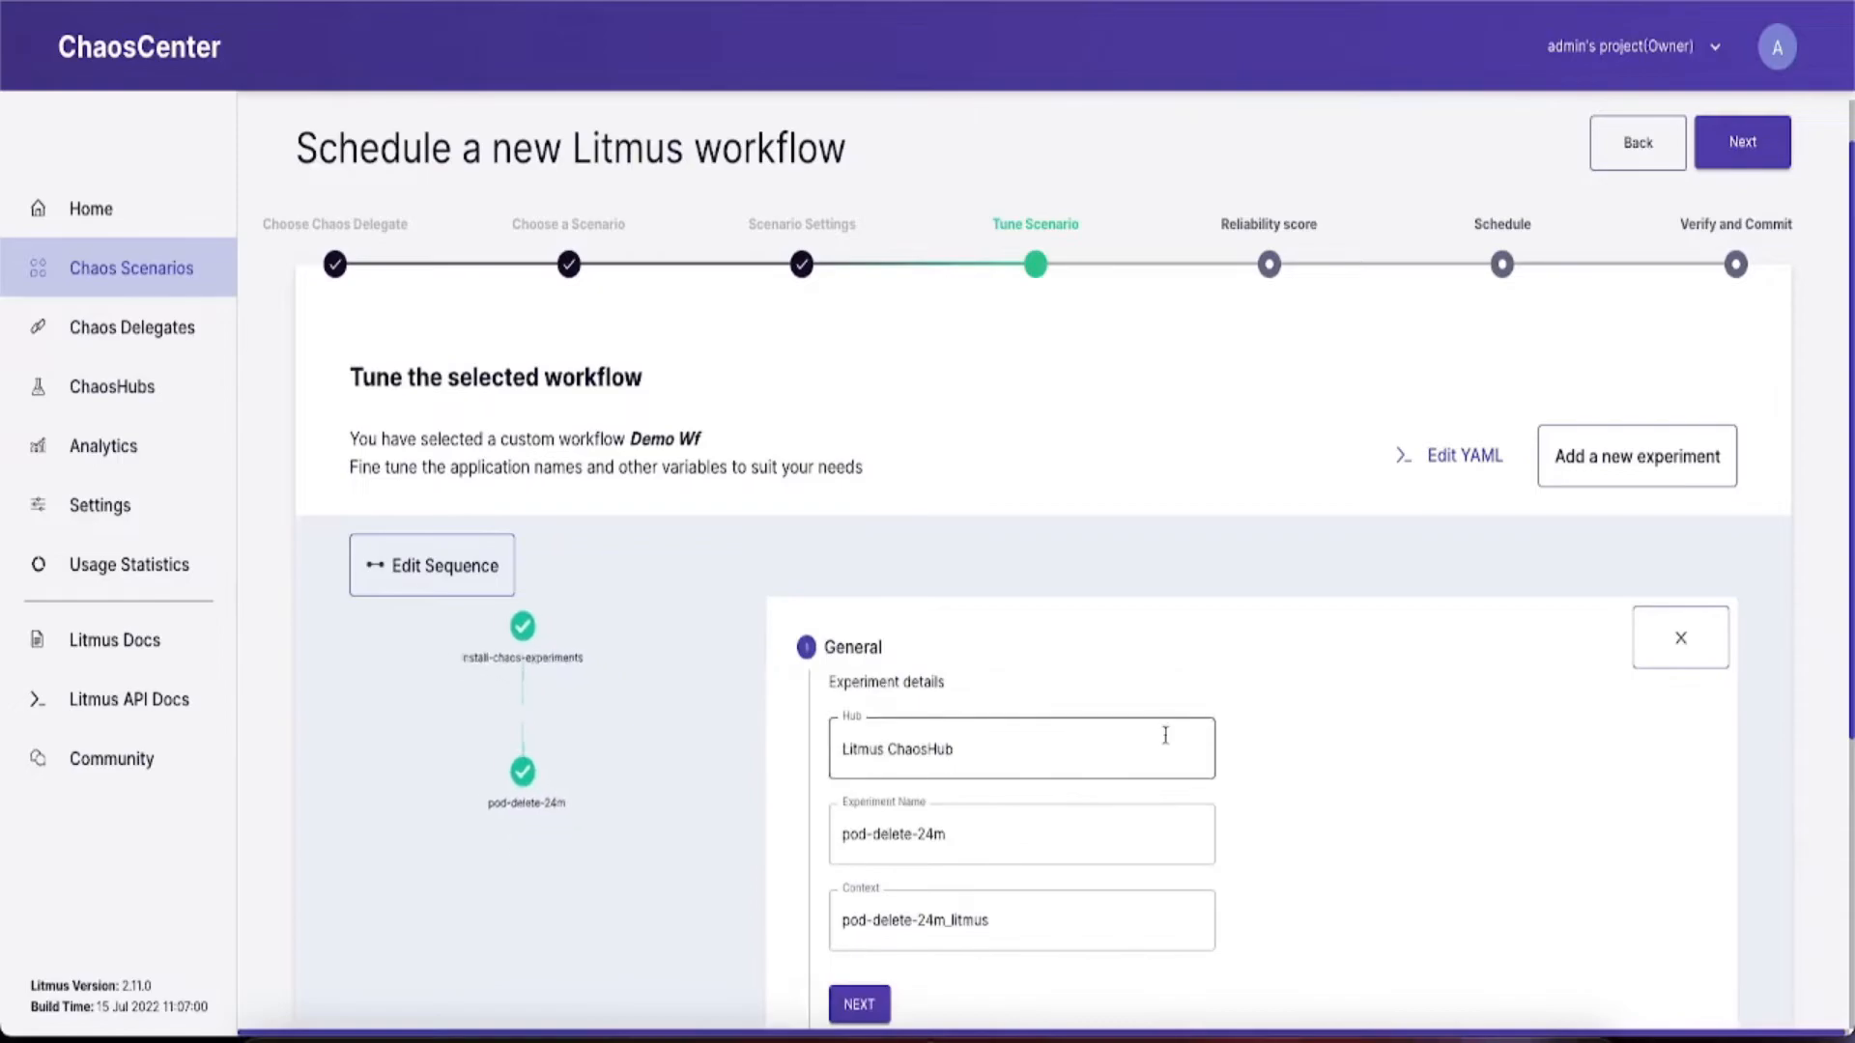
{"action": "scroll", "scroll_direction": "down", "scroll_amount": 3}
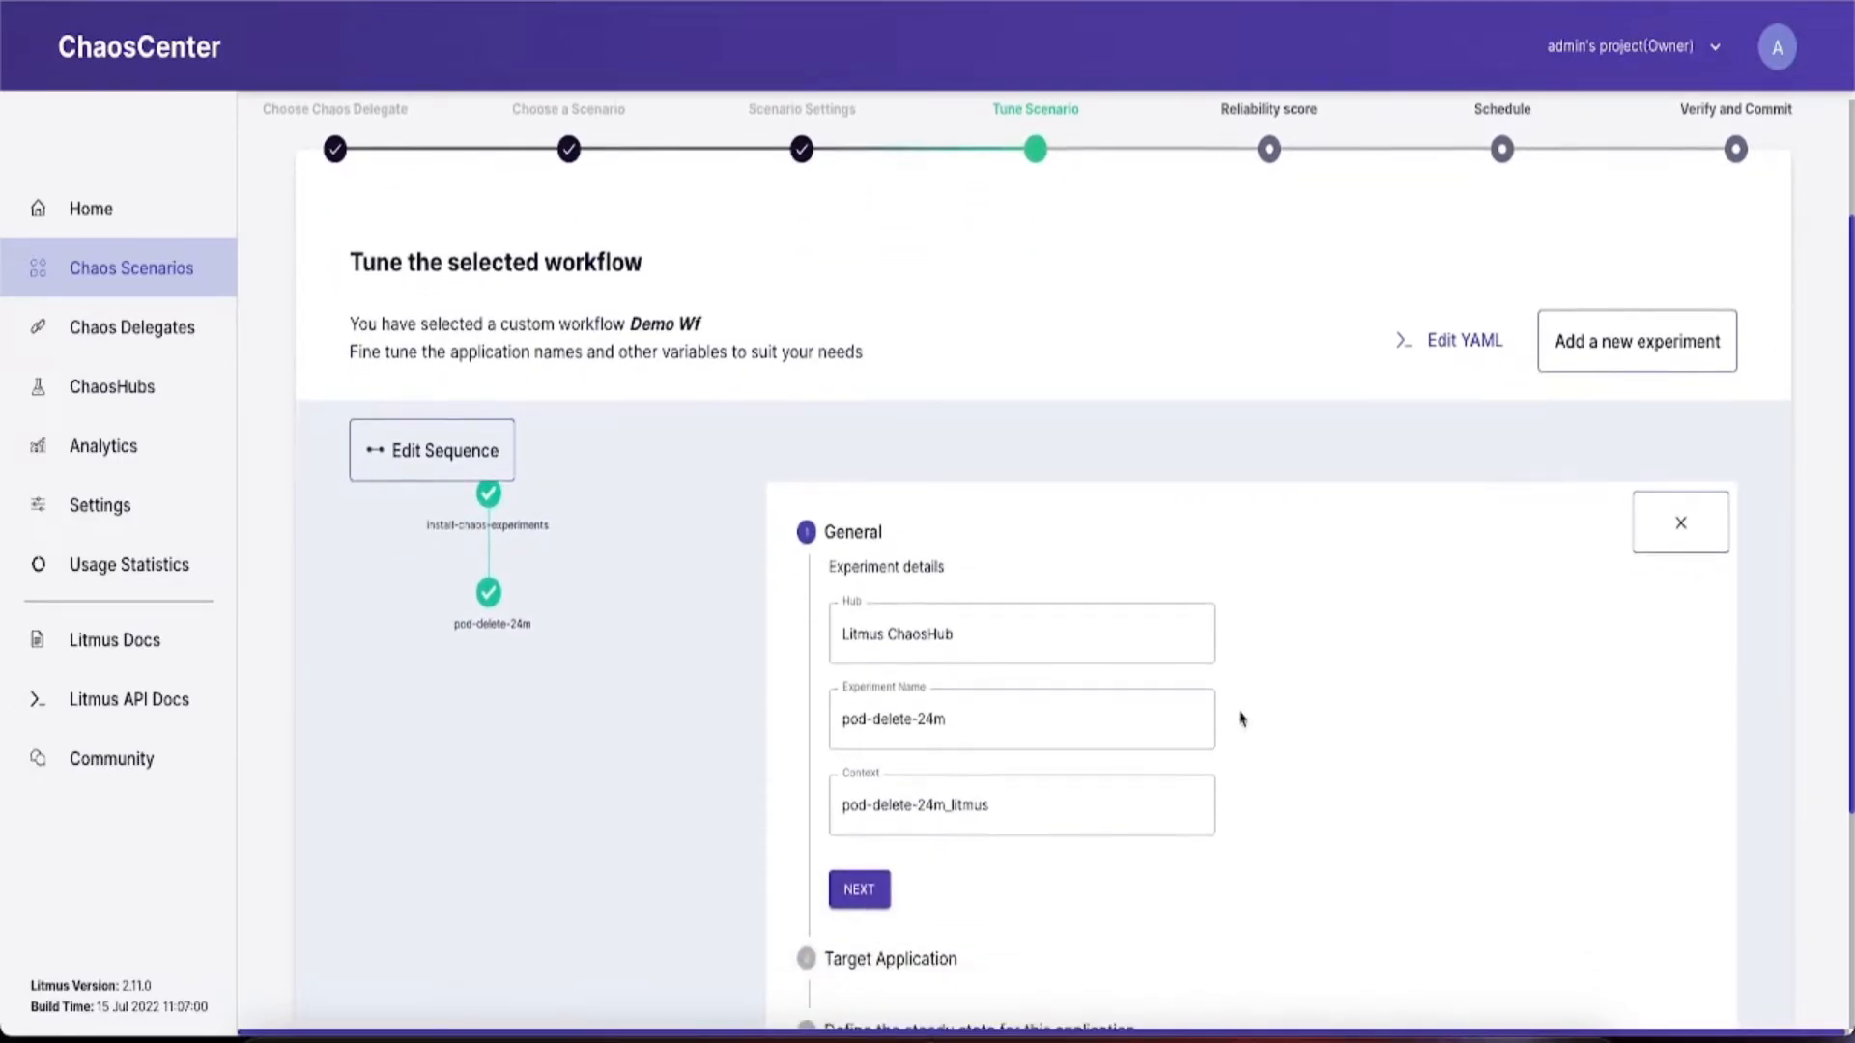
{"action": "scroll", "scroll_direction": "down", "scroll_amount": 3}
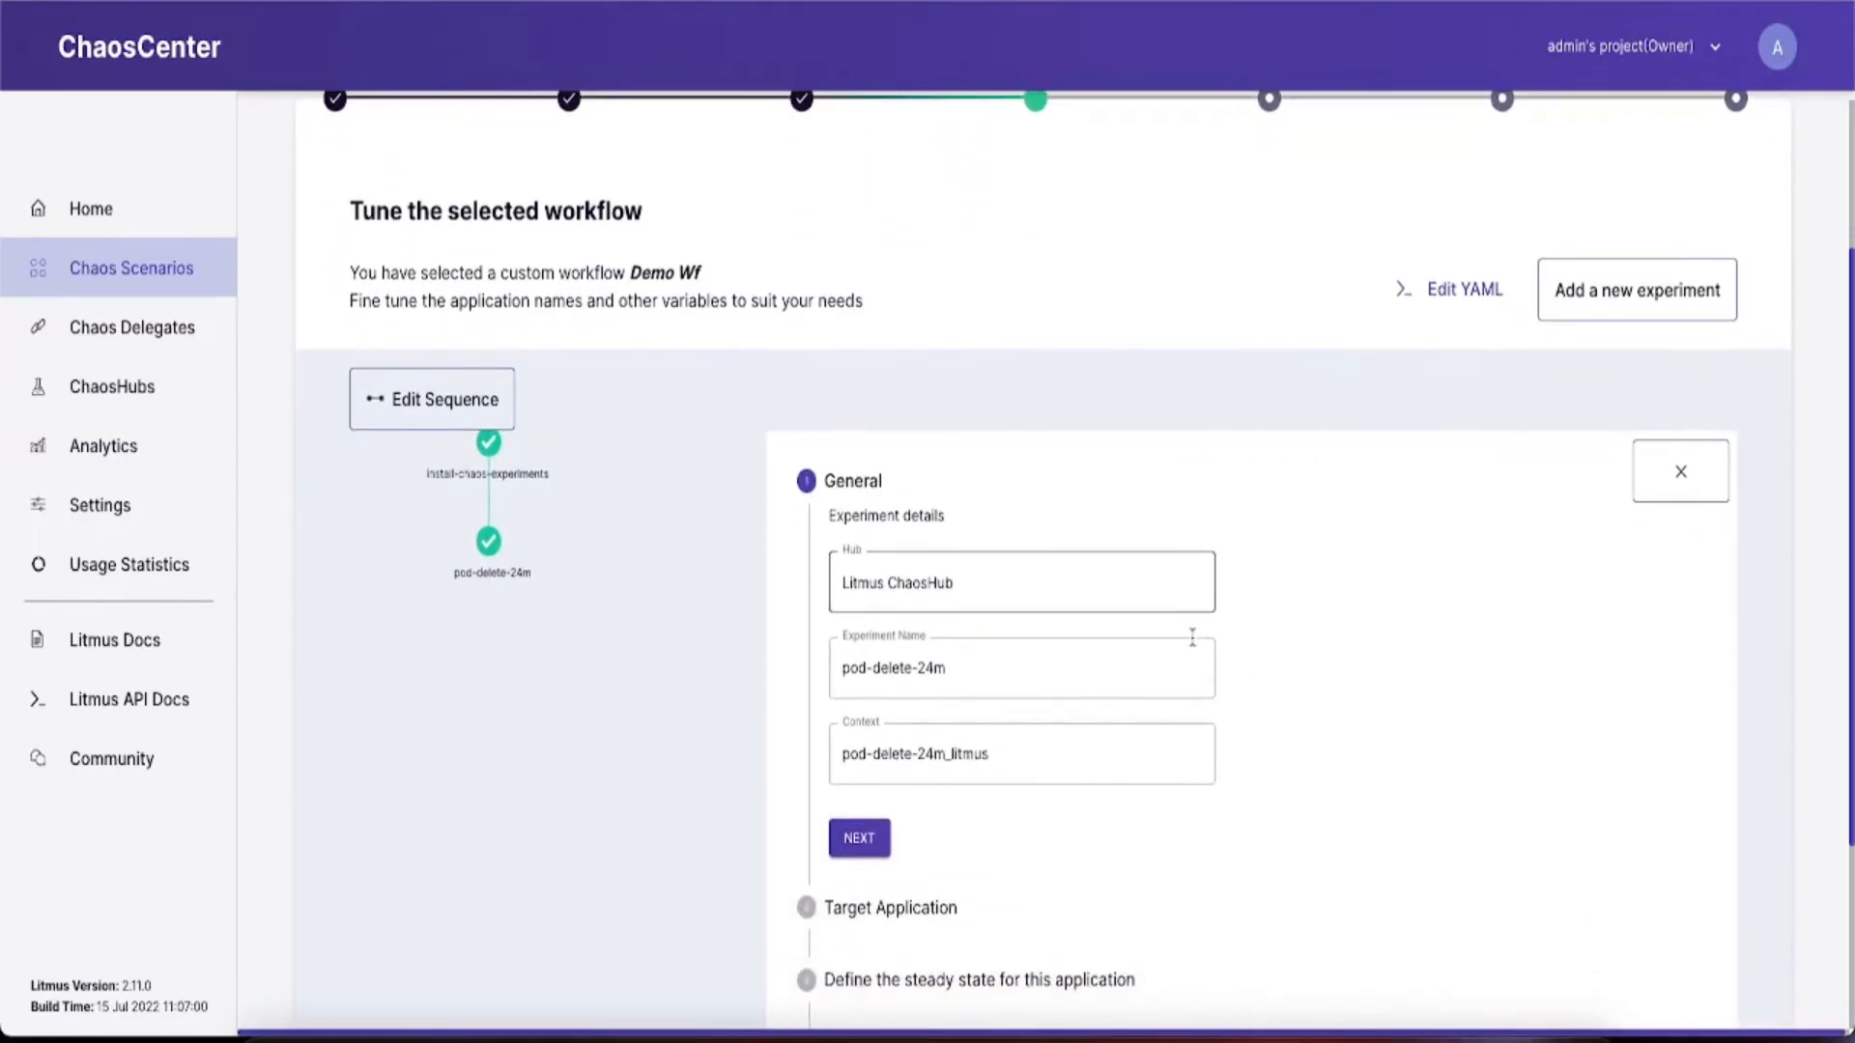
{"action": "left_click", "coordinate": [858, 837]}
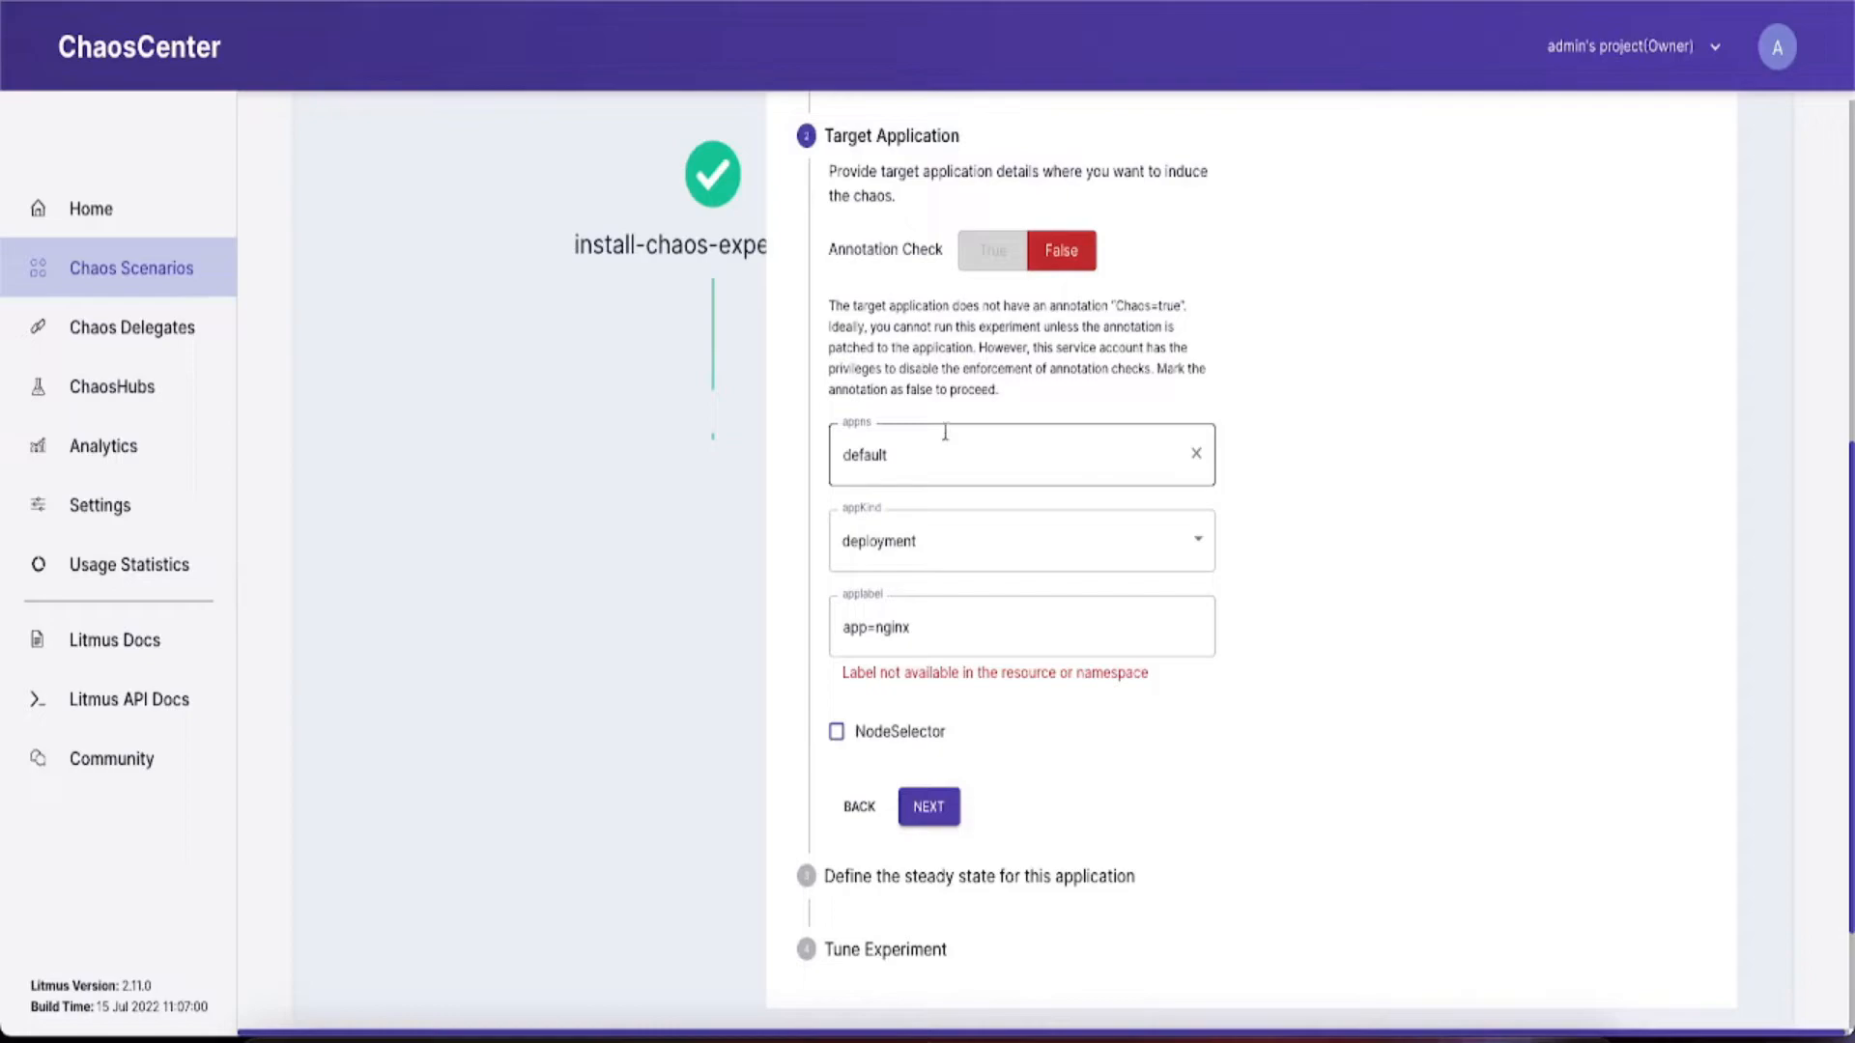
{"action": "left_click", "coordinate": [1017, 541]}
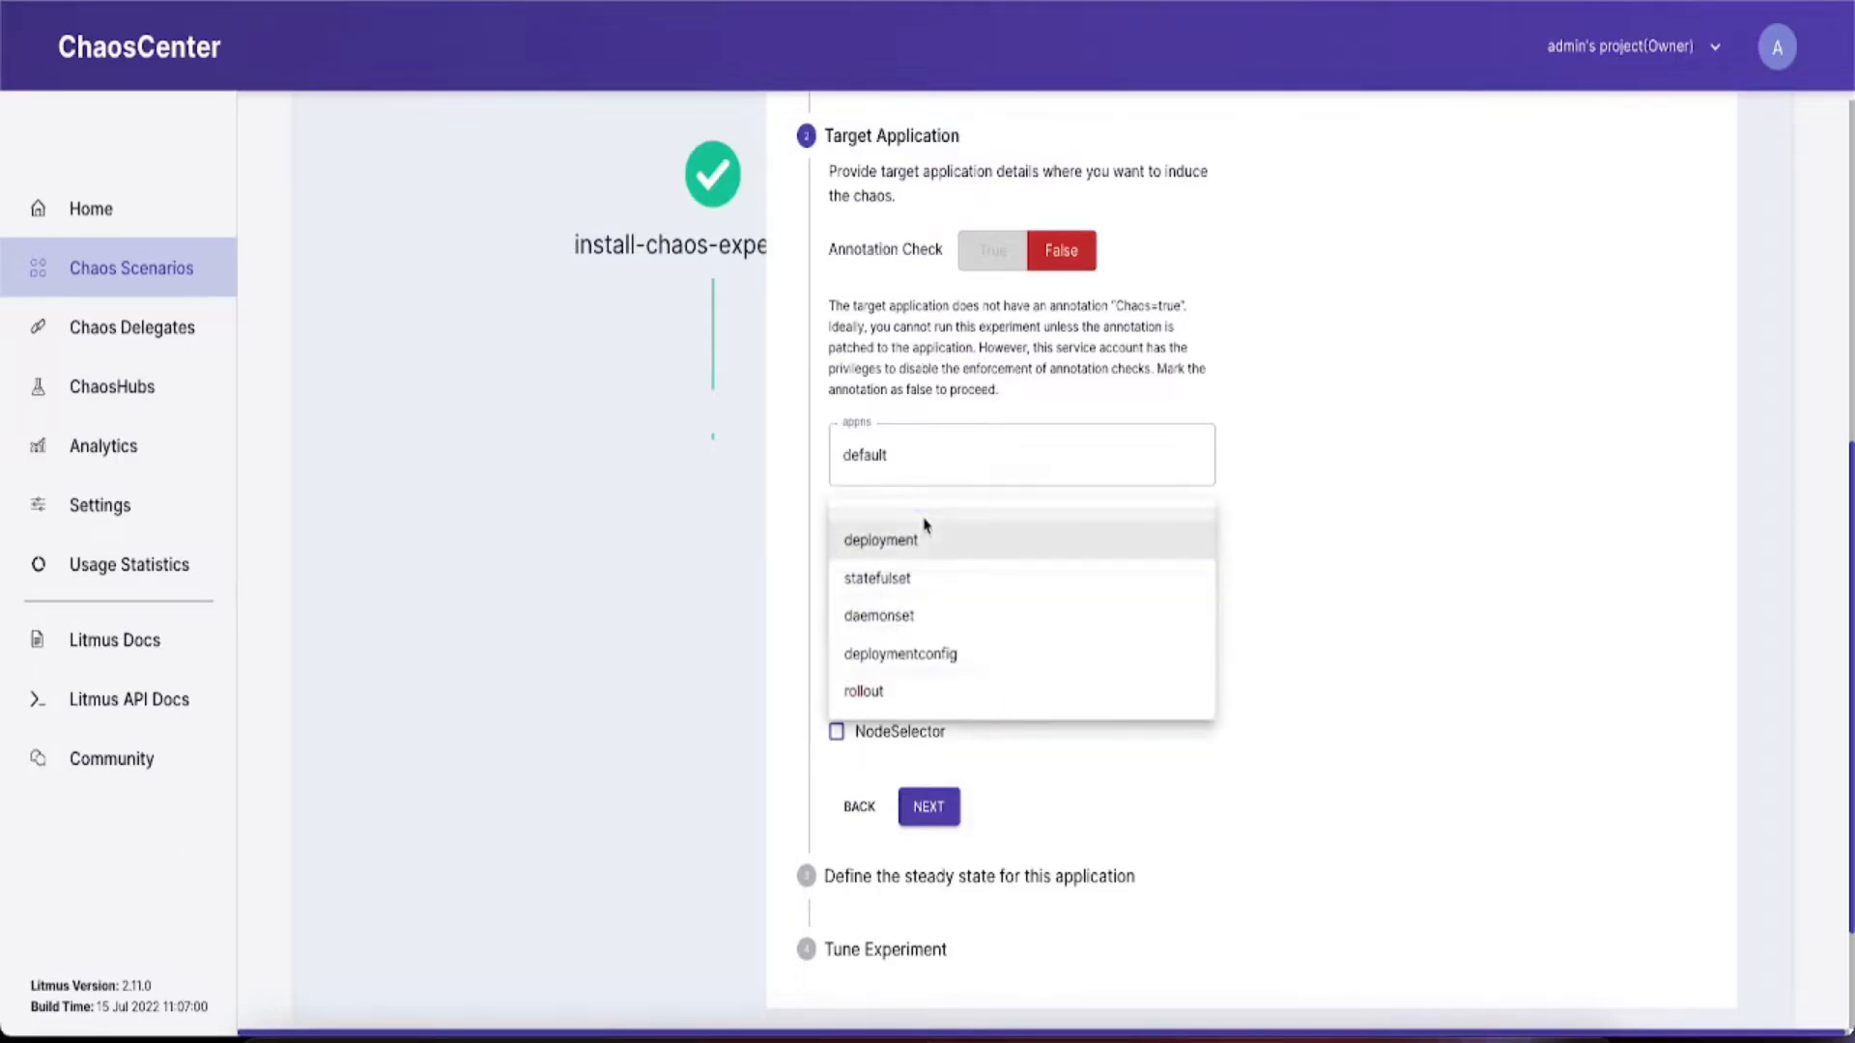
{"action": "mouse_move", "coordinate": [881, 615]}
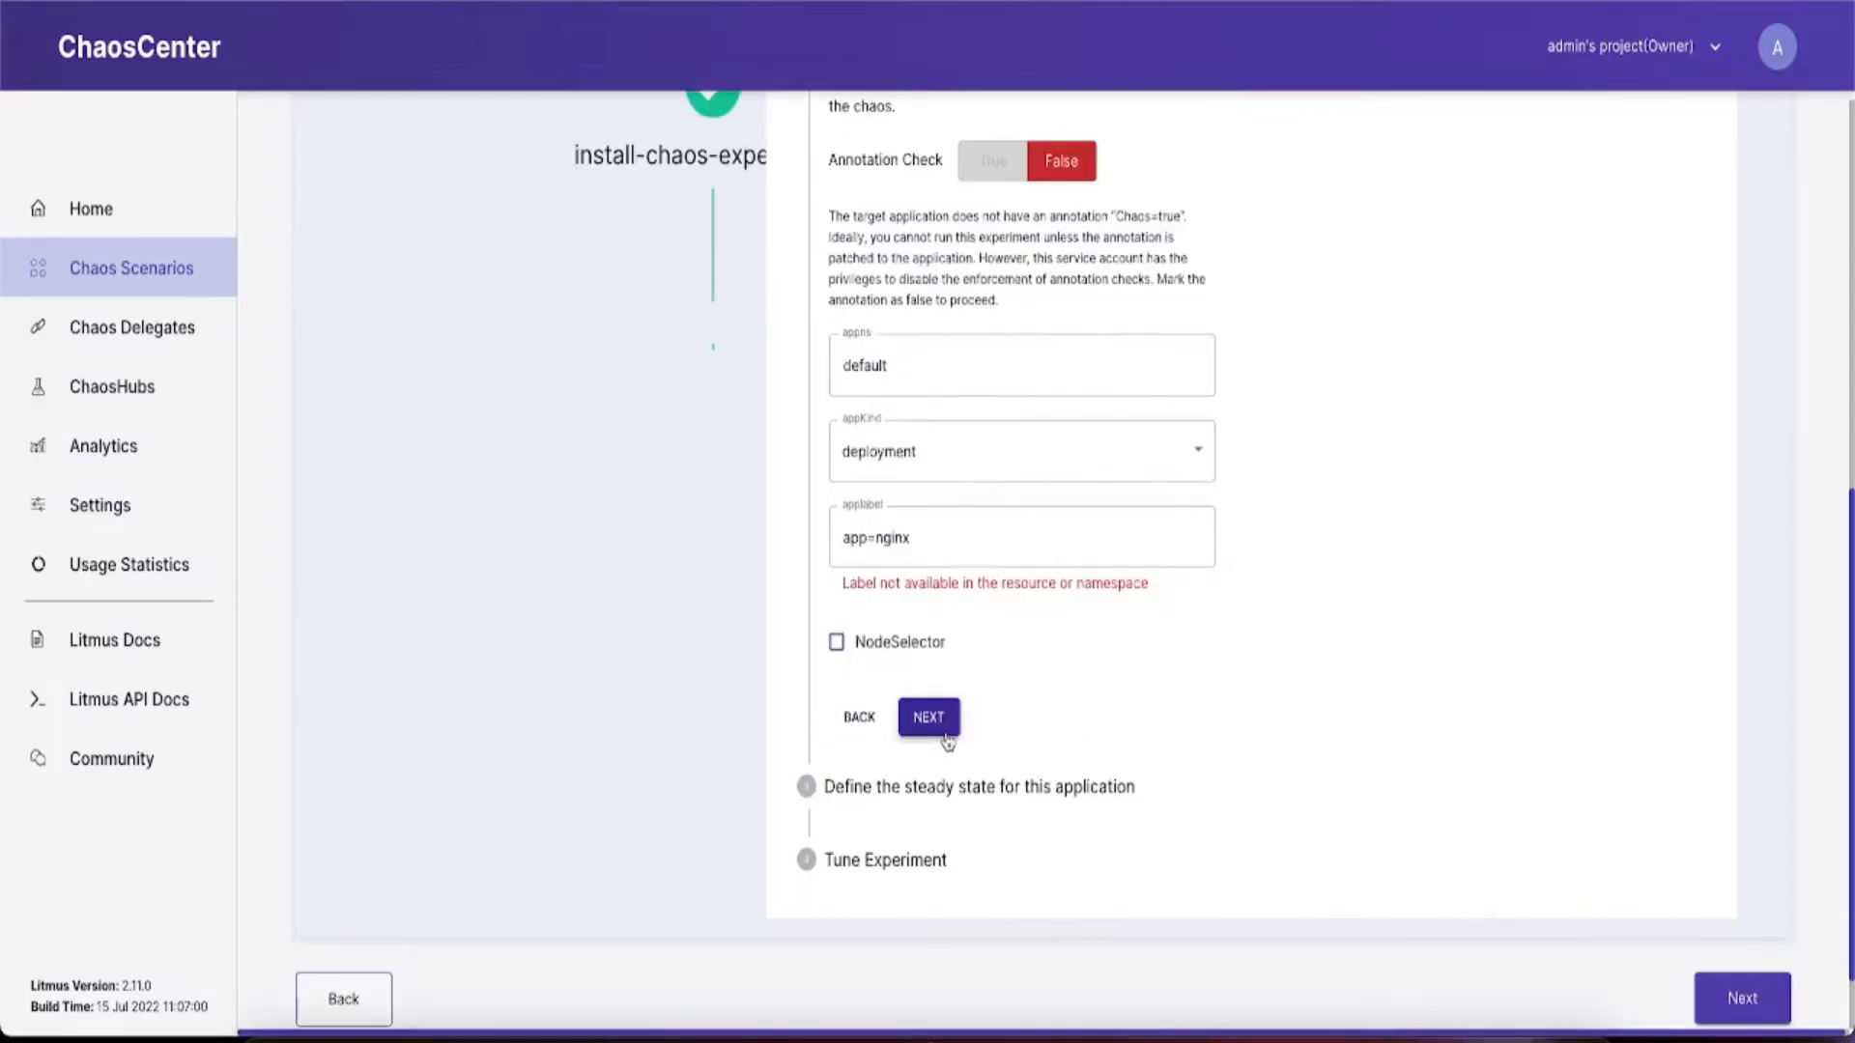
{"action": "left_click", "coordinate": [928, 716]}
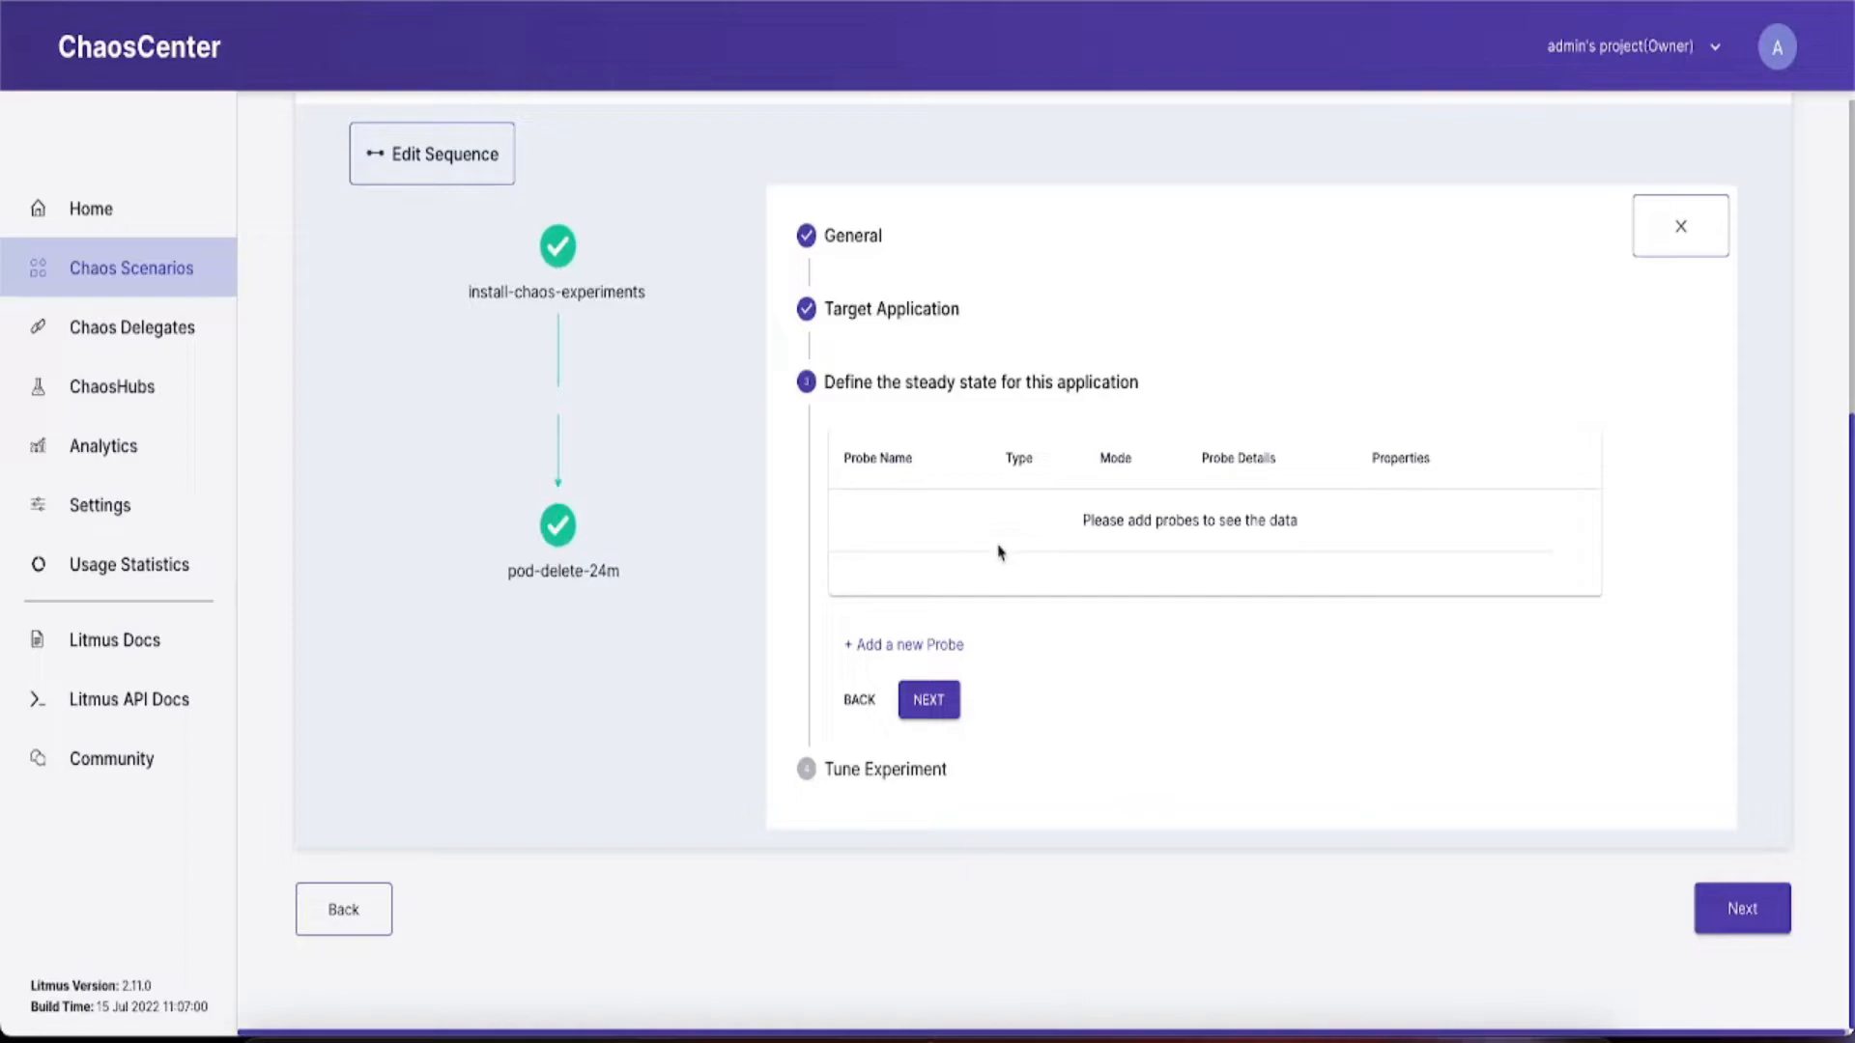
Start adding a probe and review the Litmus Docs Probes page's four probe types.
{"action": "left_click", "coordinate": [902, 644]}
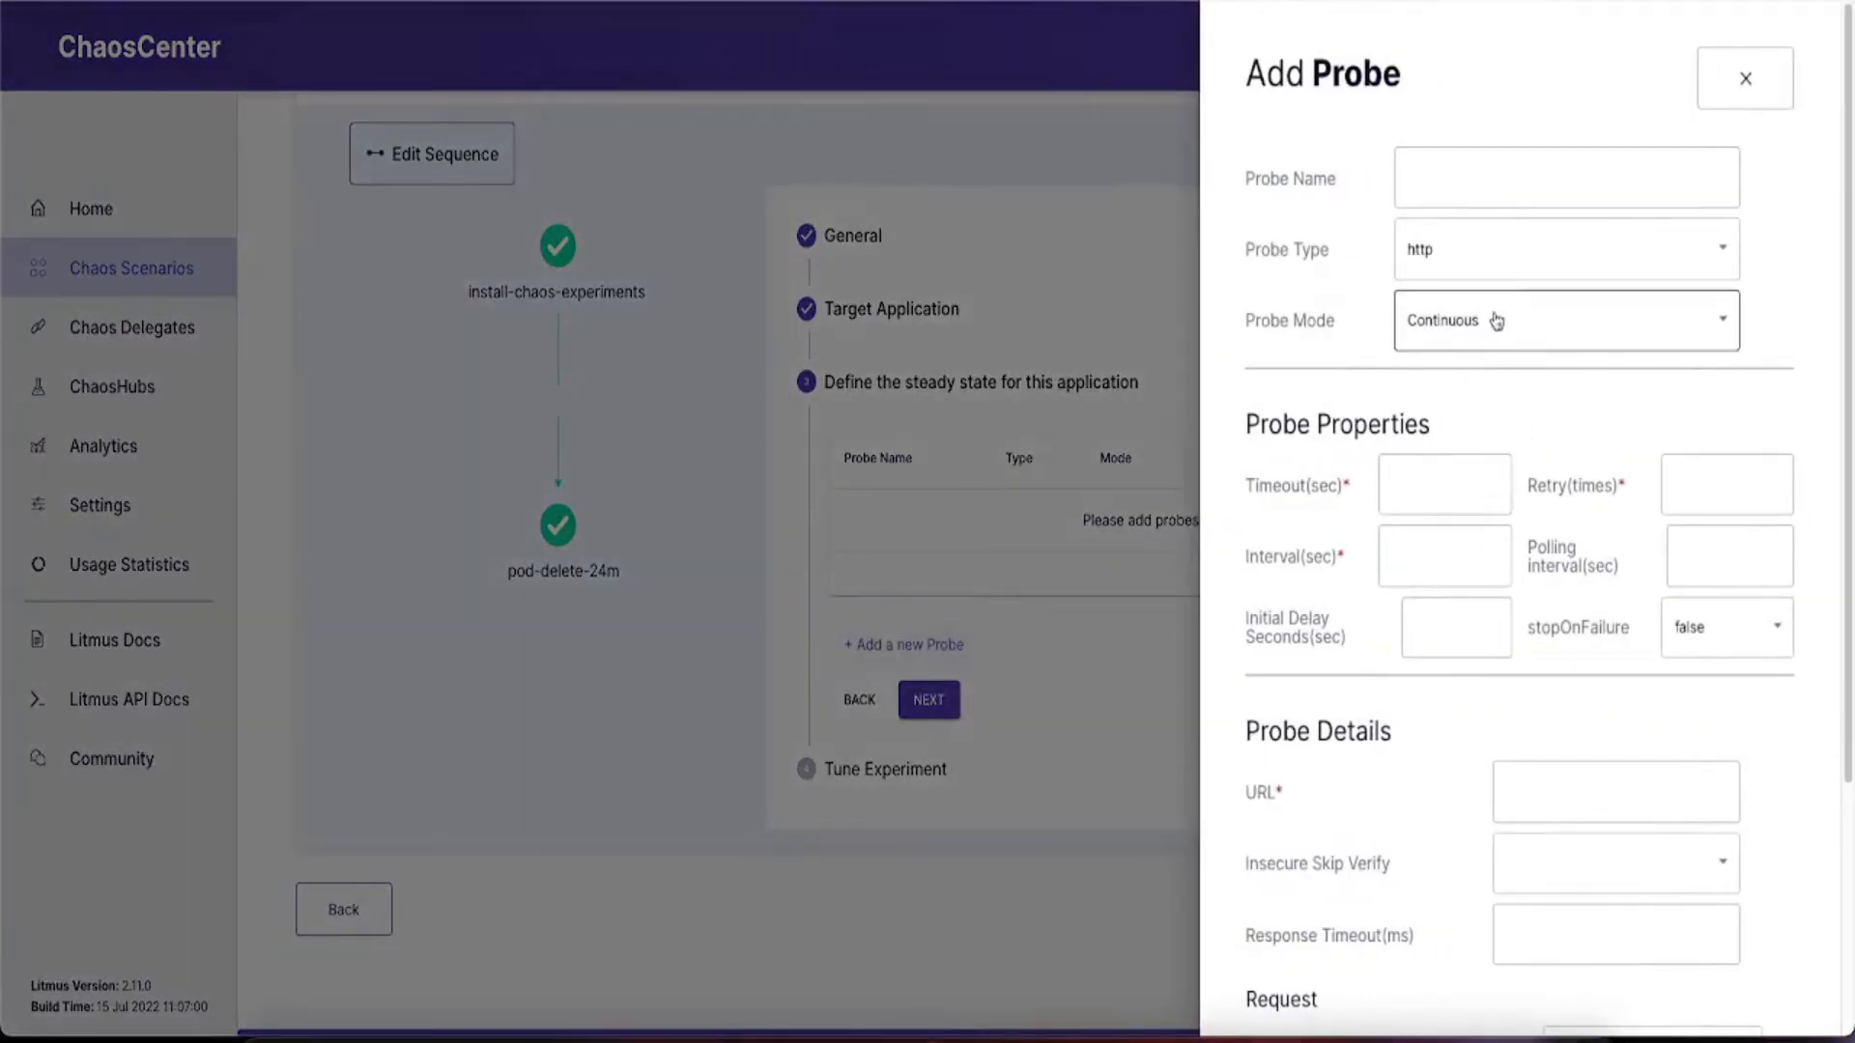
{"action": "left_click", "coordinate": [1564, 248]}
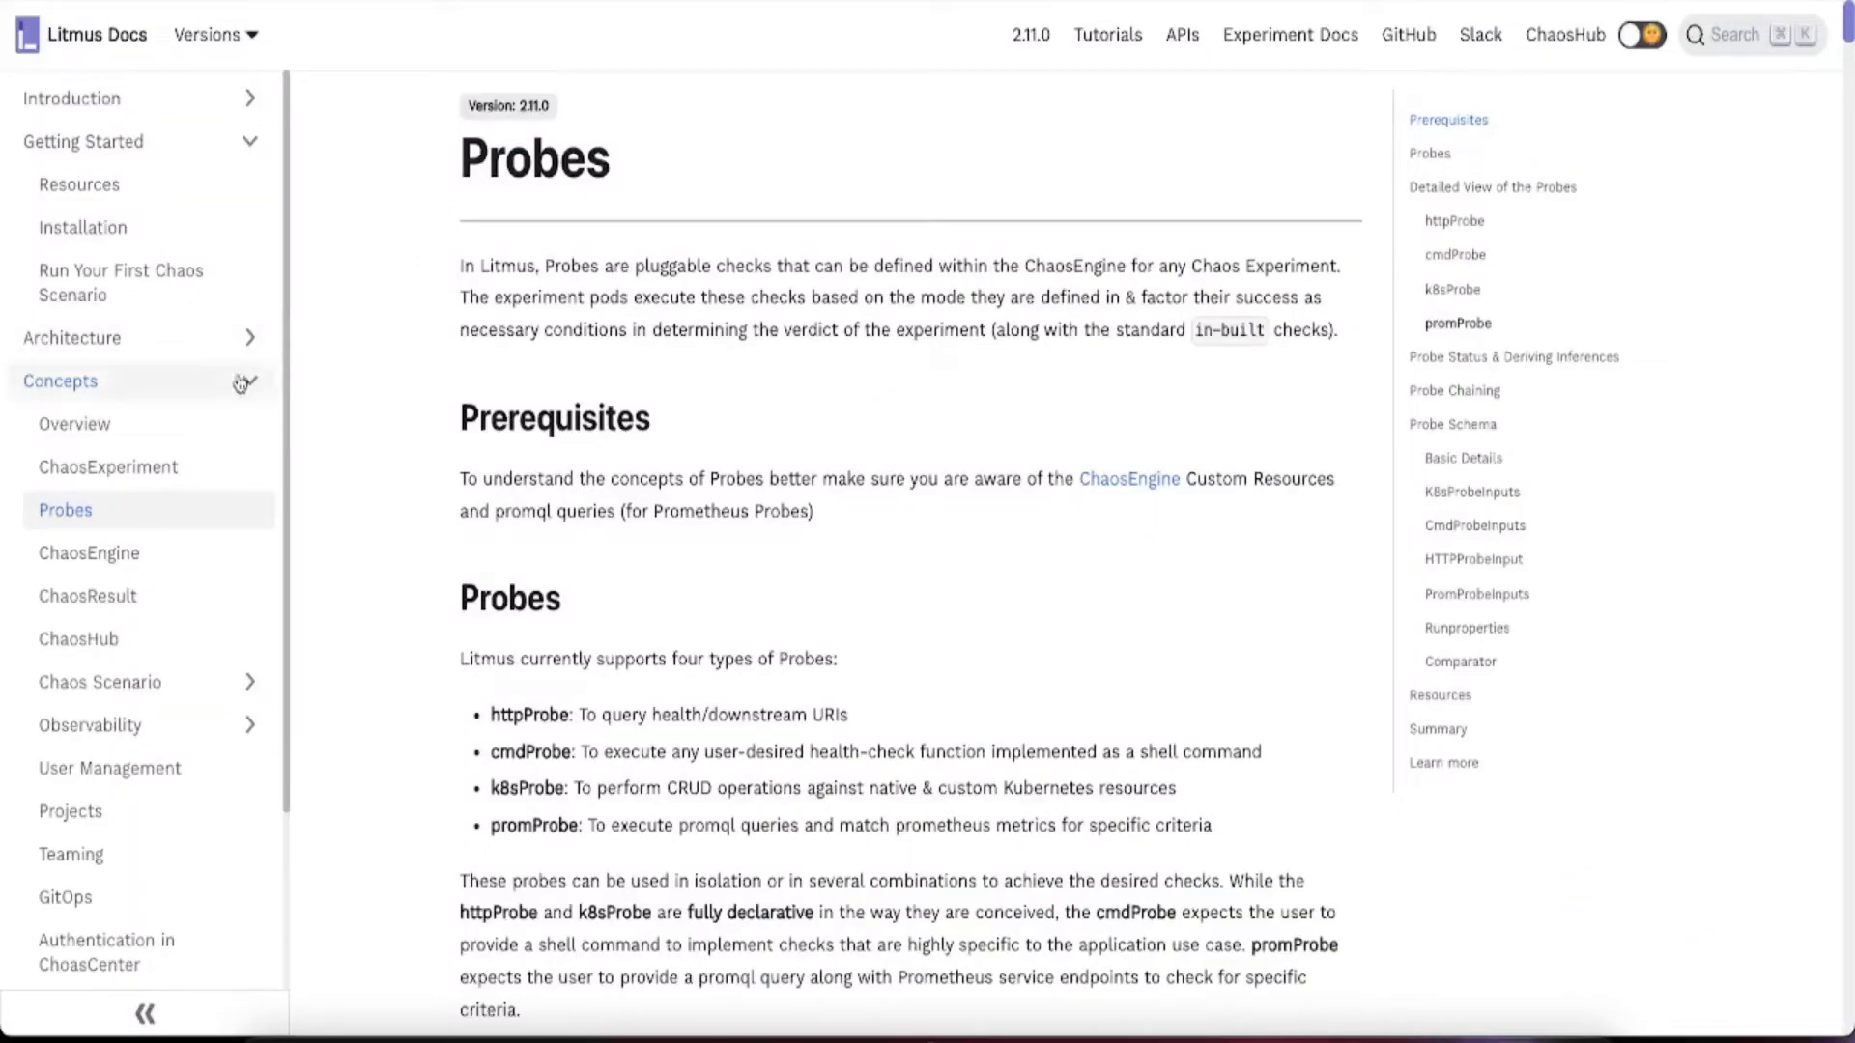
{"action": "scroll", "scroll_direction": "down", "scroll_amount": 3}
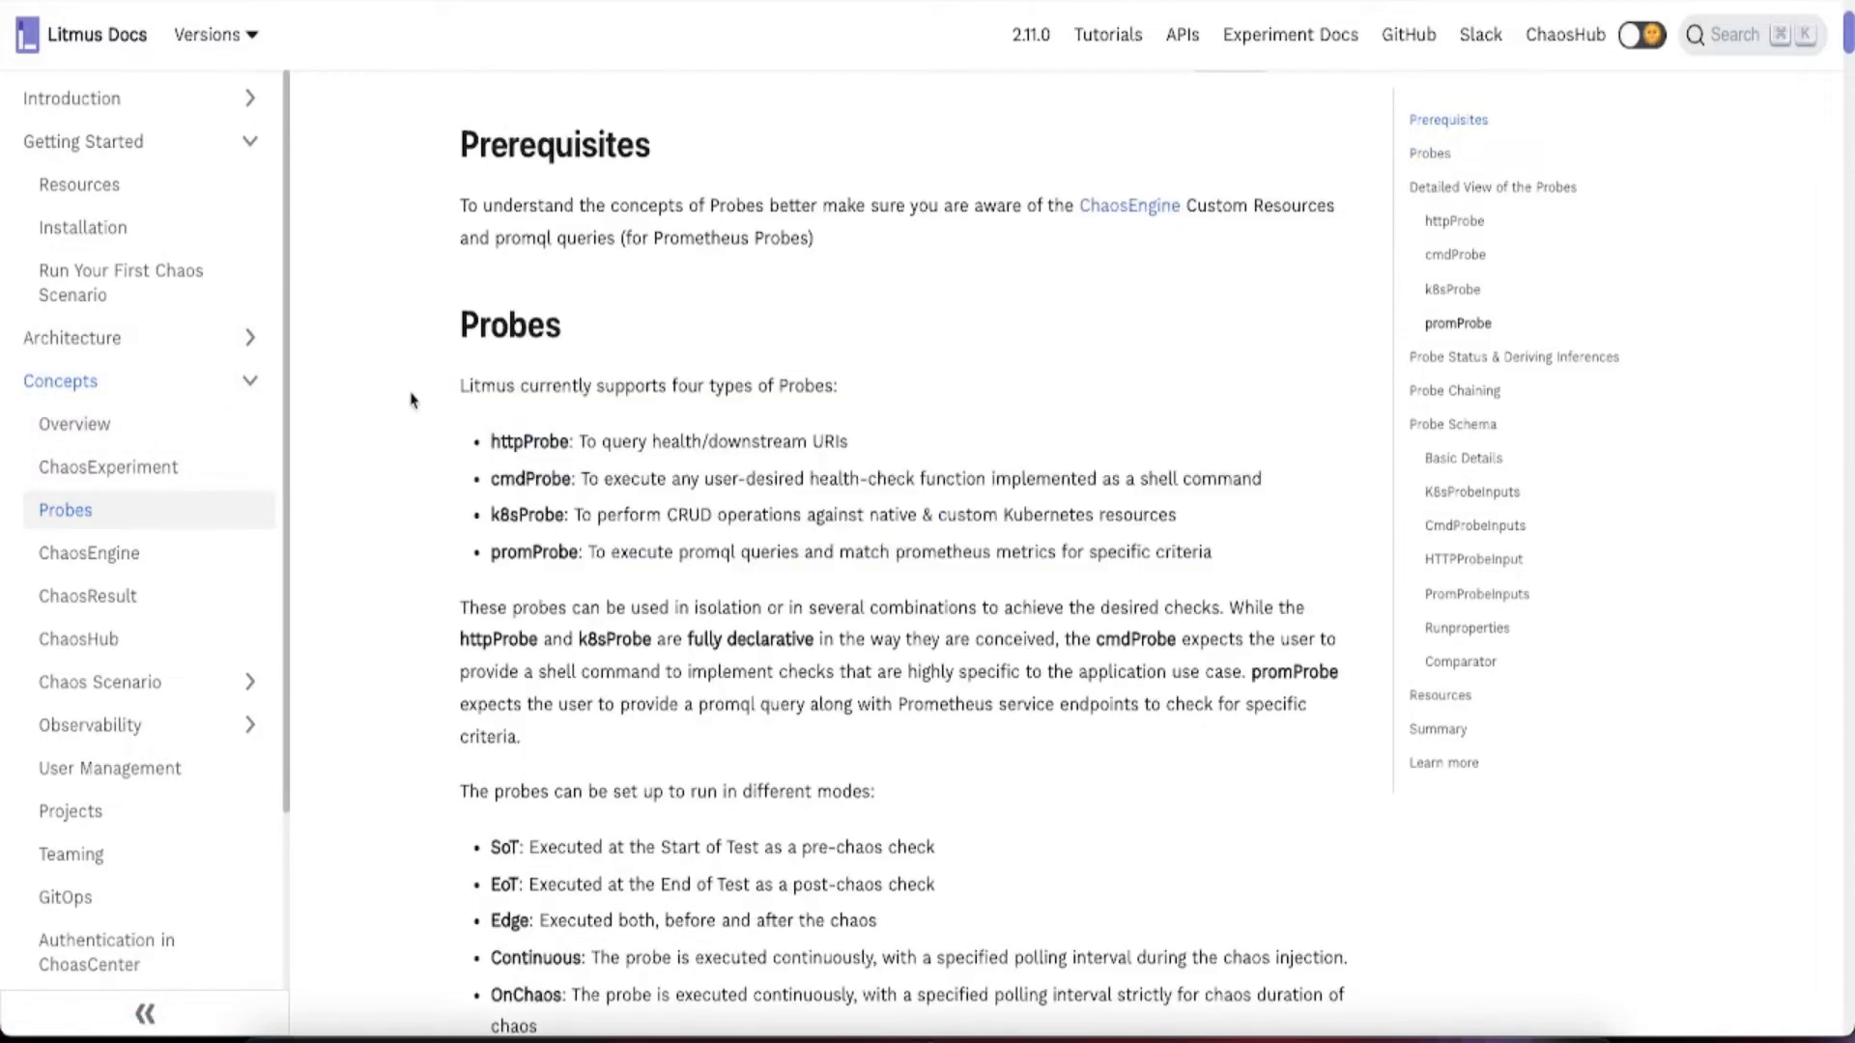
{"action": "left_click_drag", "start_coordinate": [459, 382], "coordinate": [1212, 550]}
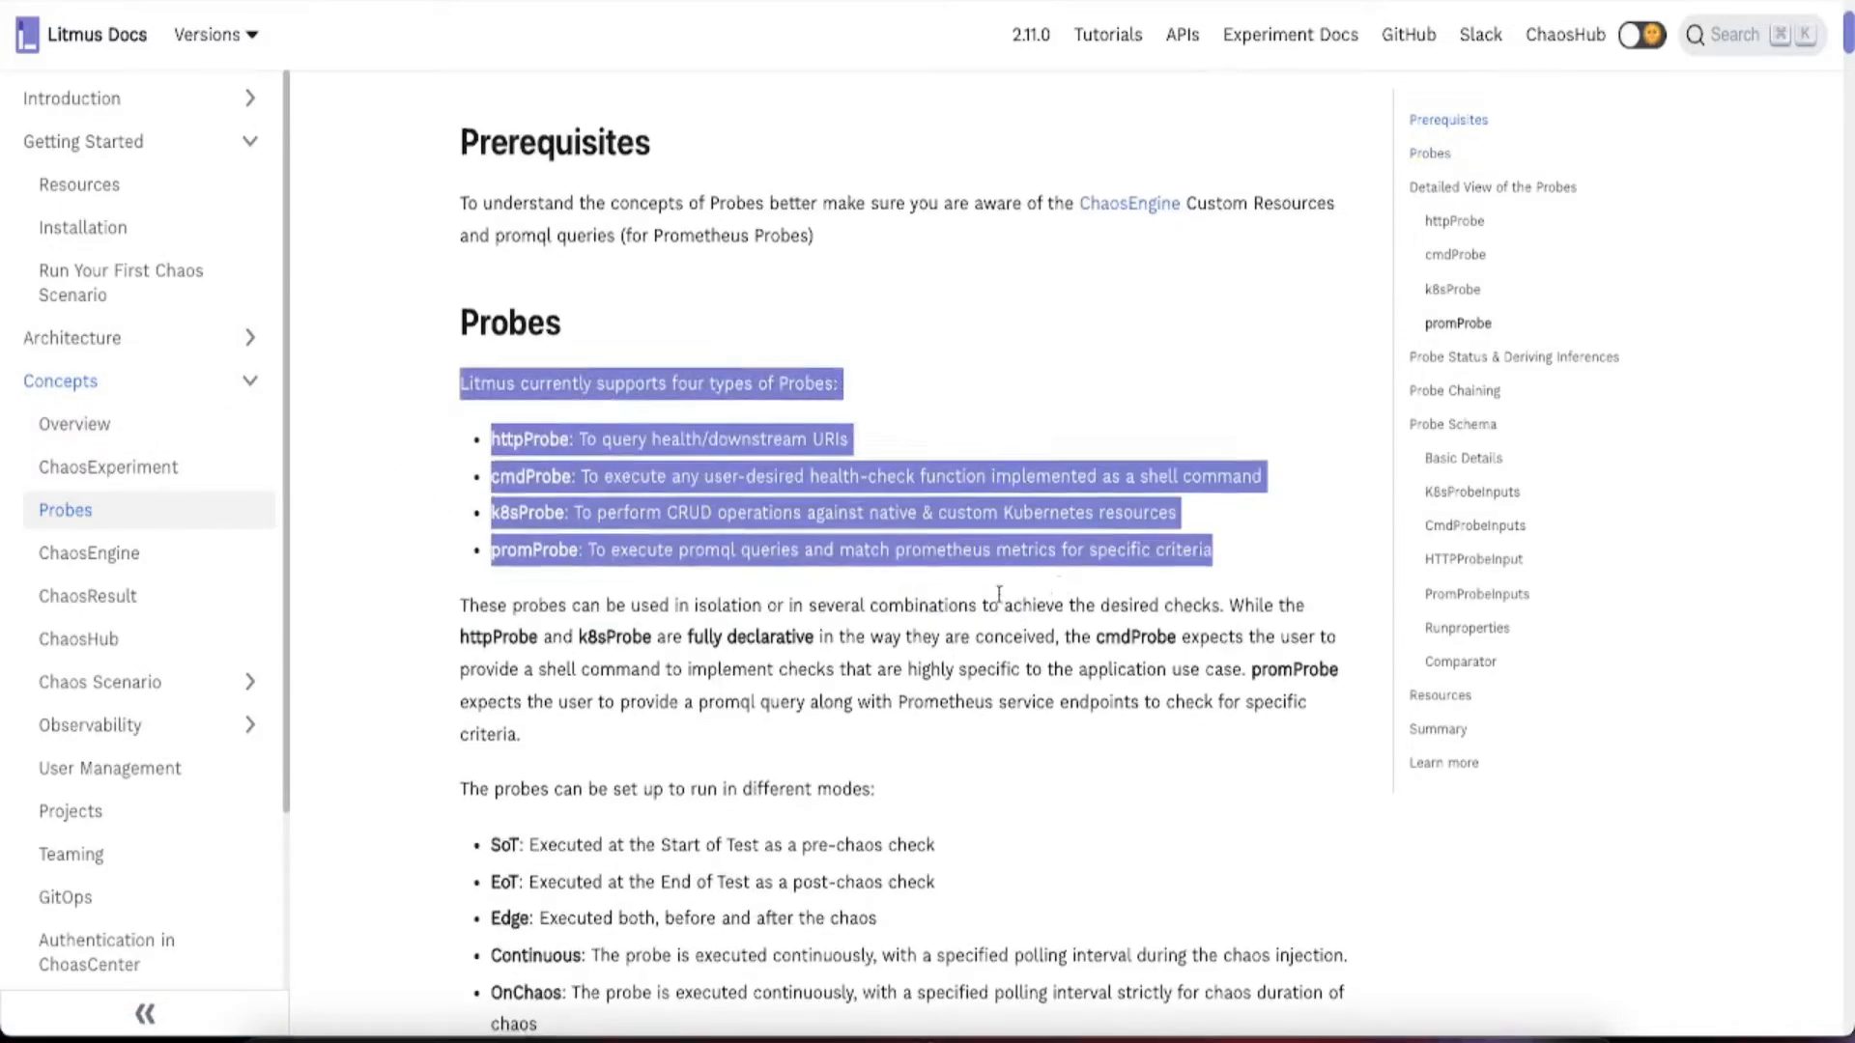
{"action": "scroll", "scroll_direction": "down", "scroll_amount": 3}
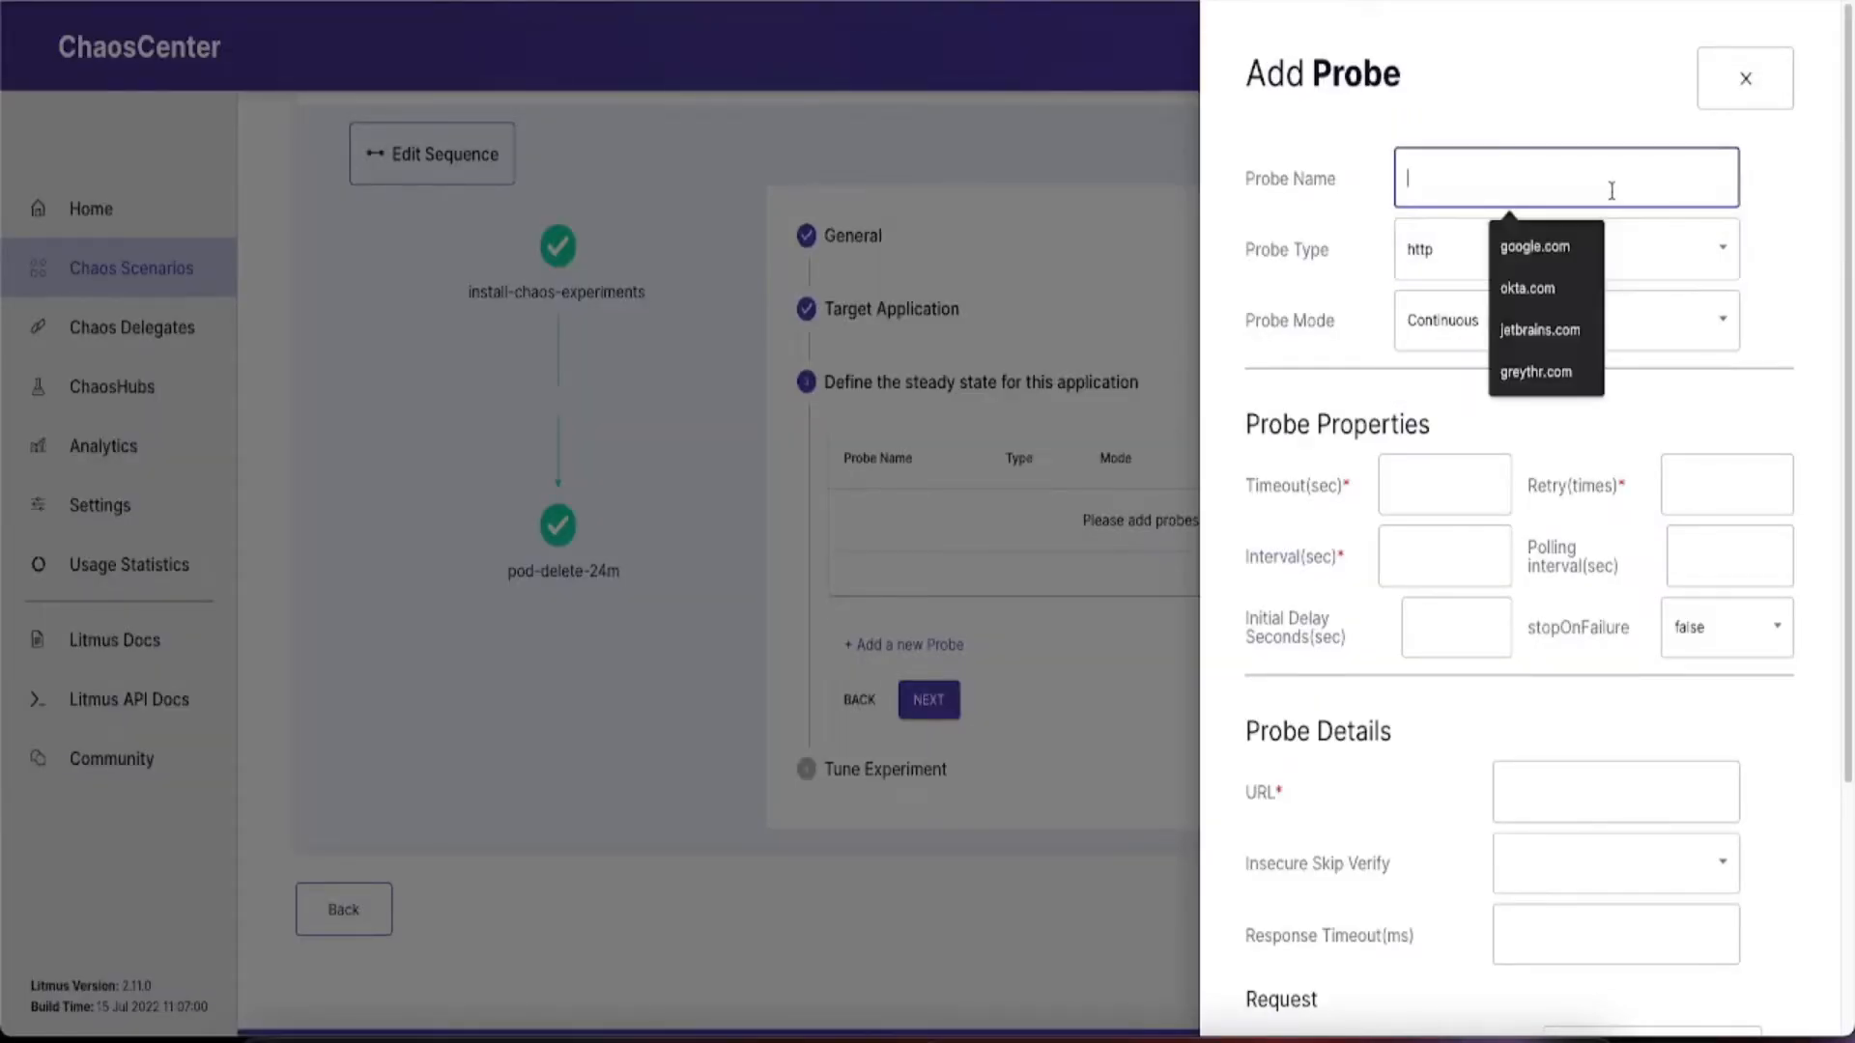
Add Continuous http probe url-checker: interval 5, retry 2, localhost:3000 expecting 200.
{"action": "type", "text": "url-checker"}
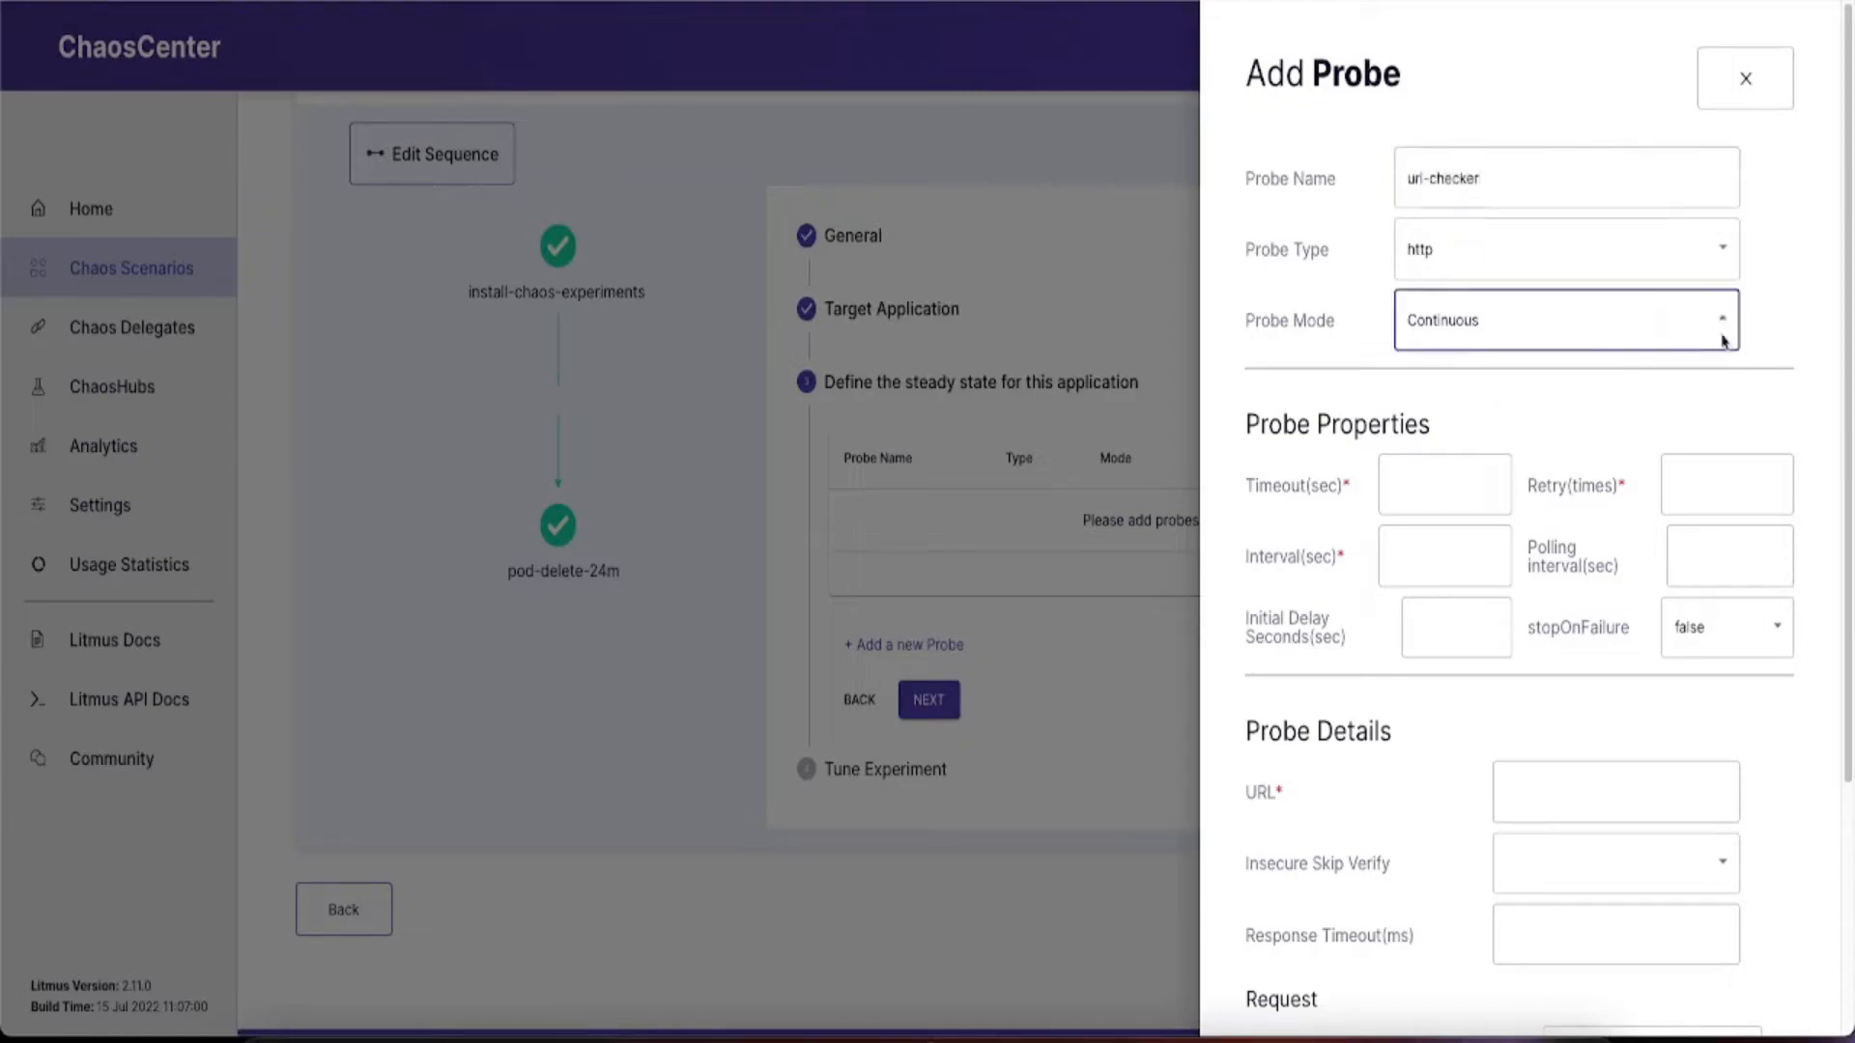
{"action": "left_click", "coordinate": [1564, 320]}
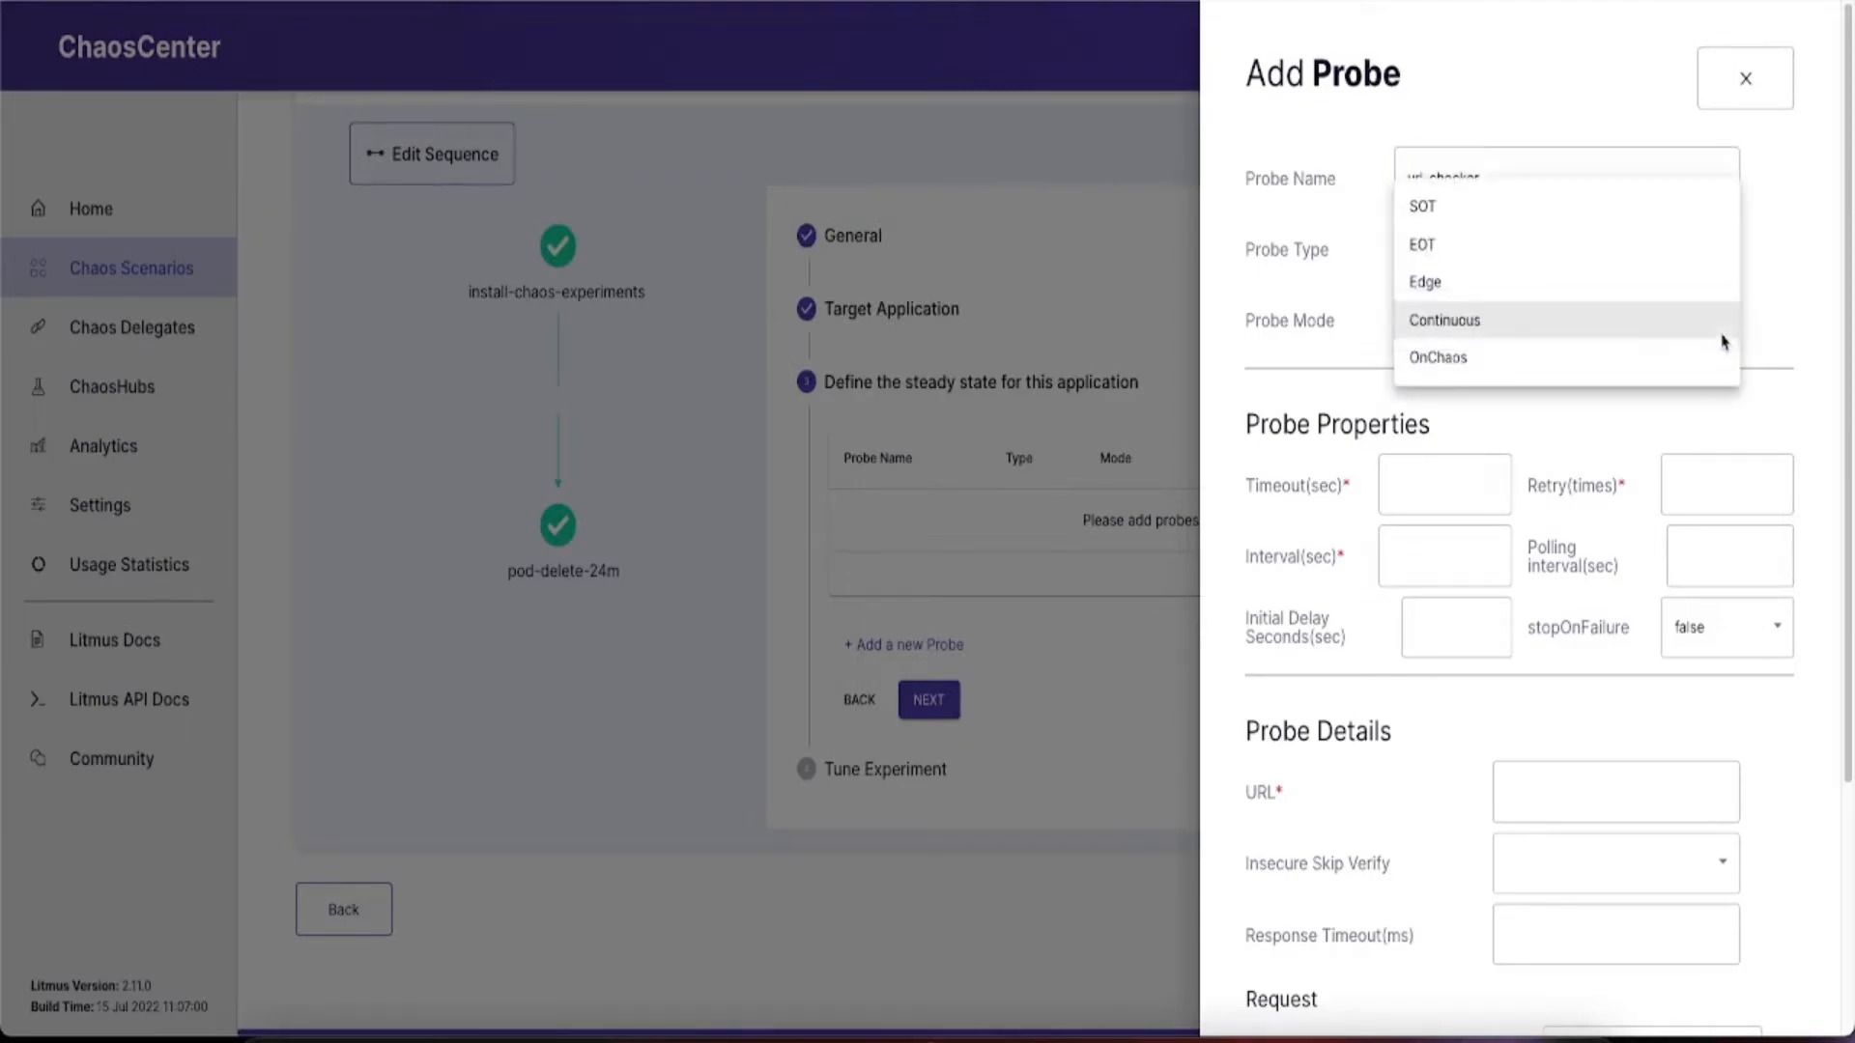
{"action": "left_click", "coordinate": [1444, 320]}
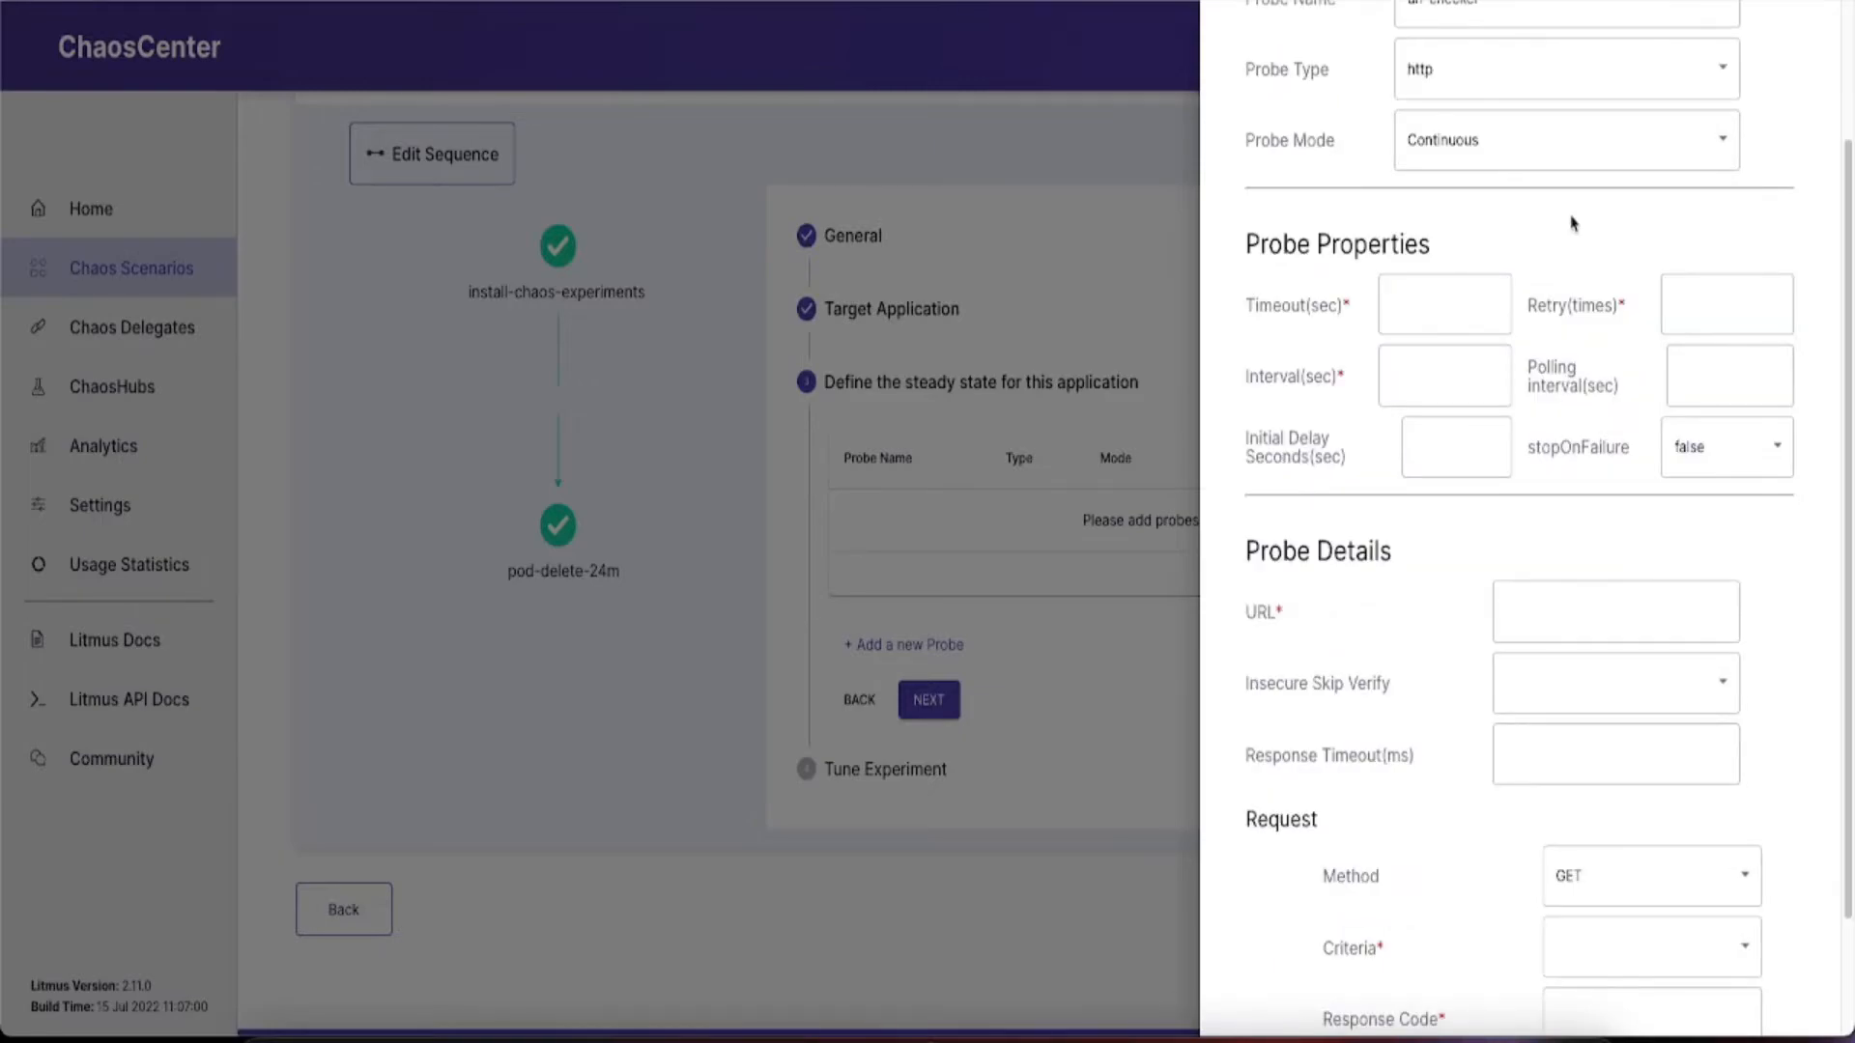
{"action": "left_click", "coordinate": [1443, 302]}
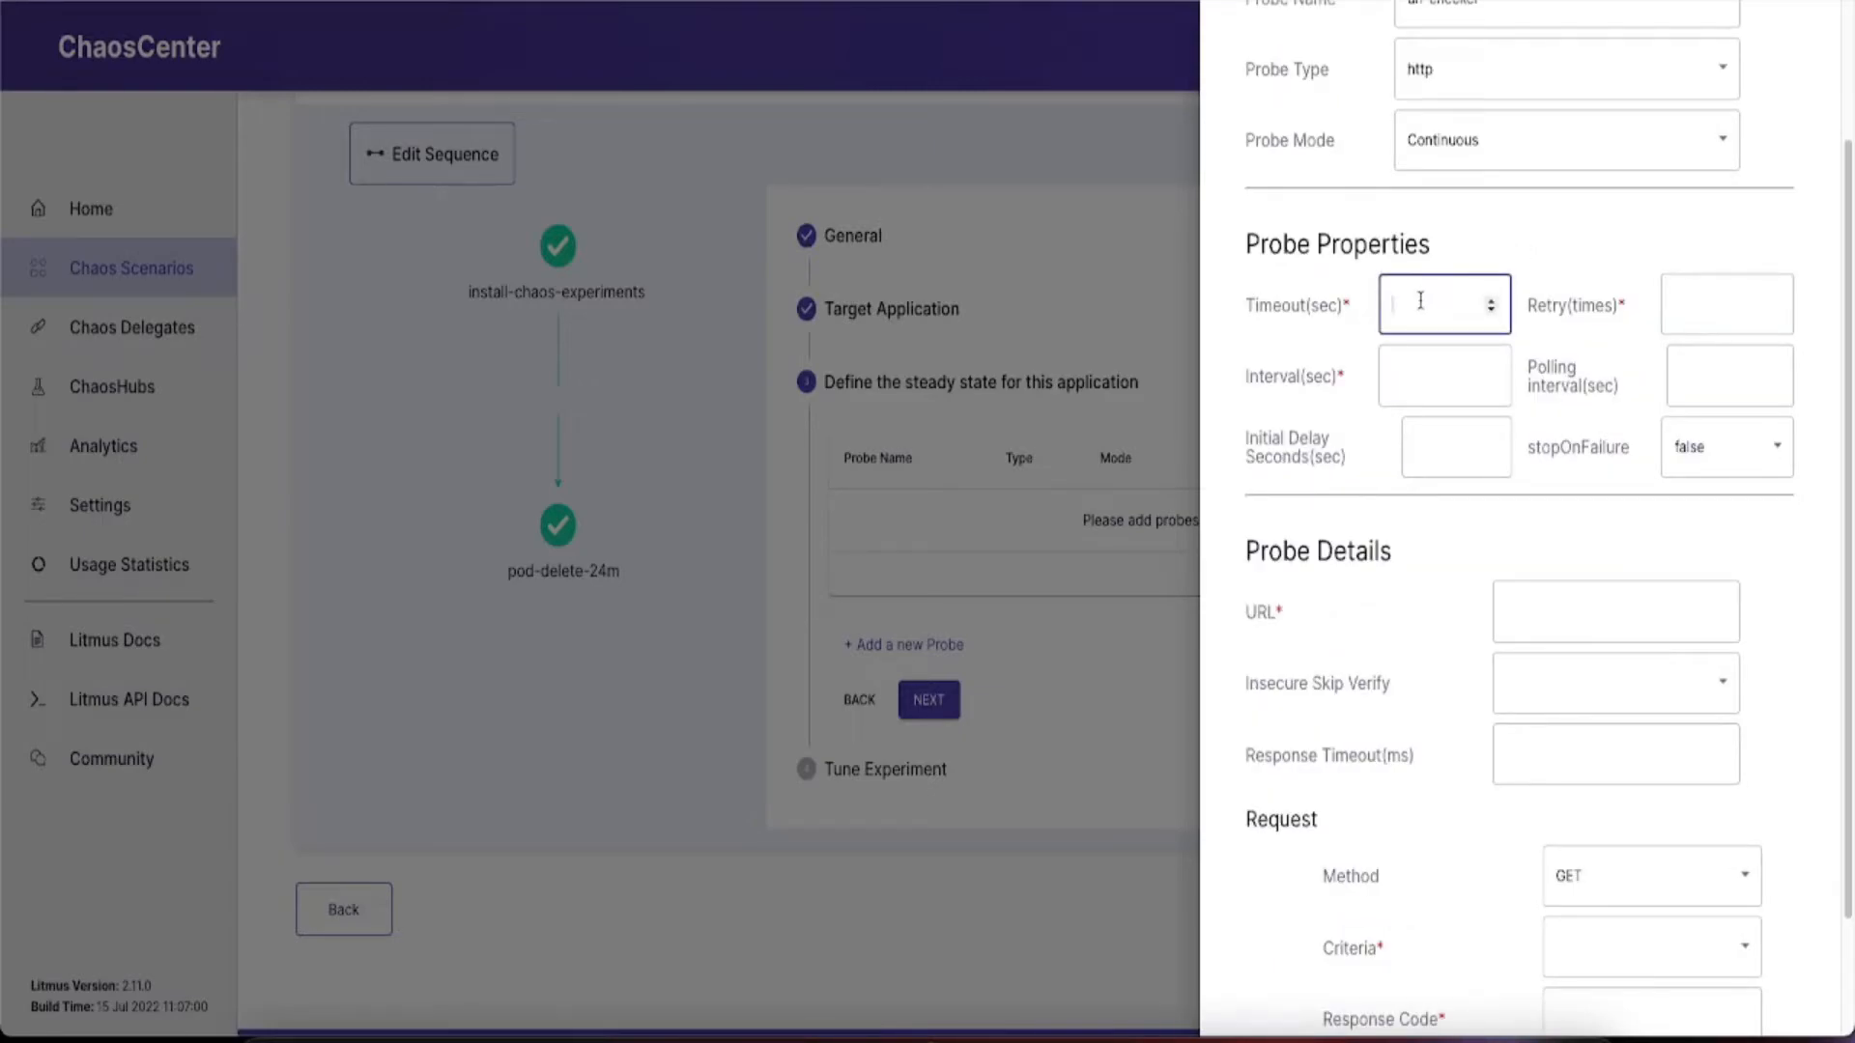
{"action": "type", "text": "5"}
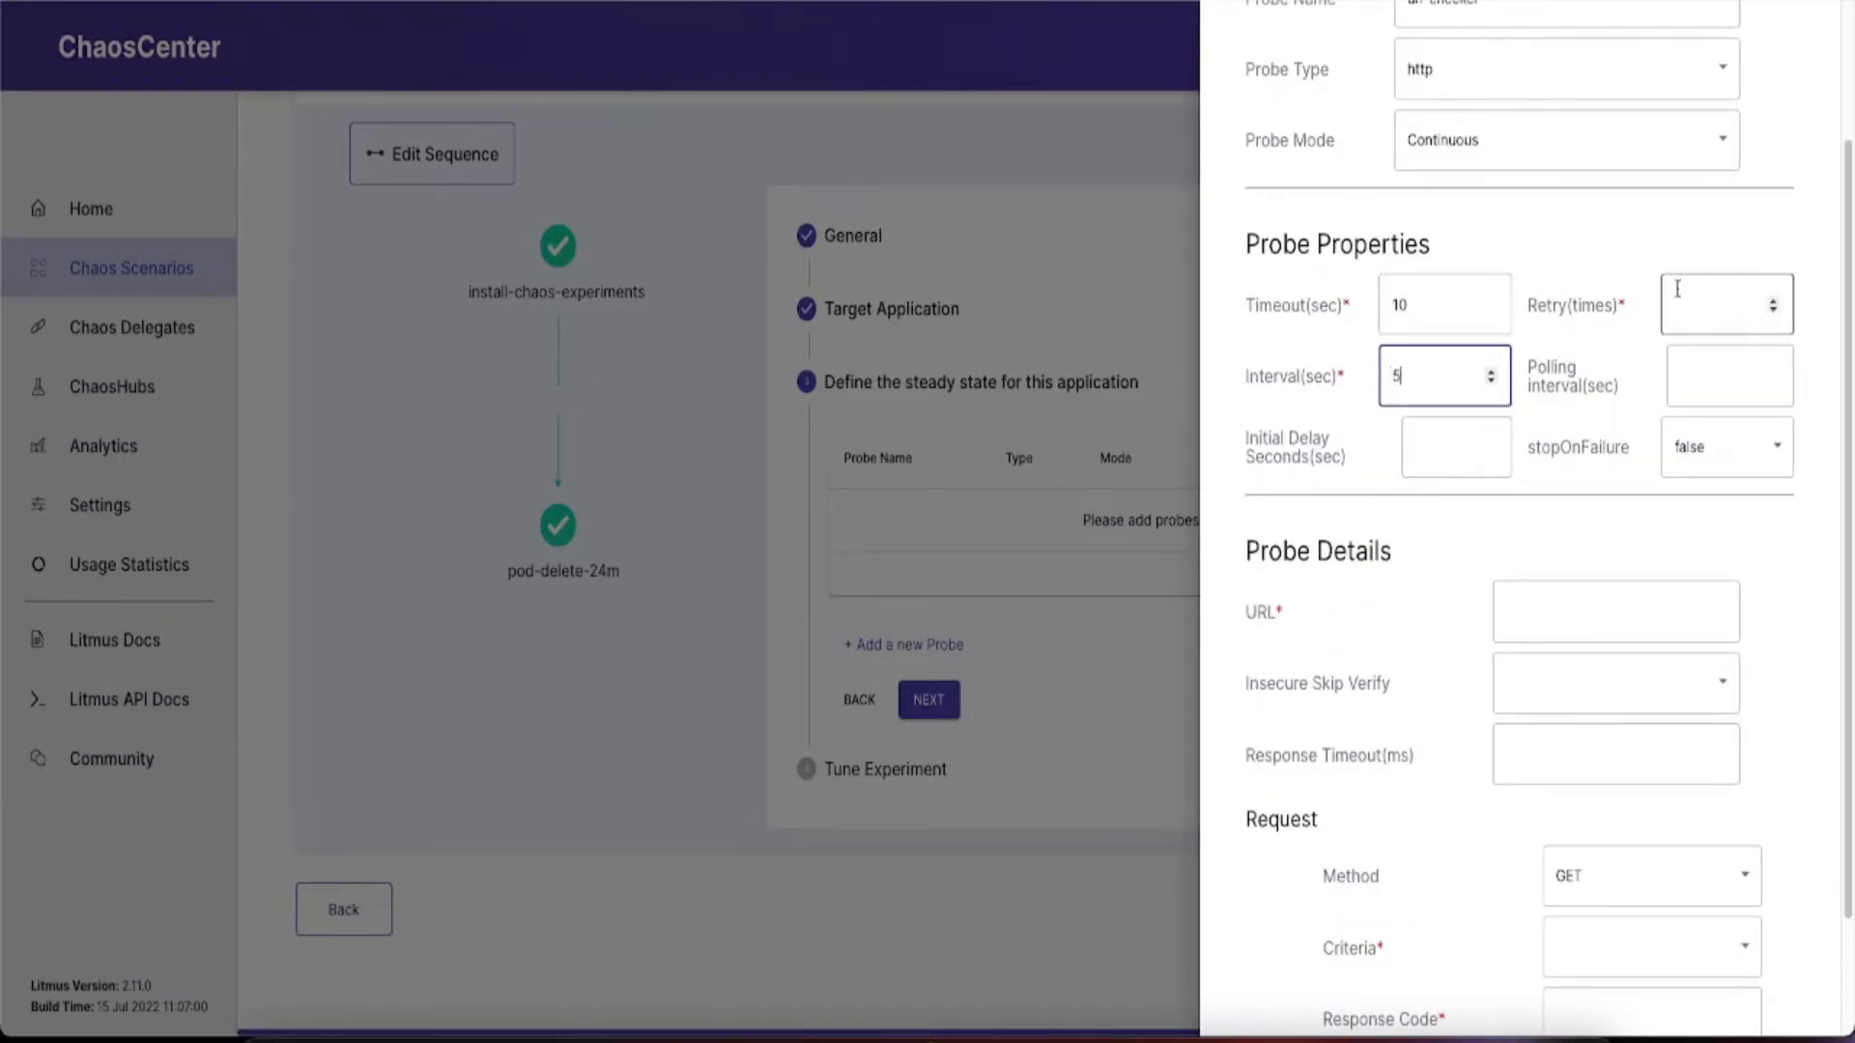
{"action": "type", "text": "2"}
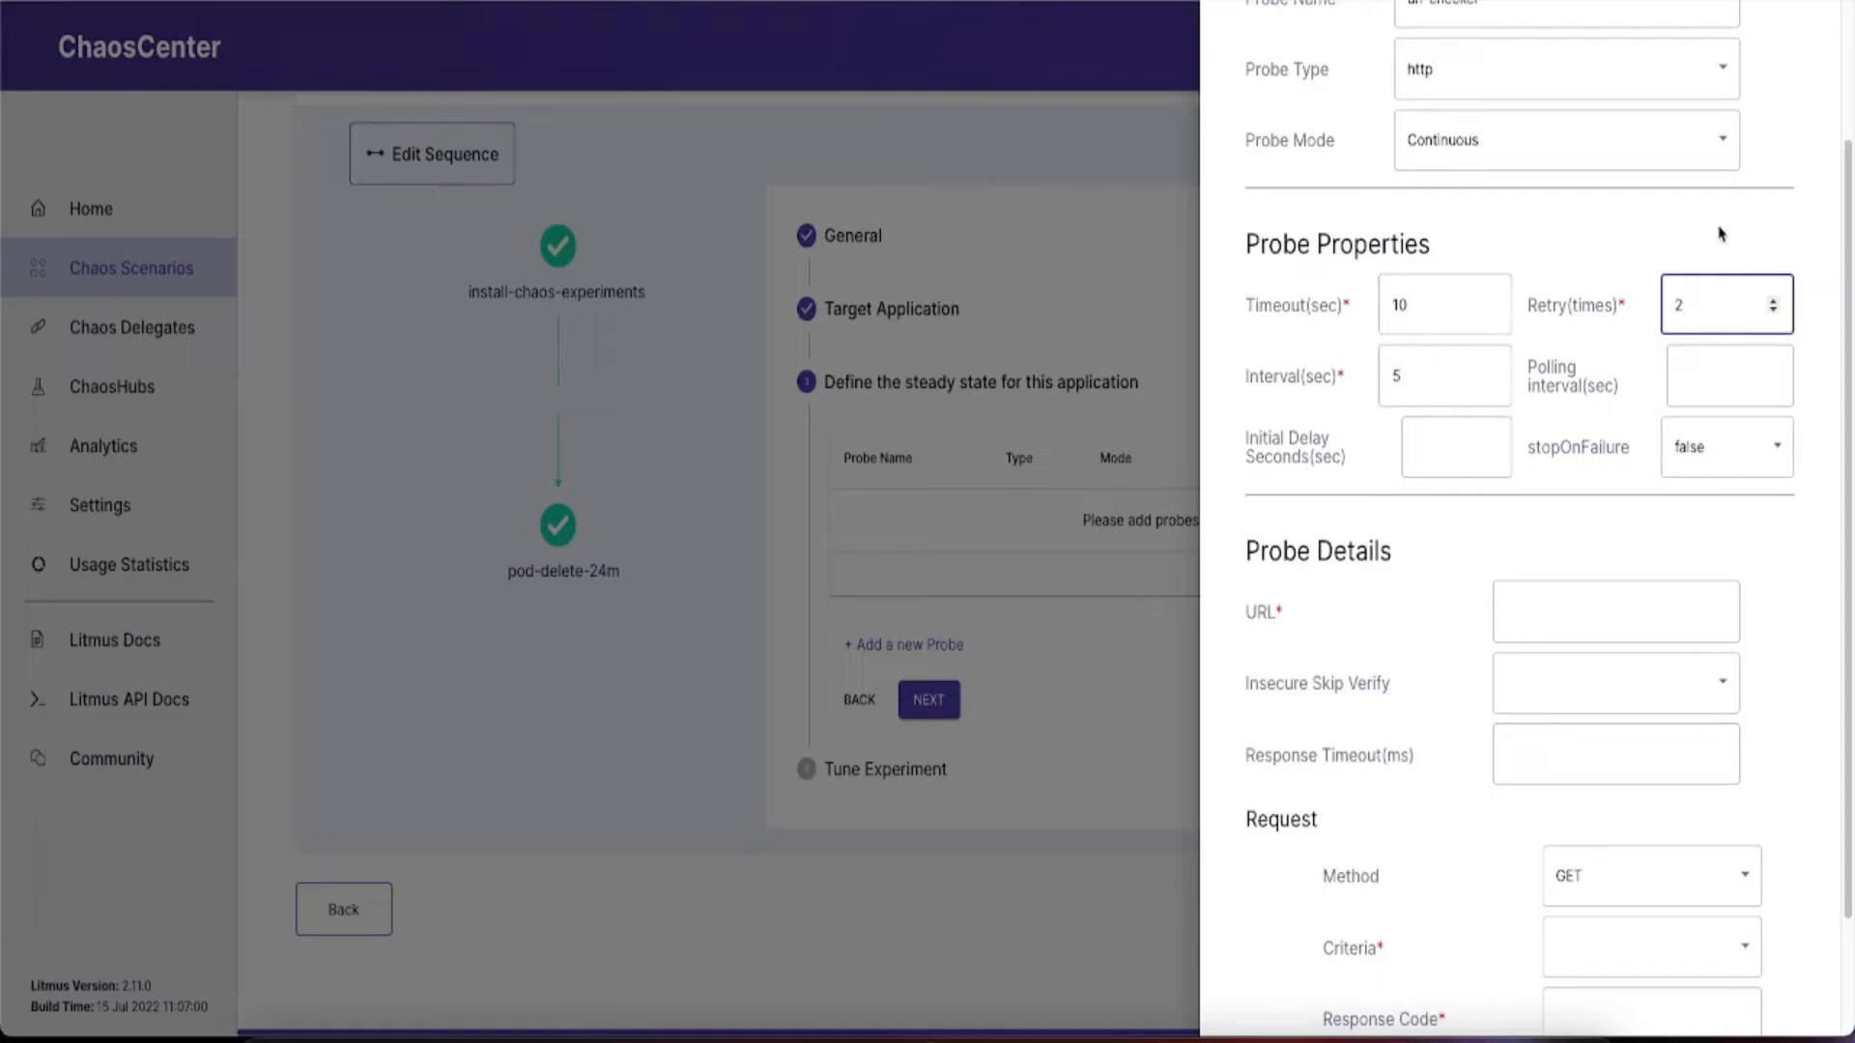
{"action": "mouse_move", "coordinate": [1806, 230]}
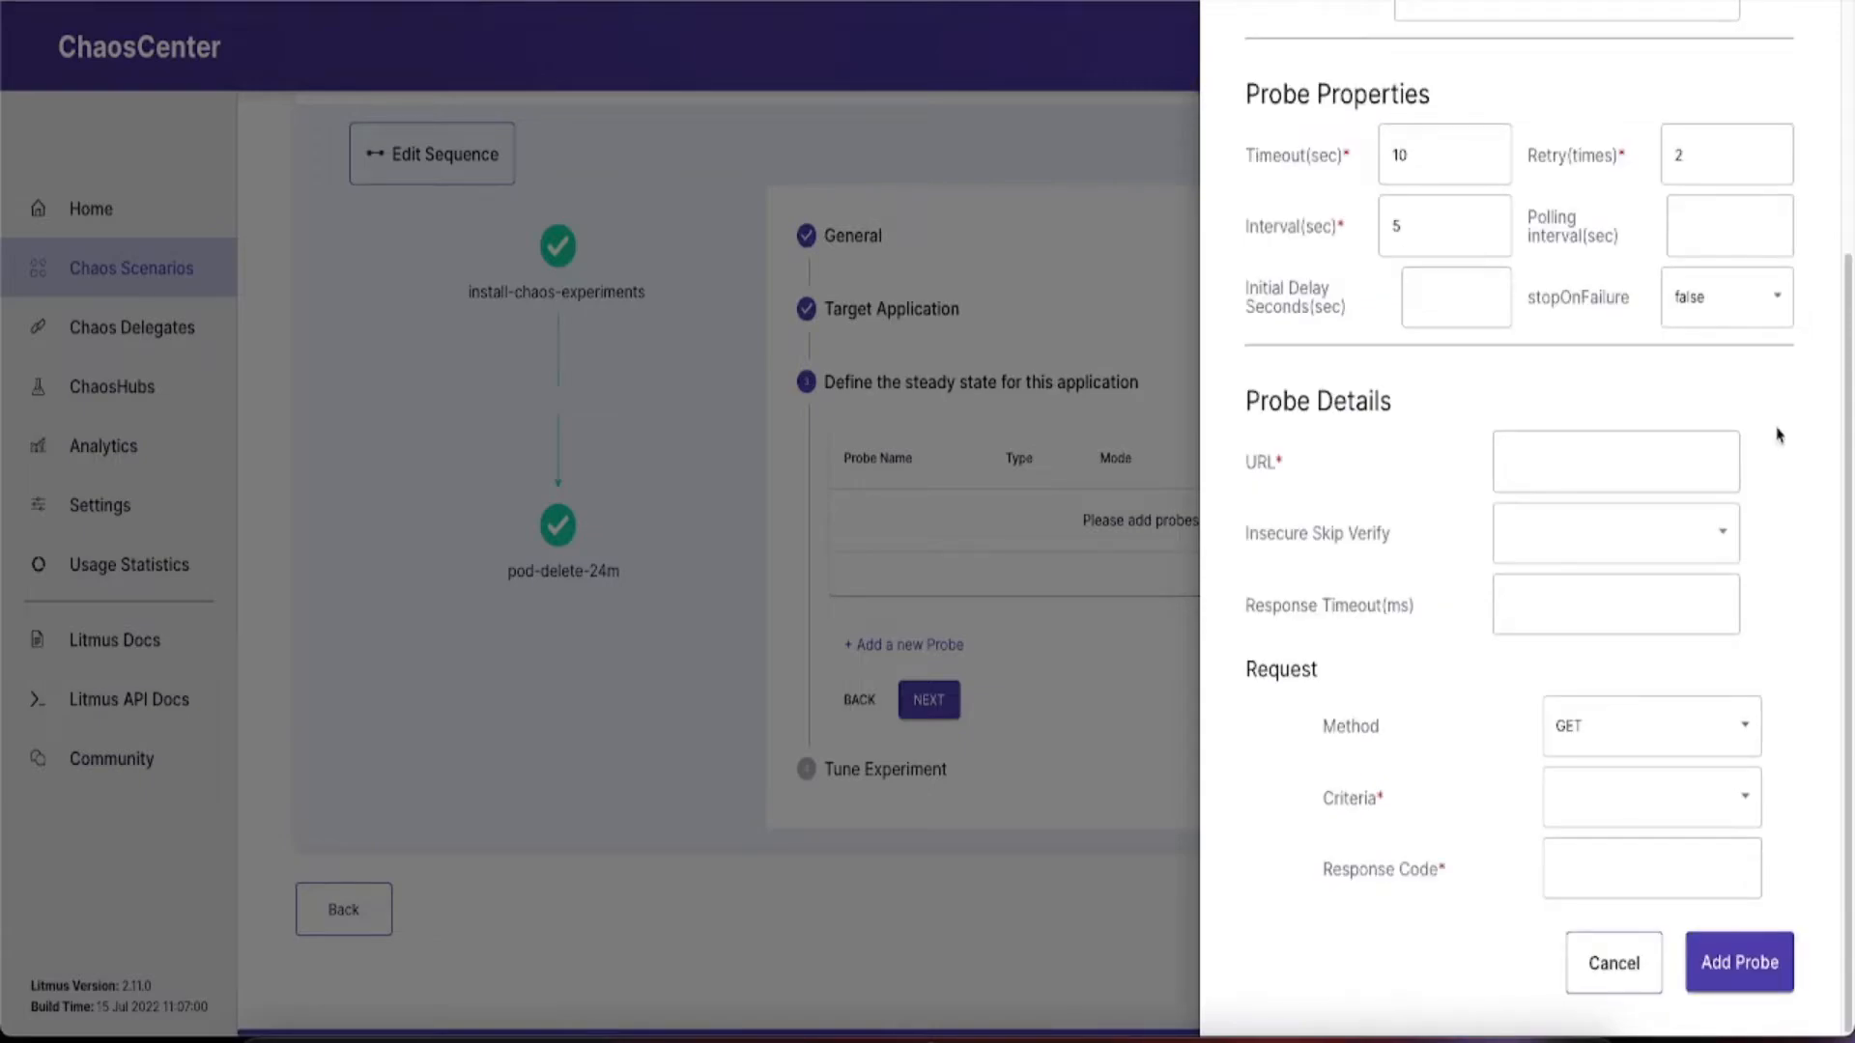
{"action": "left_click", "coordinate": [1614, 462]}
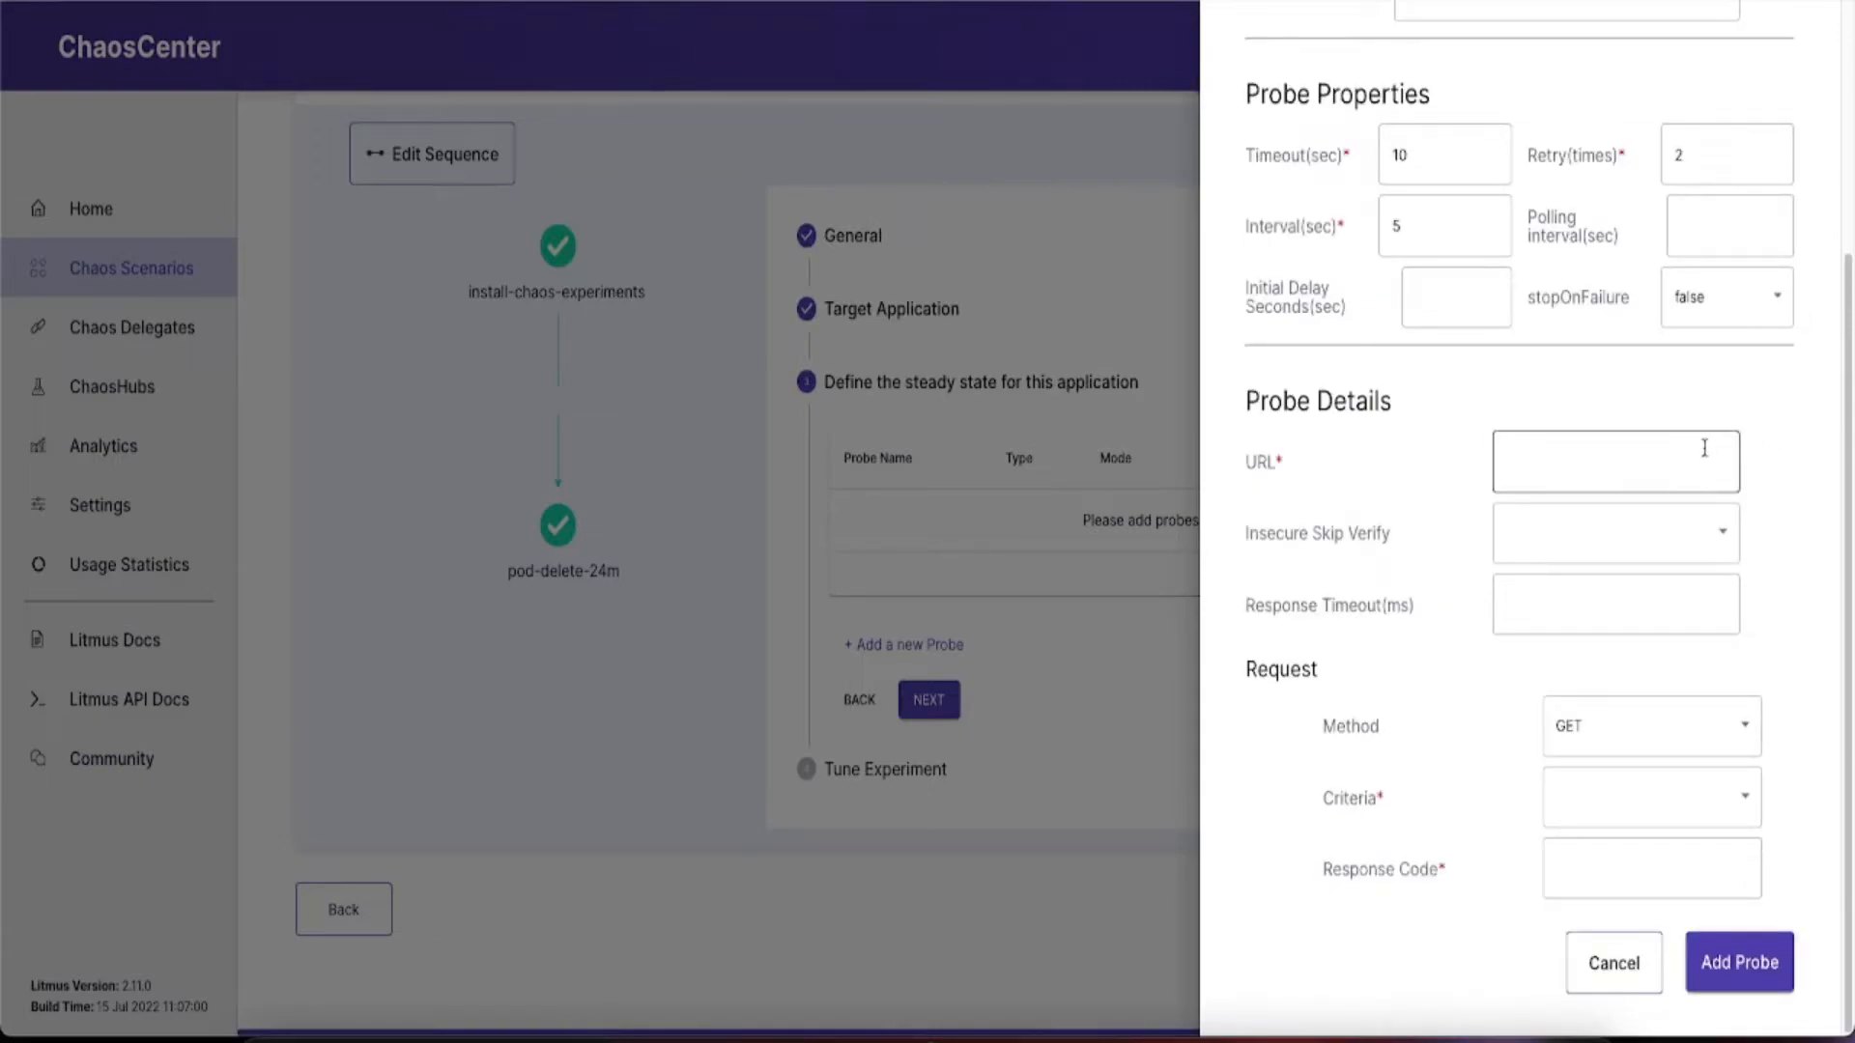
{"action": "left_click", "coordinate": [1648, 726]}
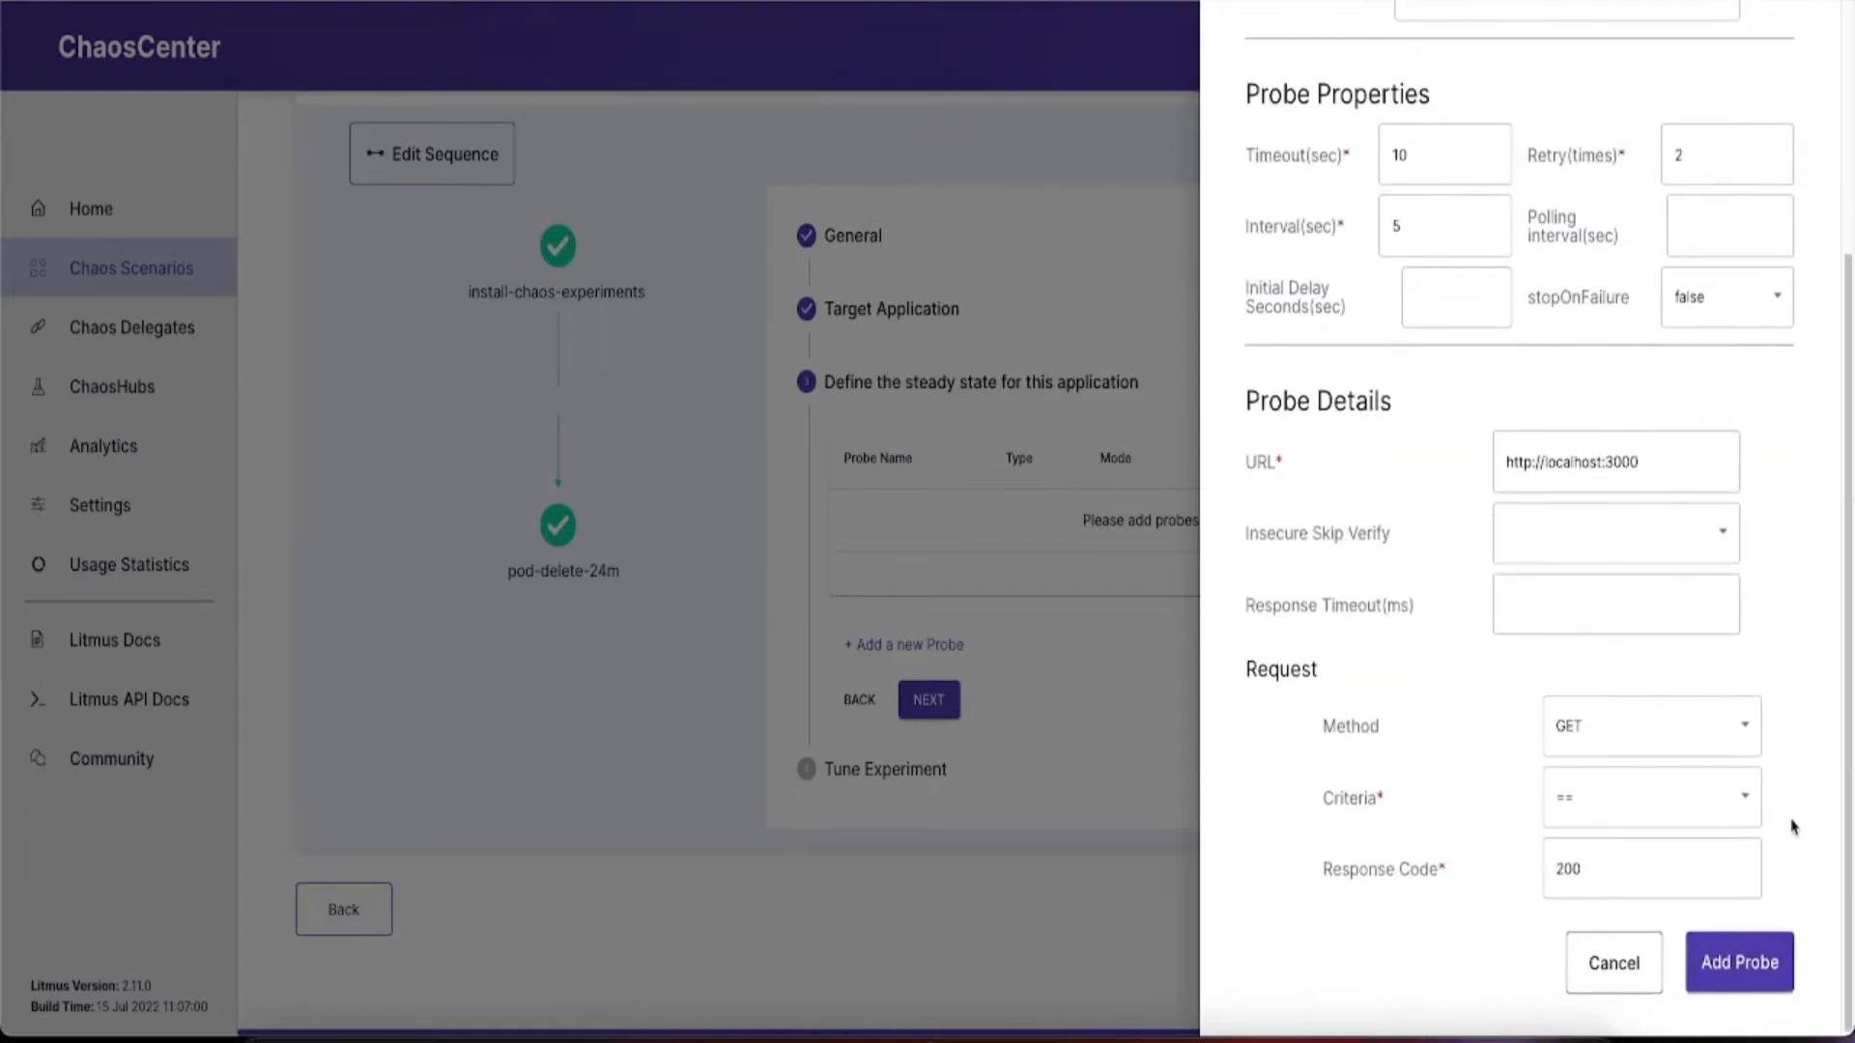
{"action": "left_click", "coordinate": [1737, 962]}
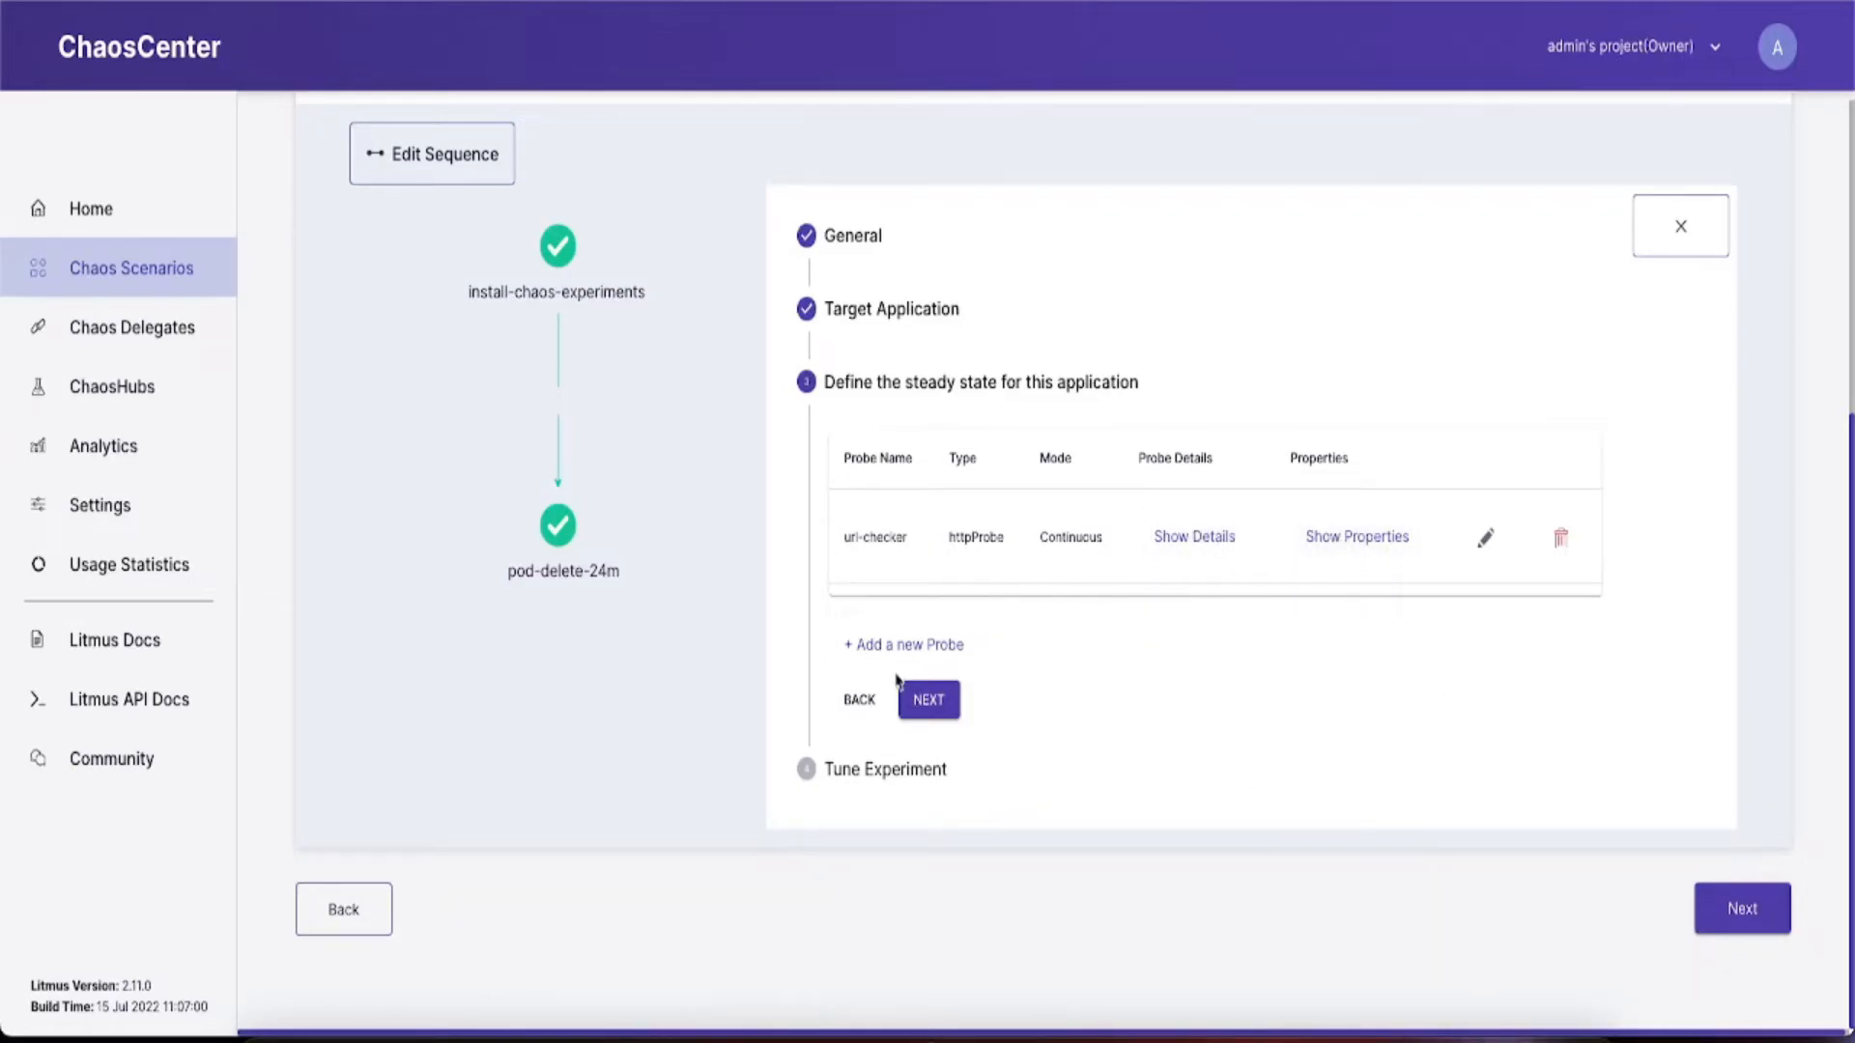
Keep pod-delete-24m's default environment variables and finish the experiment tuning.
{"action": "left_click", "coordinate": [927, 700]}
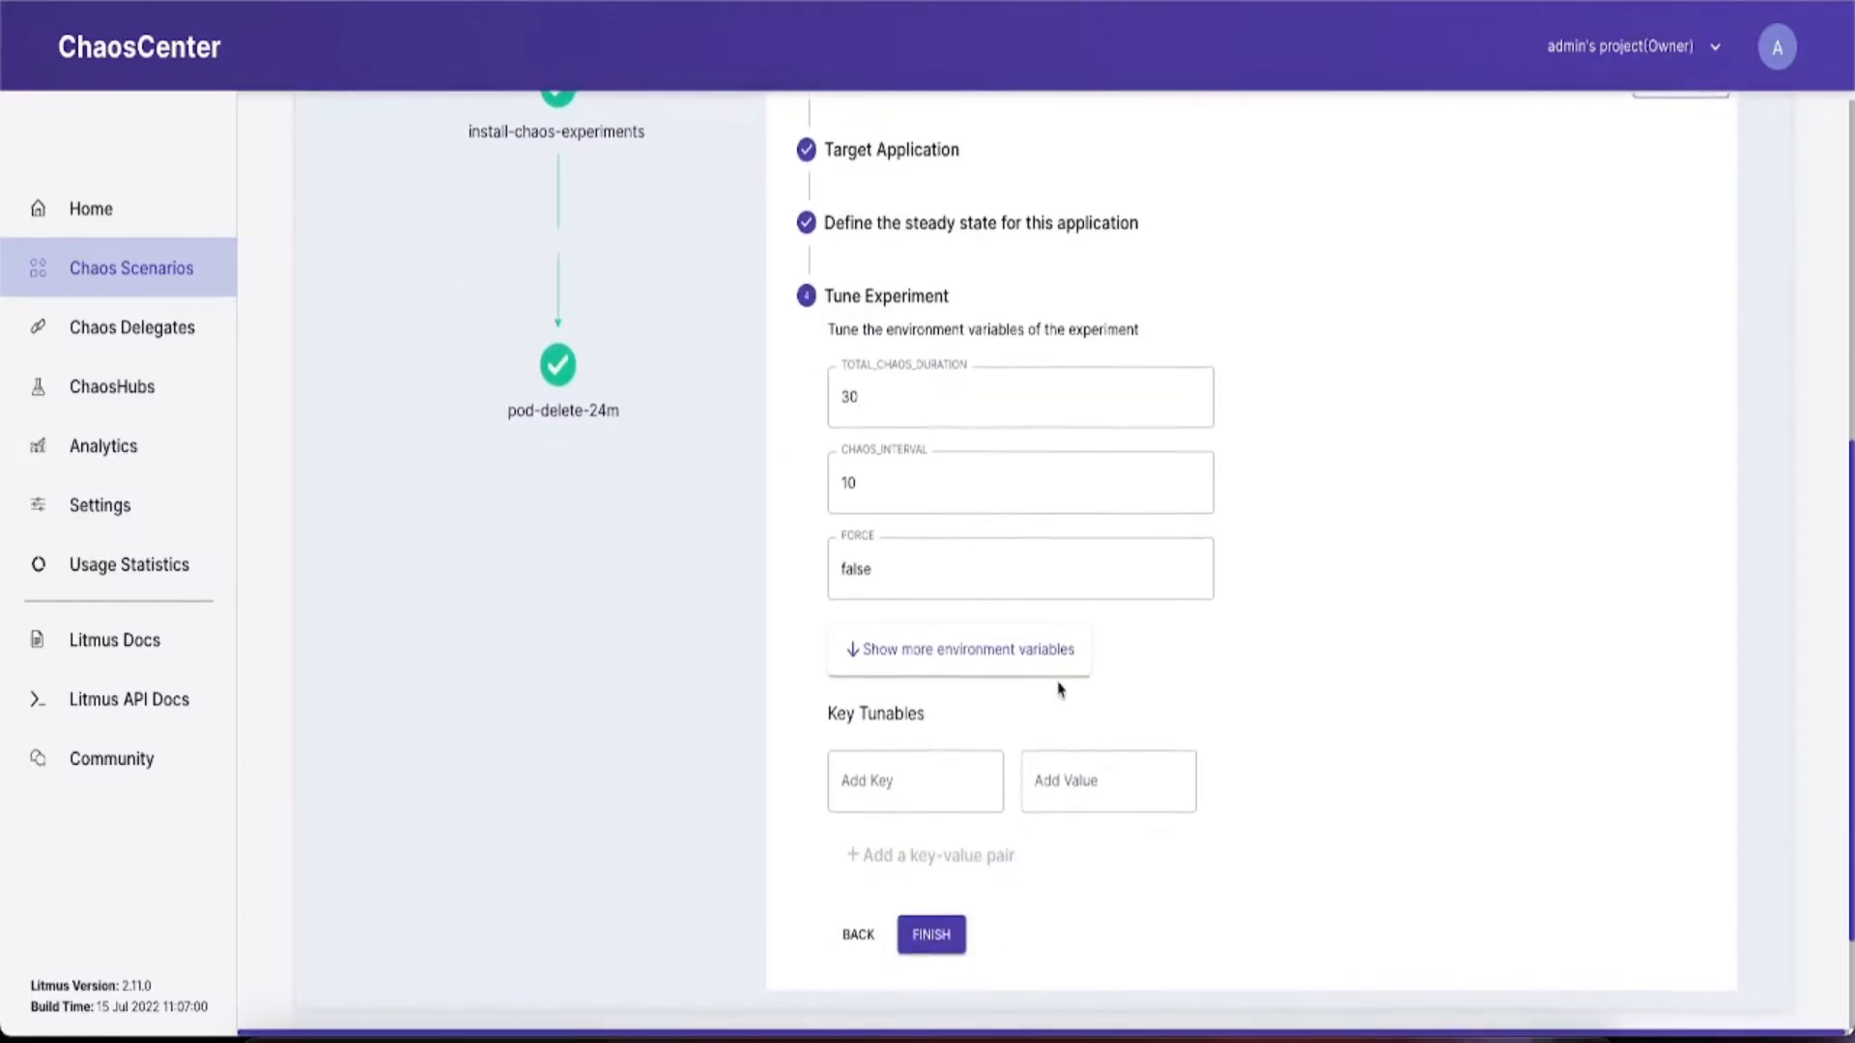
{"action": "scroll", "scroll_direction": "down", "scroll_amount": 3}
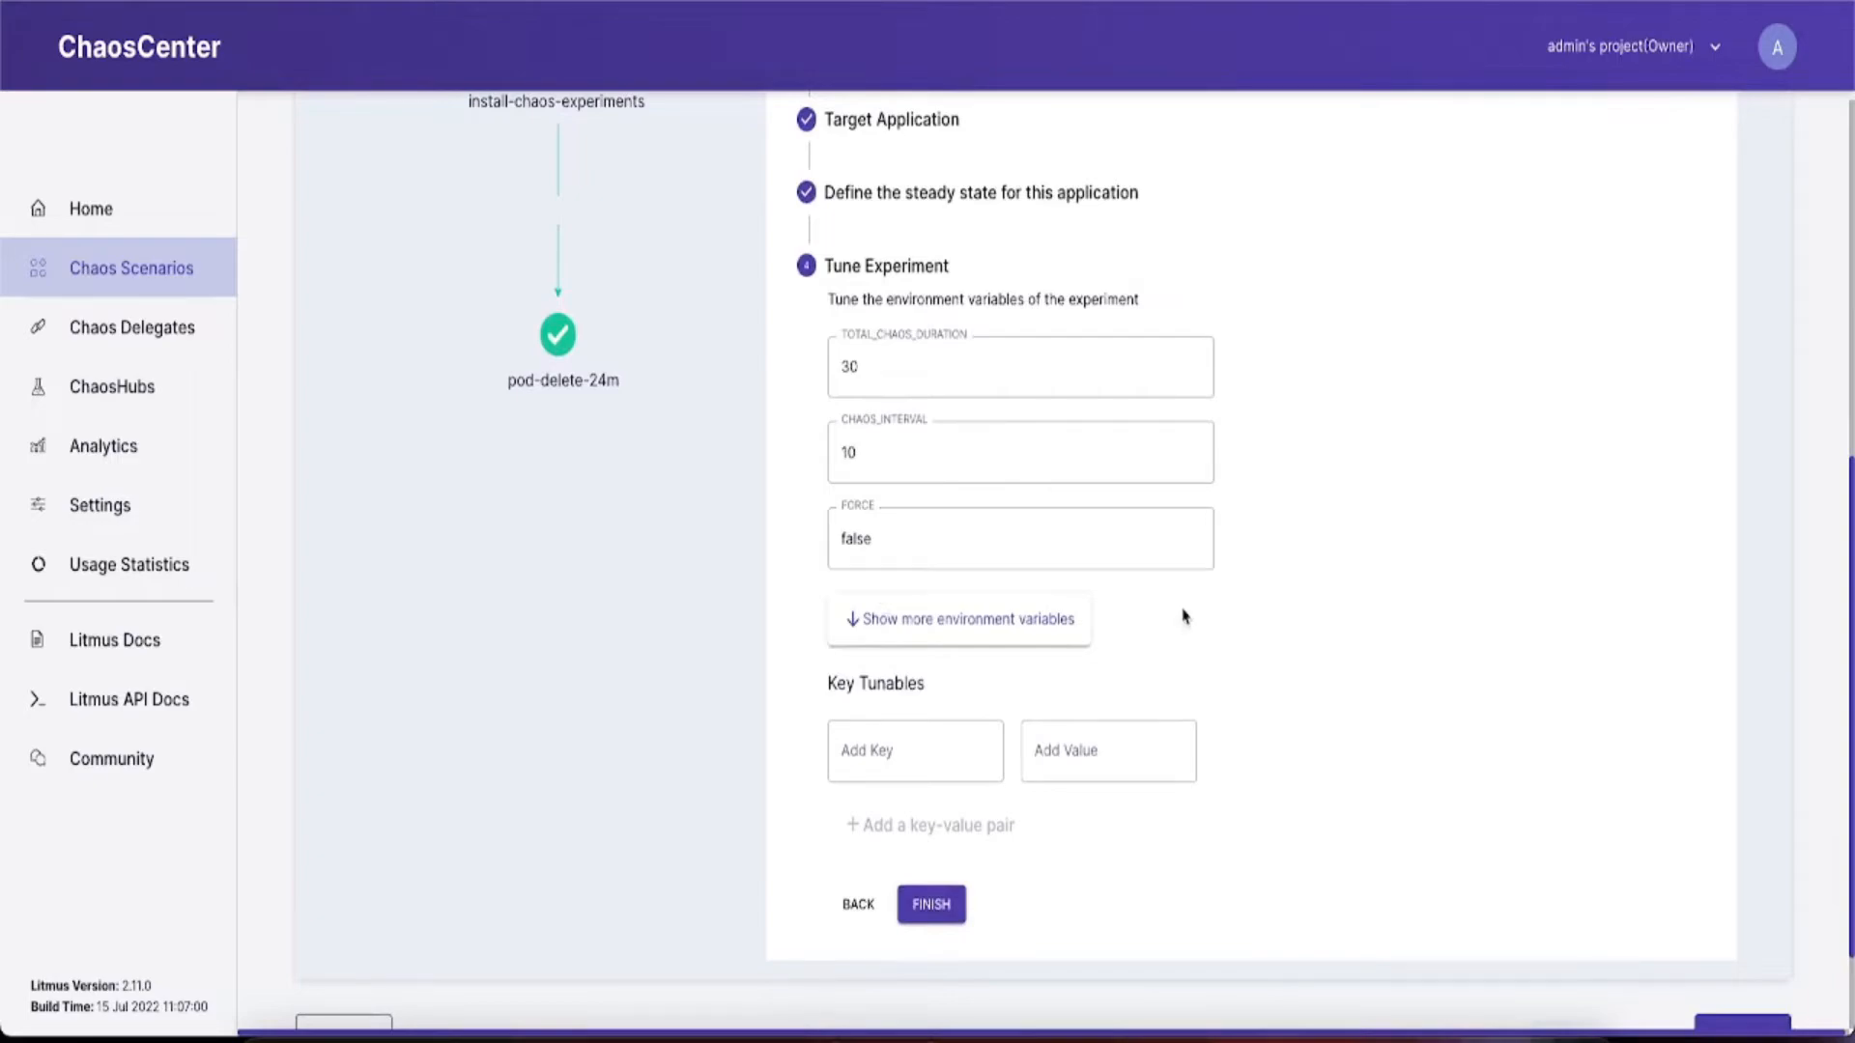
{"action": "mouse_move", "coordinate": [881, 710]}
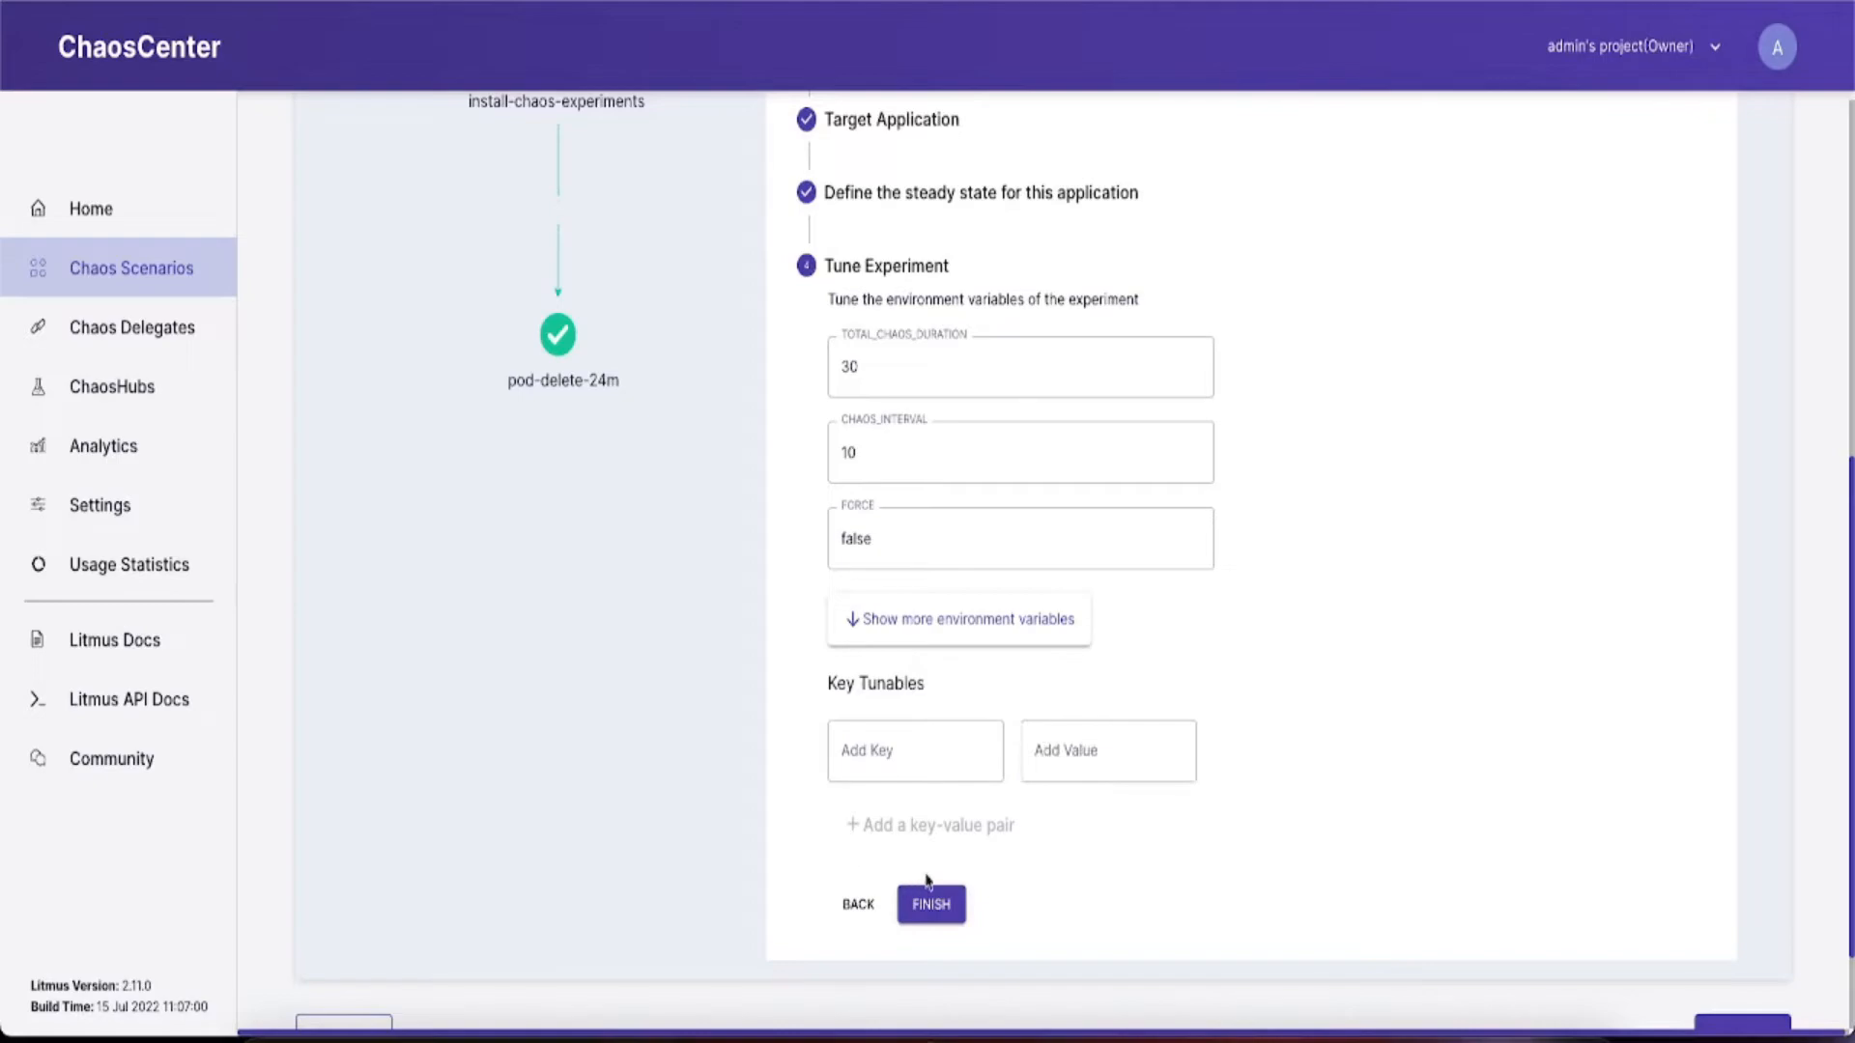
{"action": "left_click", "coordinate": [929, 902]}
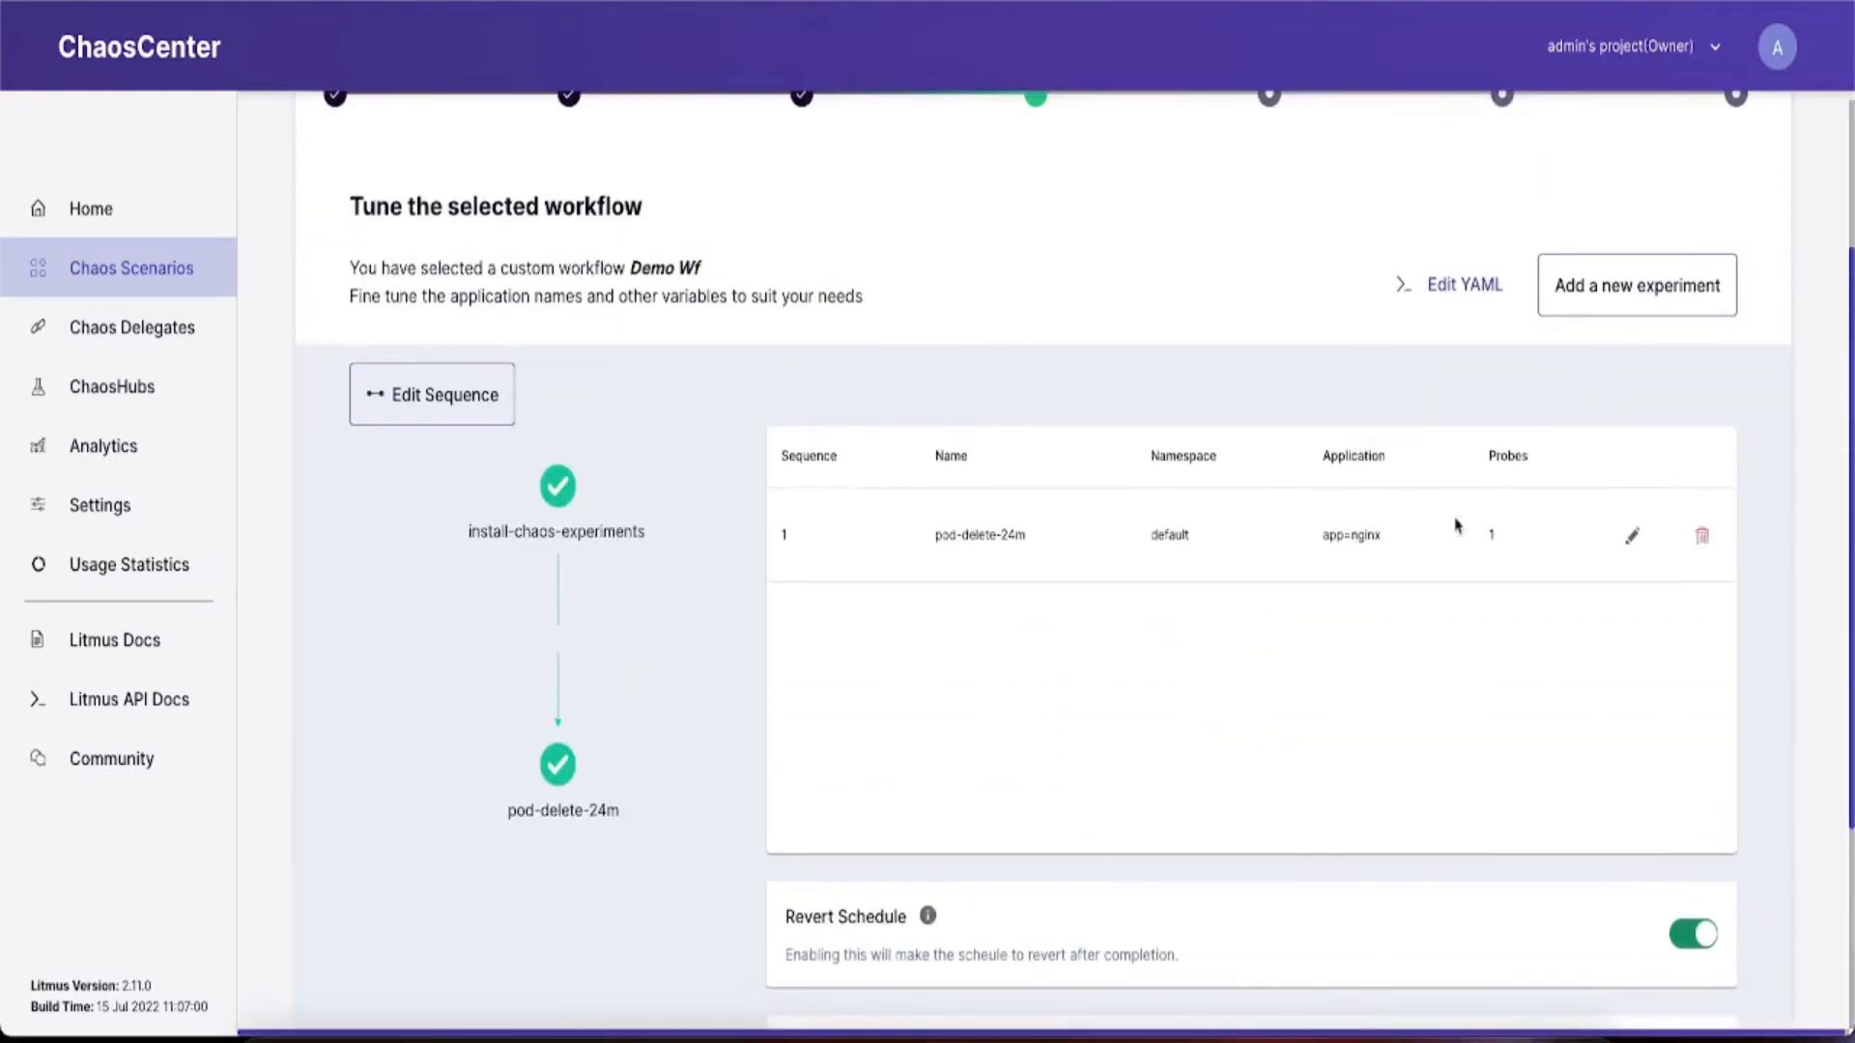
{"action": "mouse_move", "coordinate": [1500, 516]}
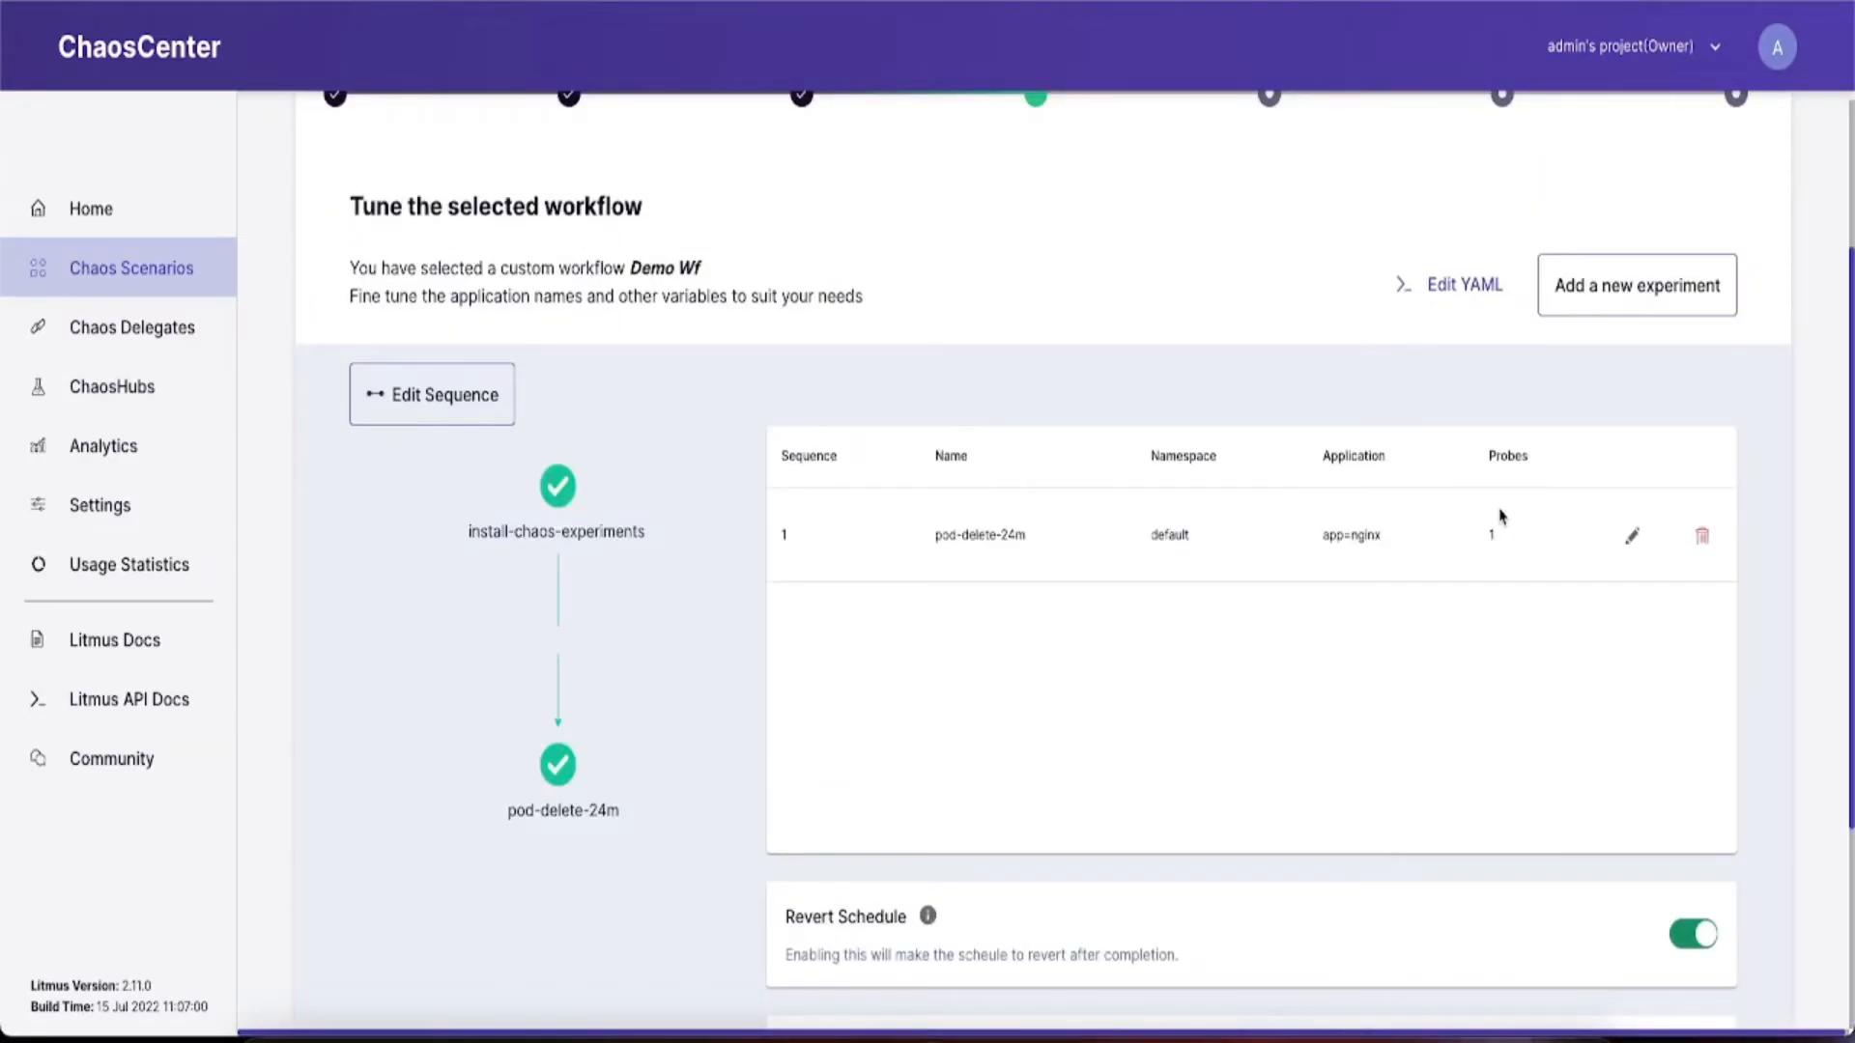
Review the demo-wf workflow's generated YAML manifest and save it, returning to Tune Scenario.
{"action": "left_click", "coordinate": [1462, 283]}
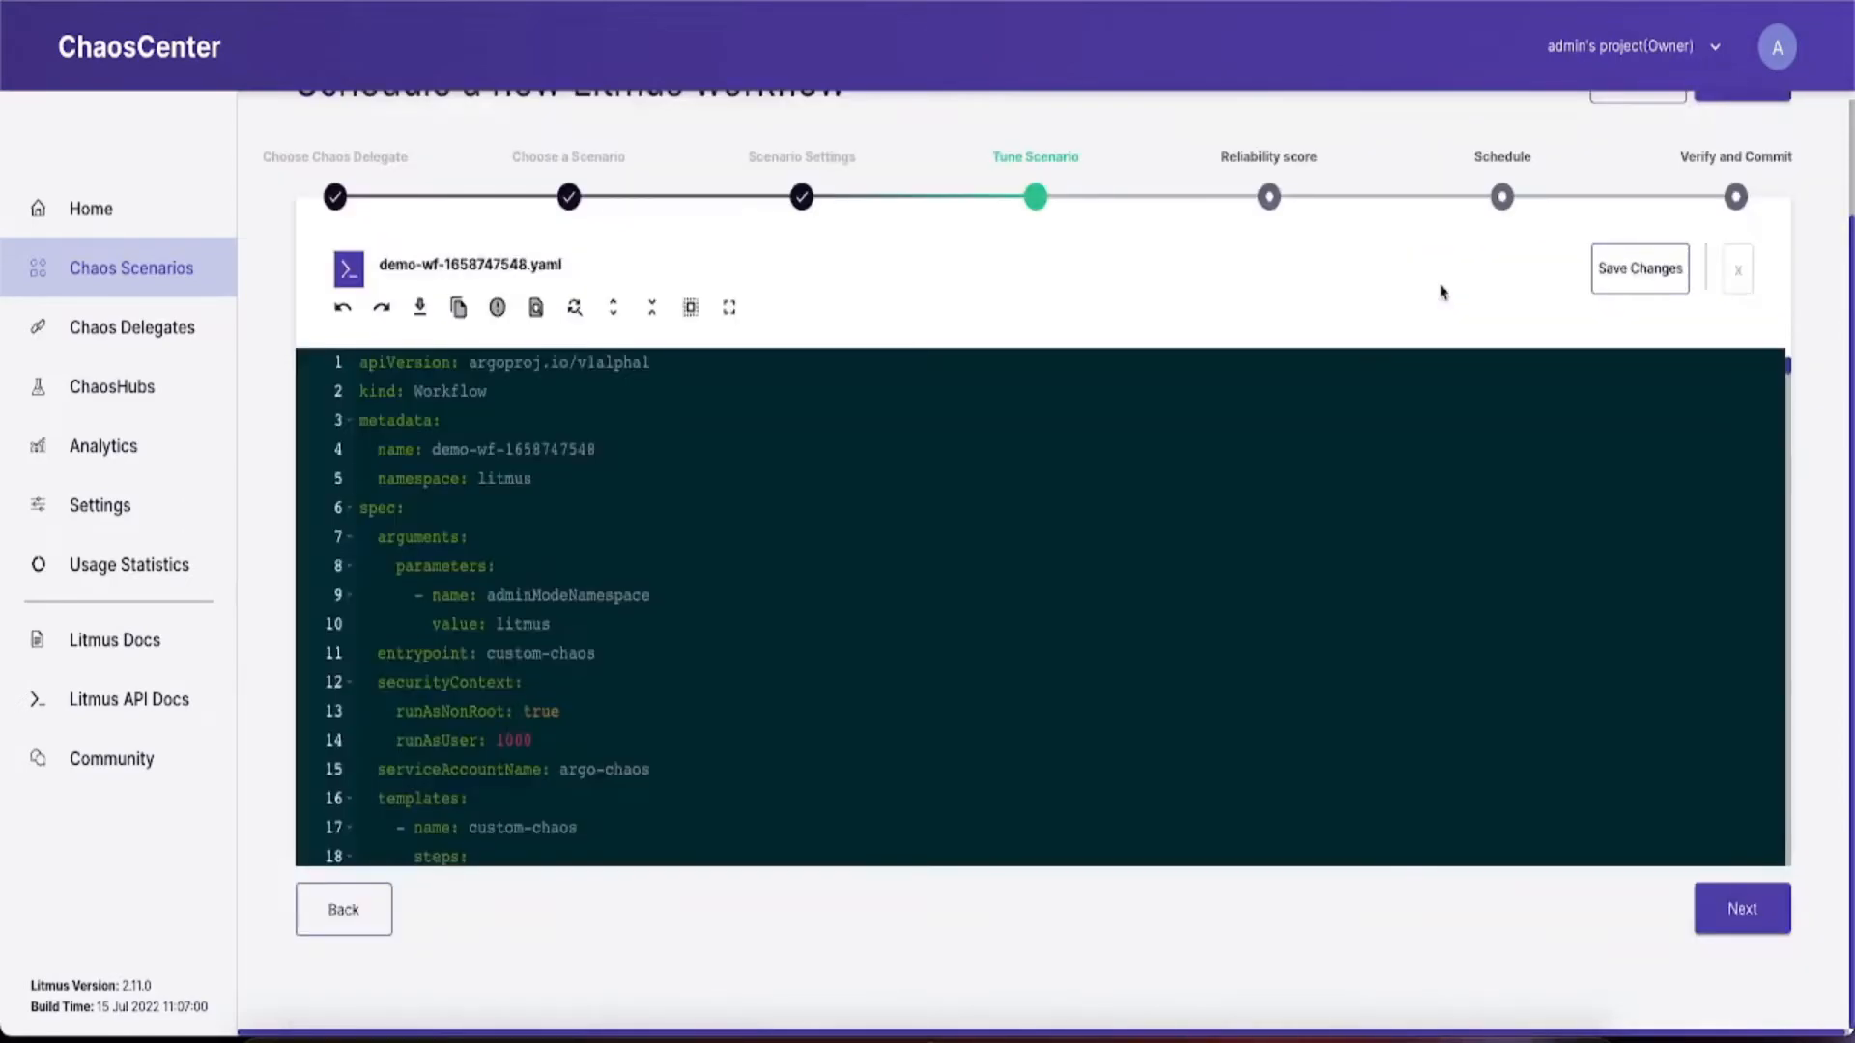
{"action": "scroll", "scroll_direction": "down", "scroll_amount": 3}
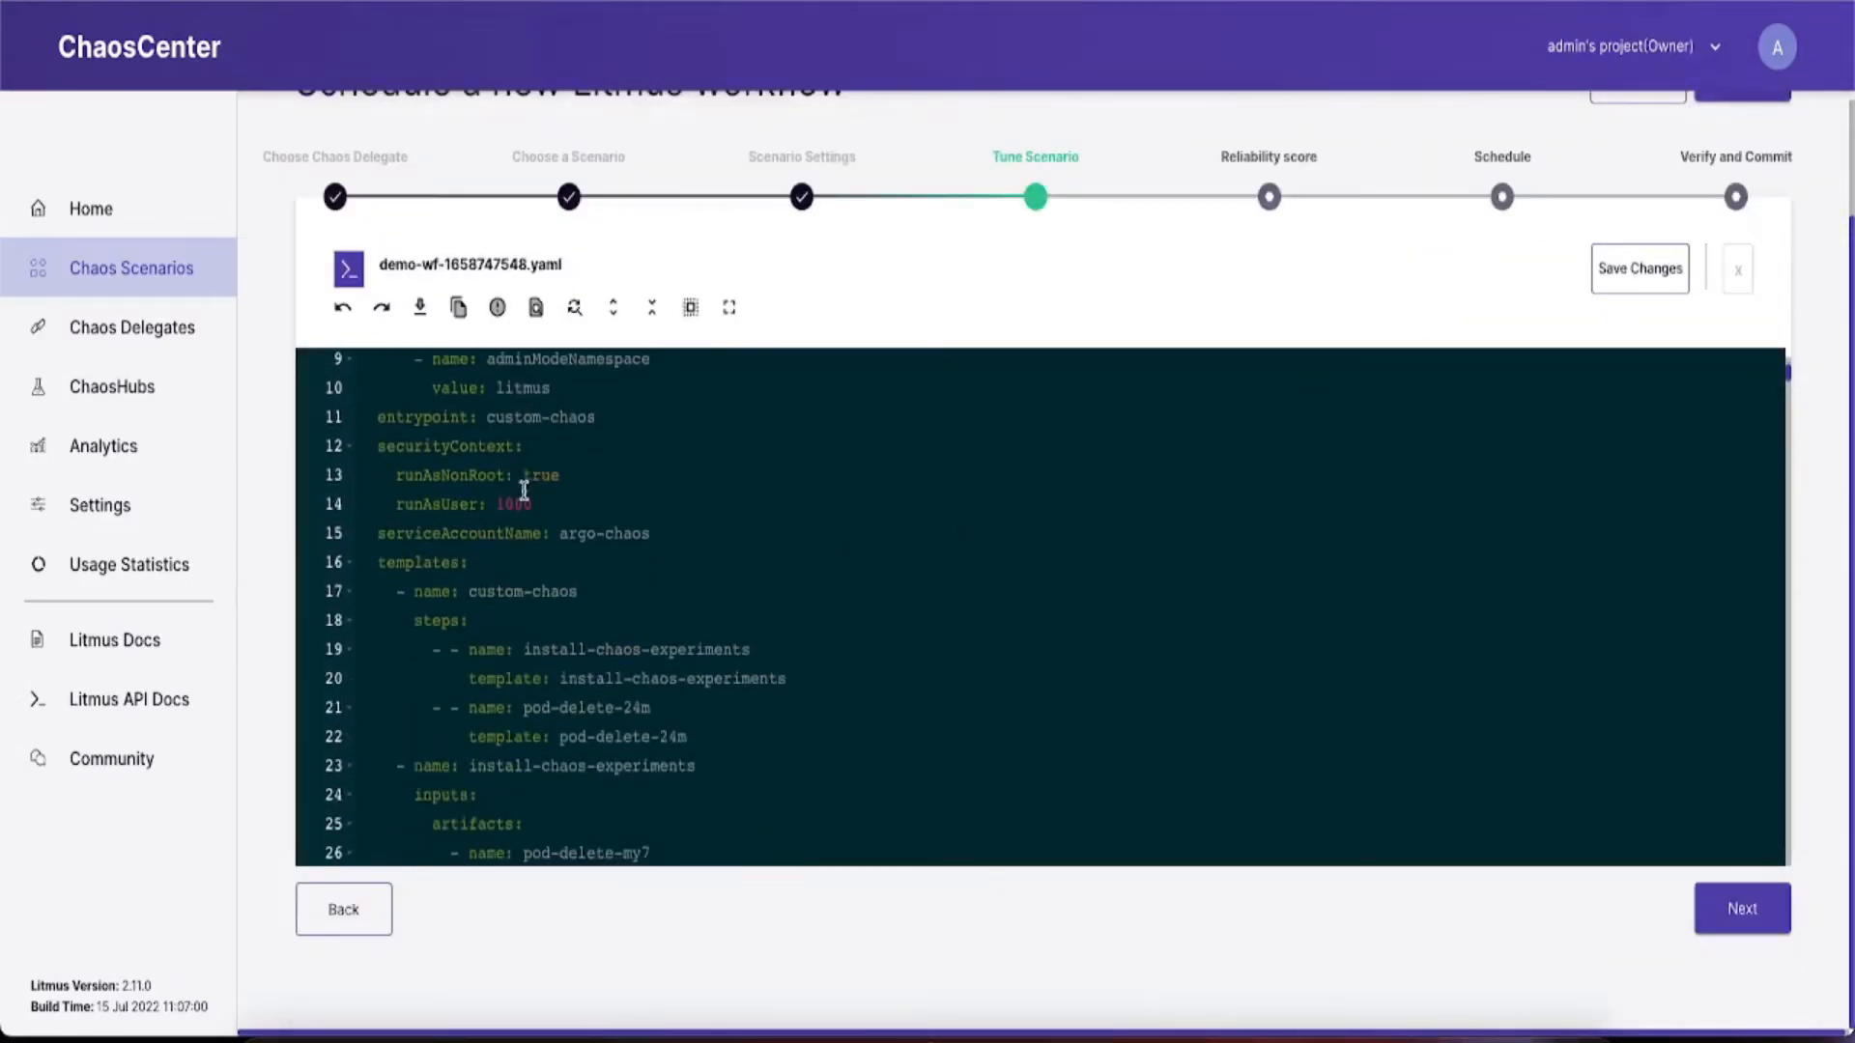
{"action": "scroll", "scroll_direction": "down", "scroll_amount": 3}
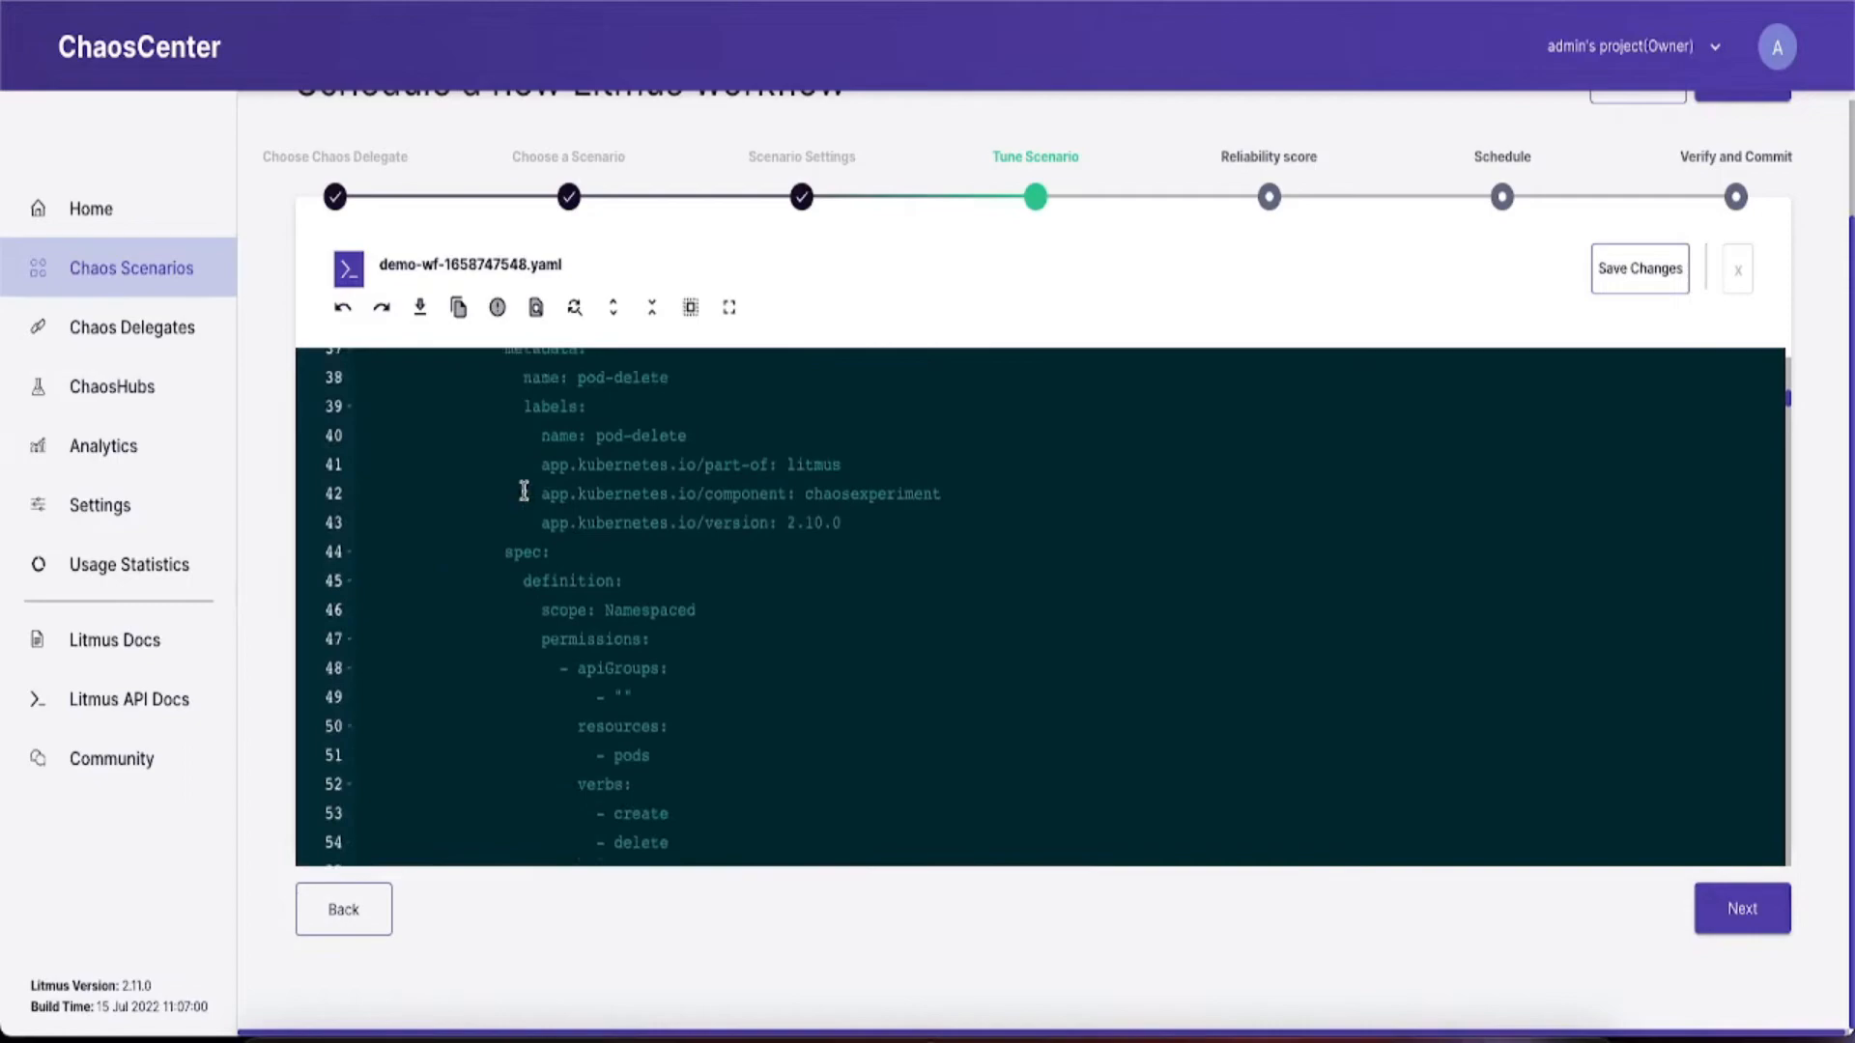
{"action": "scroll", "scroll_direction": "down", "scroll_amount": 3}
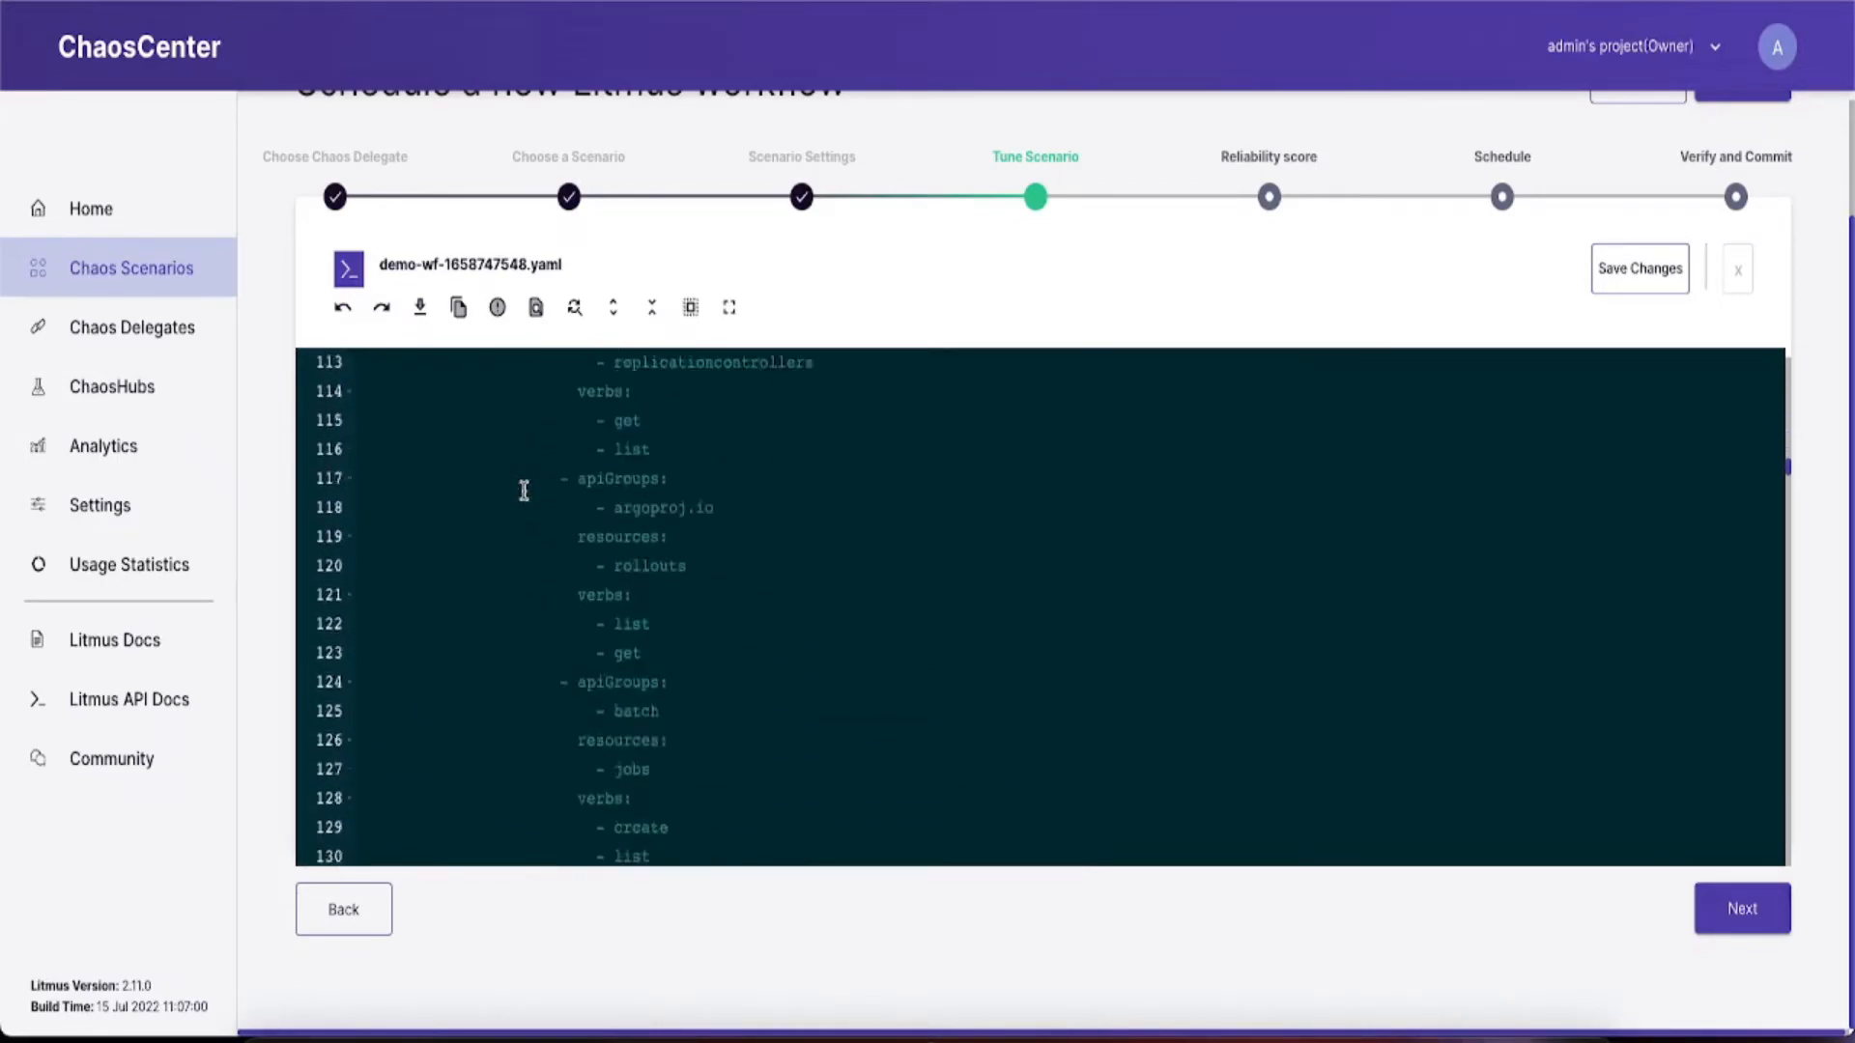
{"action": "scroll", "scroll_direction": "down", "scroll_amount": 3}
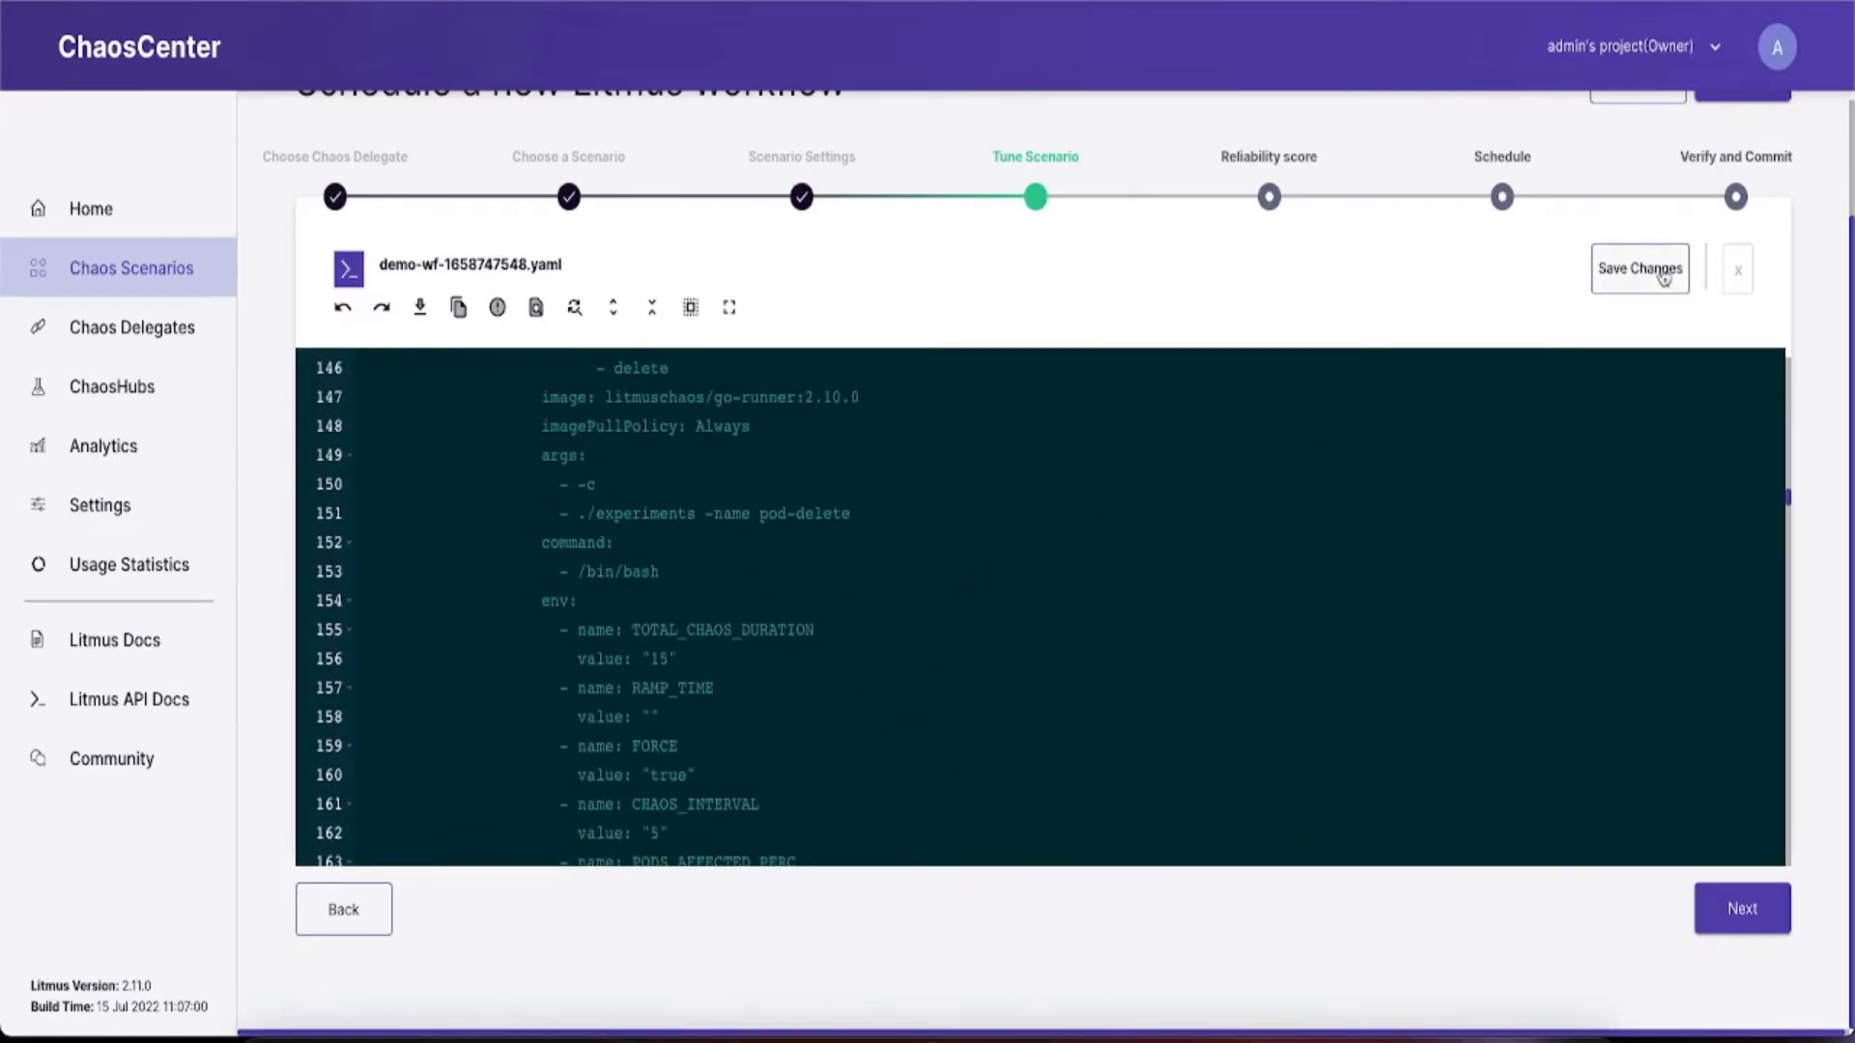
{"action": "left_click", "coordinate": [1639, 267]}
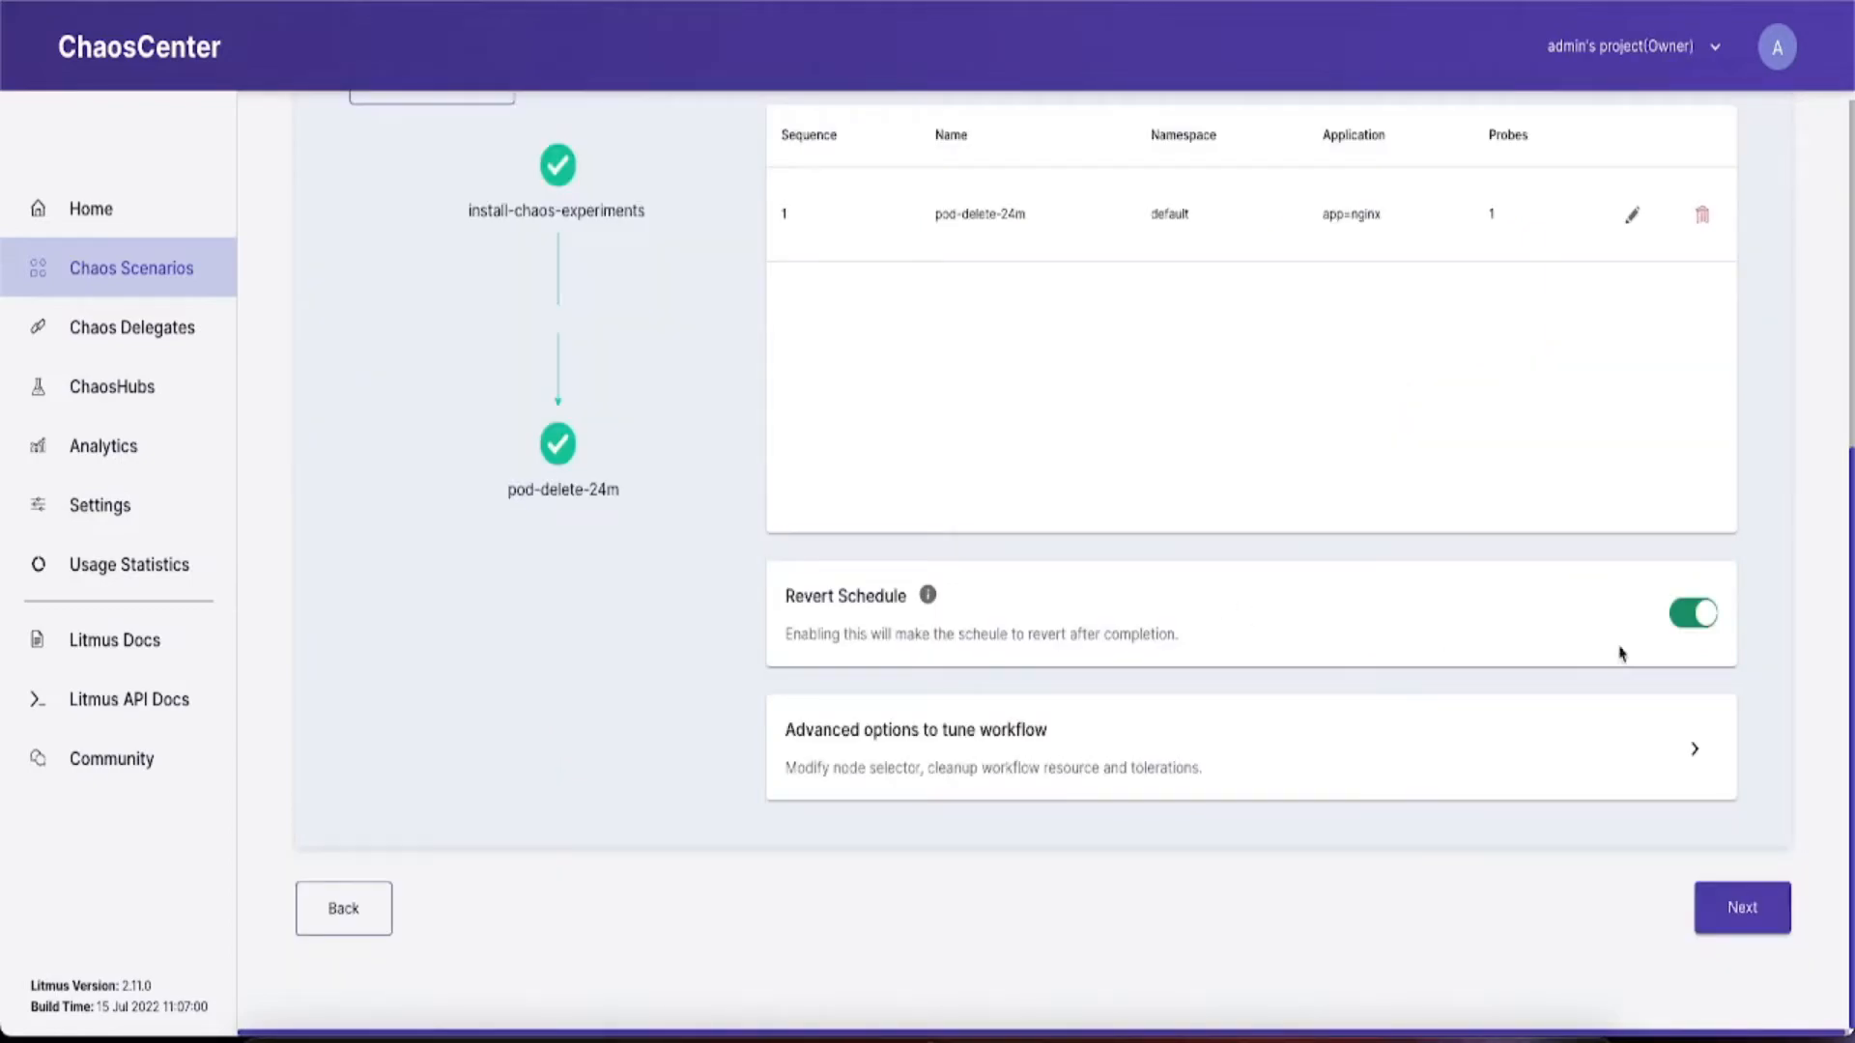
{"action": "mouse_move", "coordinate": [1707, 633]}
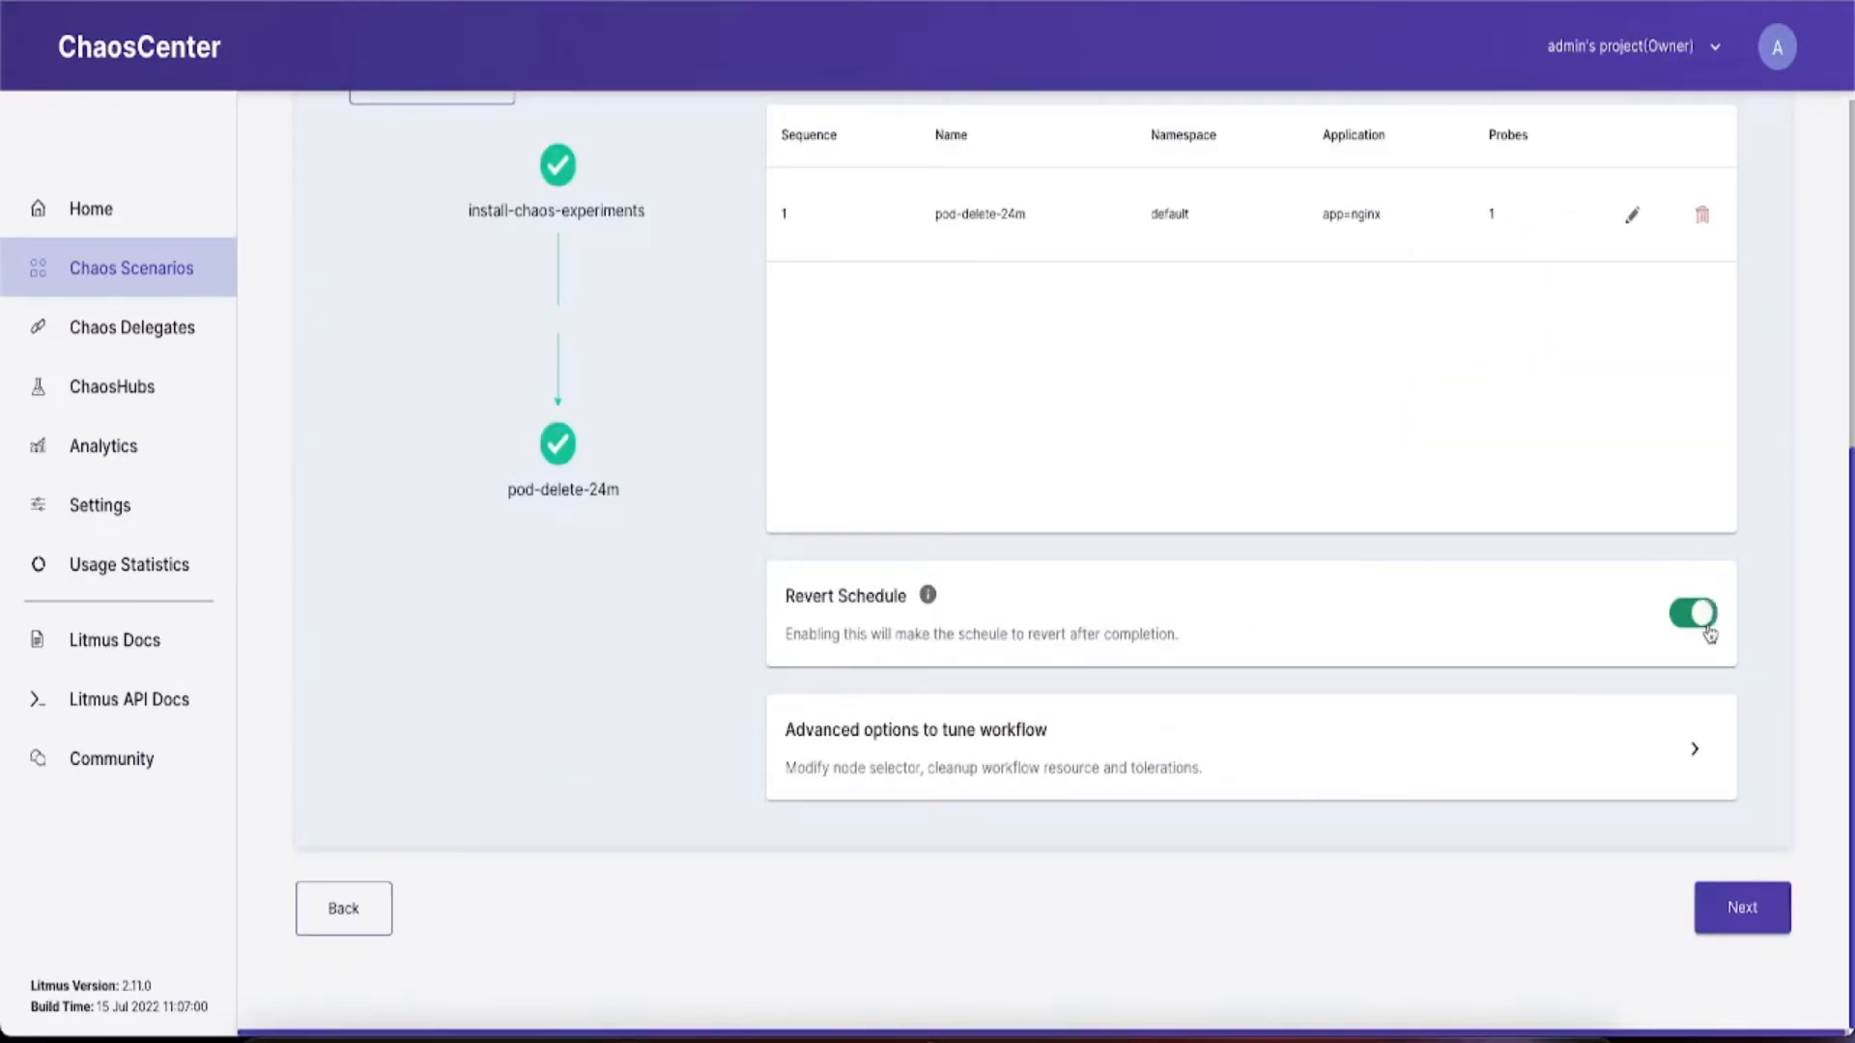
{"action": "left_click", "coordinate": [1692, 613]}
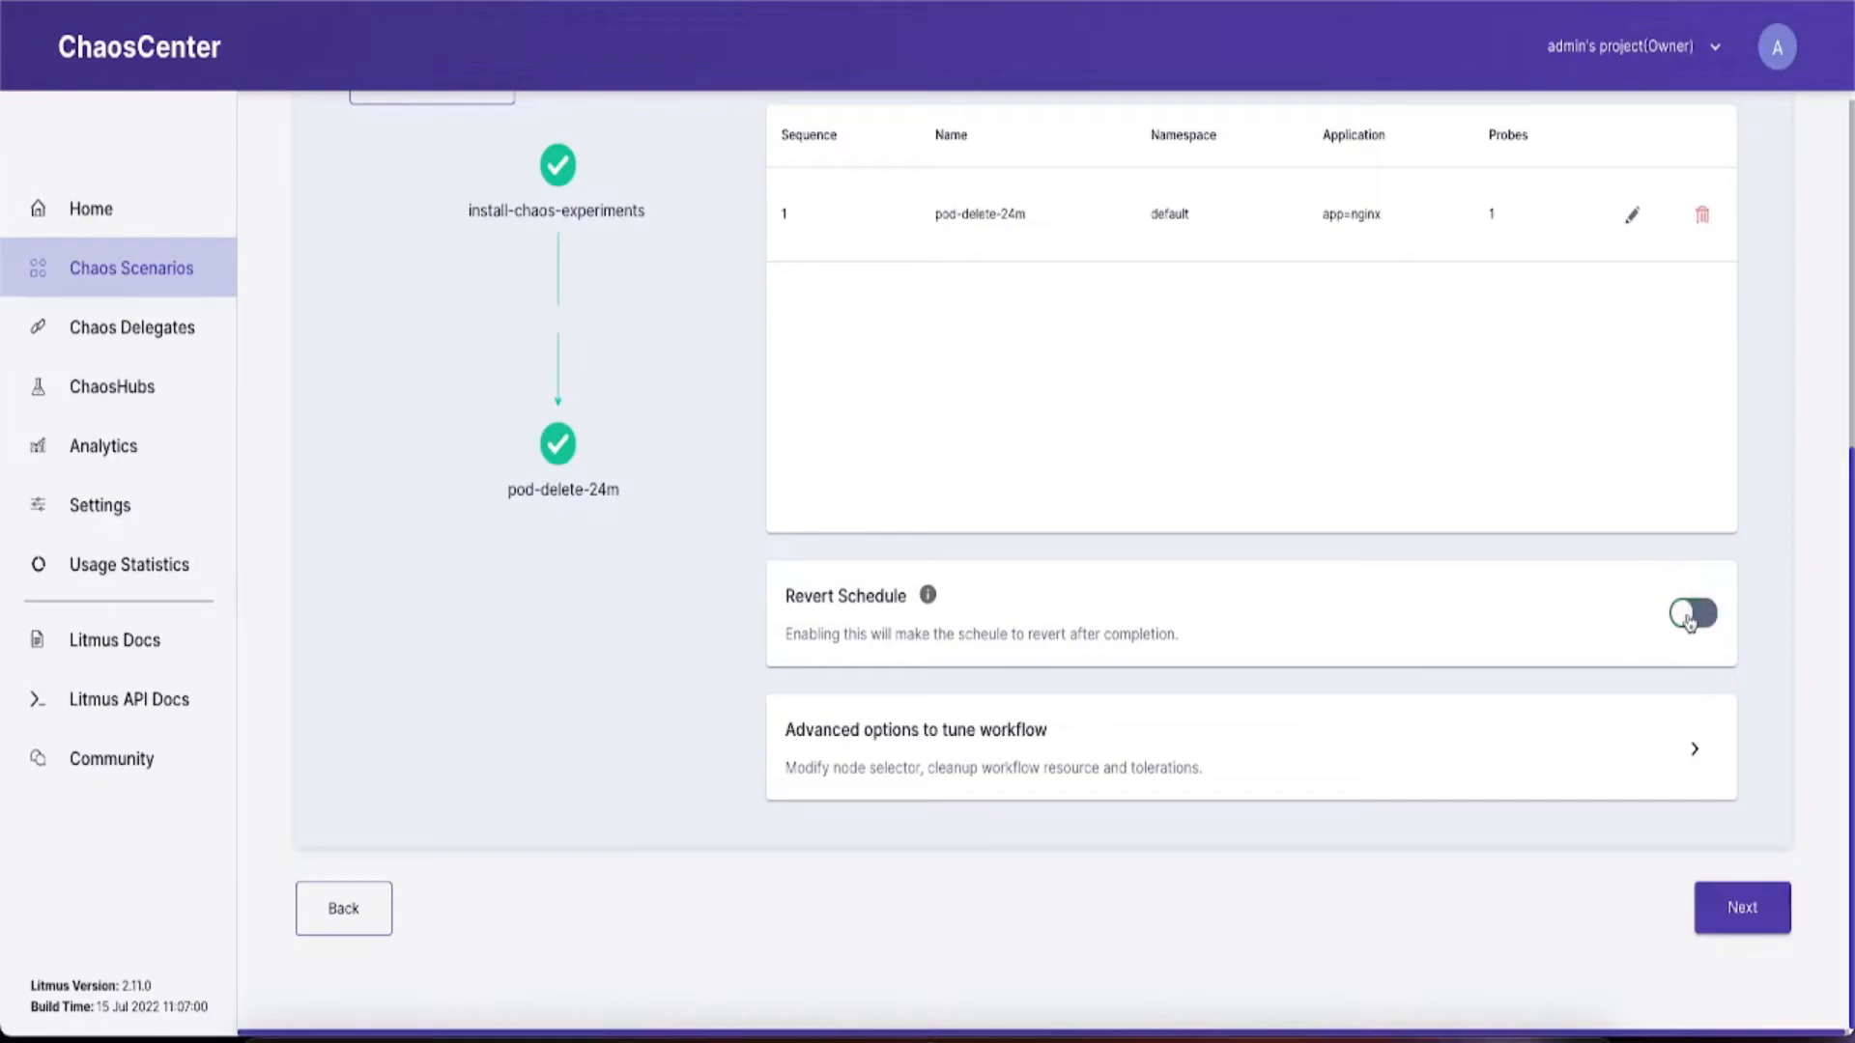
{"action": "left_click", "coordinate": [1739, 907]}
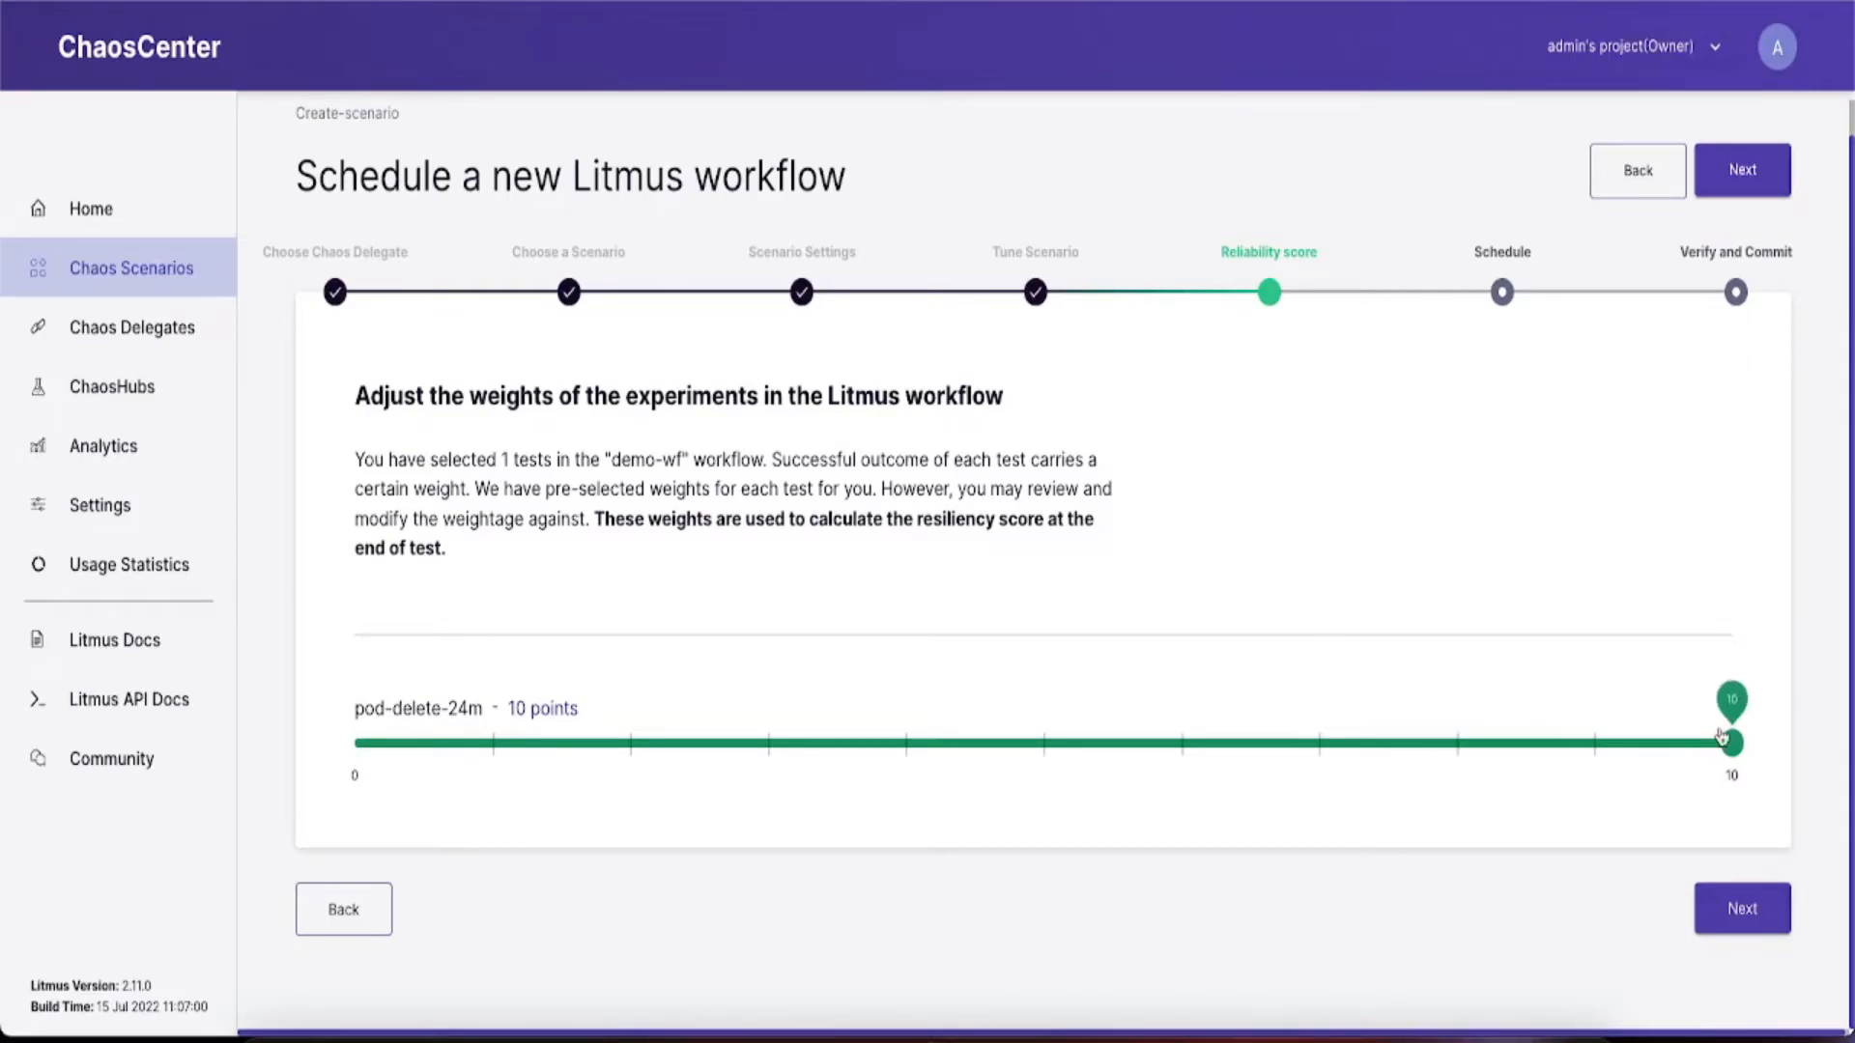
Lower pod-delete-24m weight to 2, create demo-wf with Schedule now, and open its runs.
{"action": "left_click_drag", "start_coordinate": [1723, 742], "coordinate": [1042, 742]}
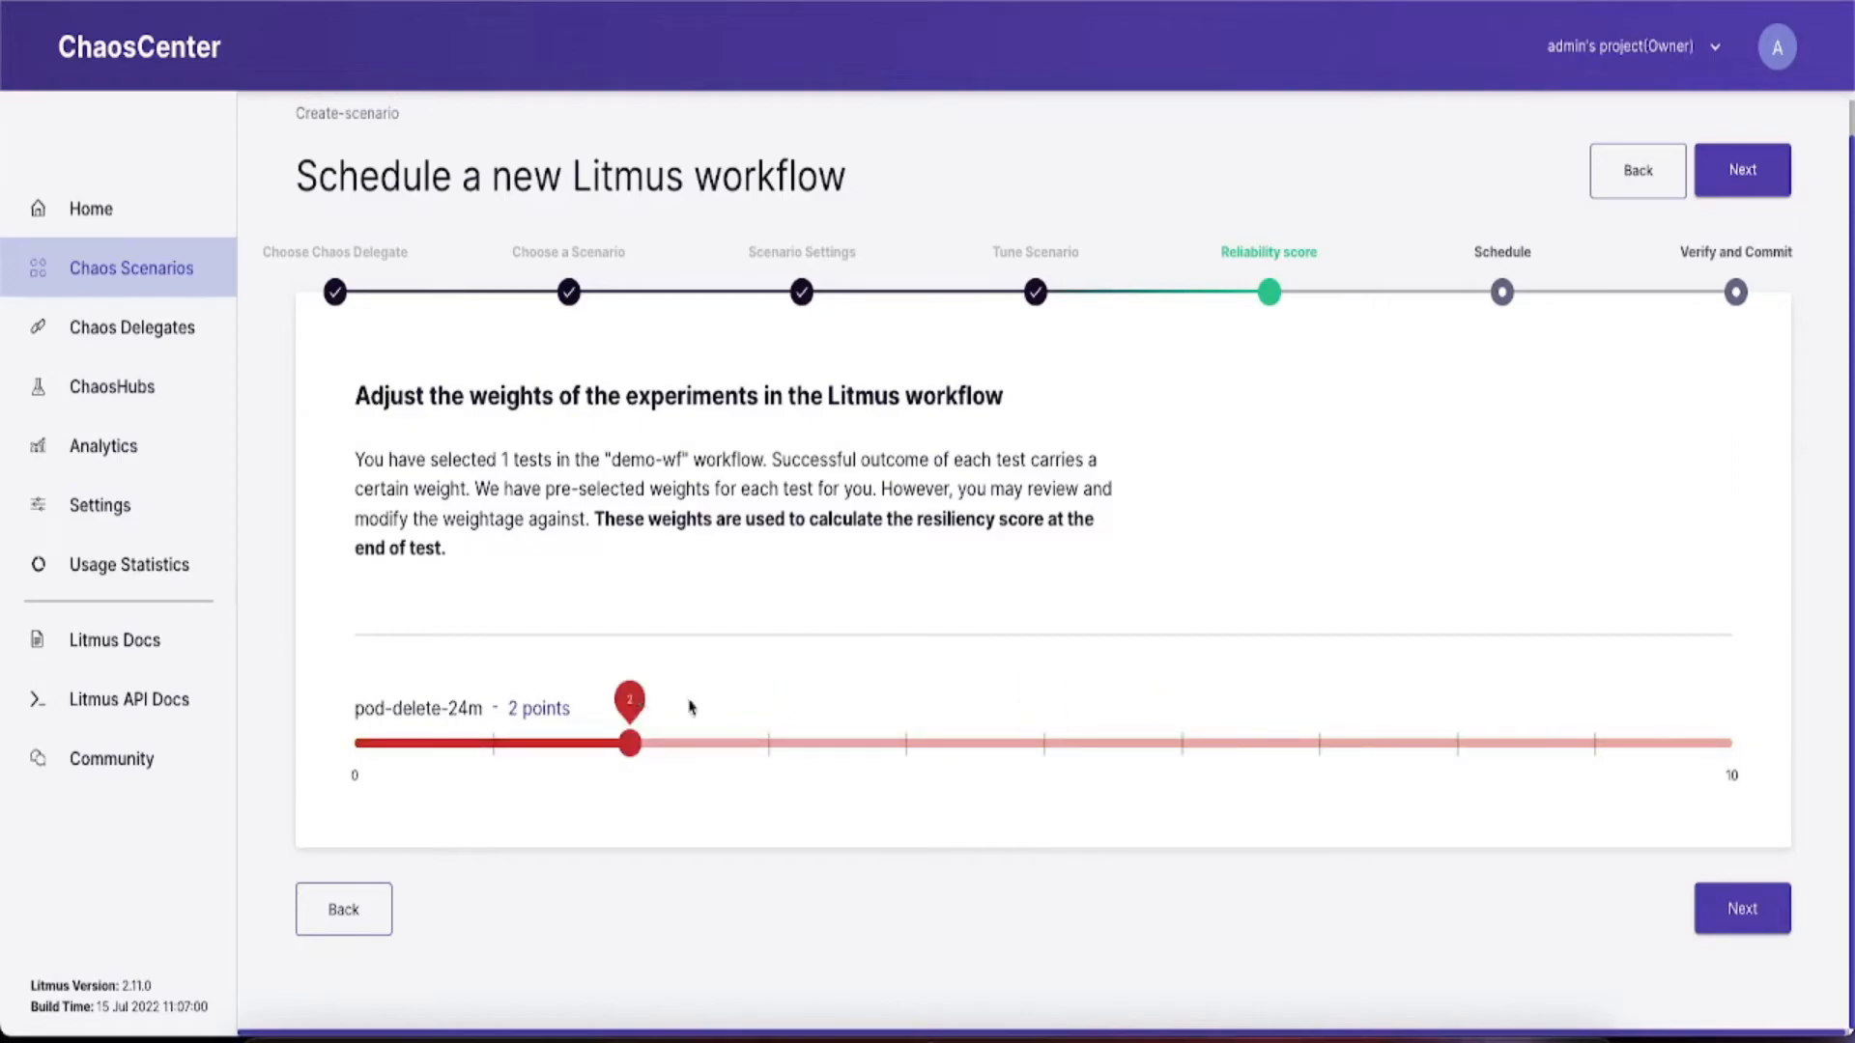
{"action": "left_click", "coordinate": [1739, 169]}
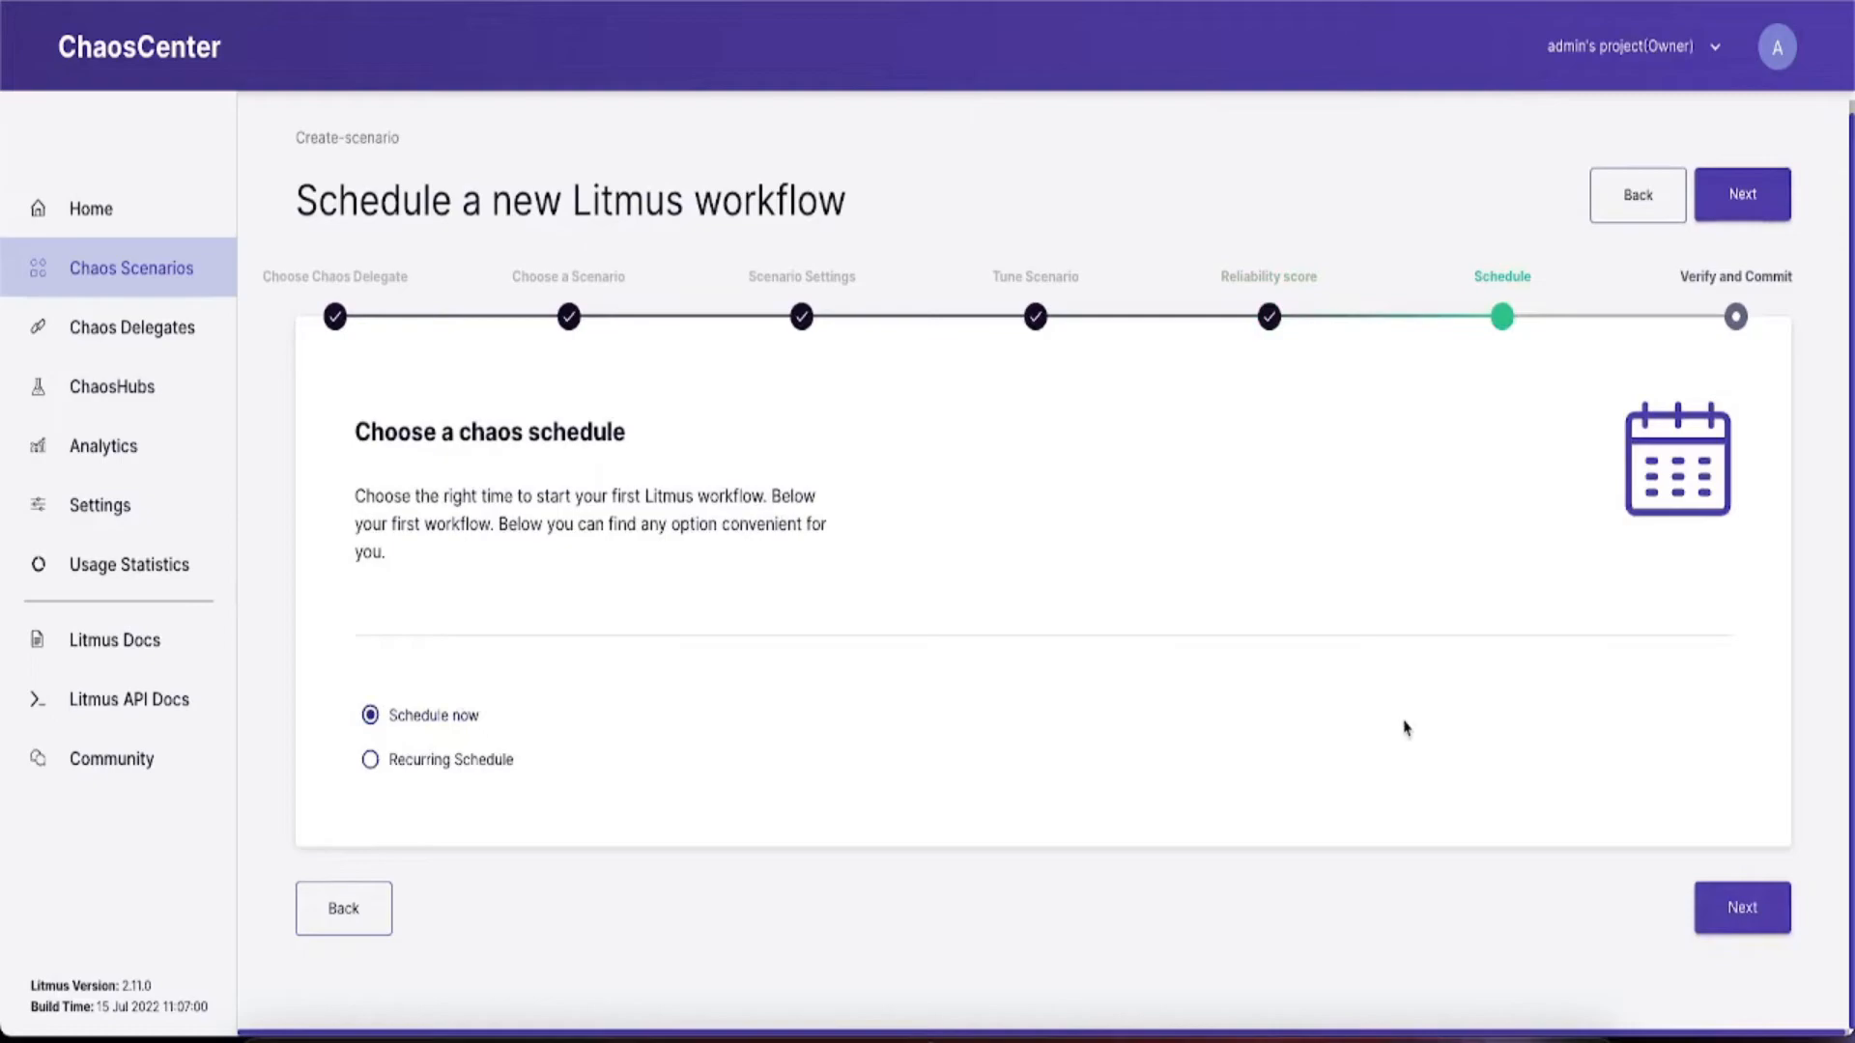
{"action": "mouse_move", "coordinate": [702, 657]}
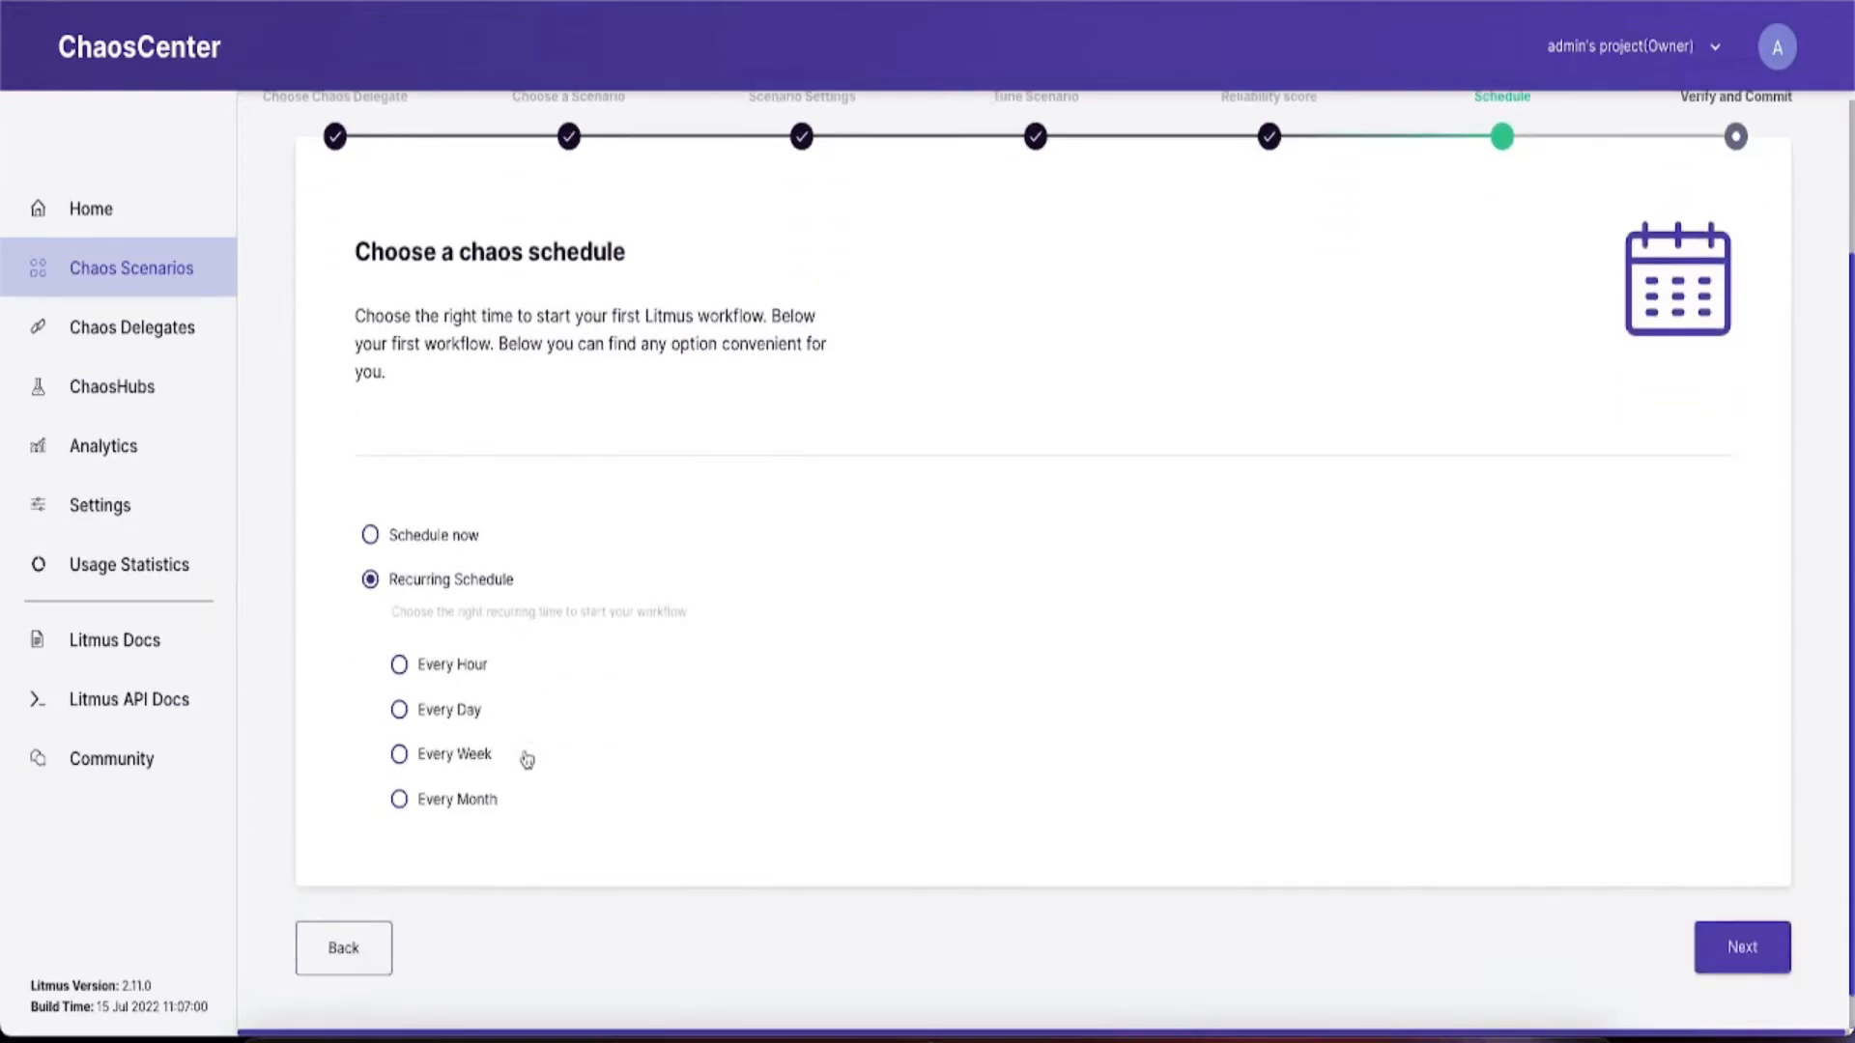
{"action": "left_click", "coordinate": [1740, 948]}
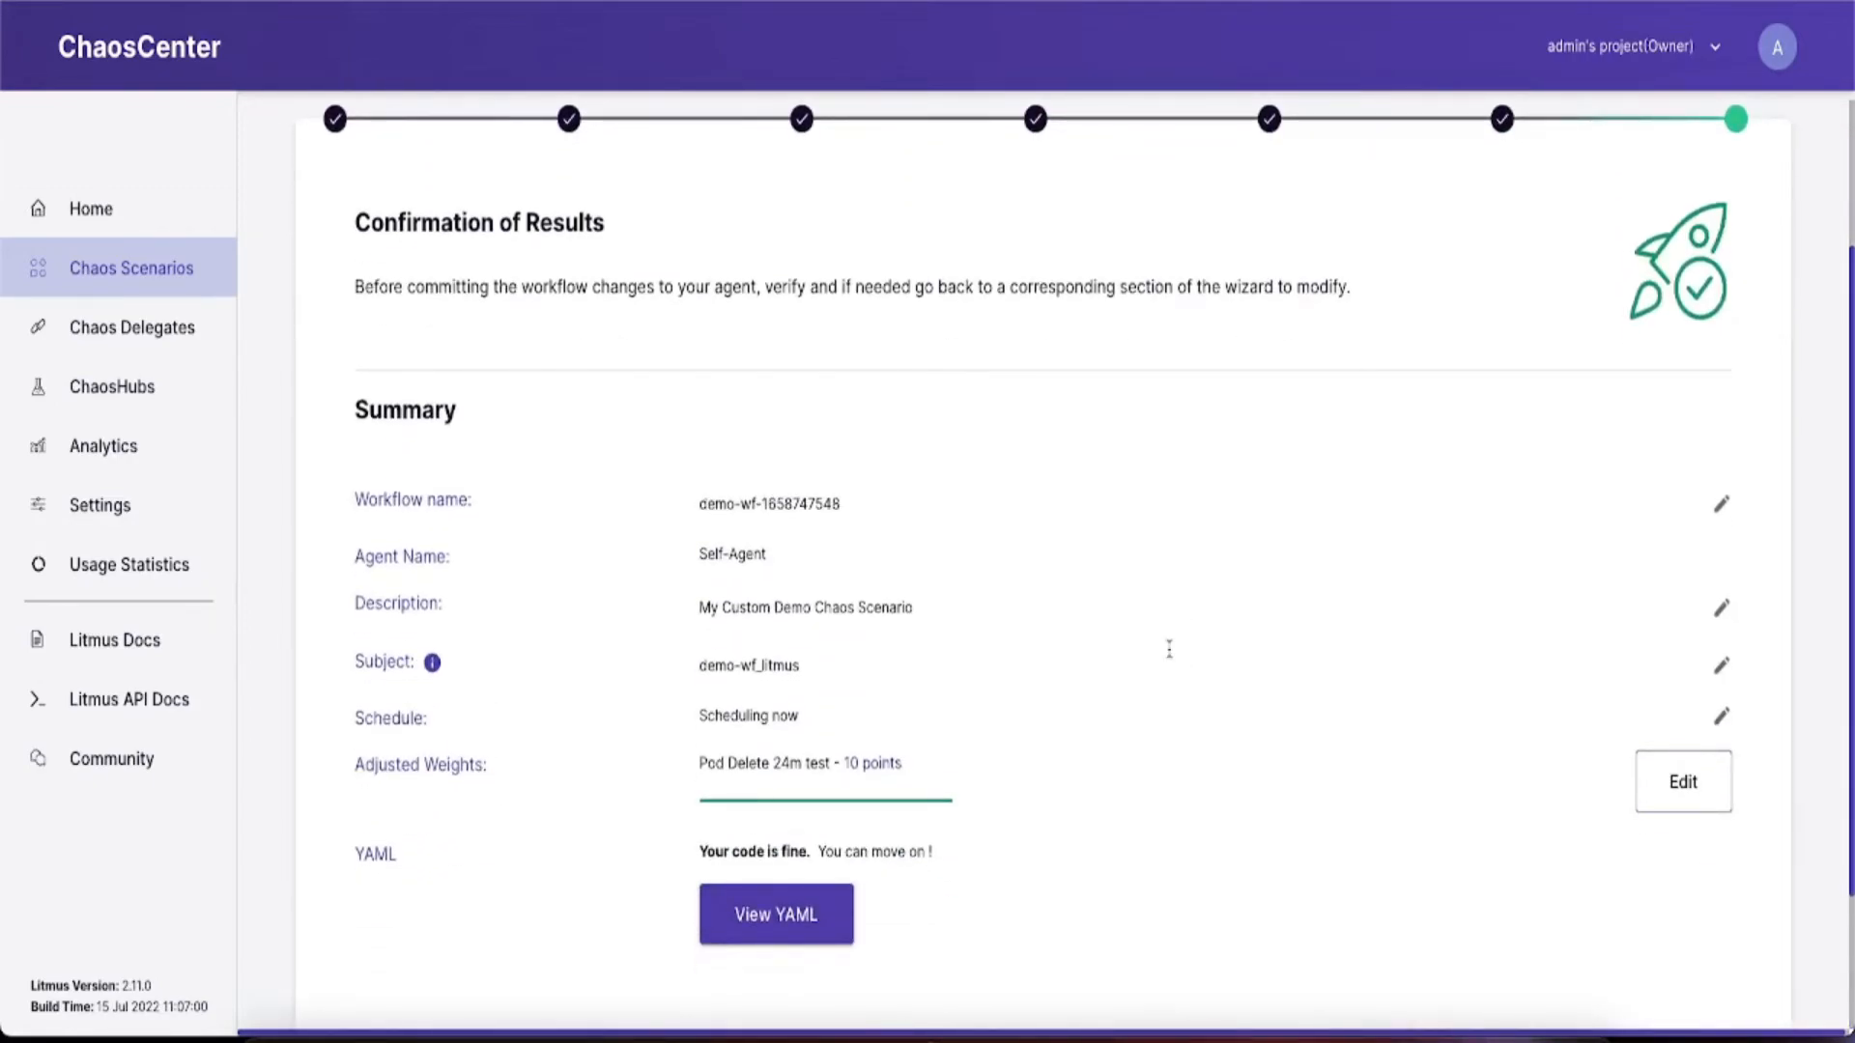
{"action": "scroll", "scroll_direction": "down", "scroll_amount": 3}
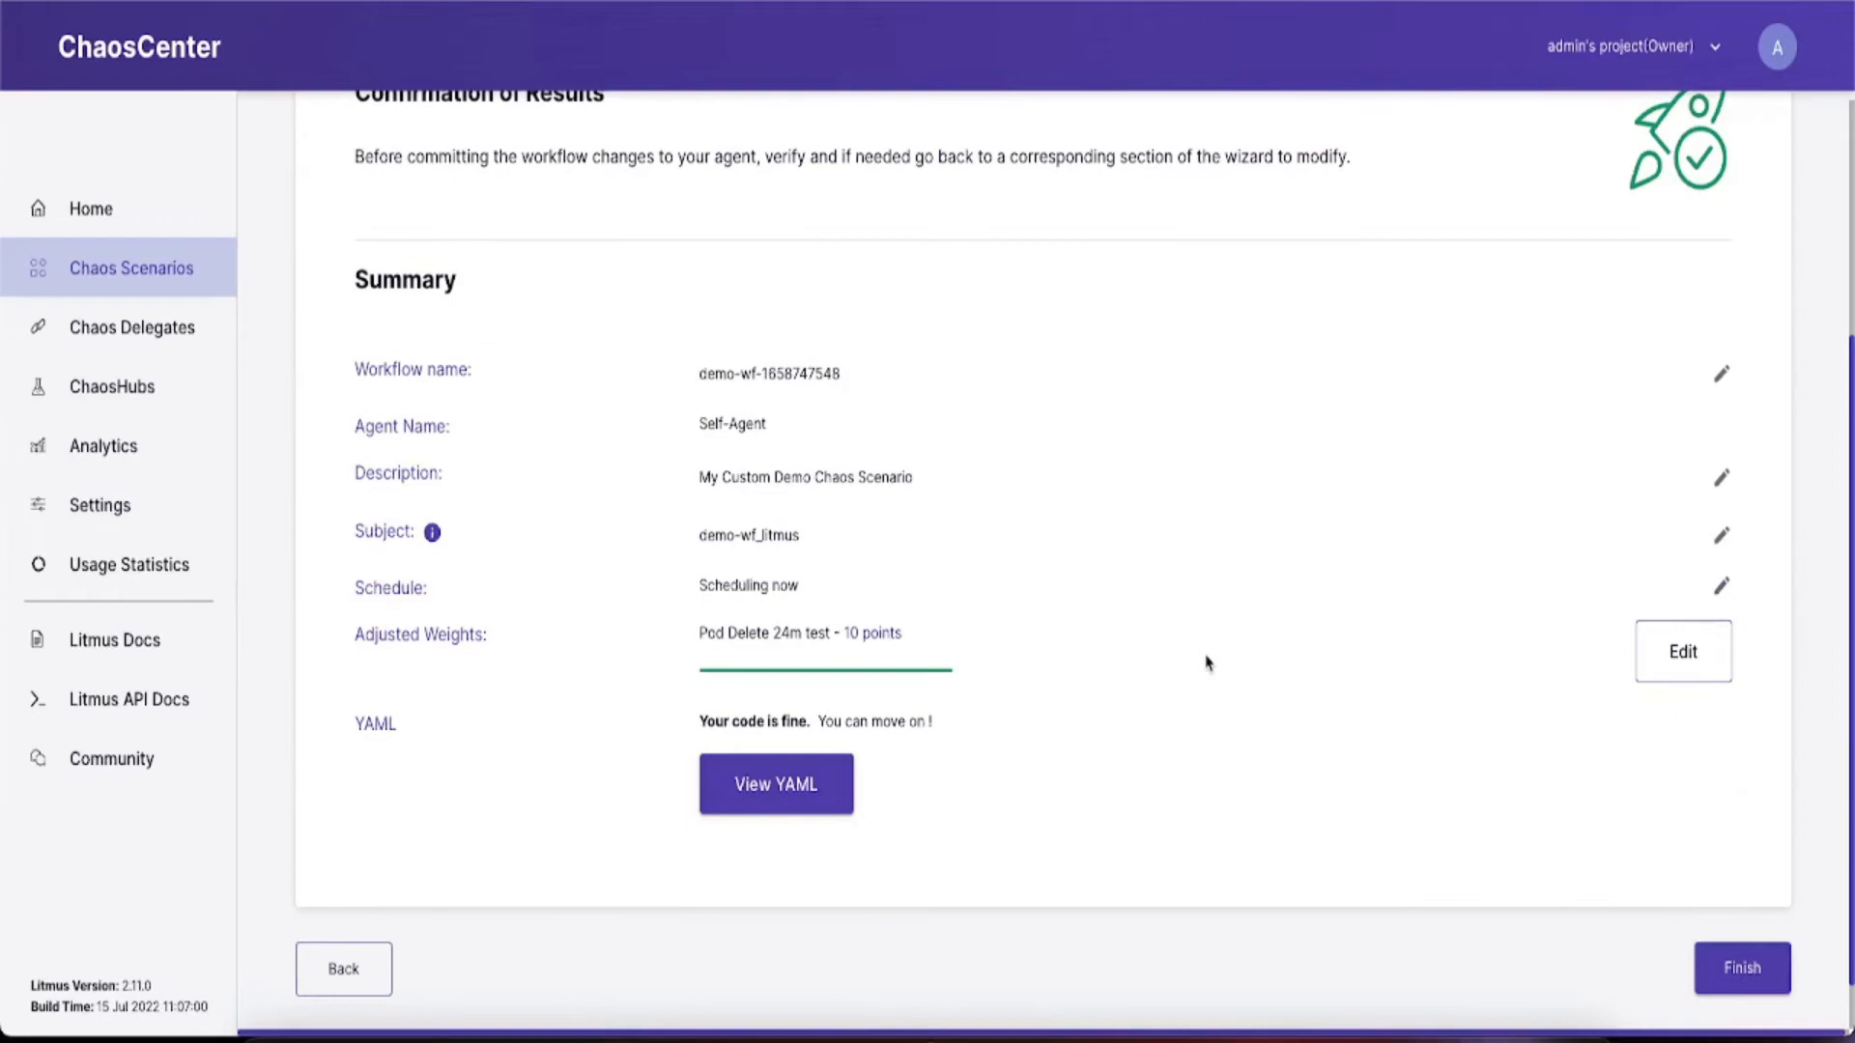
{"action": "left_click", "coordinate": [1740, 966]}
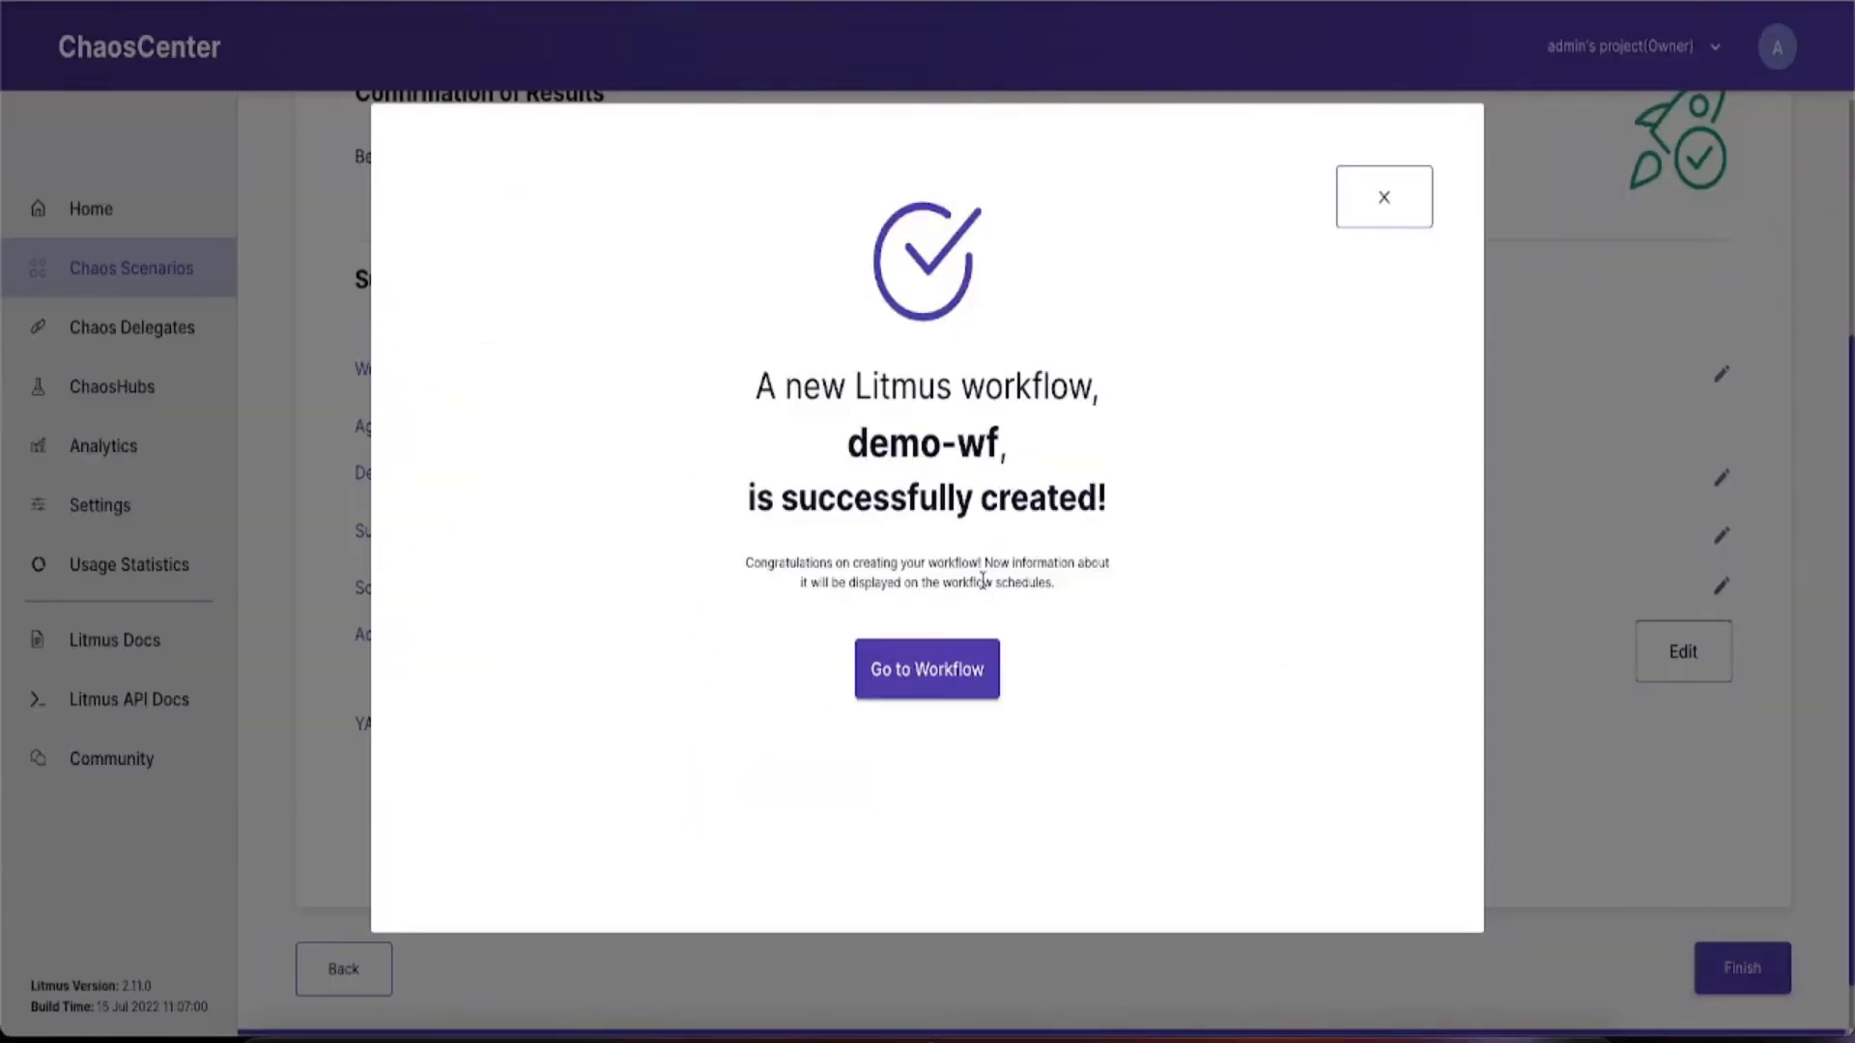
{"action": "left_click", "coordinate": [926, 668]}
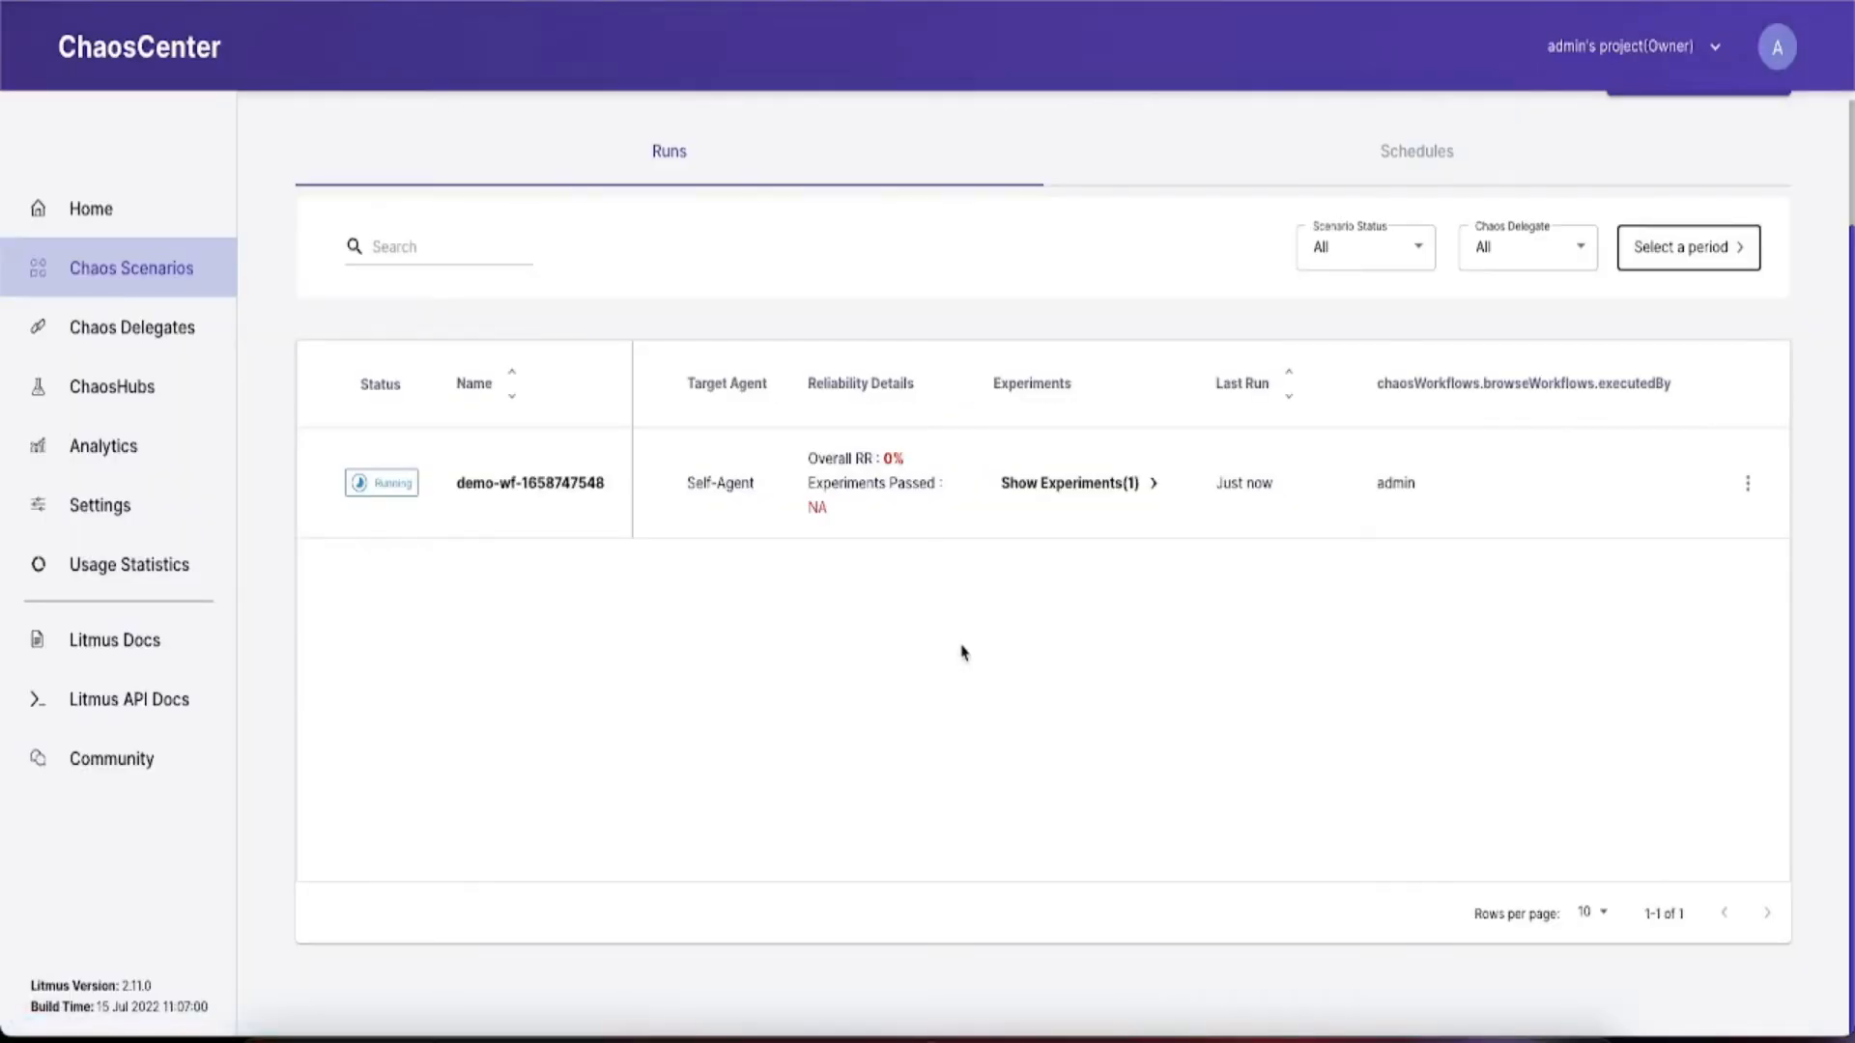
{"action": "mouse_move", "coordinate": [177, 278]}
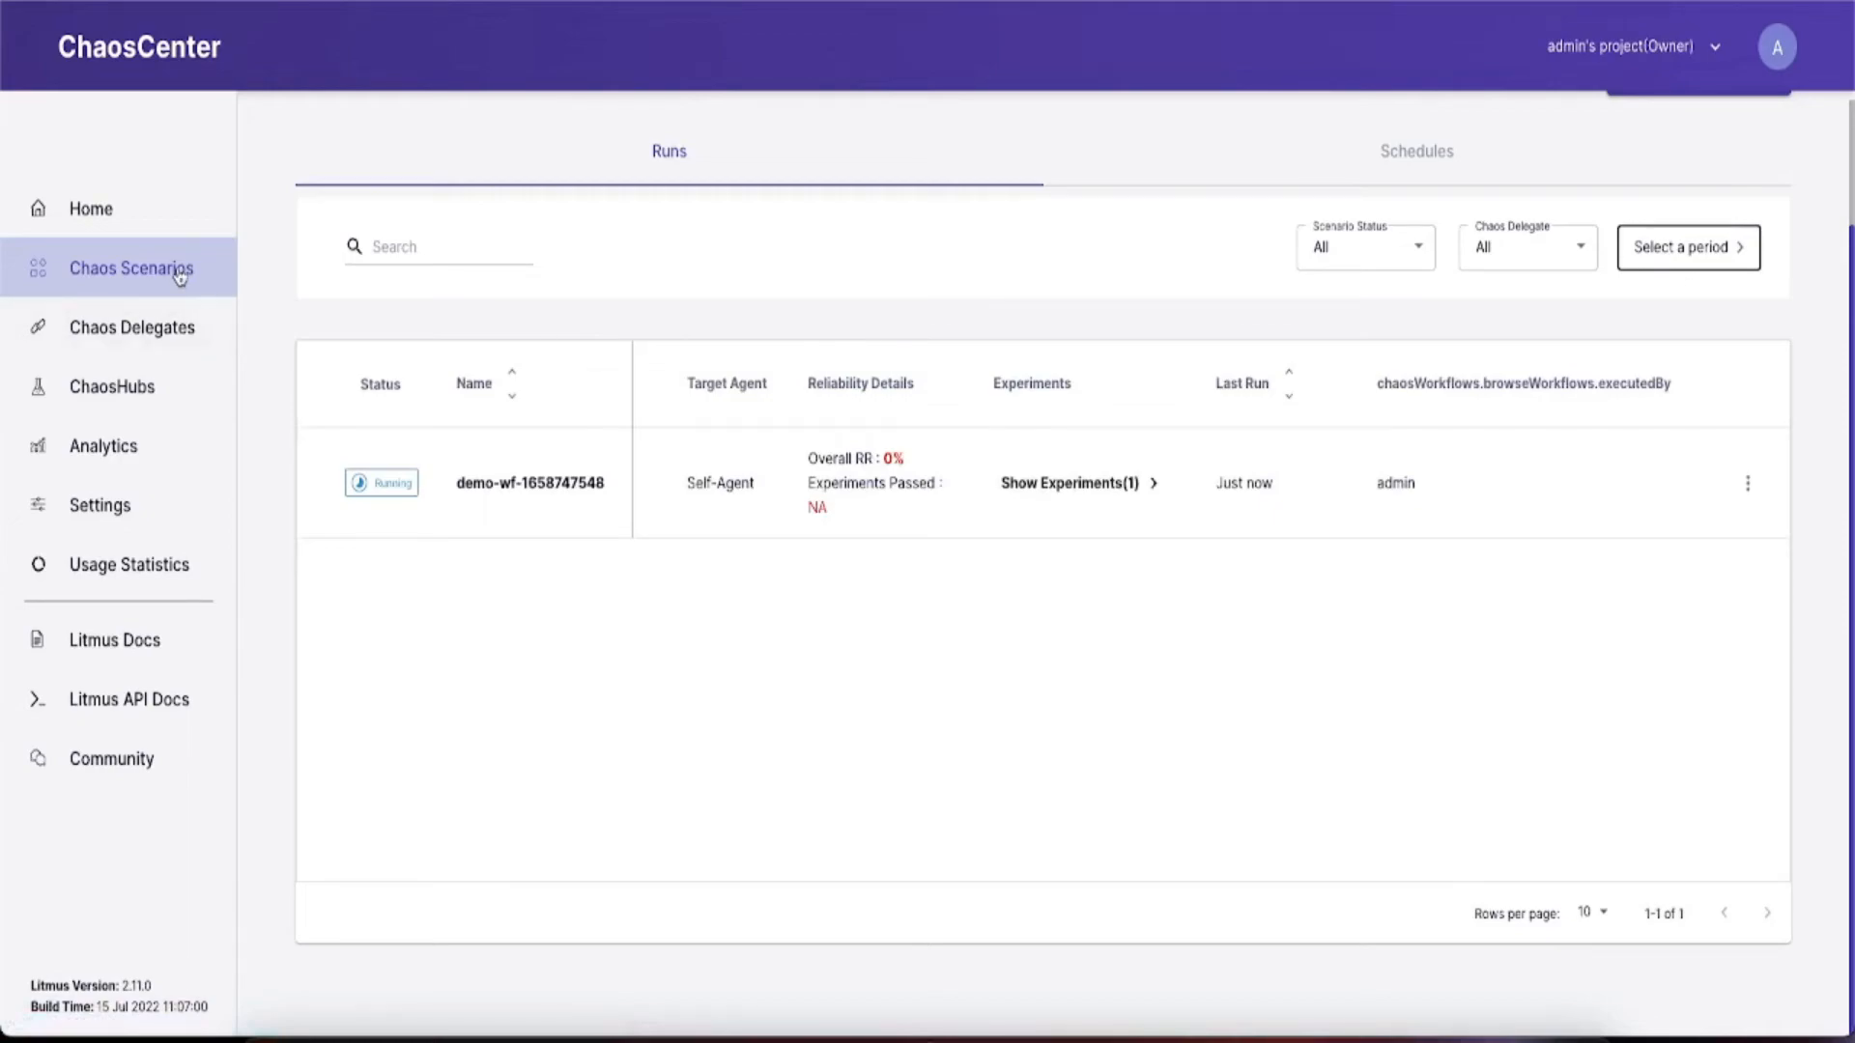
{"action": "left_click", "coordinate": [1748, 483]}
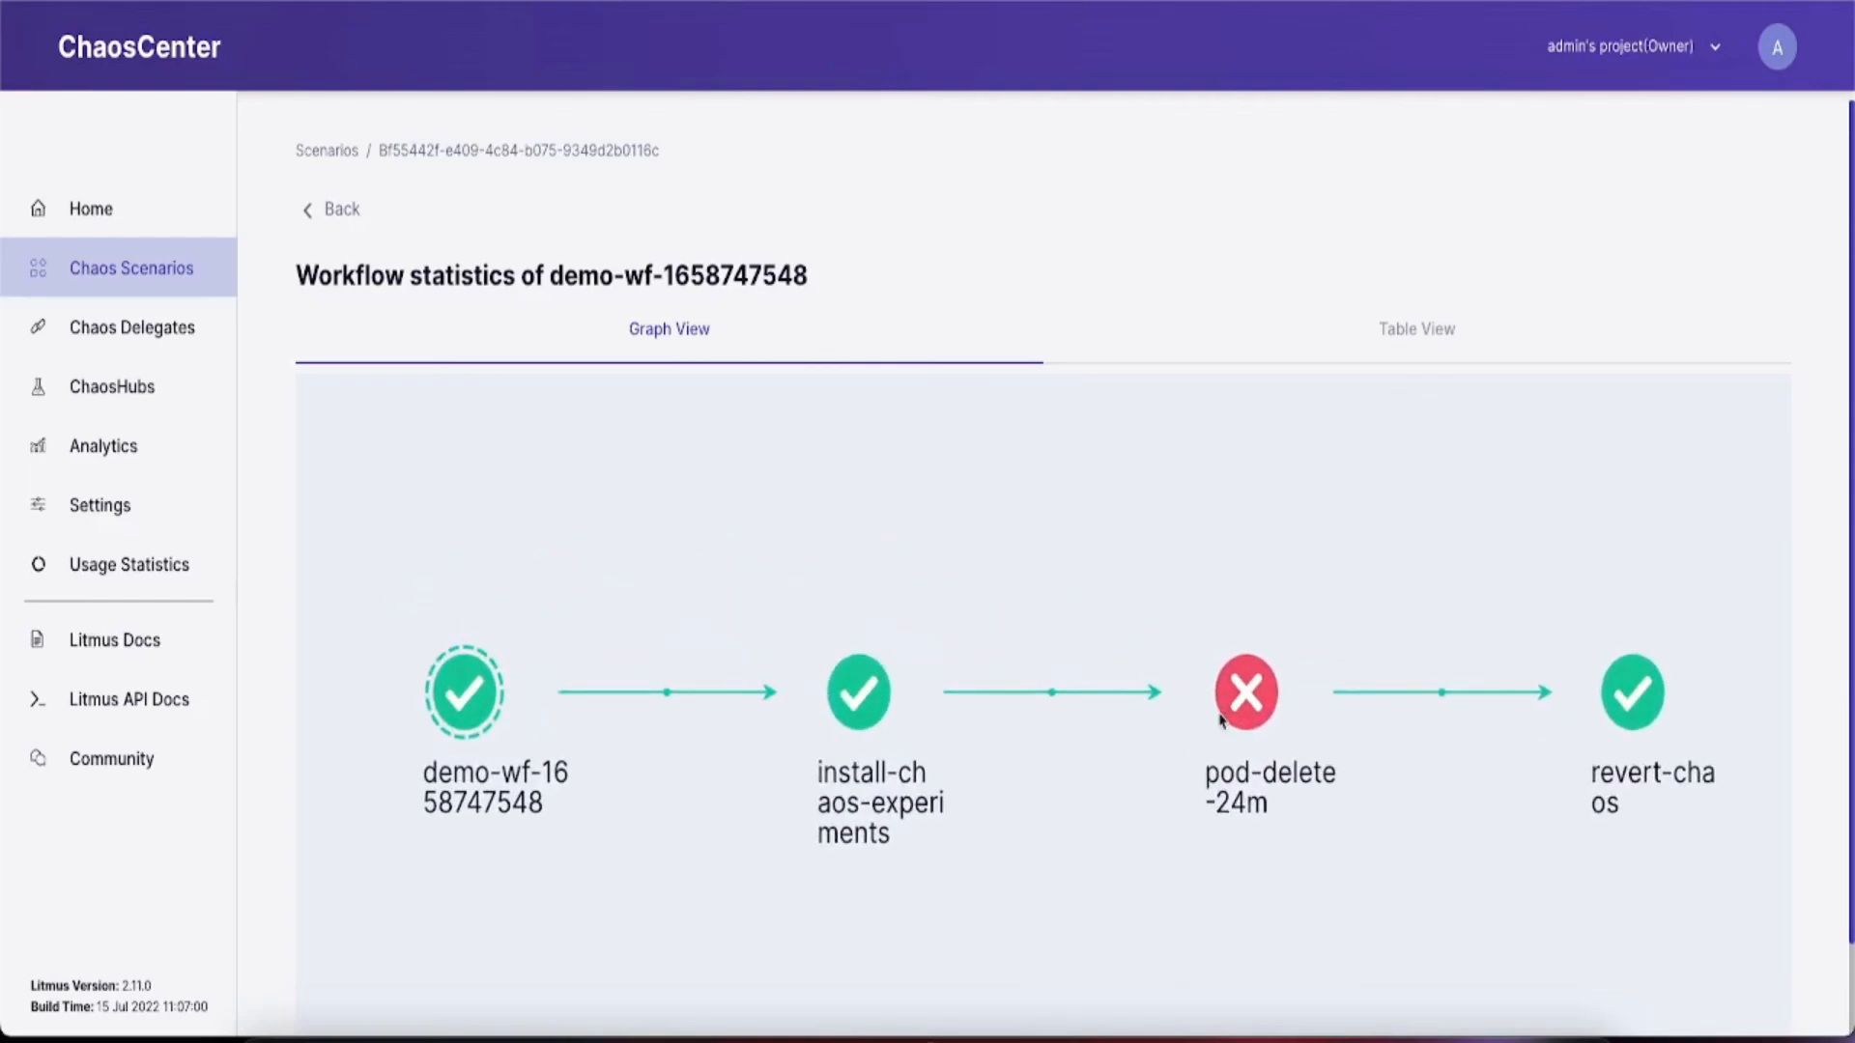
Read pod-delete-24m's chaos results showing the url-checker probe Fail verdict, then return to runs.
{"action": "left_click", "coordinate": [1243, 691]}
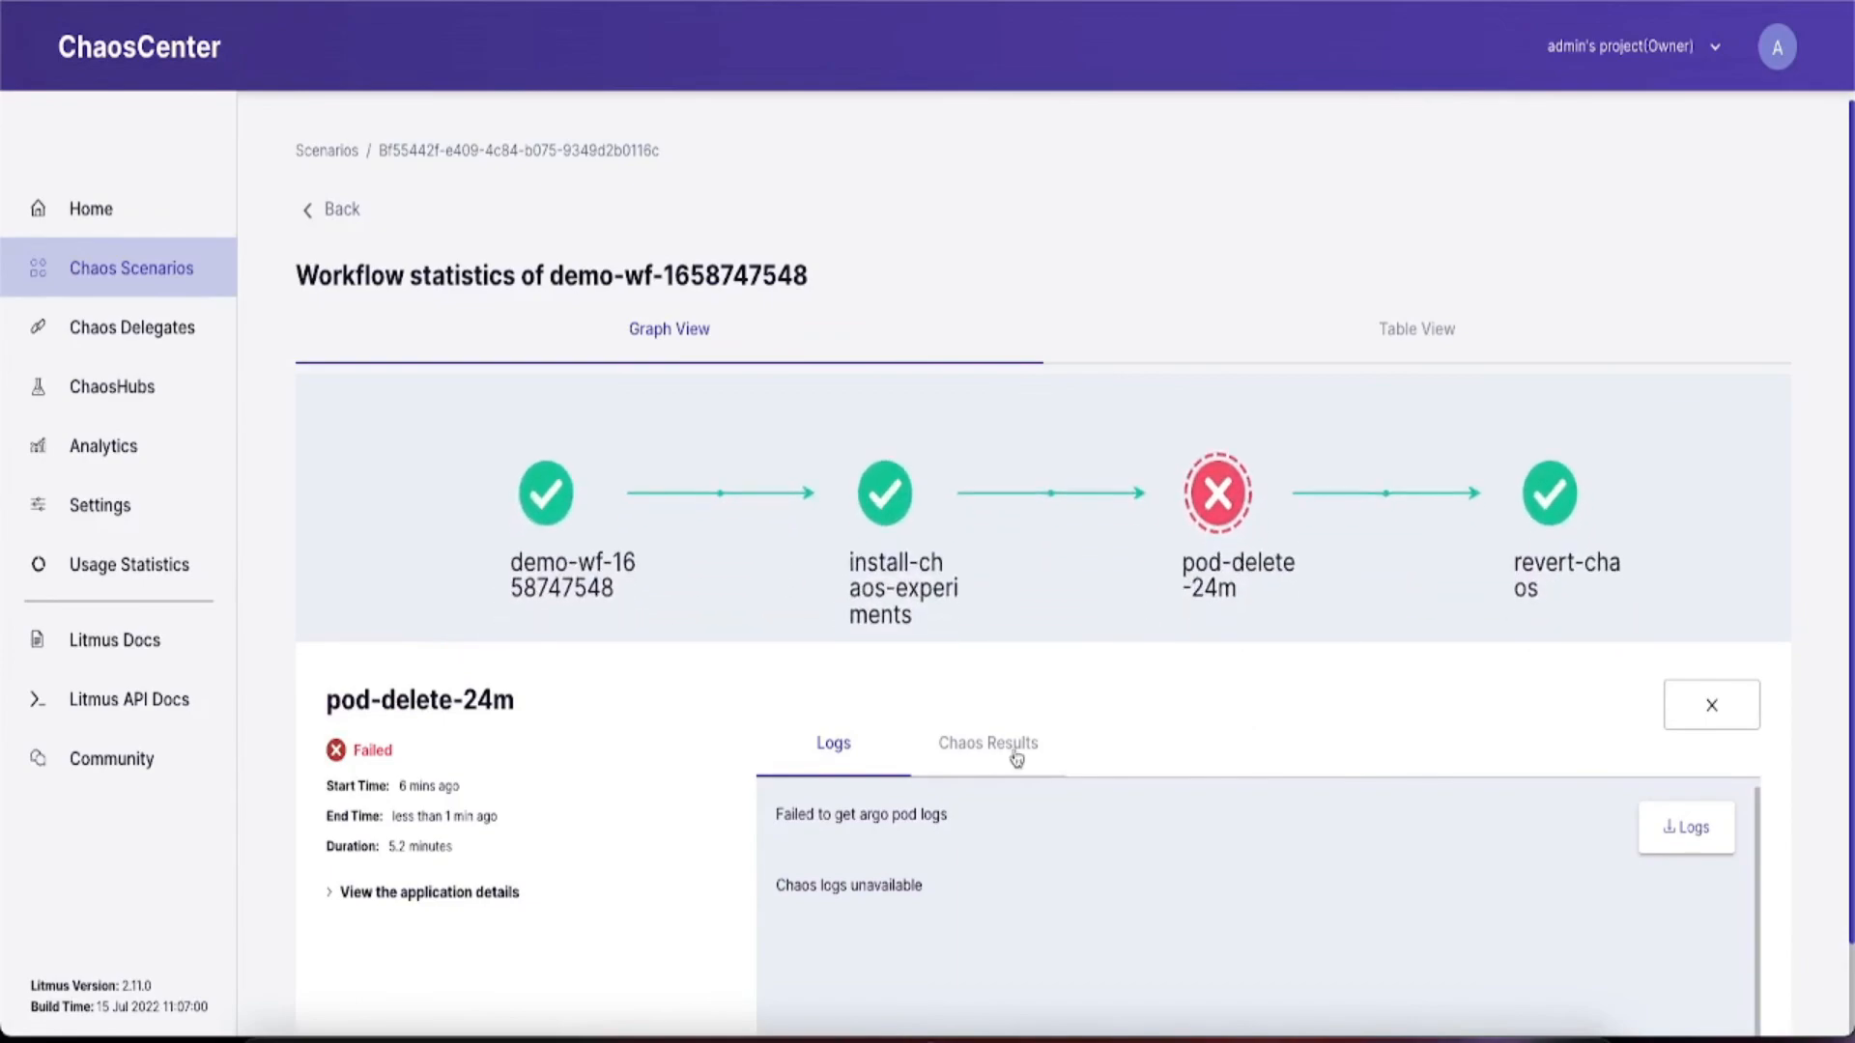
{"action": "left_click", "coordinate": [986, 742]}
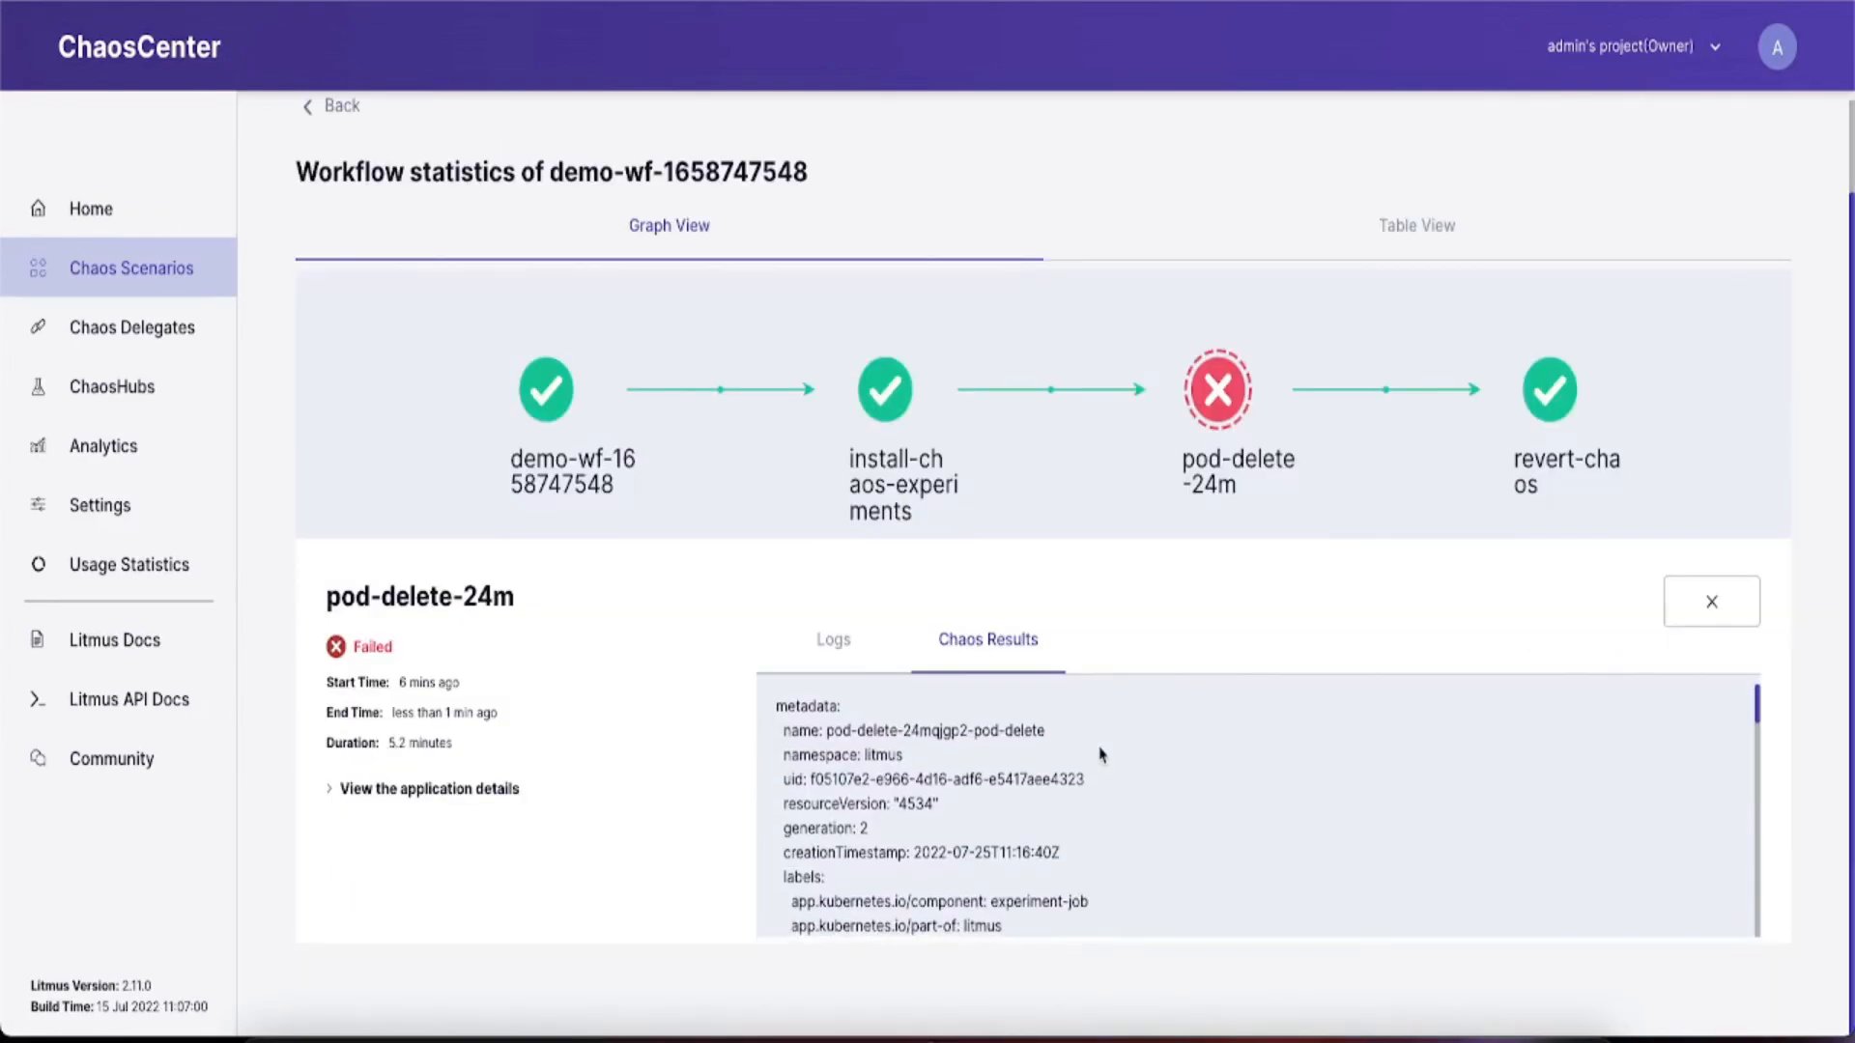
{"action": "scroll", "scroll_direction": "down", "scroll_amount": 3}
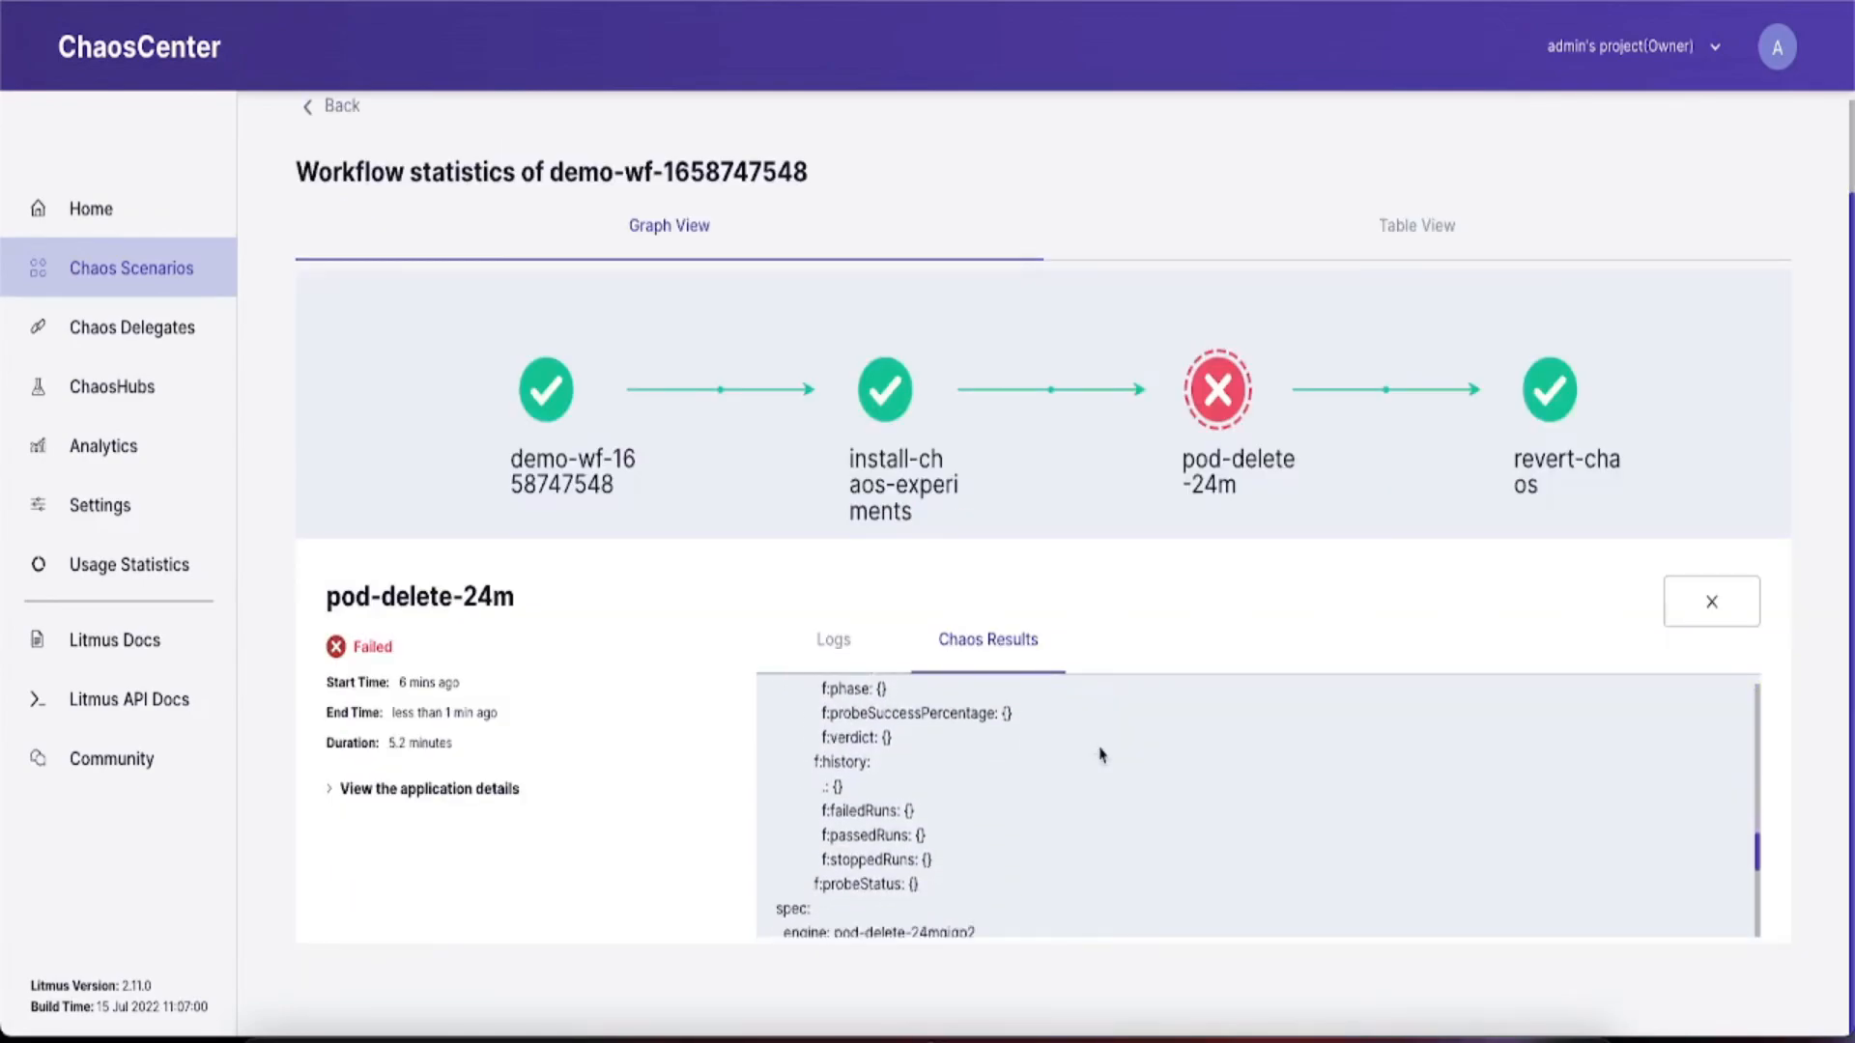
{"action": "scroll", "scroll_direction": "down", "scroll_amount": 3}
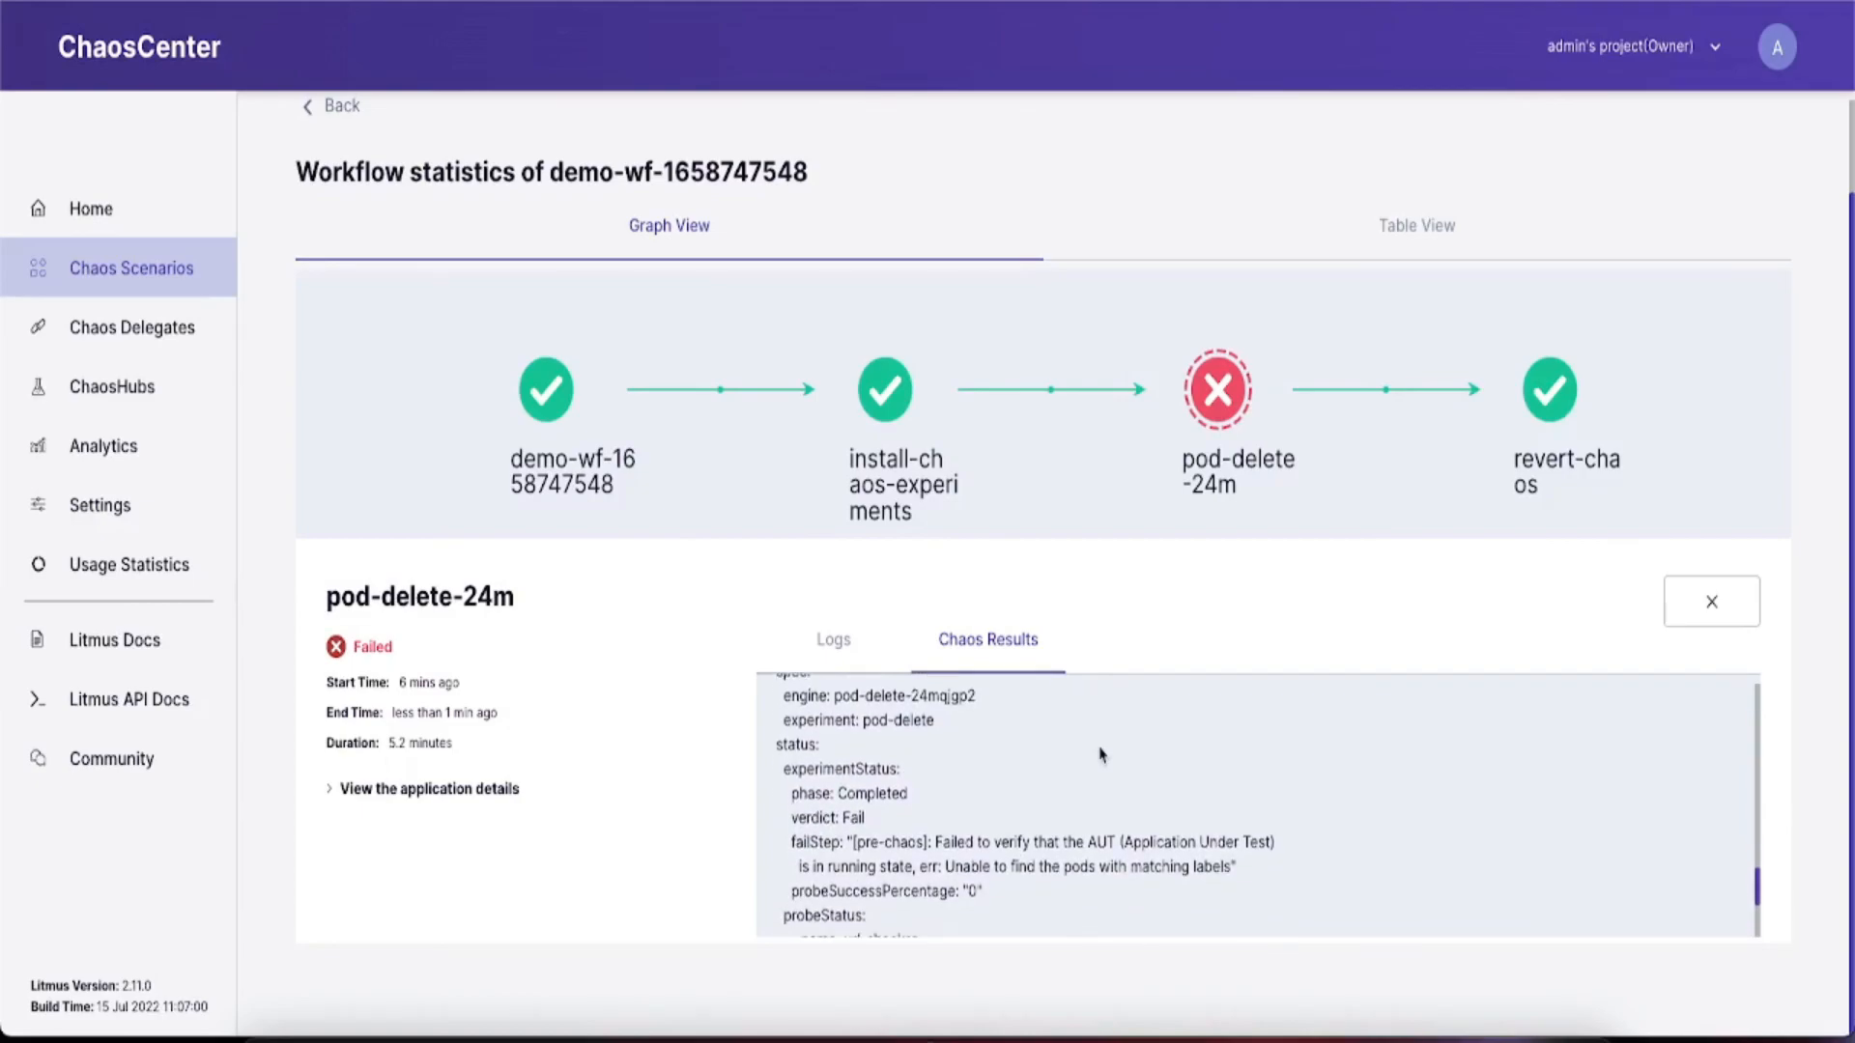
{"action": "left_click_drag", "start_coordinate": [899, 840], "coordinate": [994, 887]}
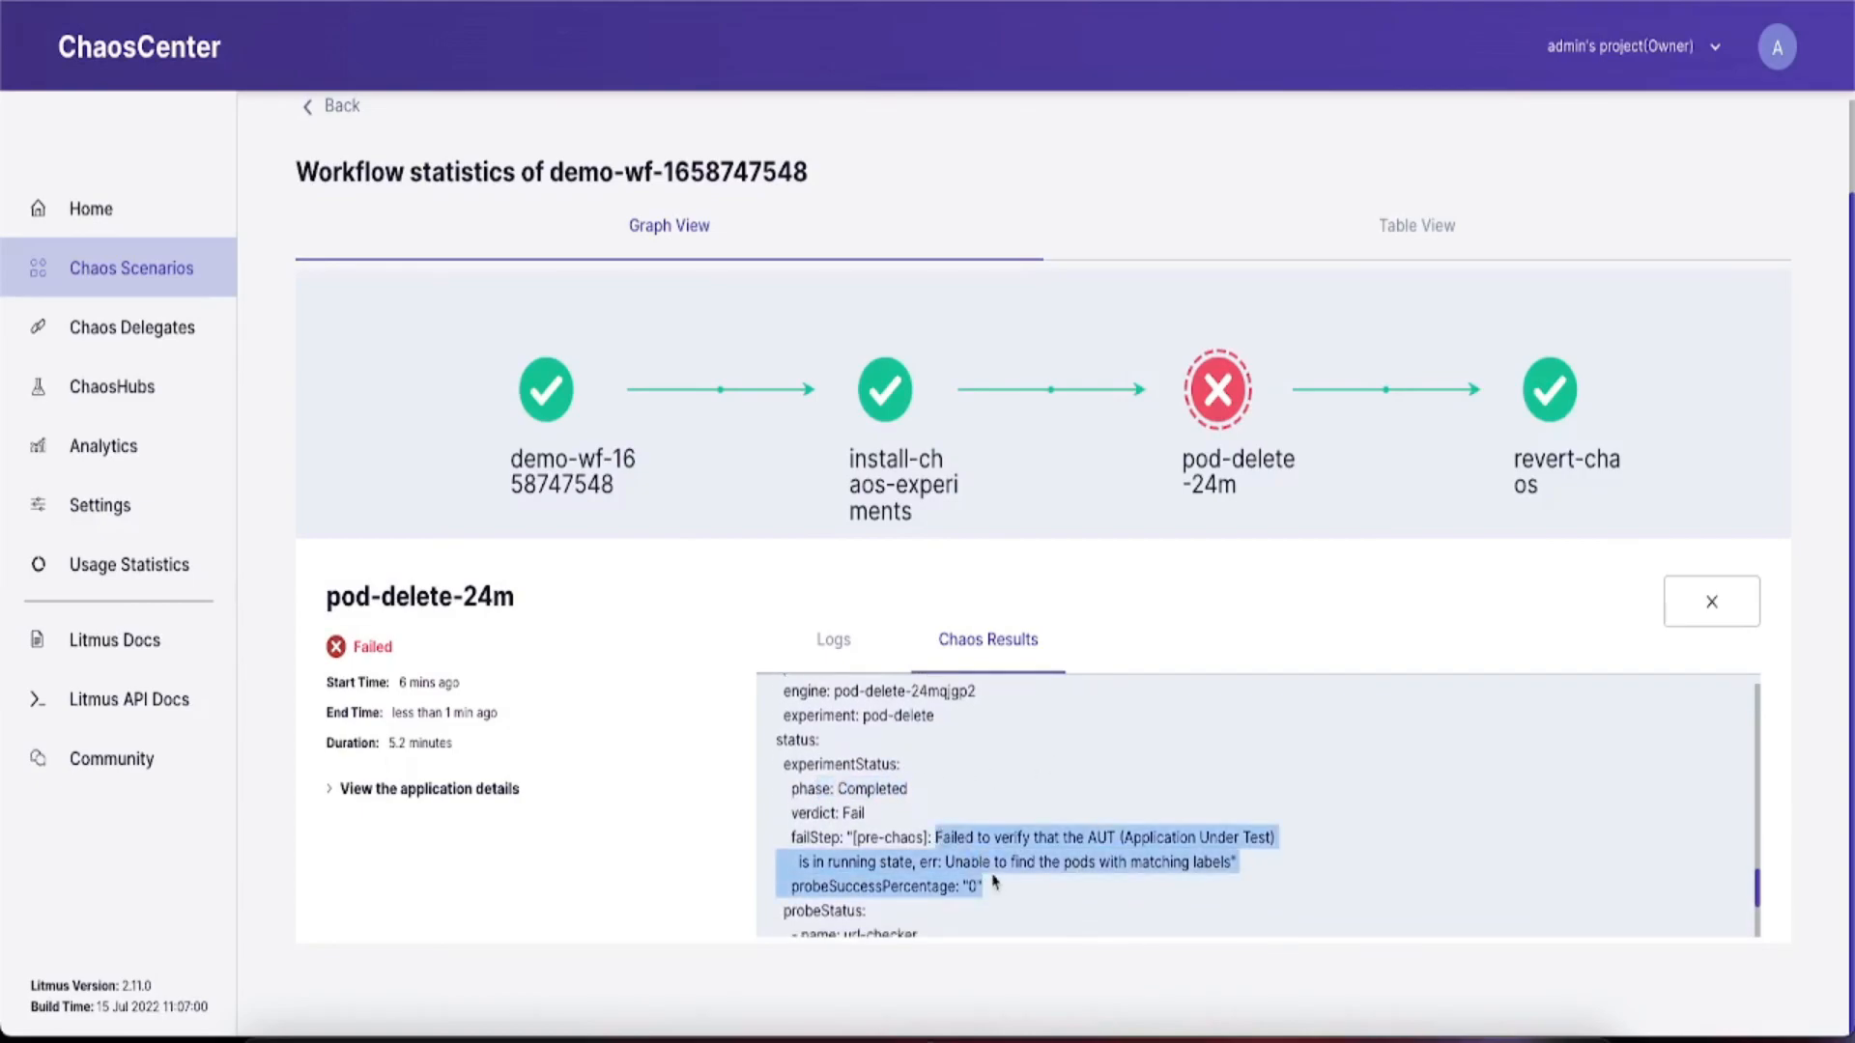
{"action": "scroll", "scroll_direction": "down", "scroll_amount": 3}
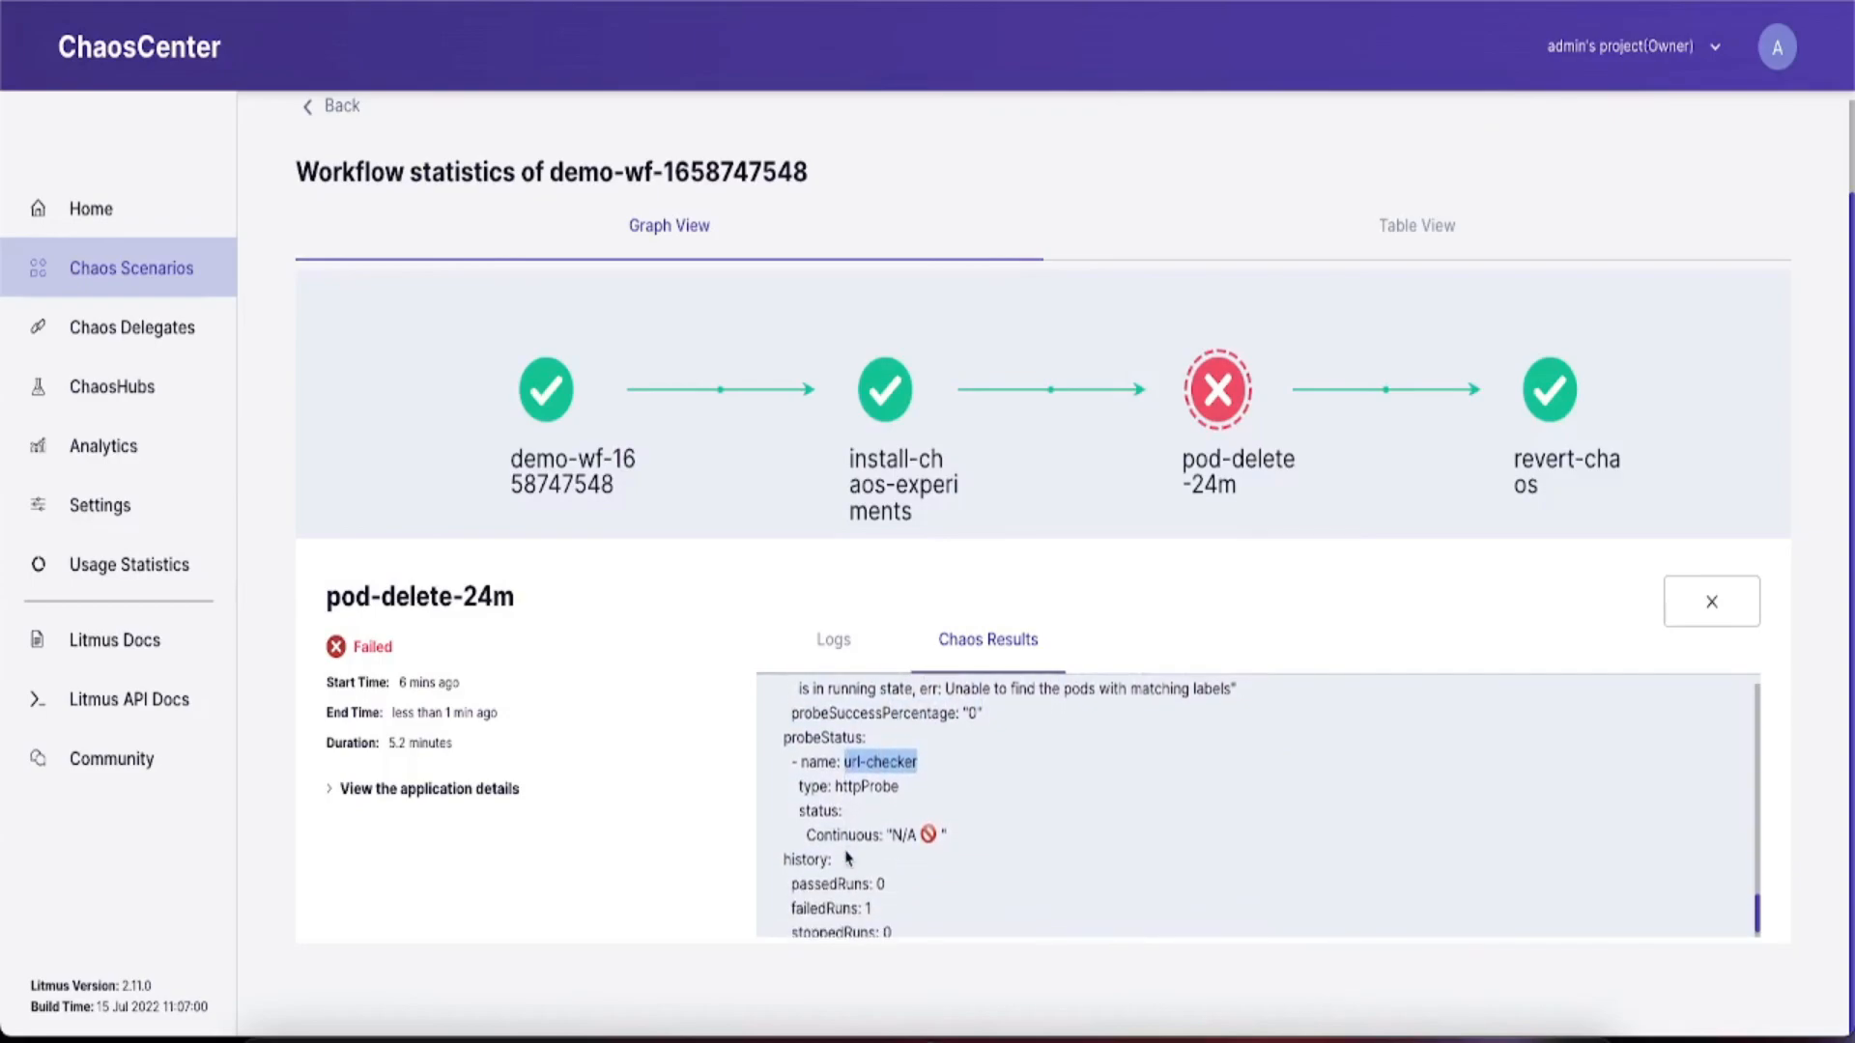
{"action": "left_click", "coordinate": [332, 105]}
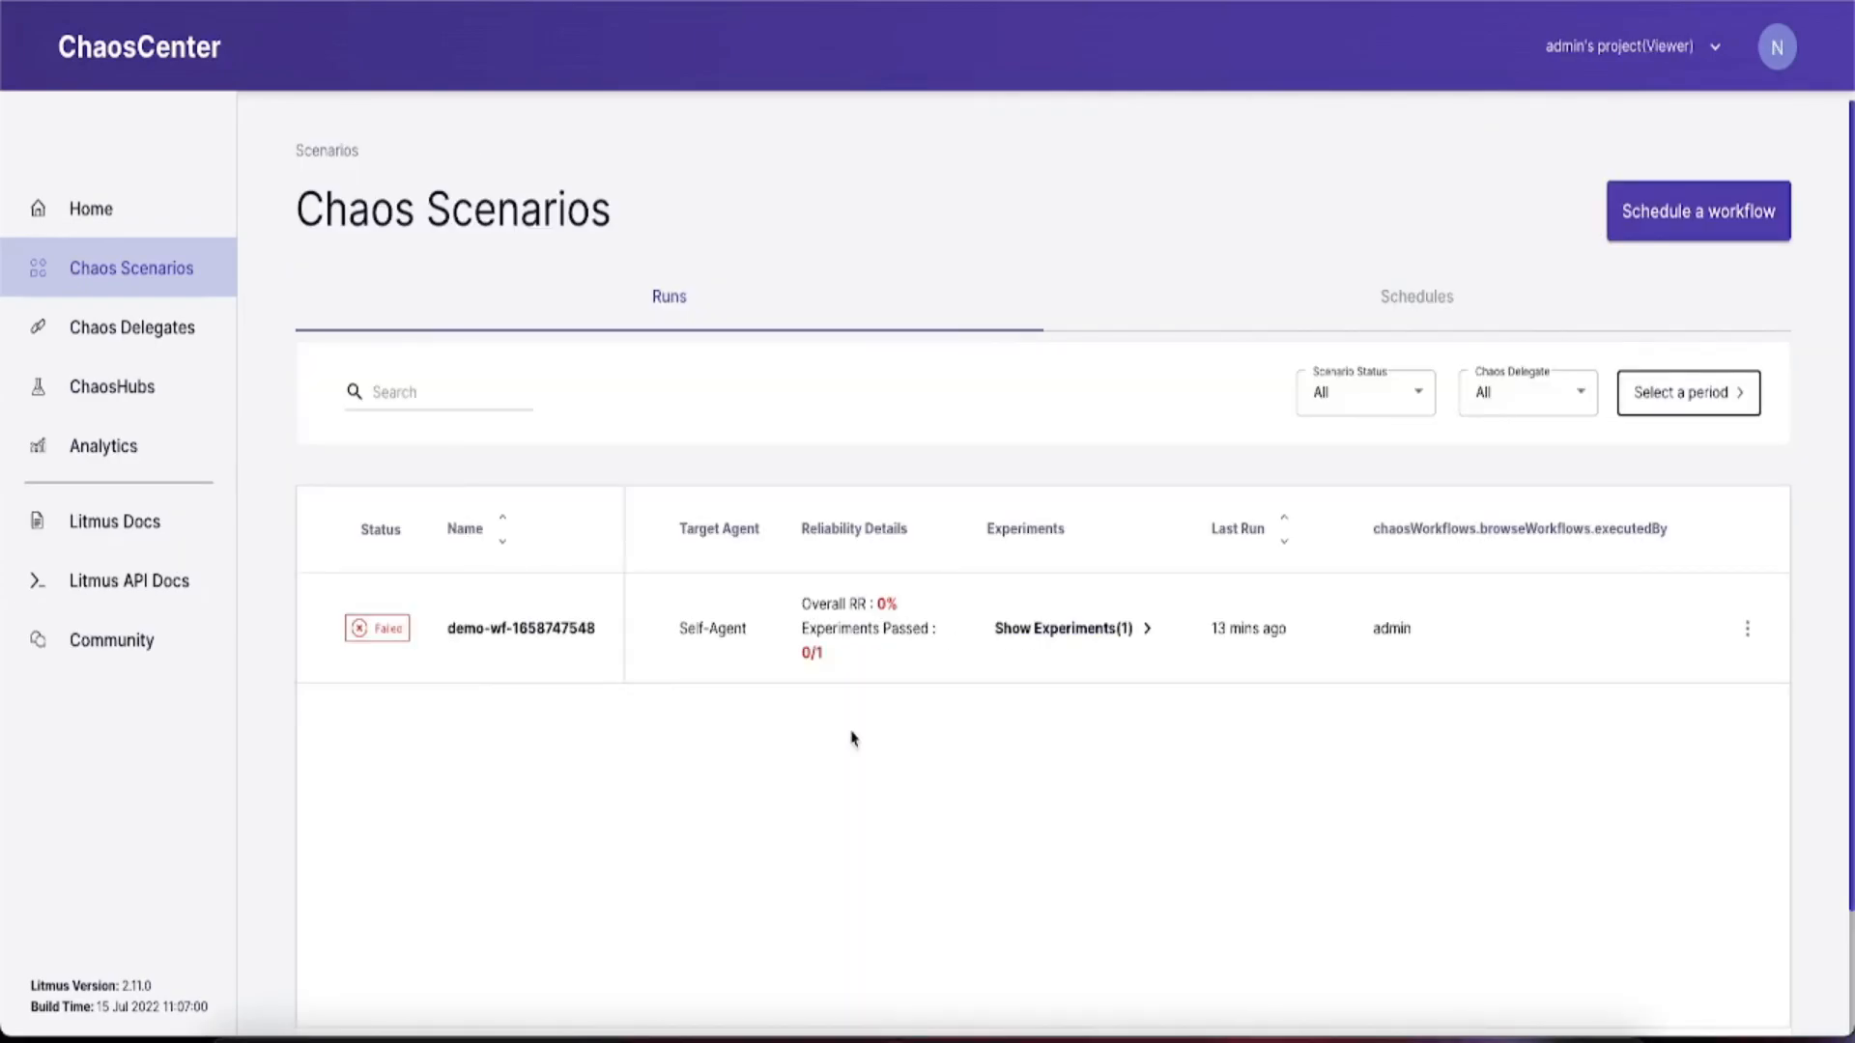